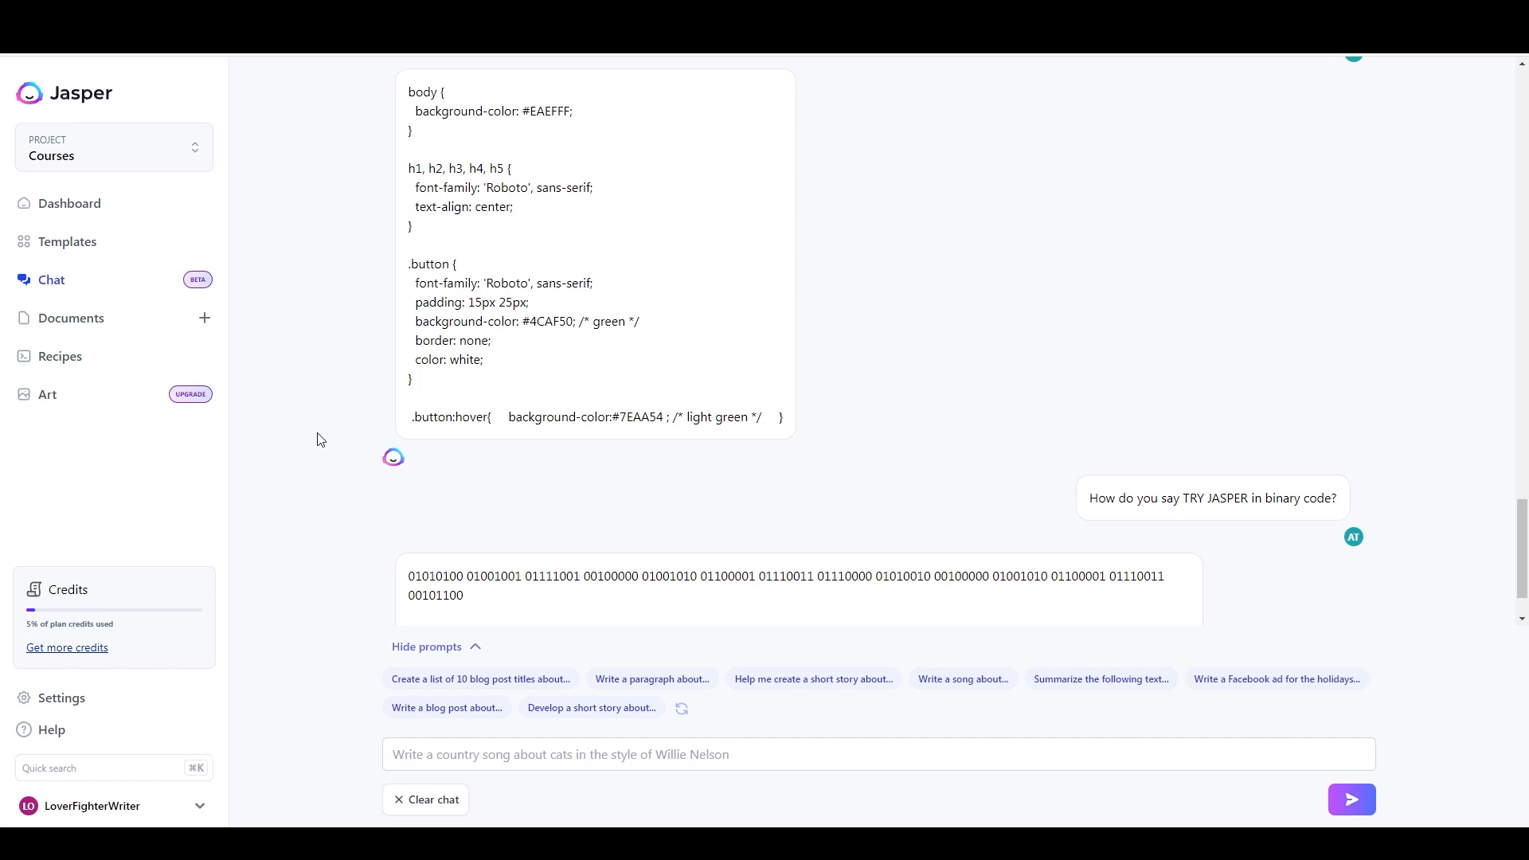
{"action": "mouse_move", "coordinate": [327, 450]}
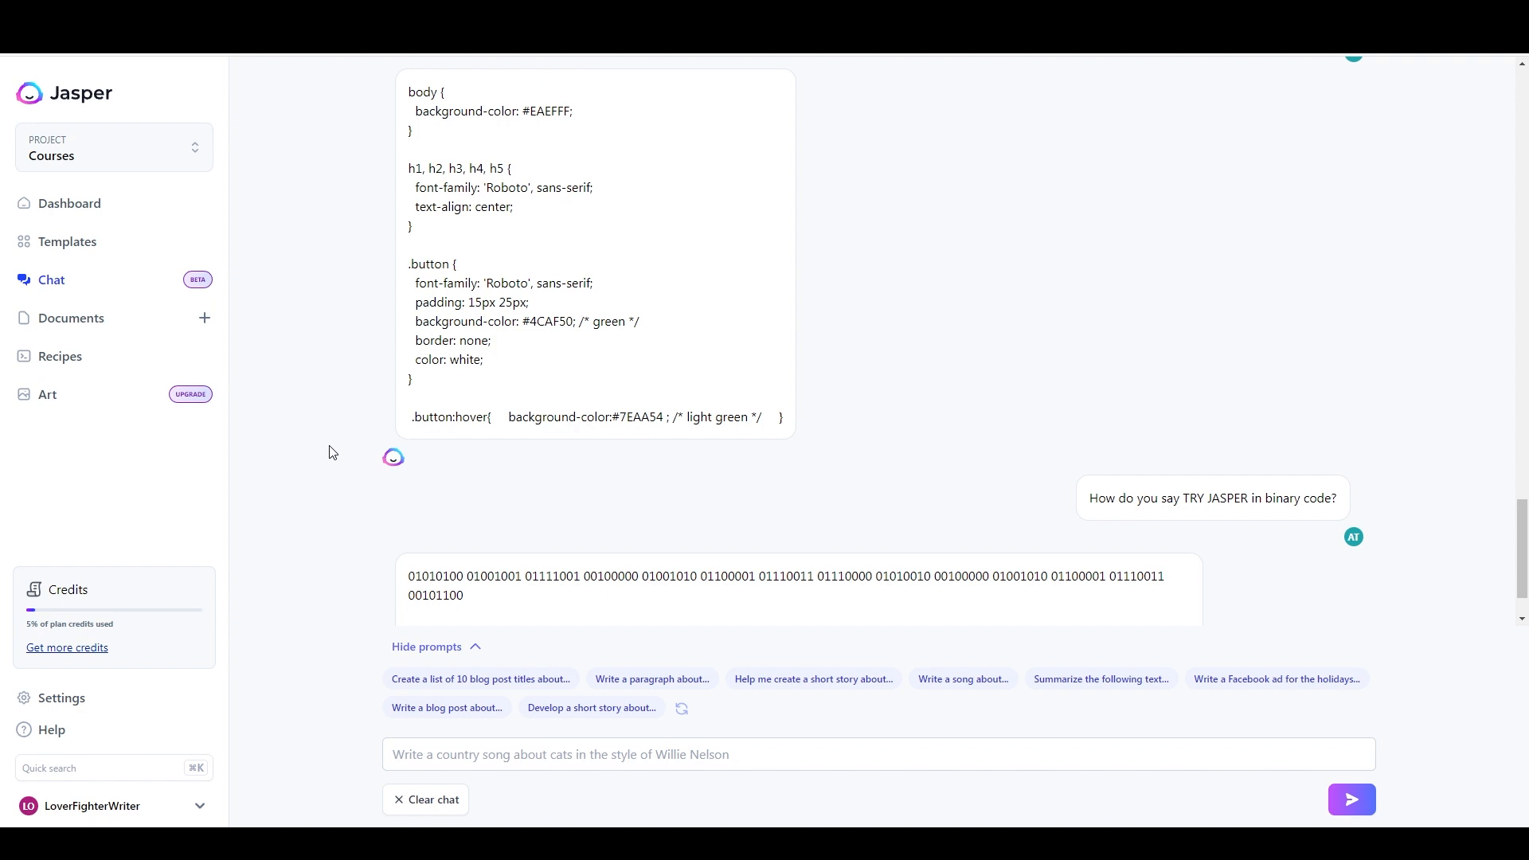
{"action": "mouse_move", "coordinate": [348, 462]}
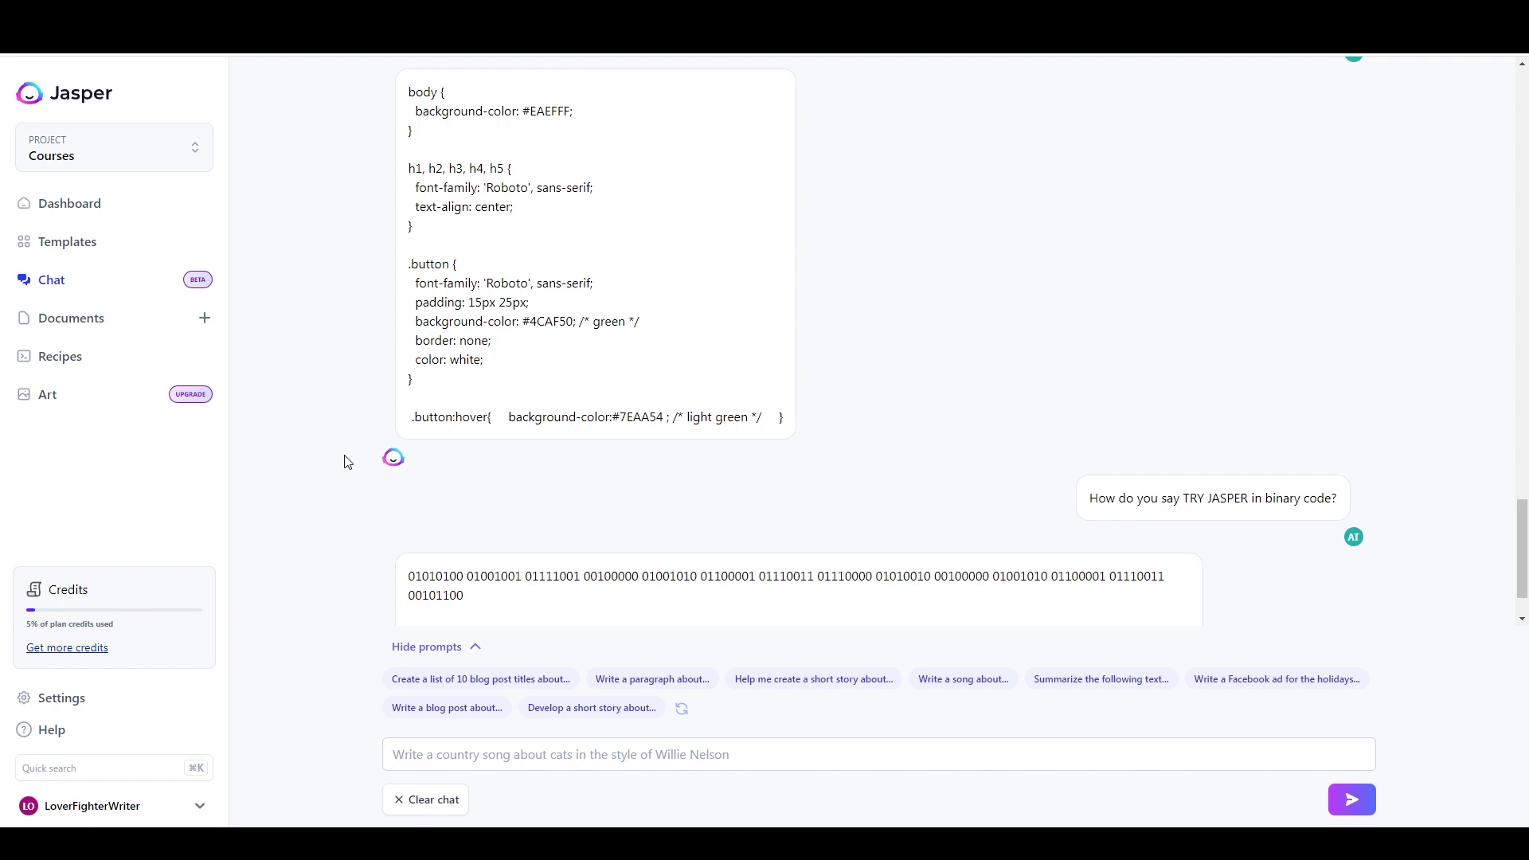
{"action": "mouse_move", "coordinate": [338, 458]}
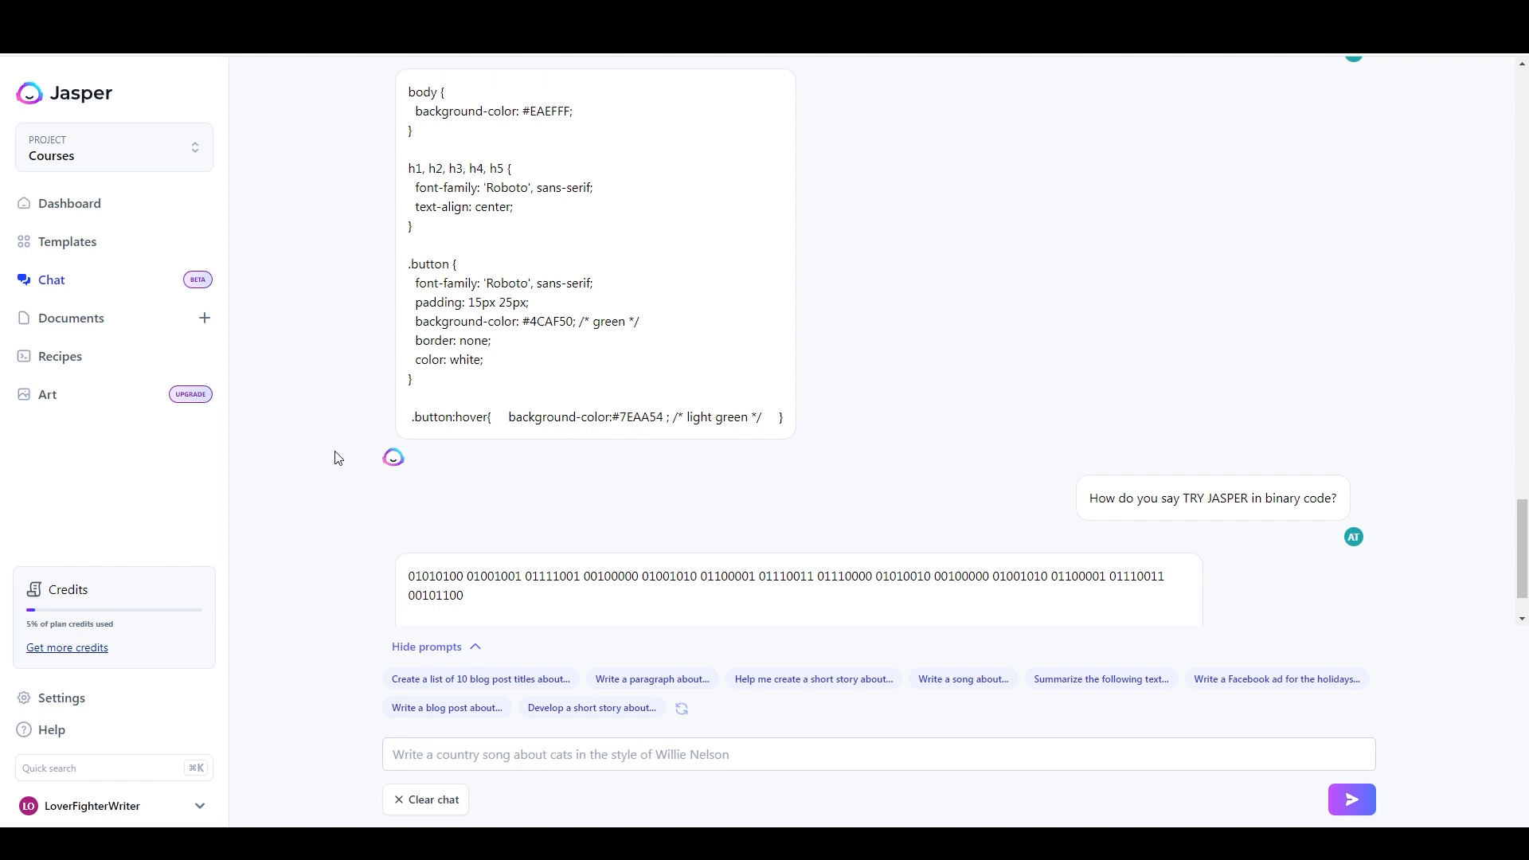
{"action": "mouse_move", "coordinate": [341, 453]}
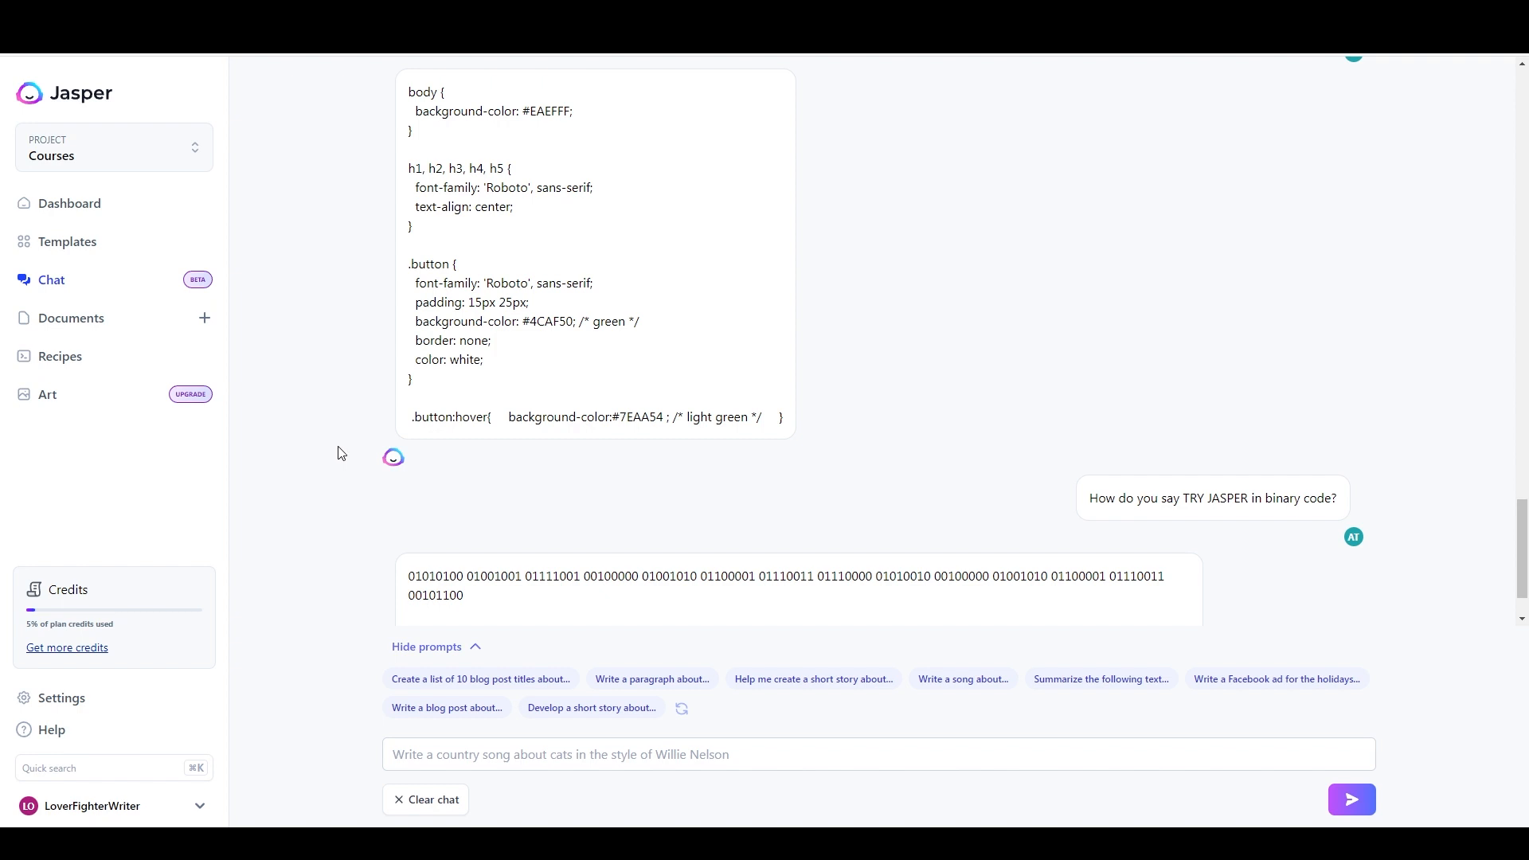
{"action": "mouse_move", "coordinate": [372, 460]}
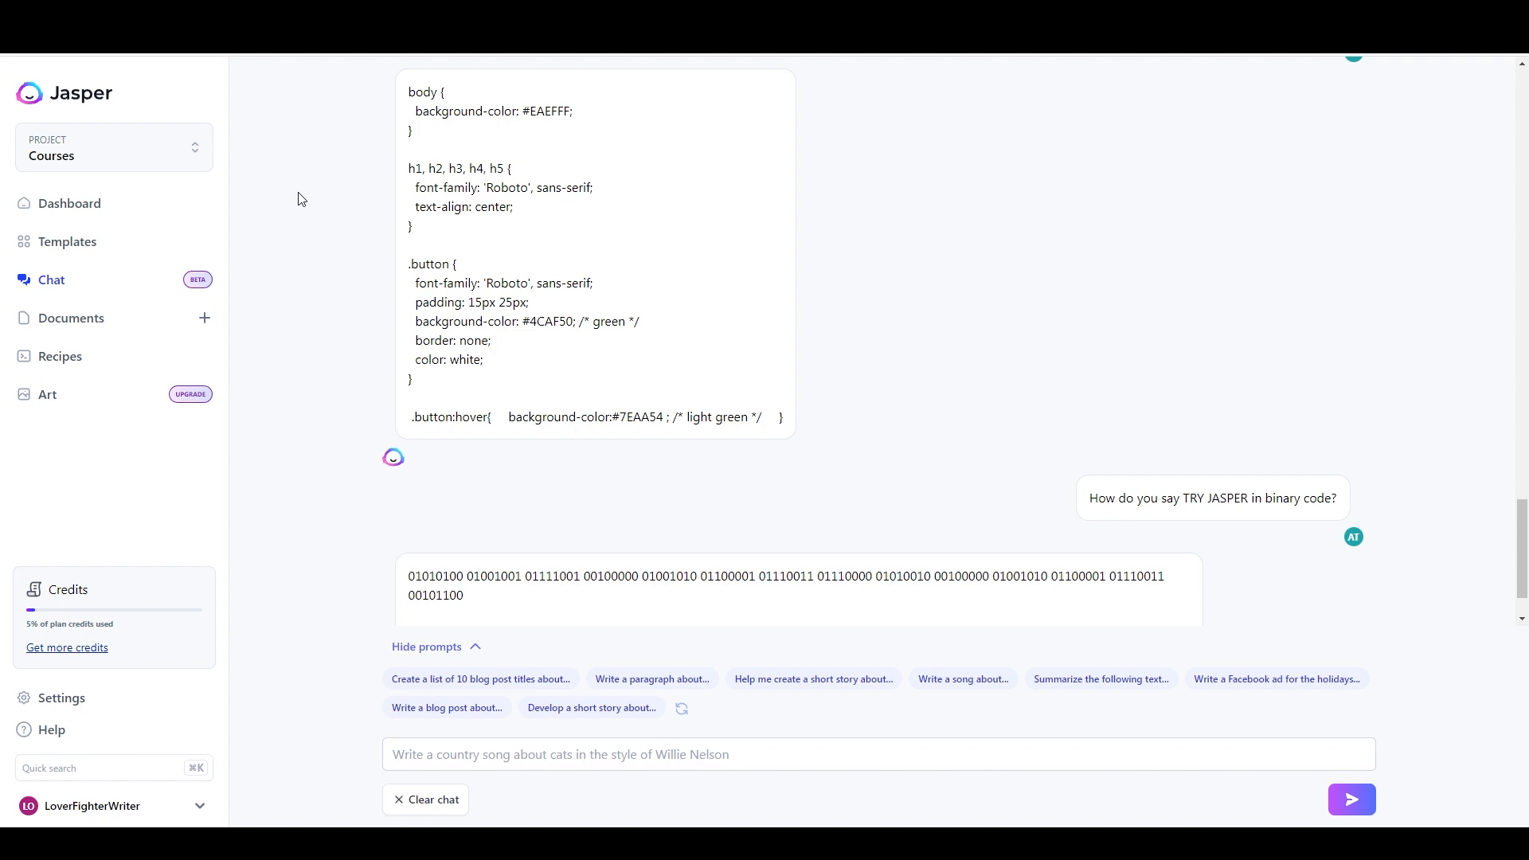
{"action": "mouse_move", "coordinate": [342, 221]}
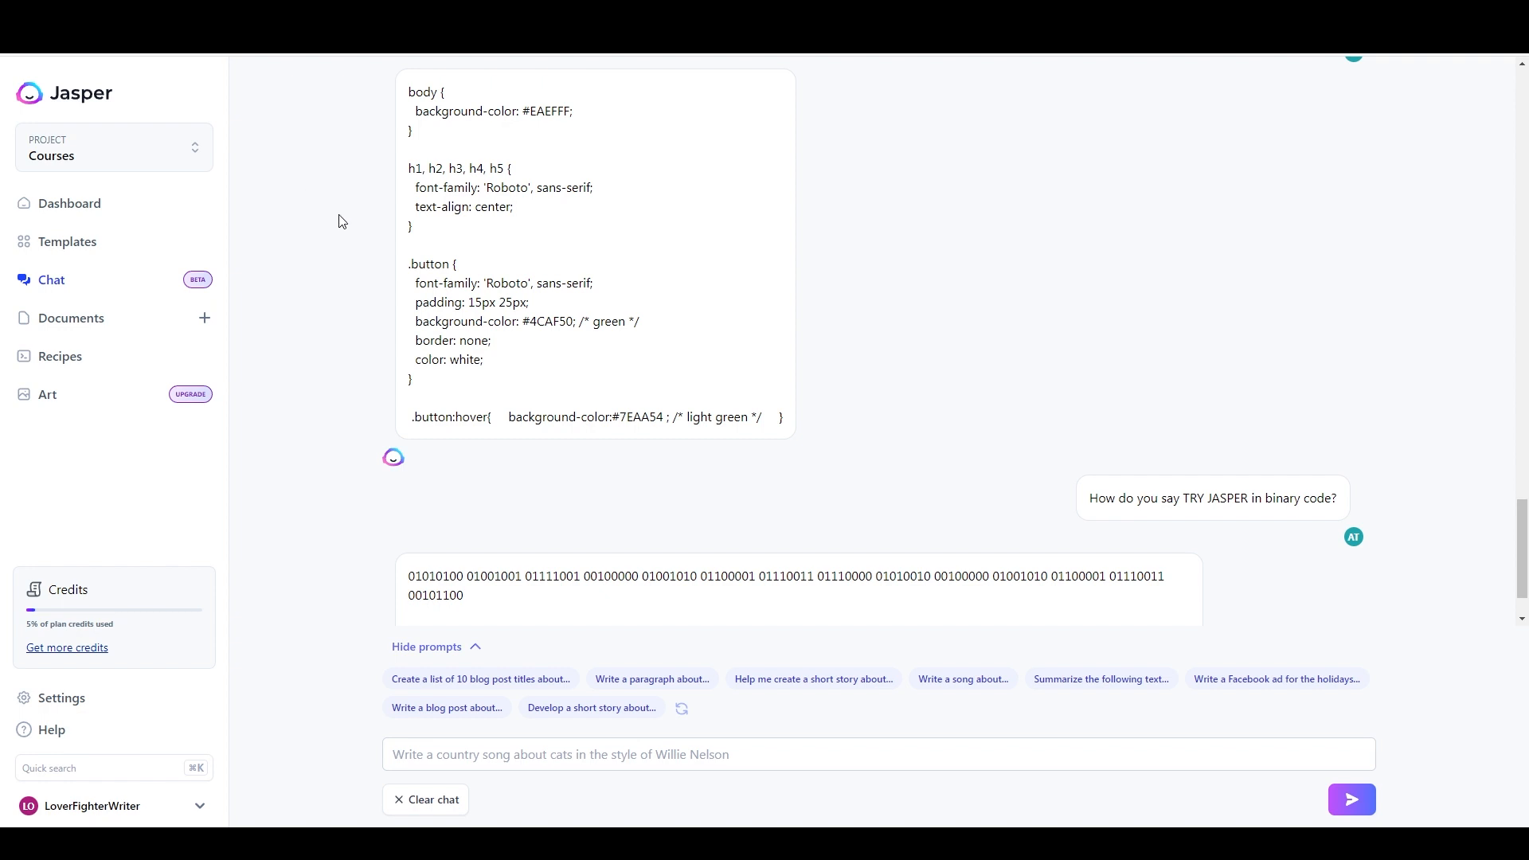
{"action": "mouse_move", "coordinate": [330, 237]}
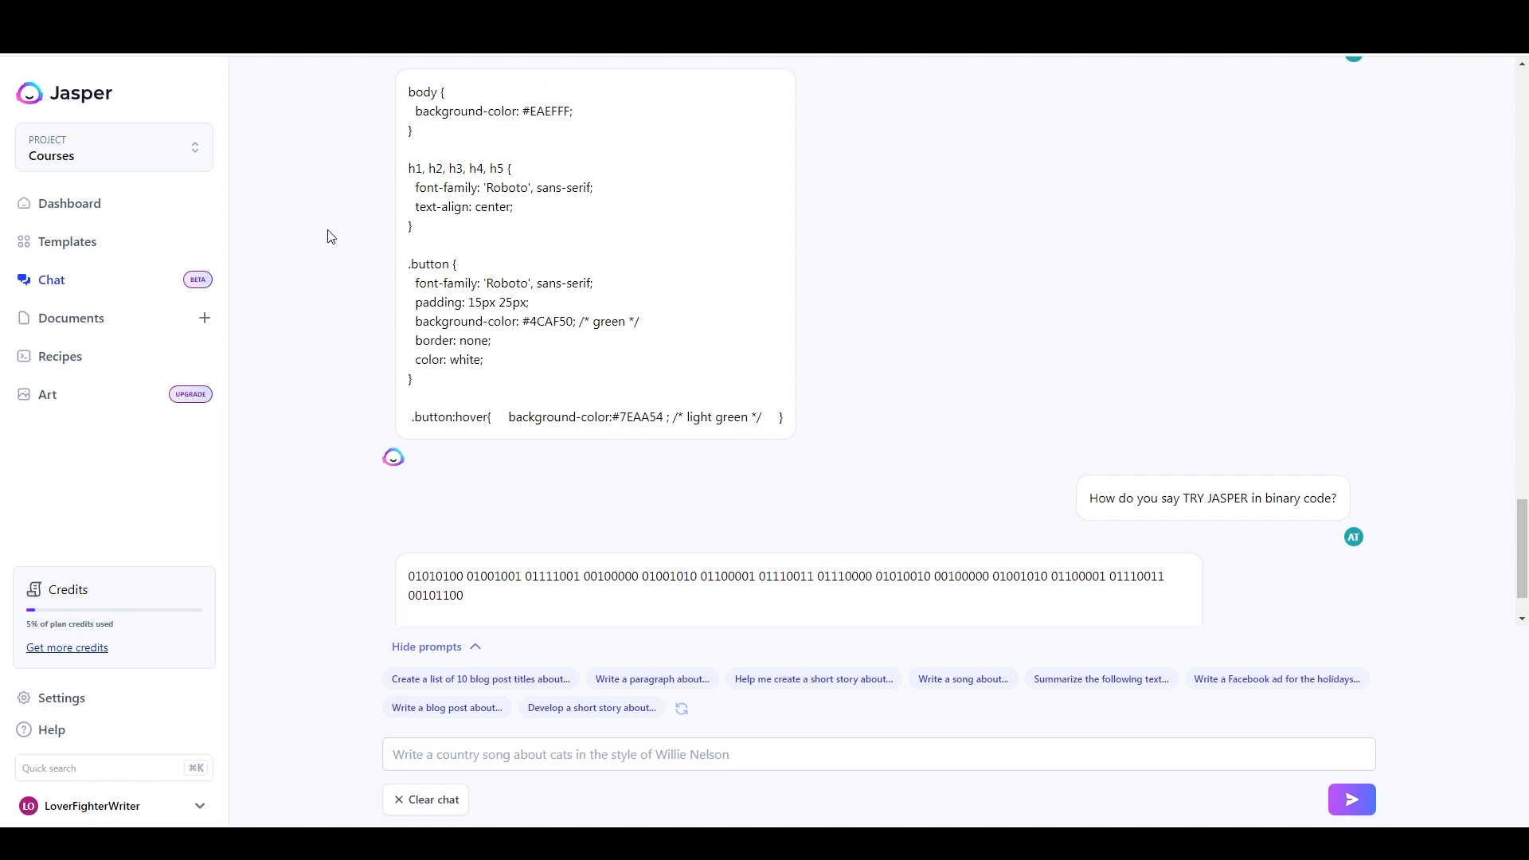
{"action": "mouse_move", "coordinate": [350, 255]}
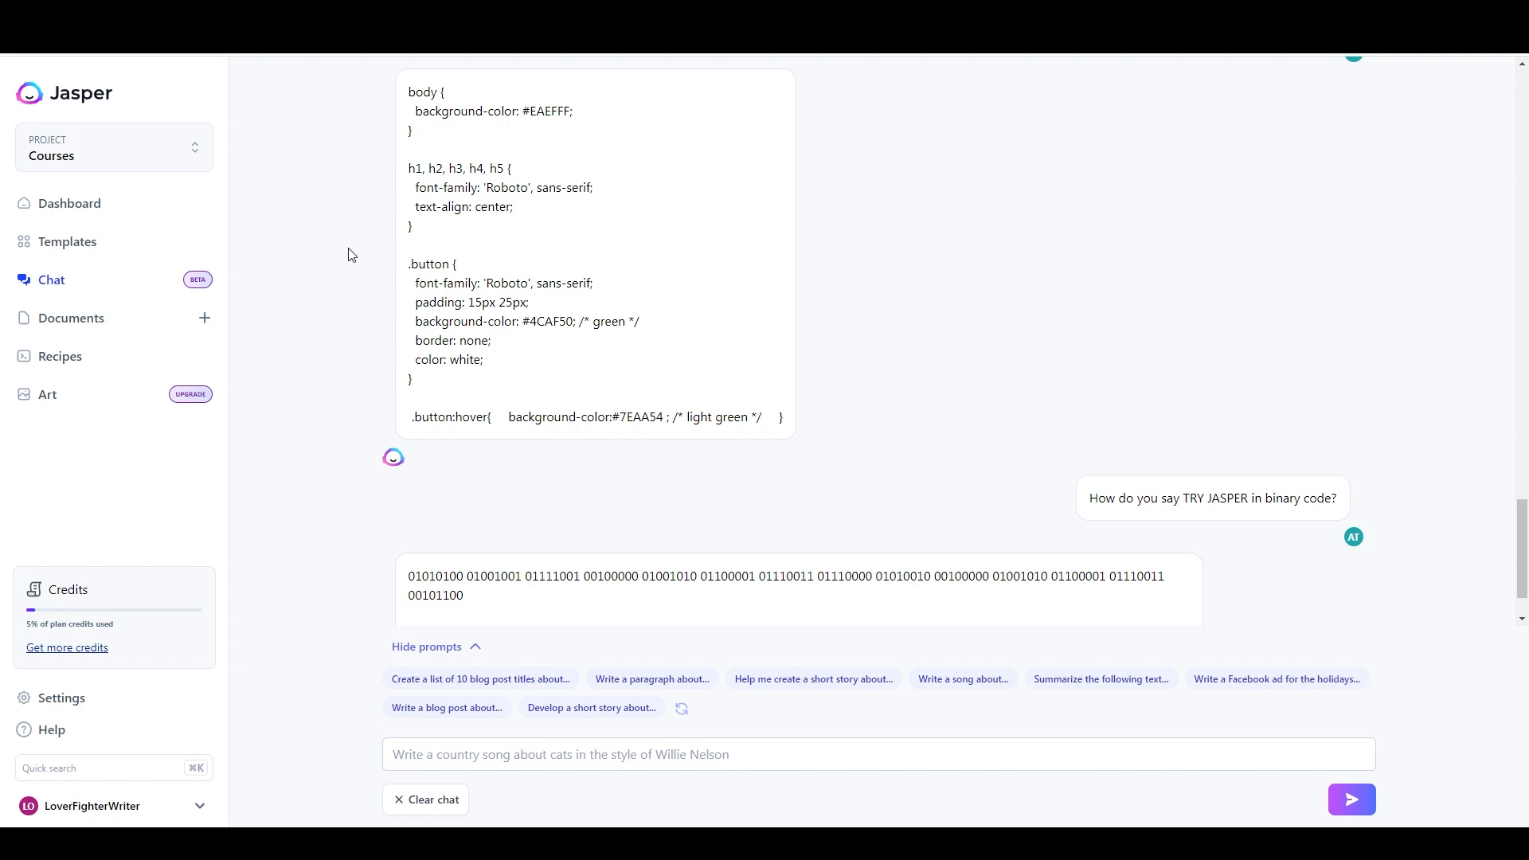
{"action": "mouse_move", "coordinate": [356, 250]}
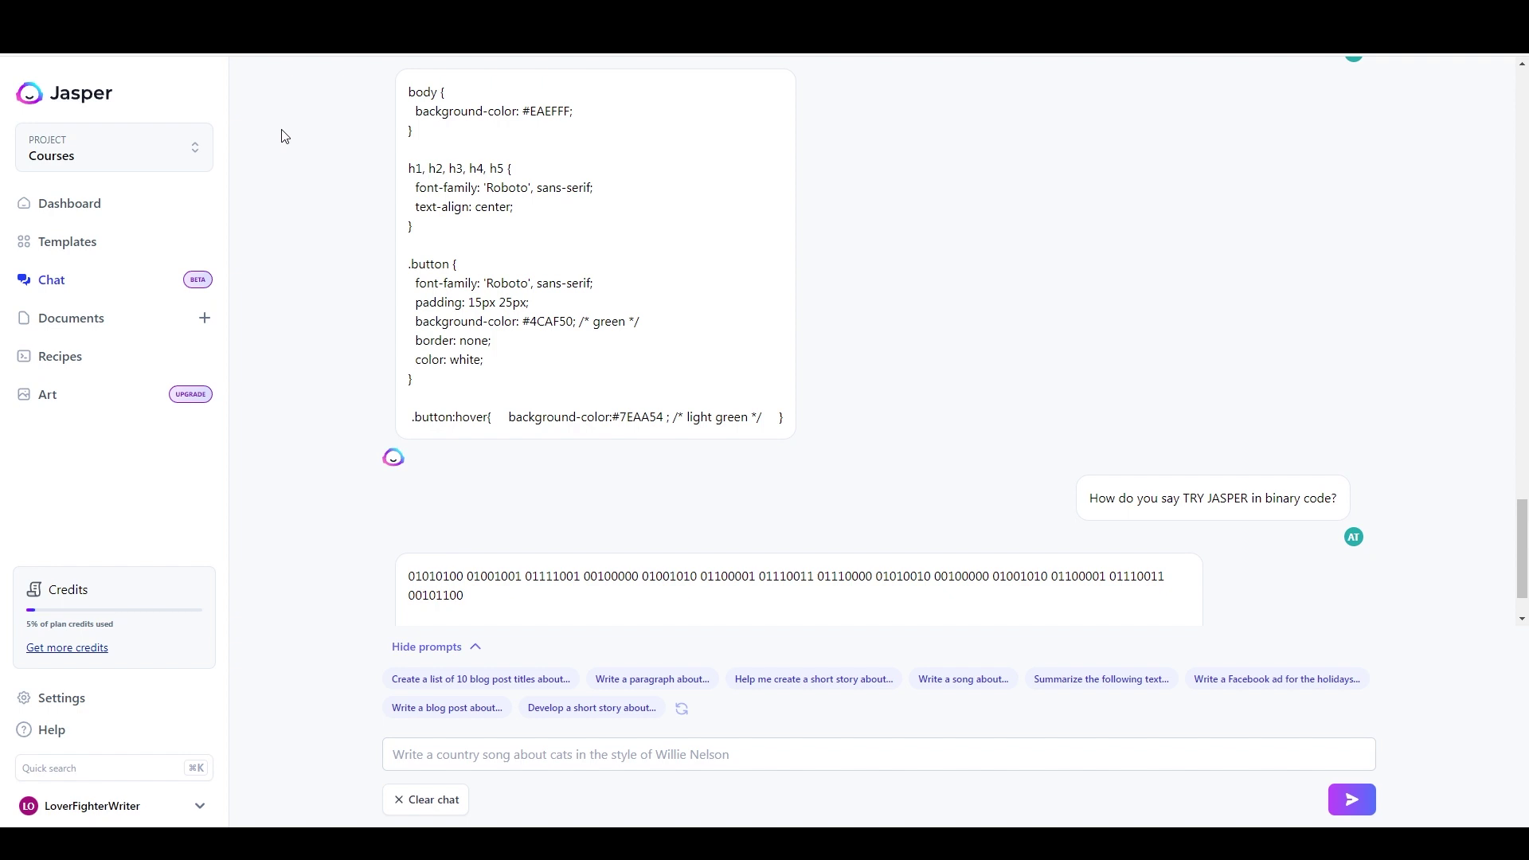
{"action": "mouse_move", "coordinate": [292, 132]}
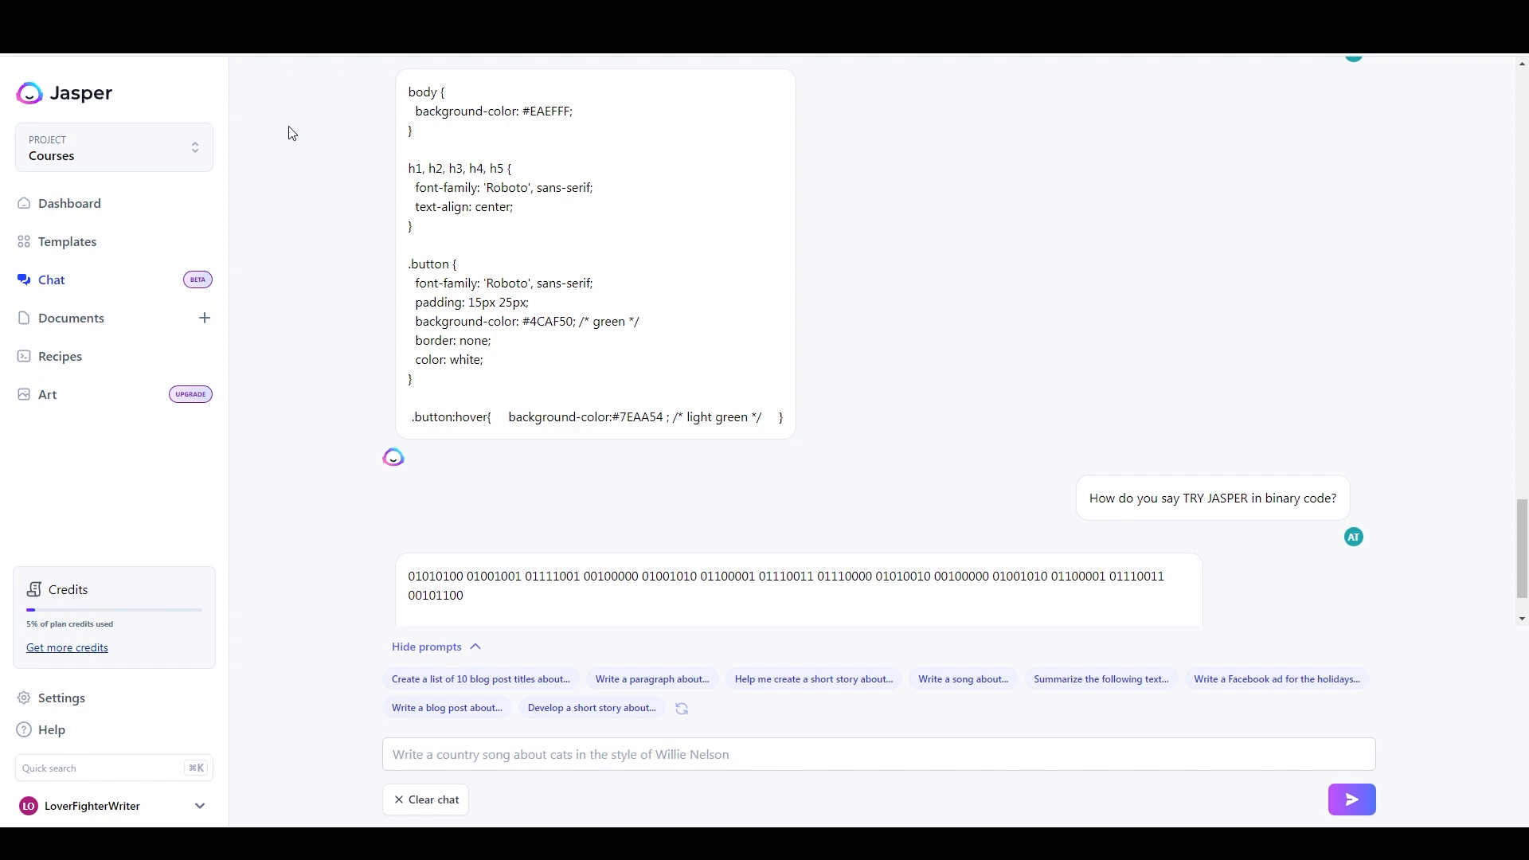
{"action": "mouse_move", "coordinate": [343, 193]}
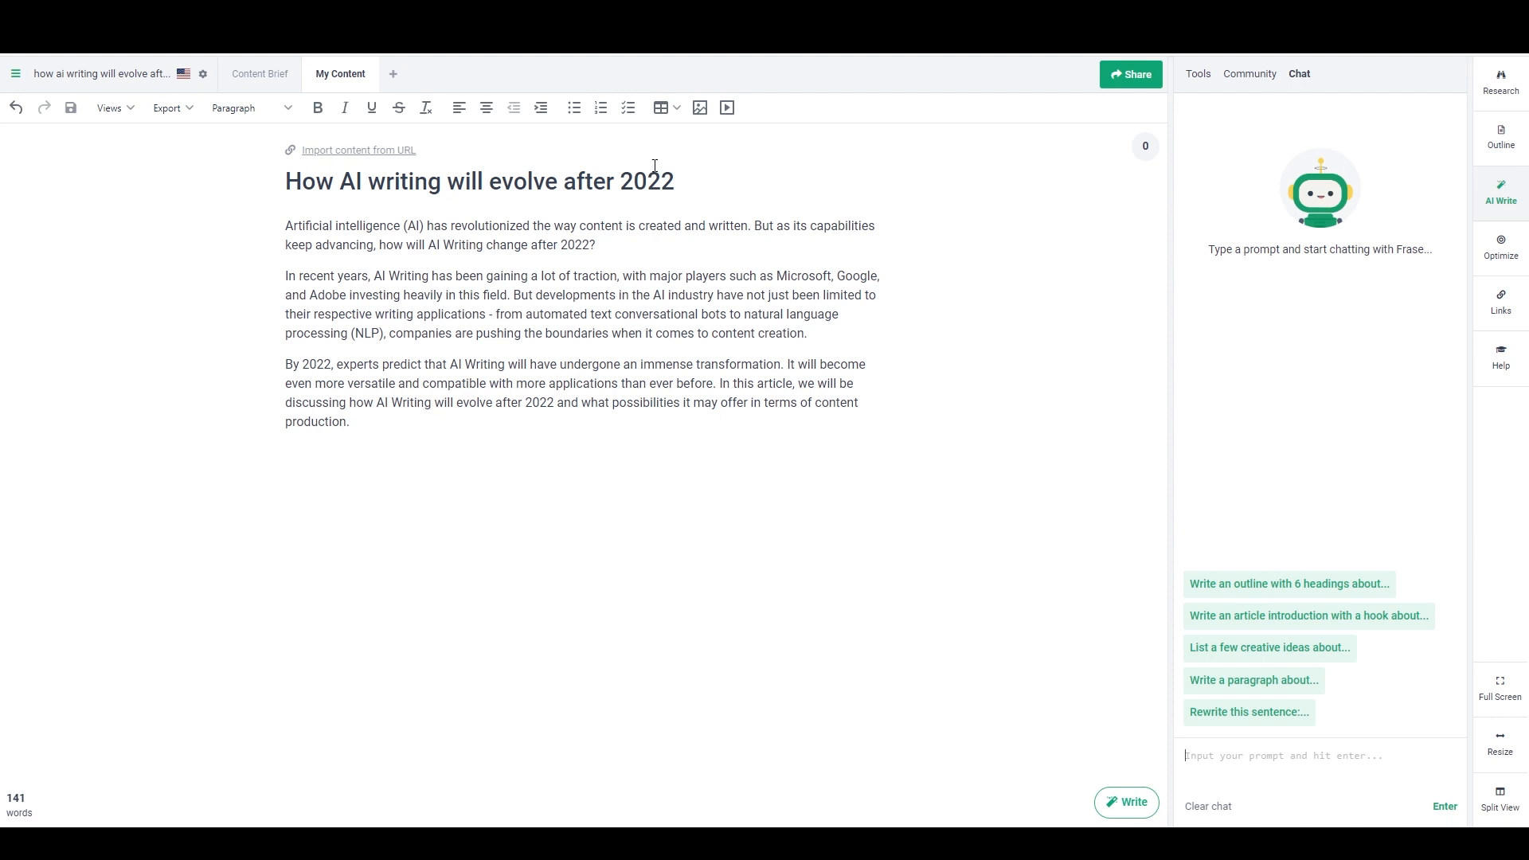
{"action": "mouse_move", "coordinate": [791, 82]}
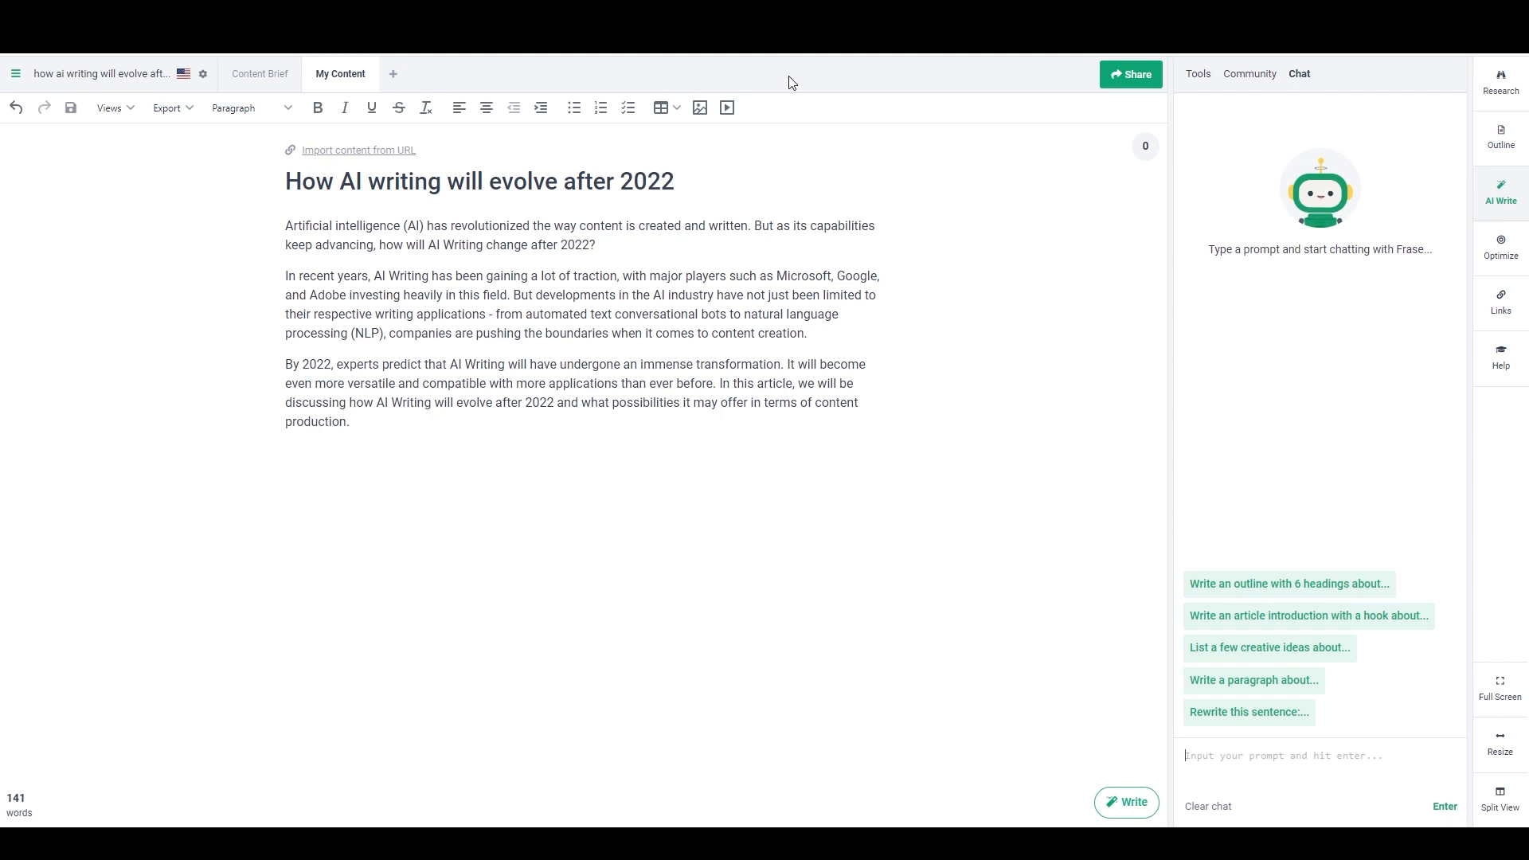
{"action": "mouse_move", "coordinate": [866, 117]}
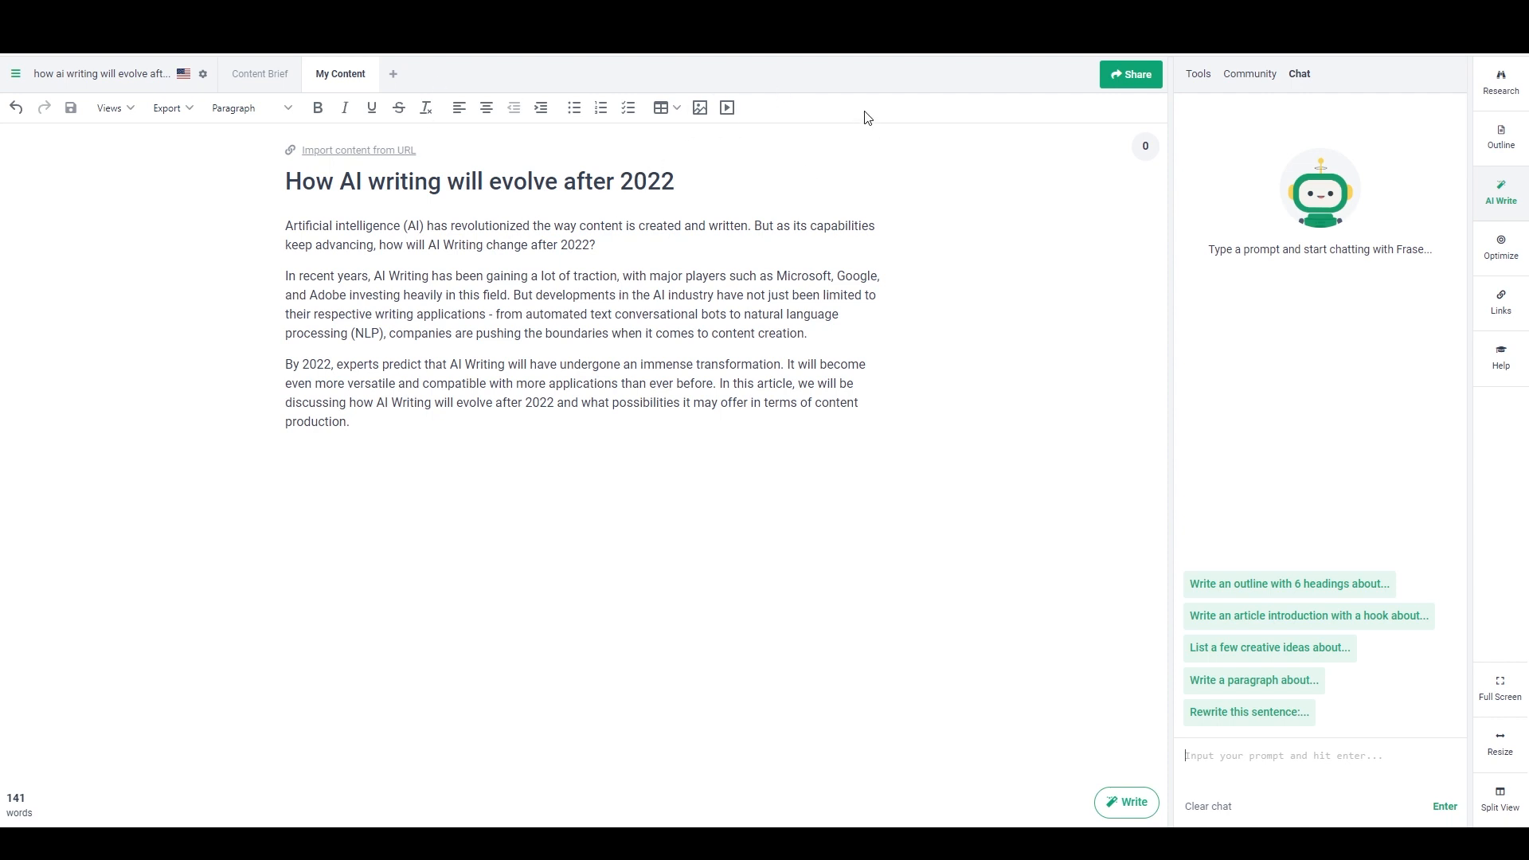
{"action": "mouse_move", "coordinate": [837, 154]}
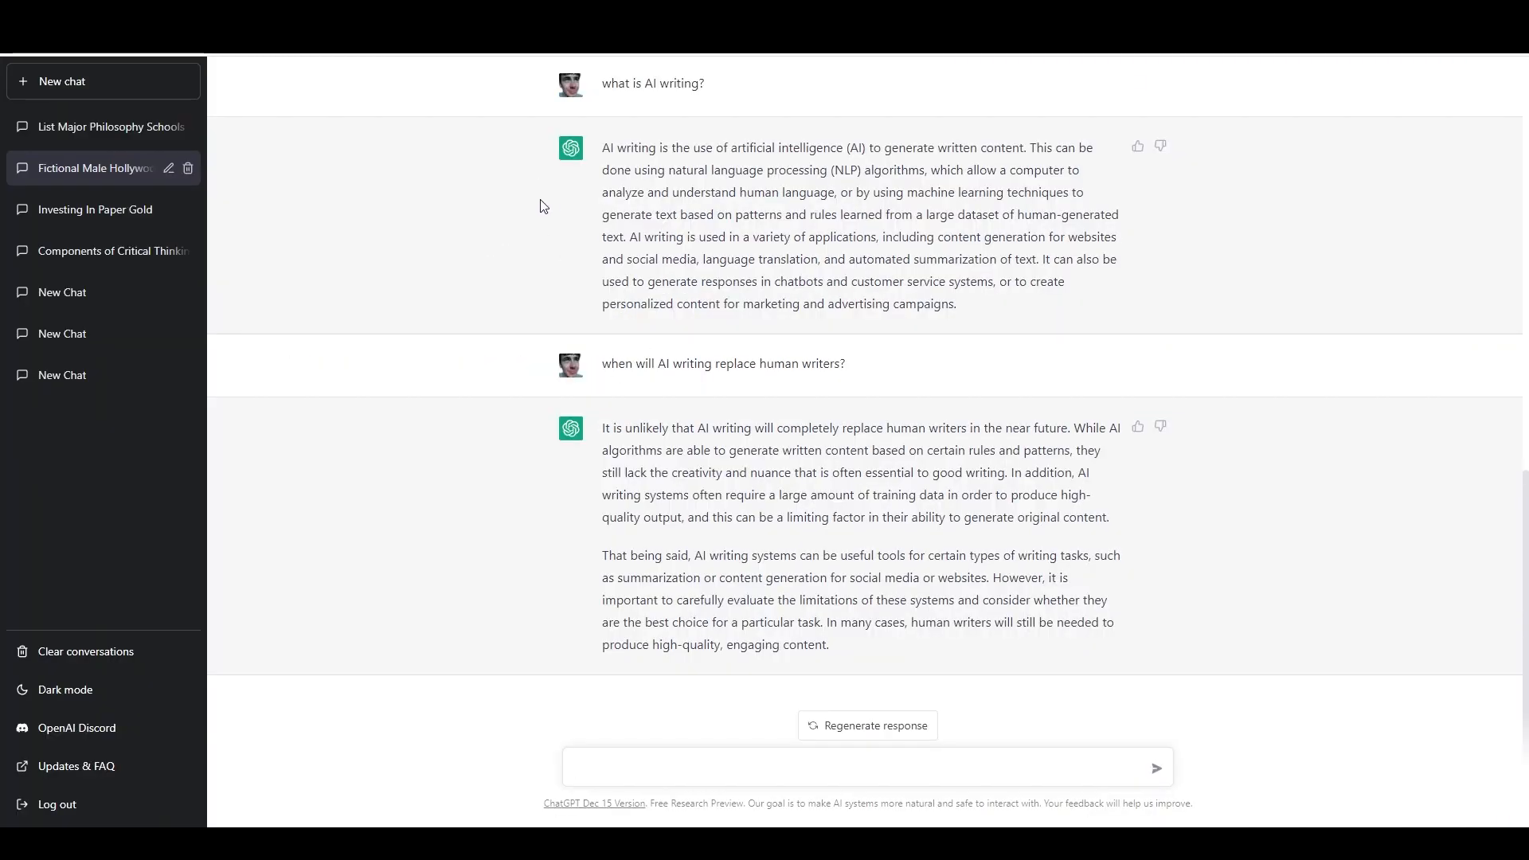
{"action": "mouse_move", "coordinate": [696, 186]}
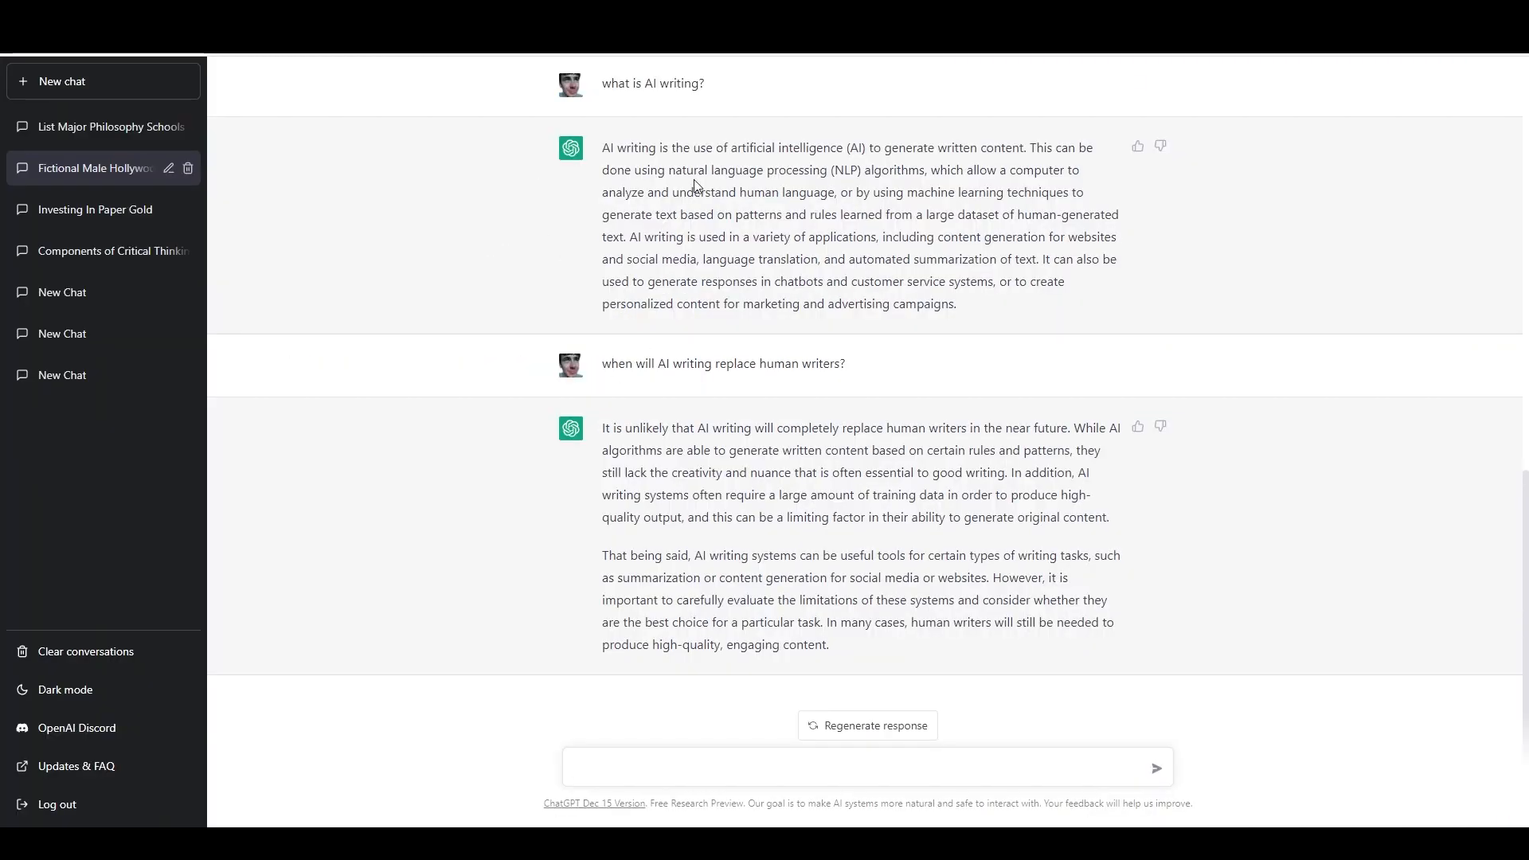
{"action": "mouse_move", "coordinate": [689, 175]}
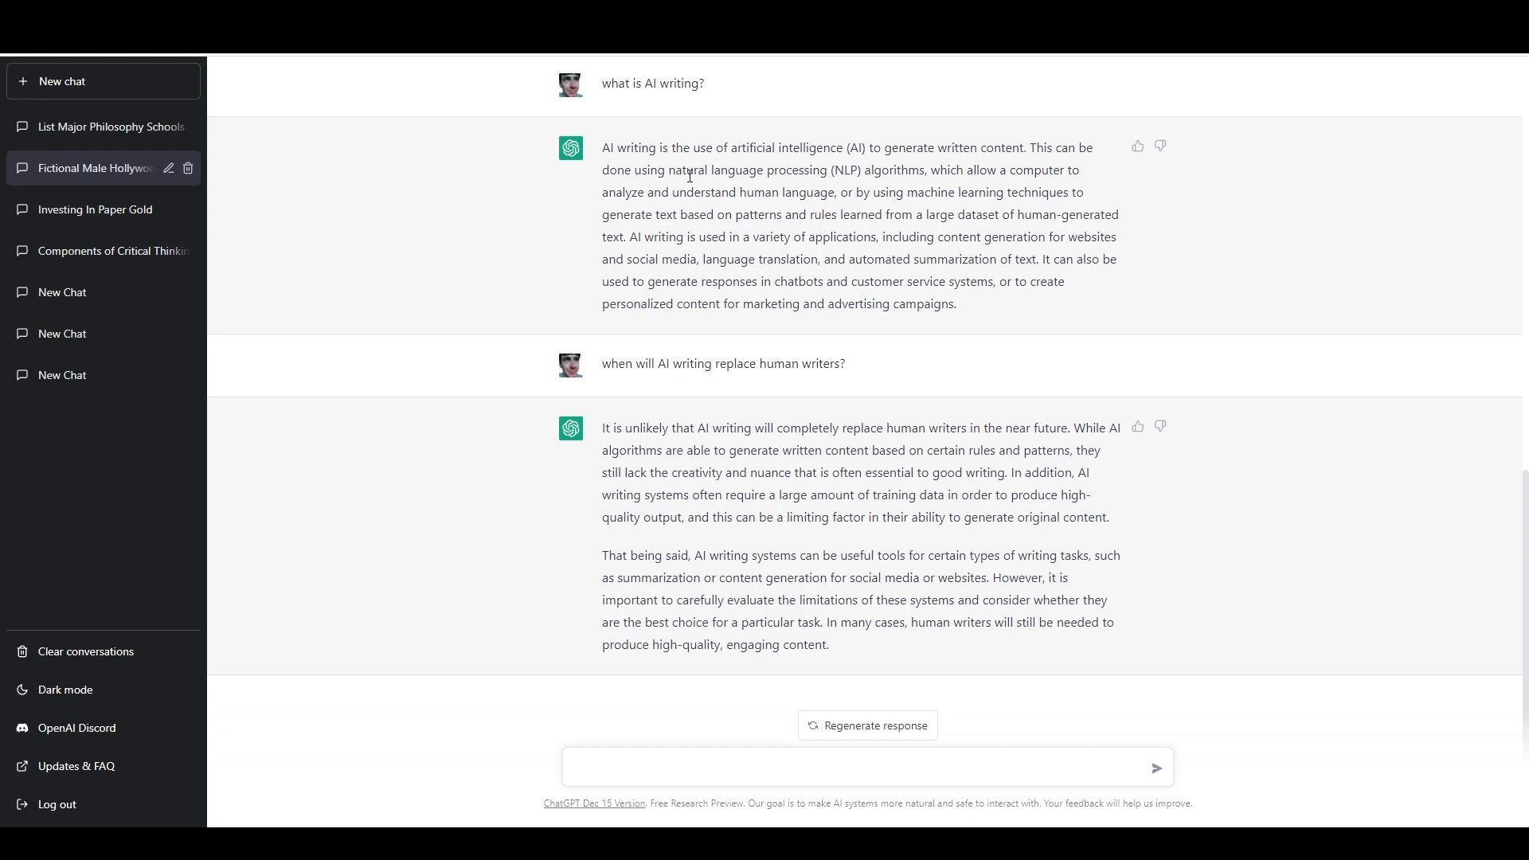
{"action": "mouse_move", "coordinate": [686, 172]}
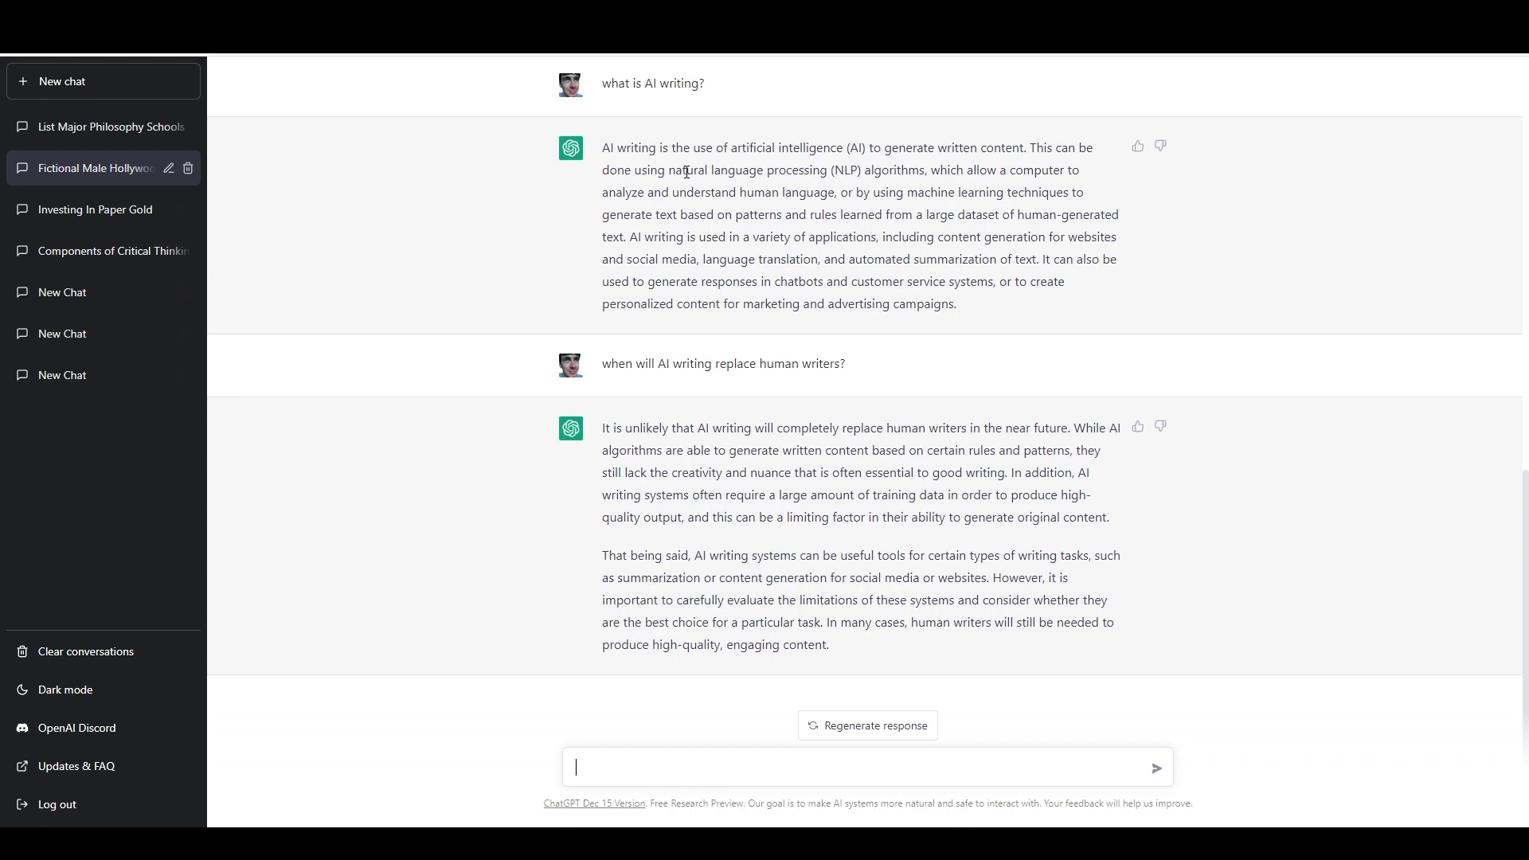
{"action": "mouse_move", "coordinate": [679, 186]}
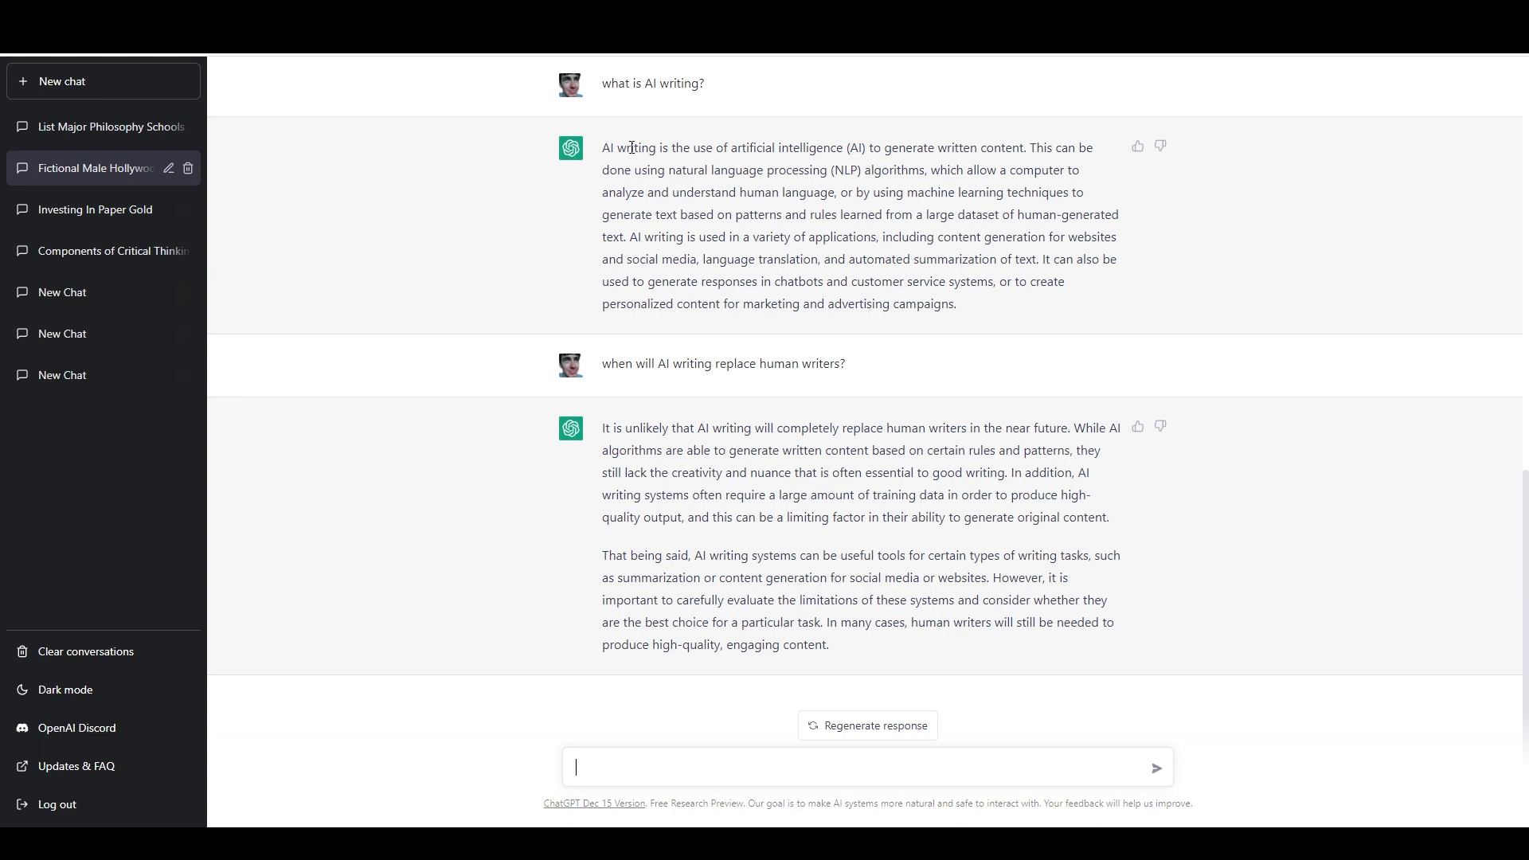
{"action": "mouse_move", "coordinate": [582, 186]}
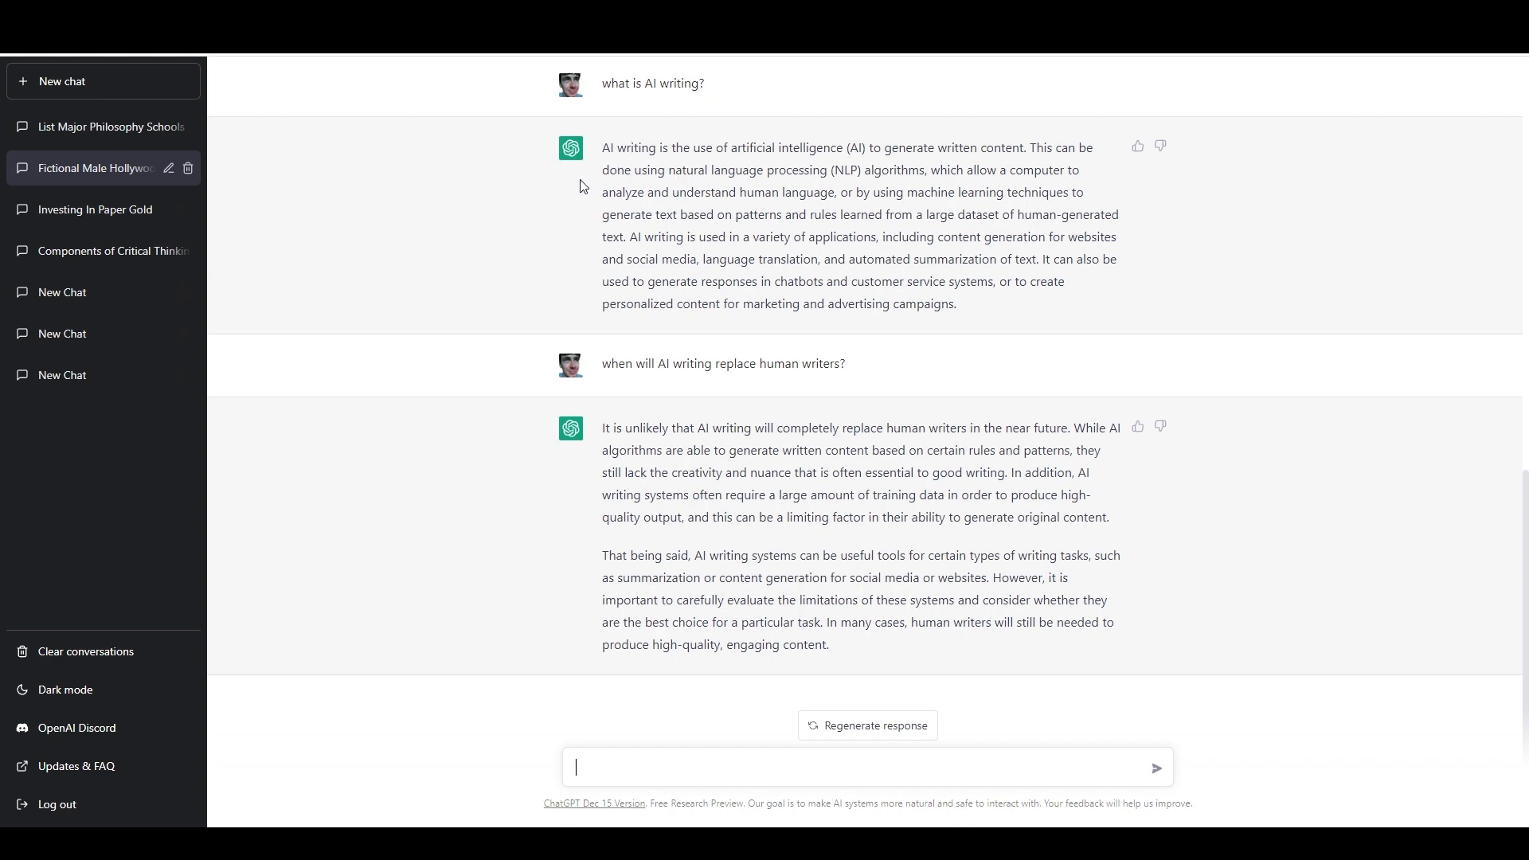
{"action": "mouse_move", "coordinate": [494, 275]}
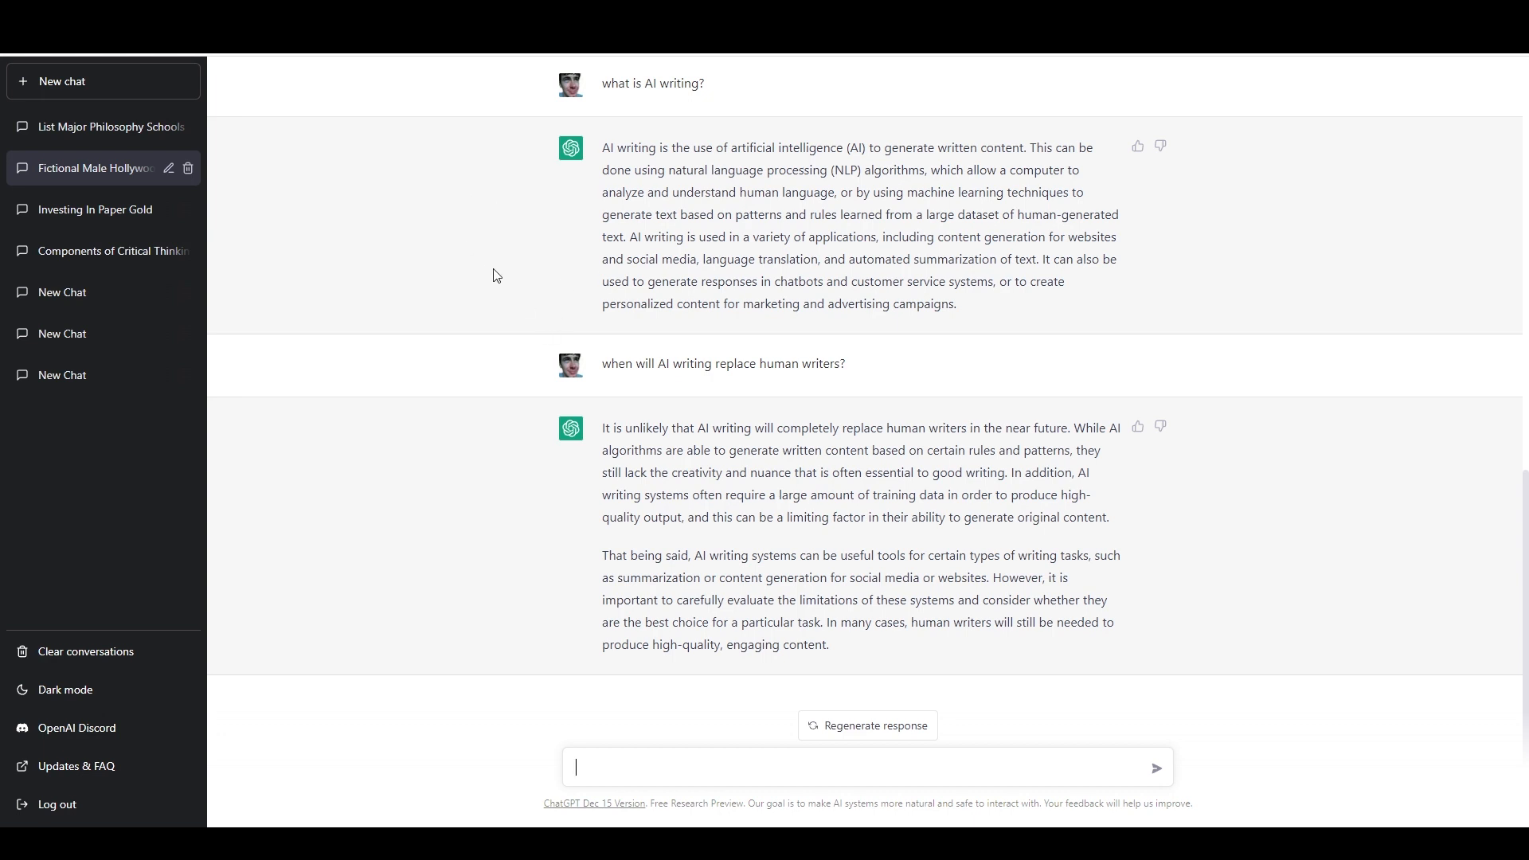
{"action": "mouse_move", "coordinate": [465, 301]}
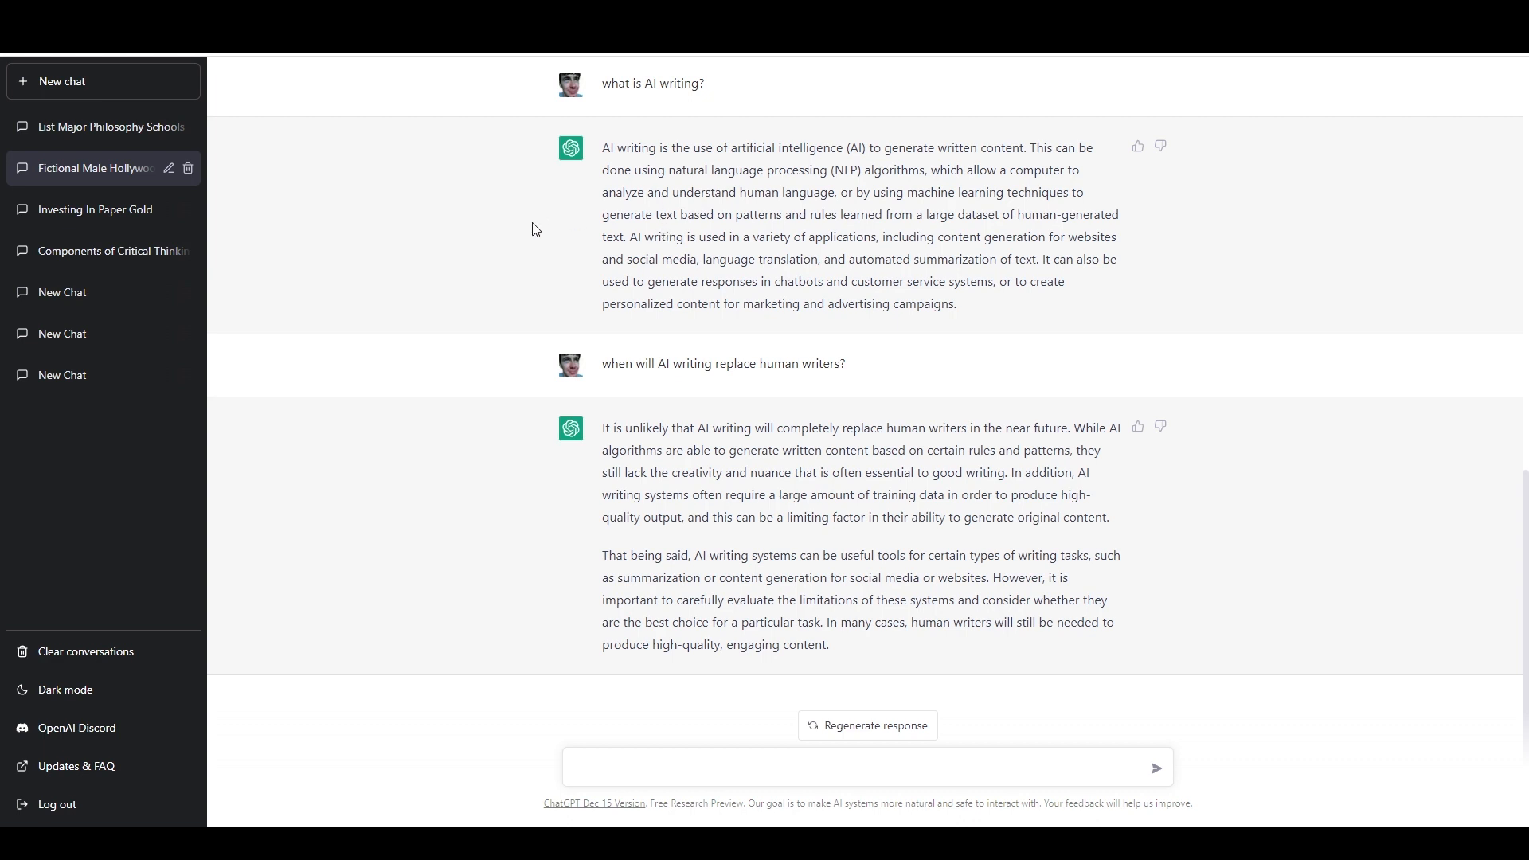
{"action": "mouse_move", "coordinate": [552, 319]}
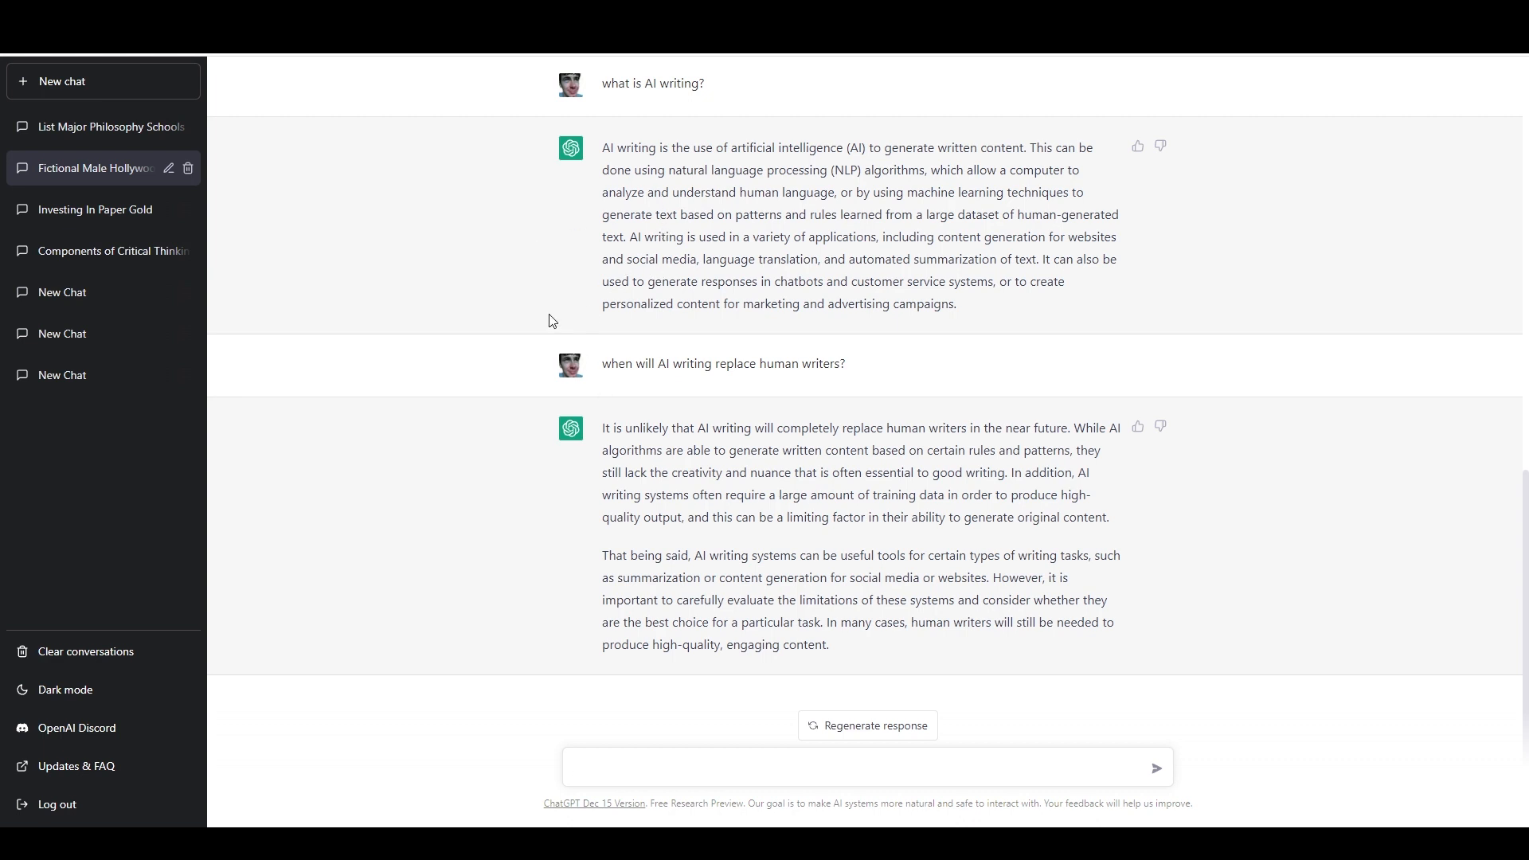
{"action": "mouse_move", "coordinate": [502, 100]}
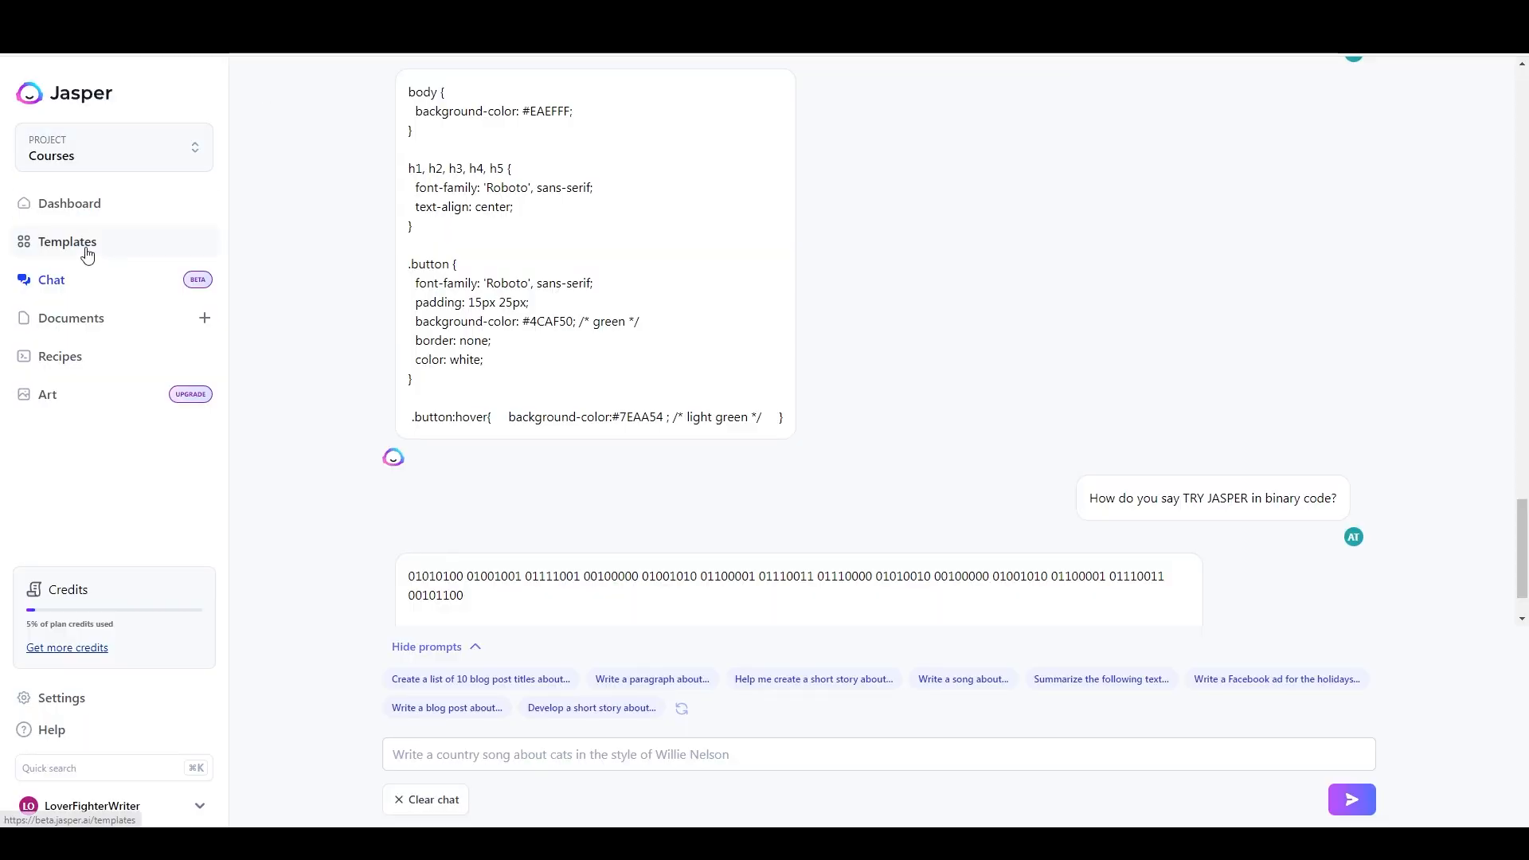
Filter templates to SEO and open 'SEO - Blog Posts - Title and Meta Descriptions'.
{"action": "left_click", "coordinate": [68, 241]}
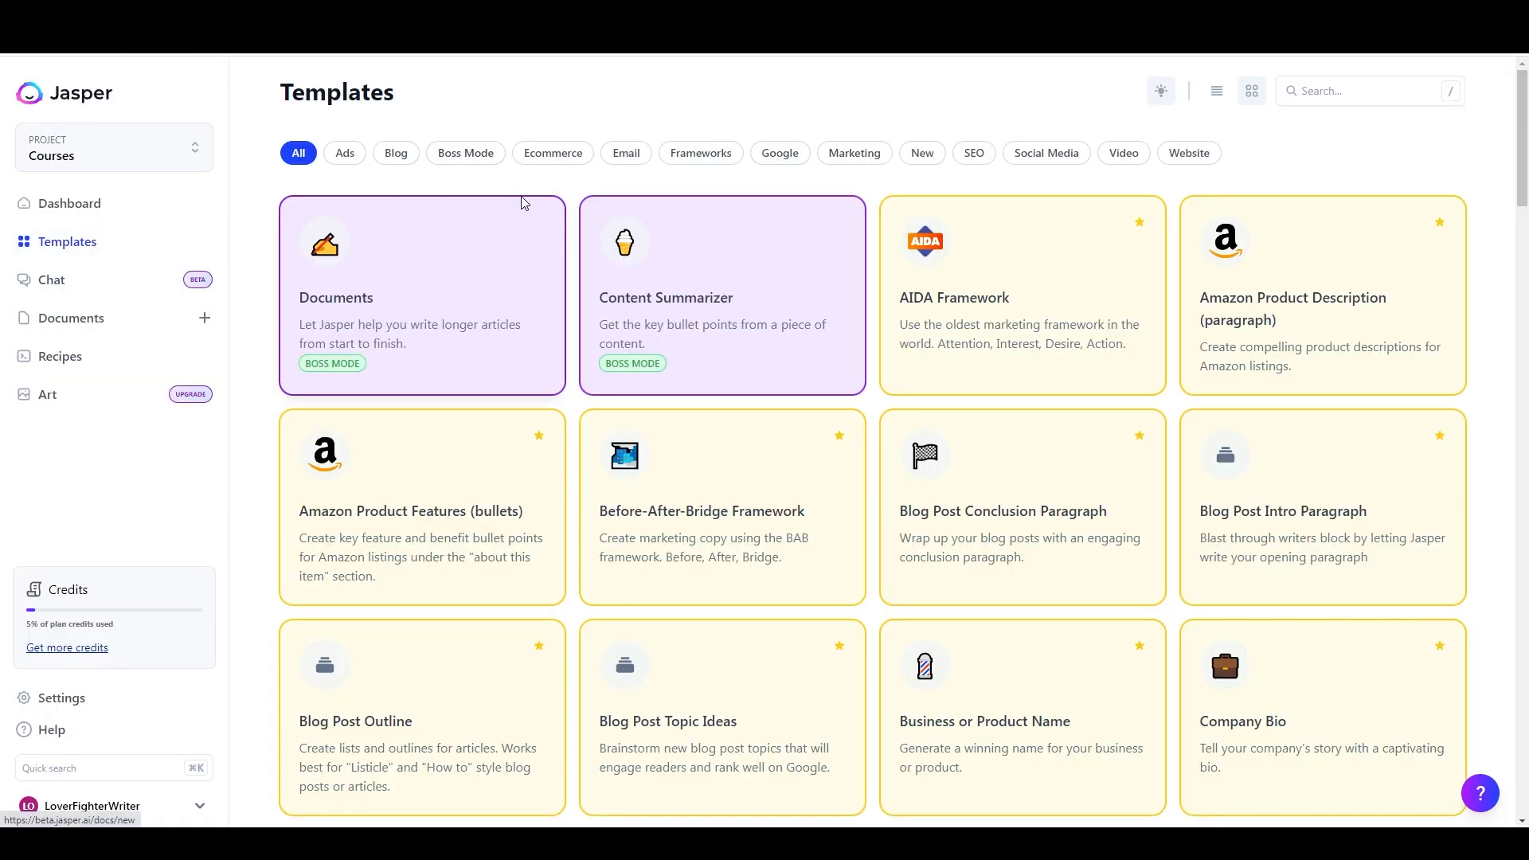
{"action": "mouse_move", "coordinate": [909, 153]}
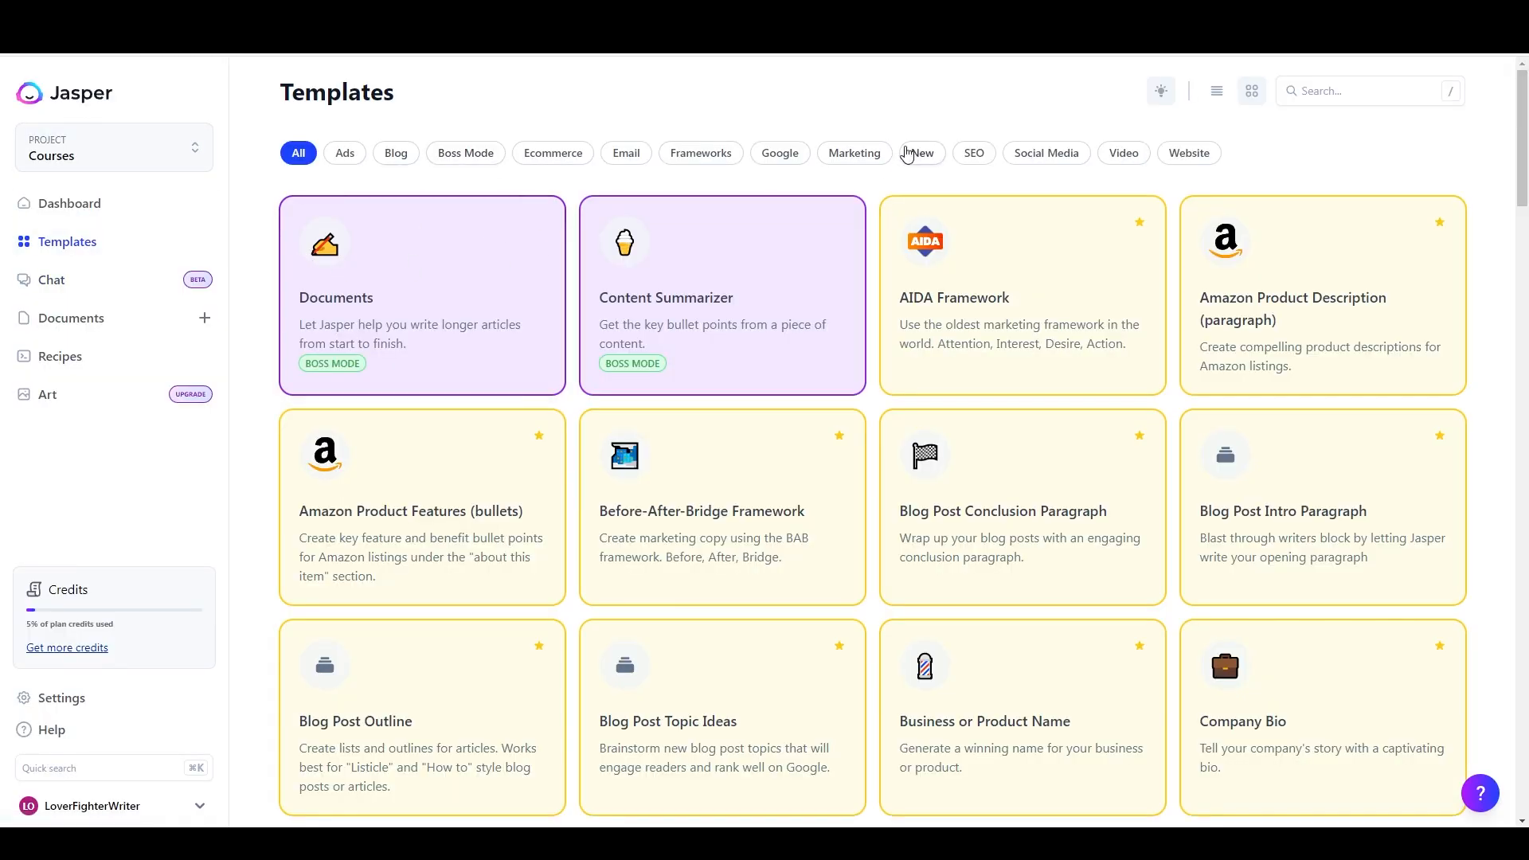
{"action": "left_click", "coordinate": [854, 153]}
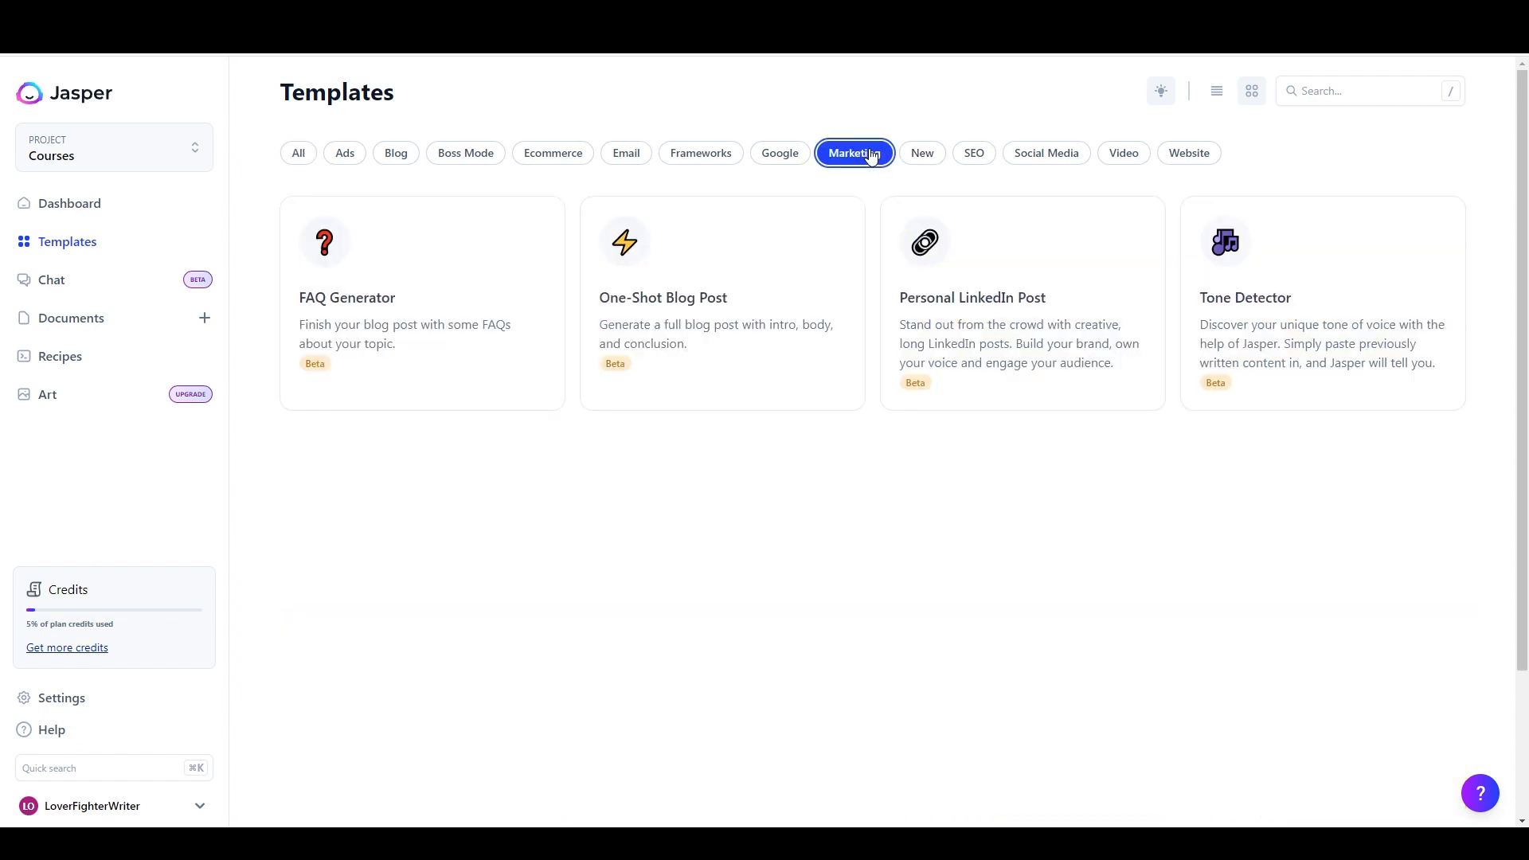
{"action": "mouse_move", "coordinate": [906, 299]}
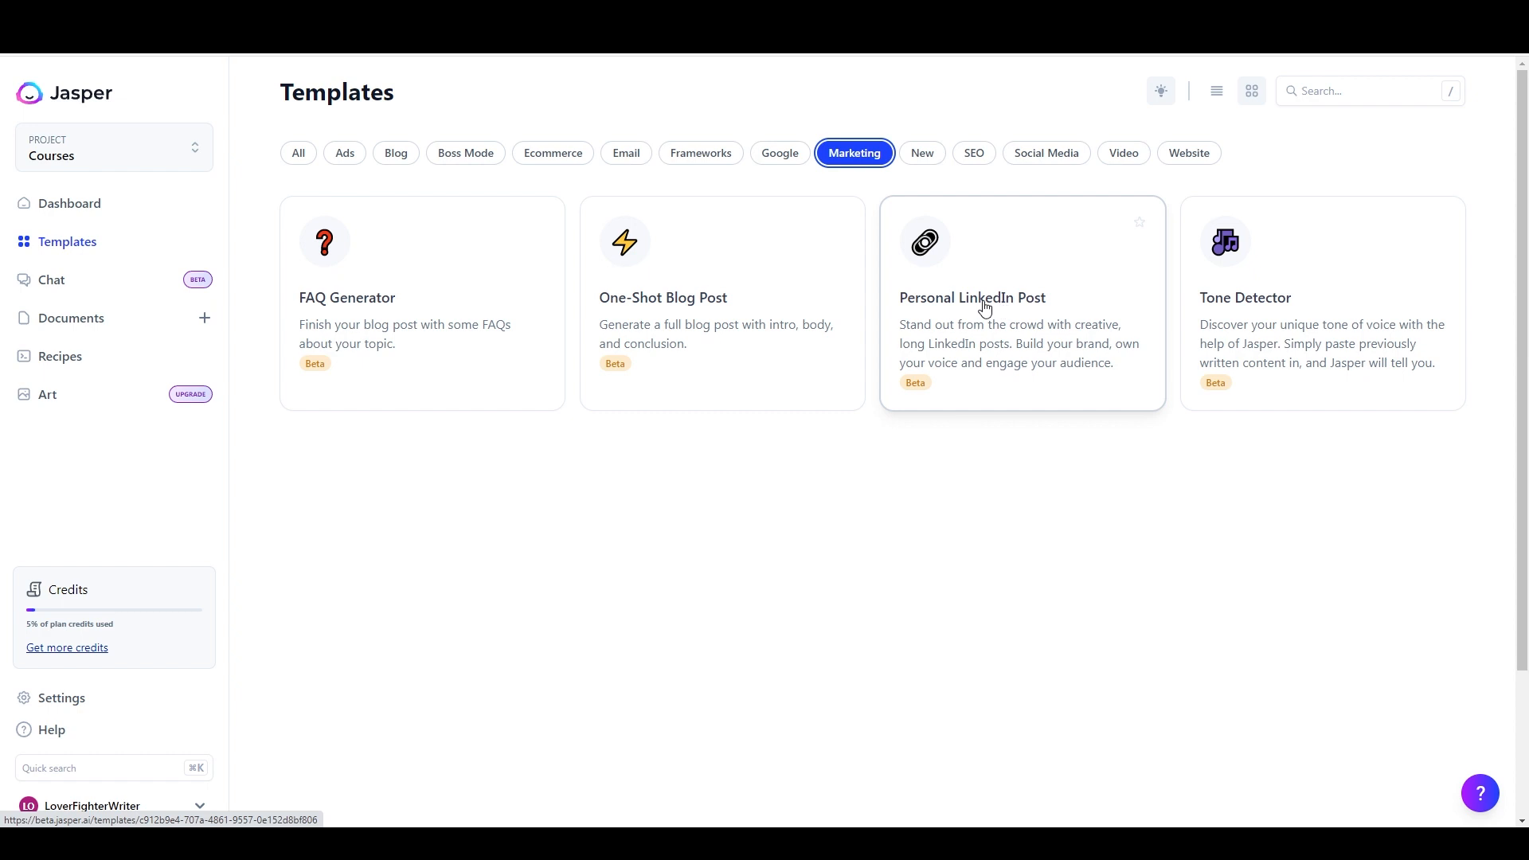
{"action": "left_click", "coordinate": [973, 153]}
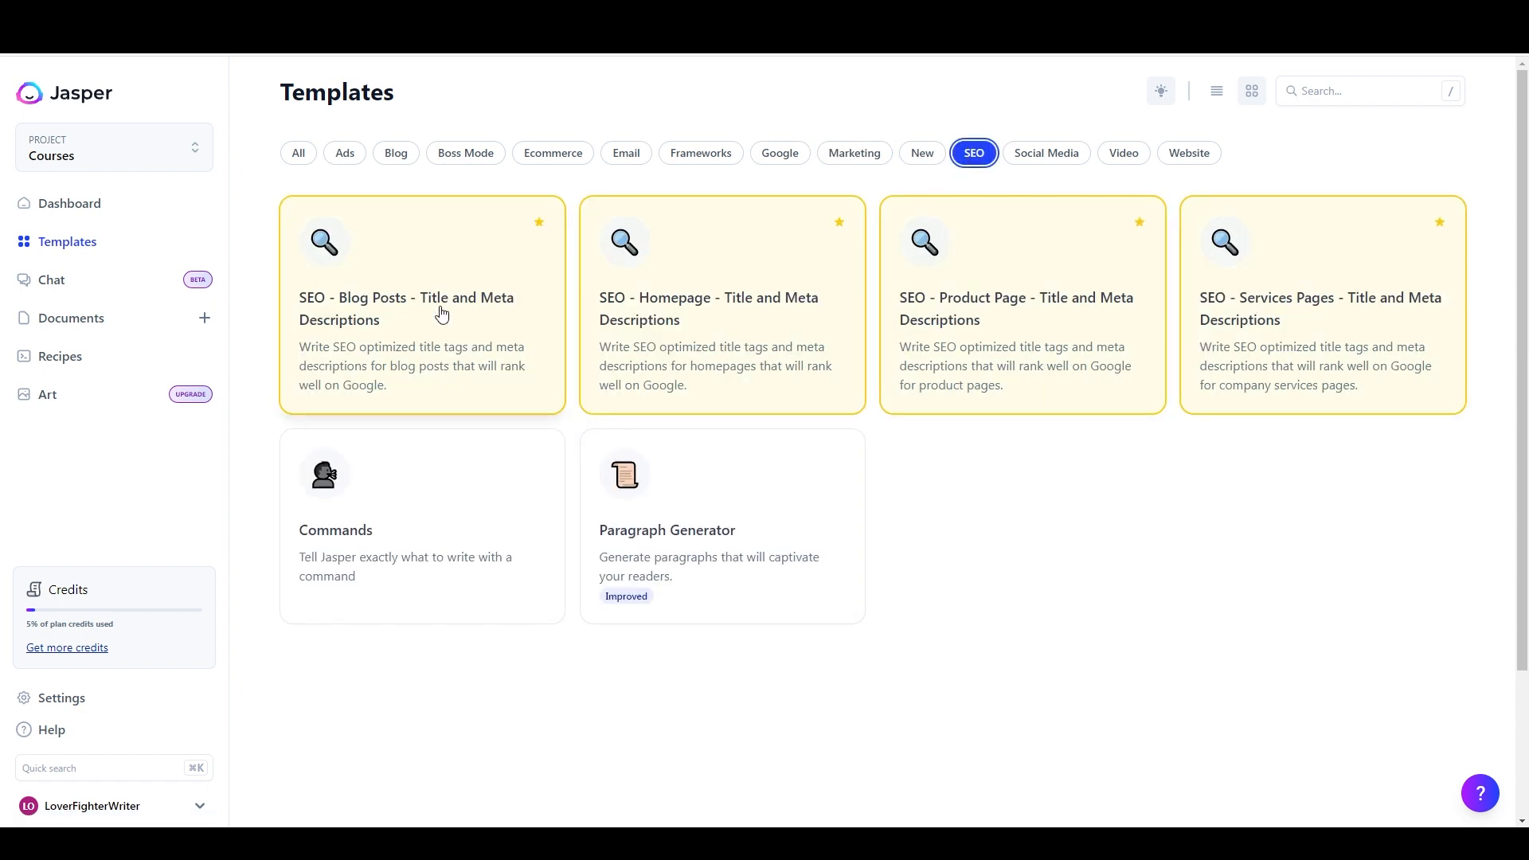
{"action": "mouse_move", "coordinate": [350, 313]}
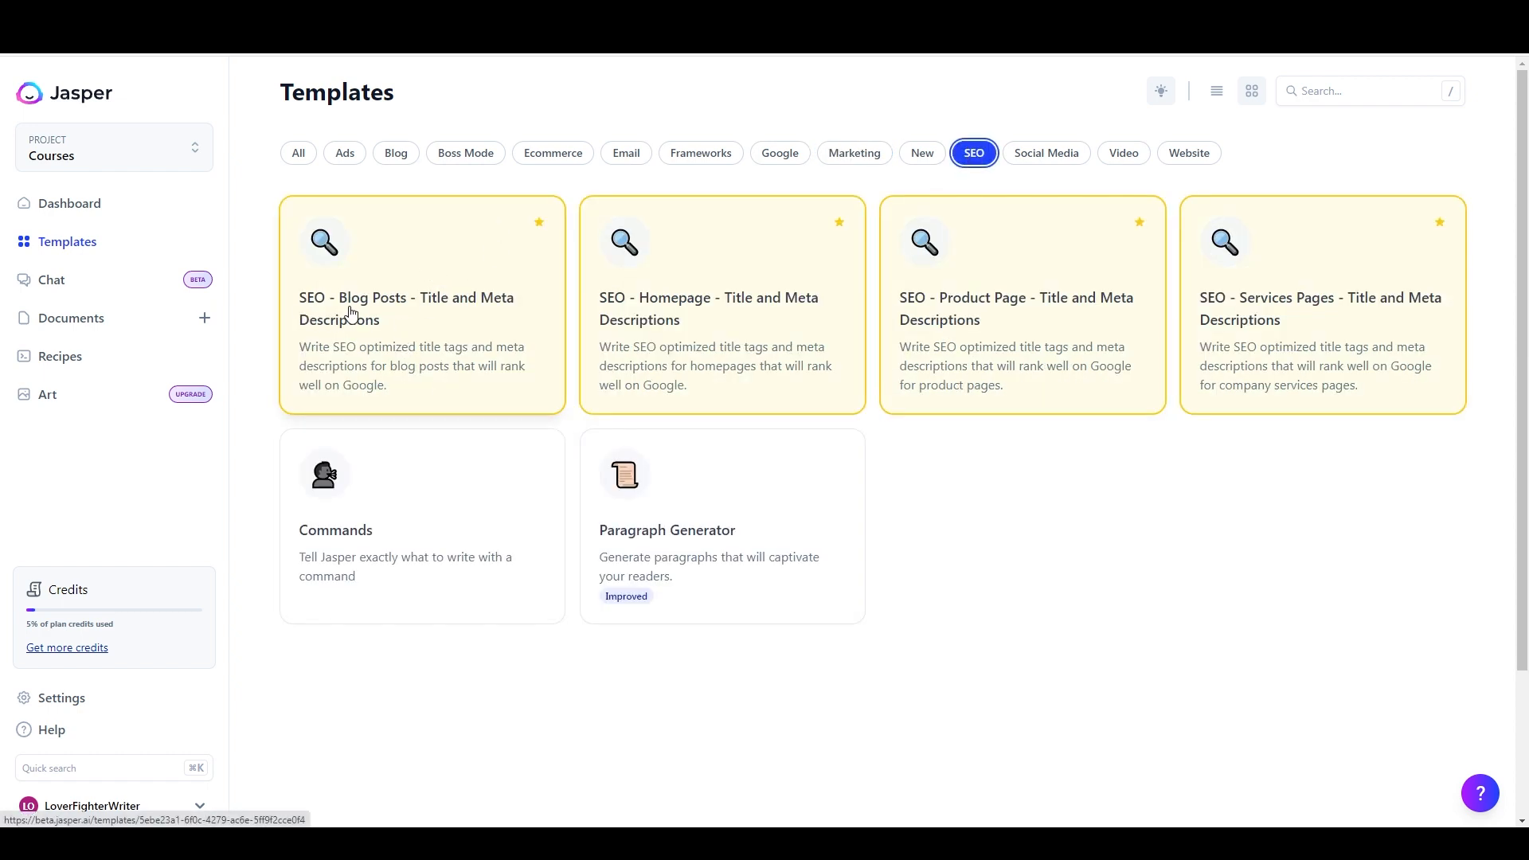
{"action": "left_click", "coordinate": [405, 307]}
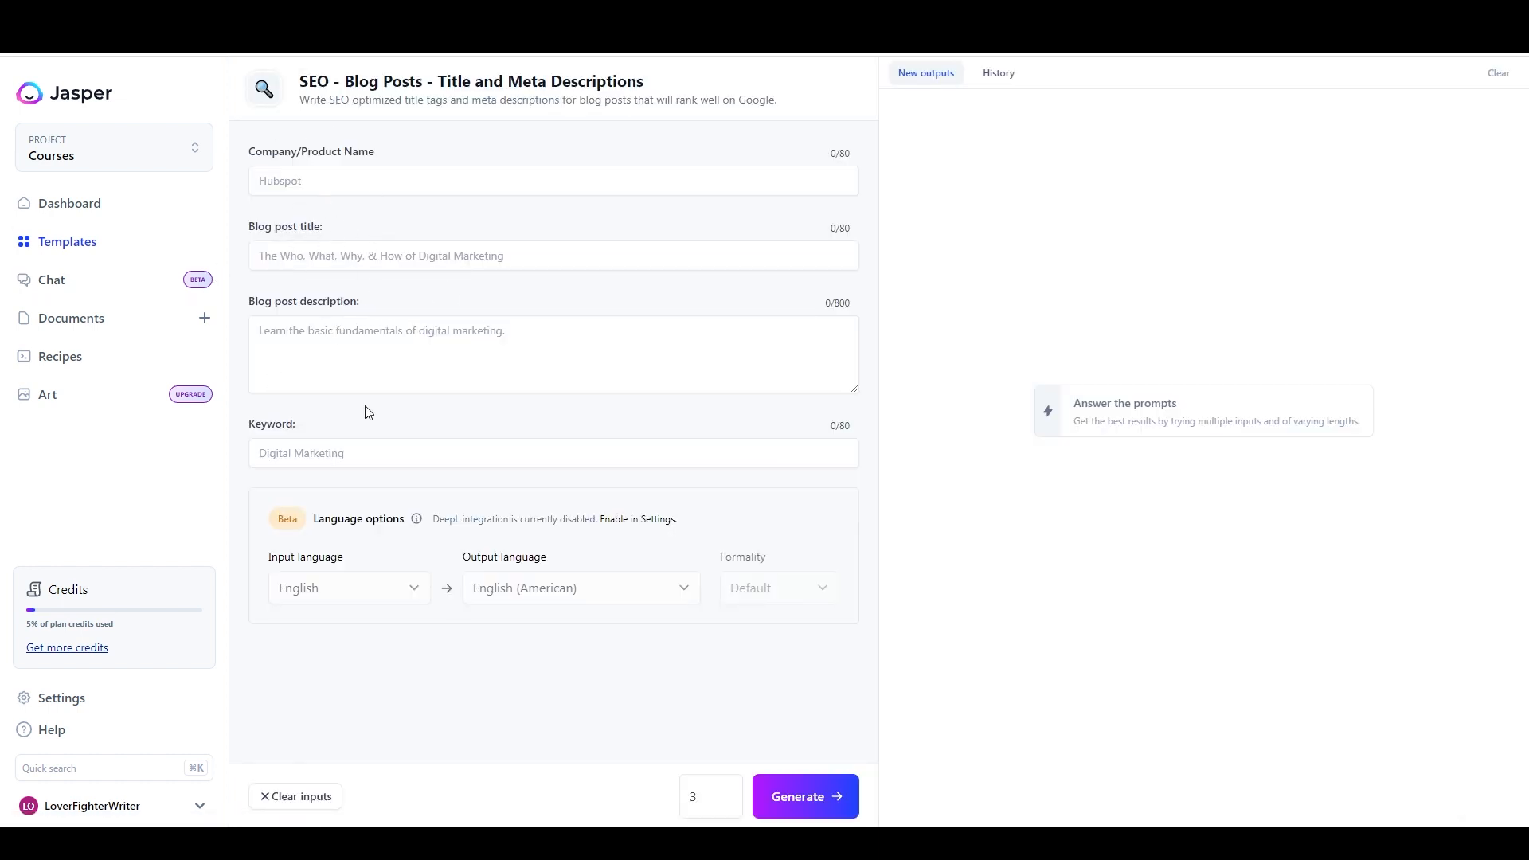
{"action": "mouse_move", "coordinate": [91, 114]}
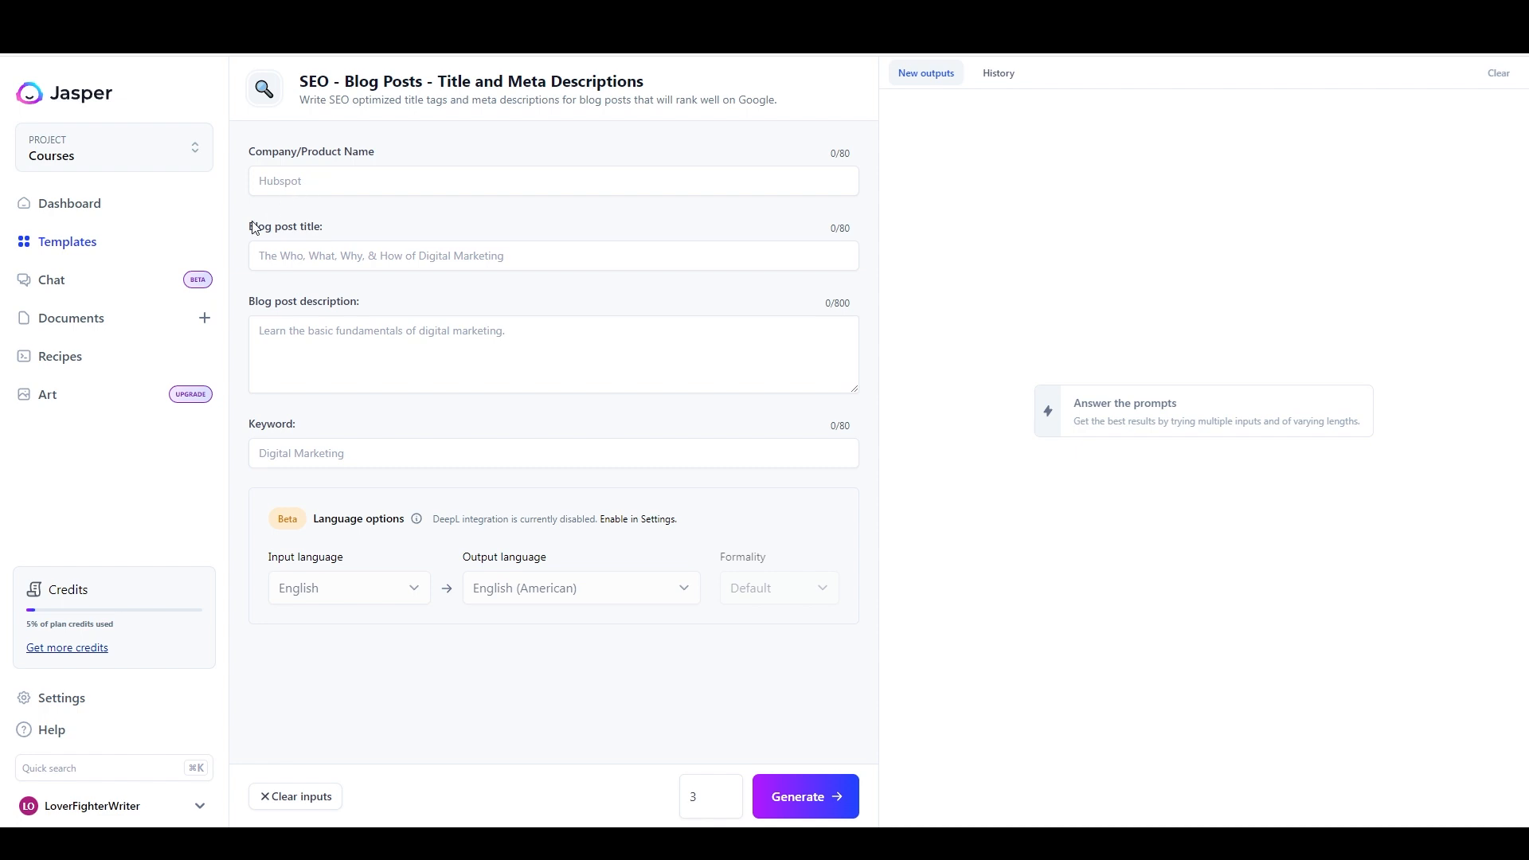
{"action": "mouse_move", "coordinate": [247, 223]}
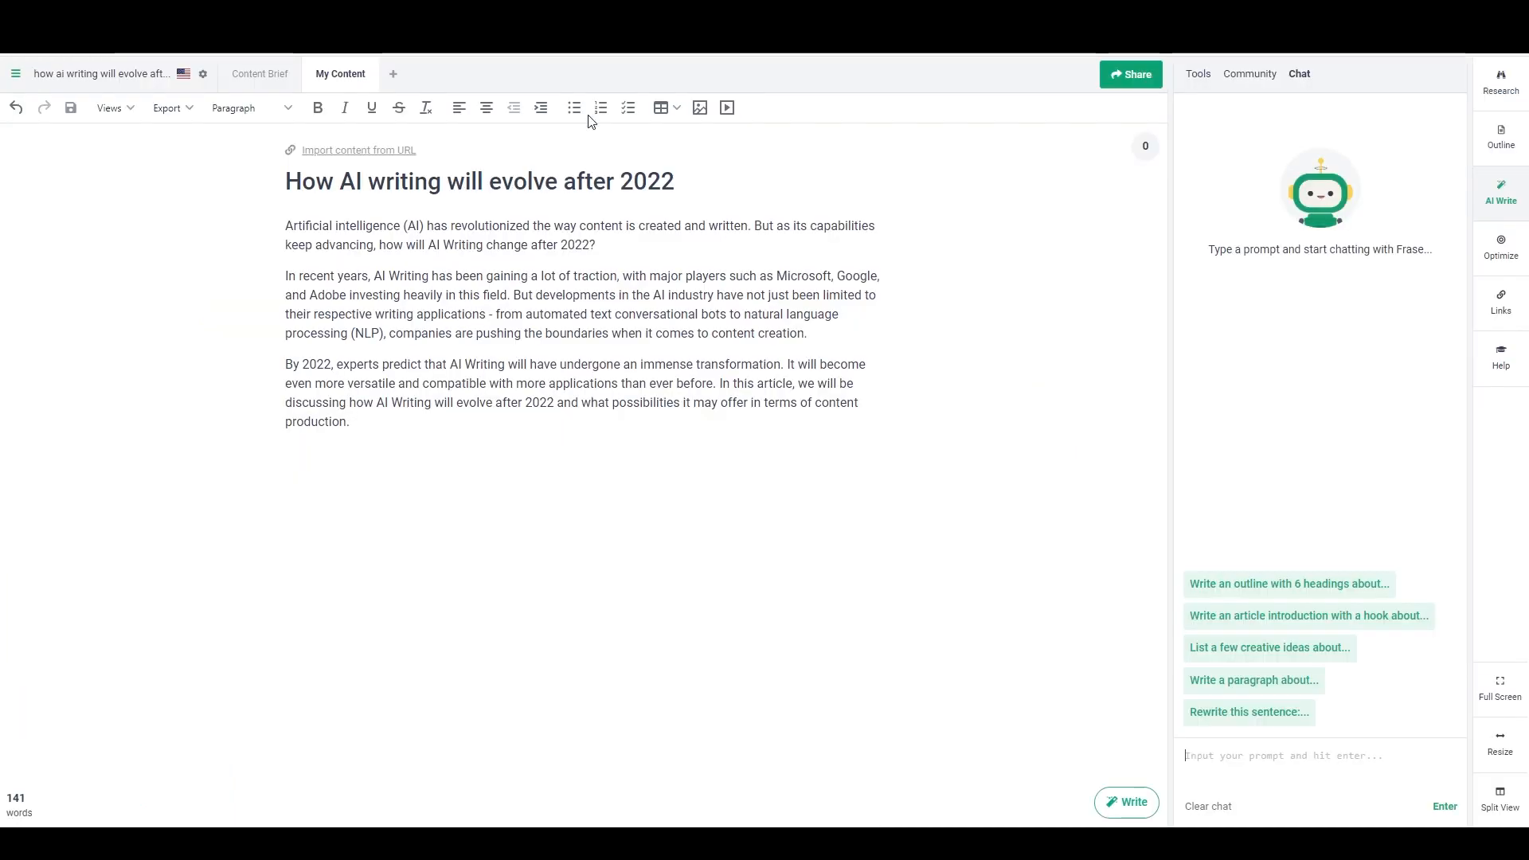
{"action": "mouse_move", "coordinate": [483, 68]}
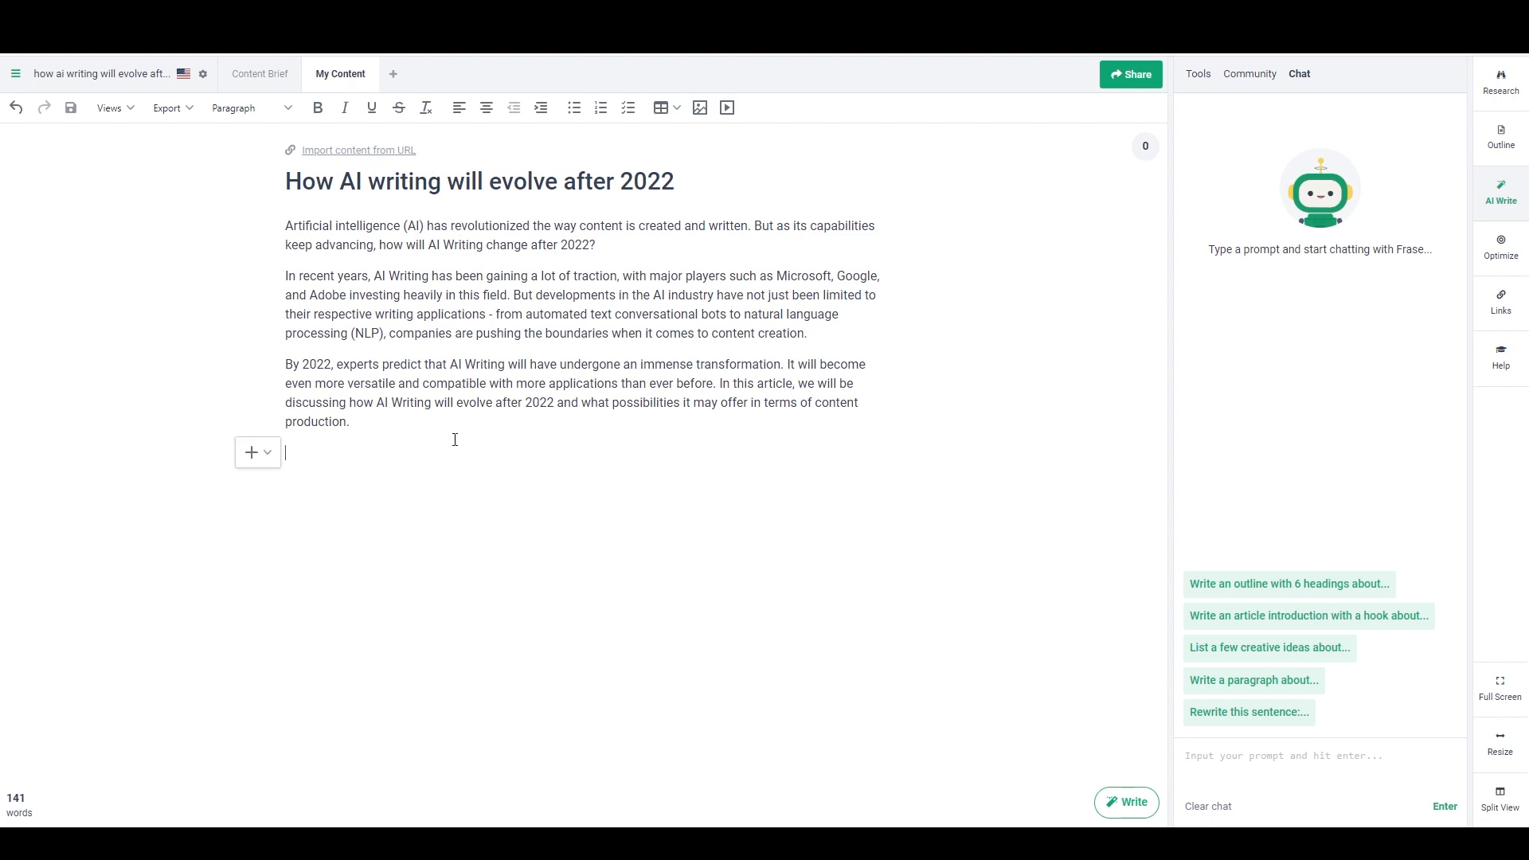
{"action": "mouse_move", "coordinate": [1357, 404]}
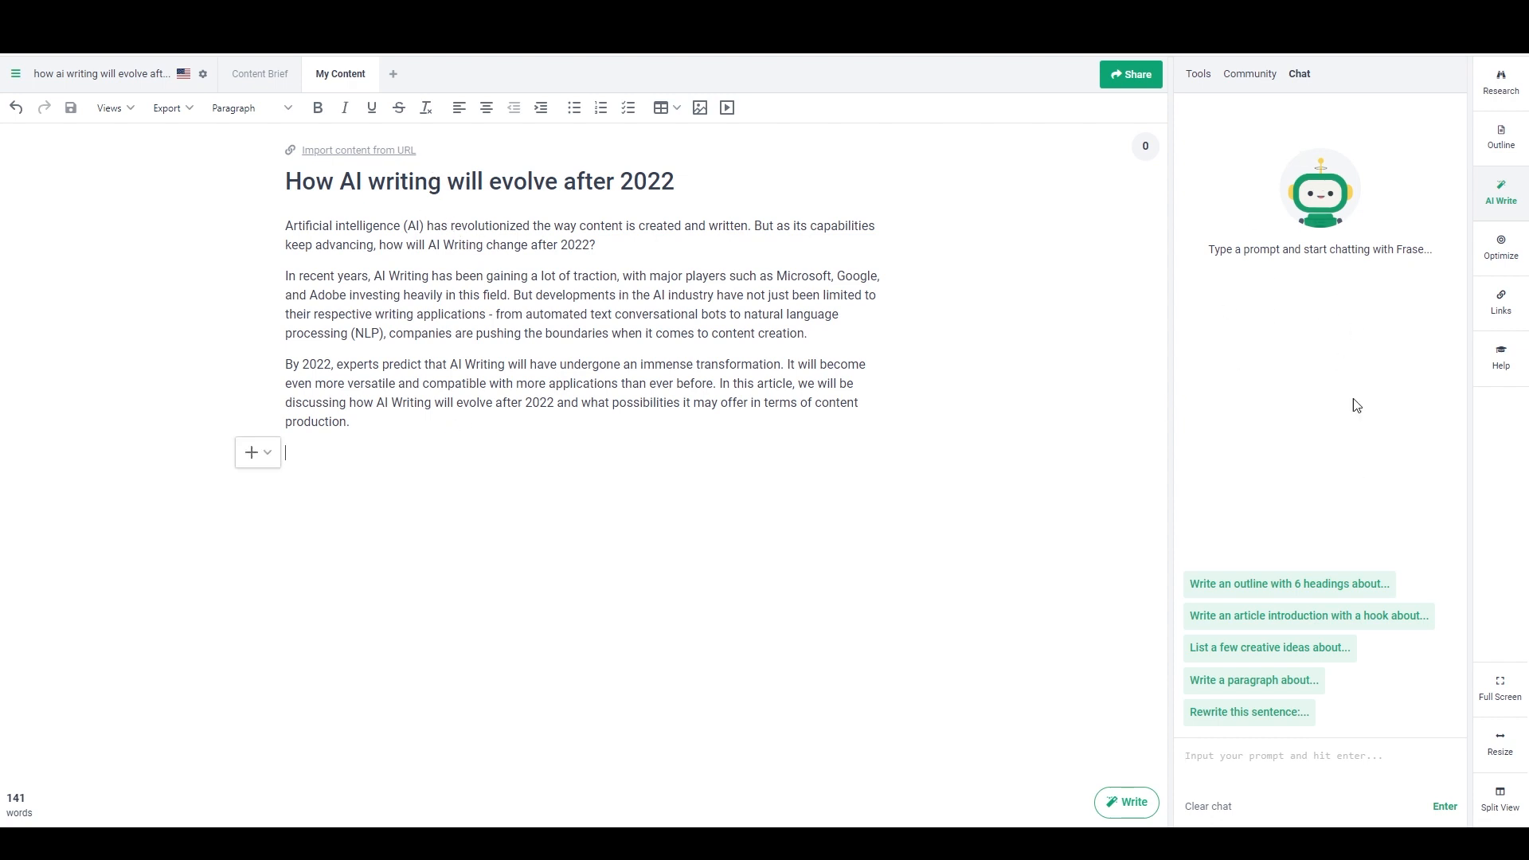
{"action": "mouse_move", "coordinate": [1275, 518]}
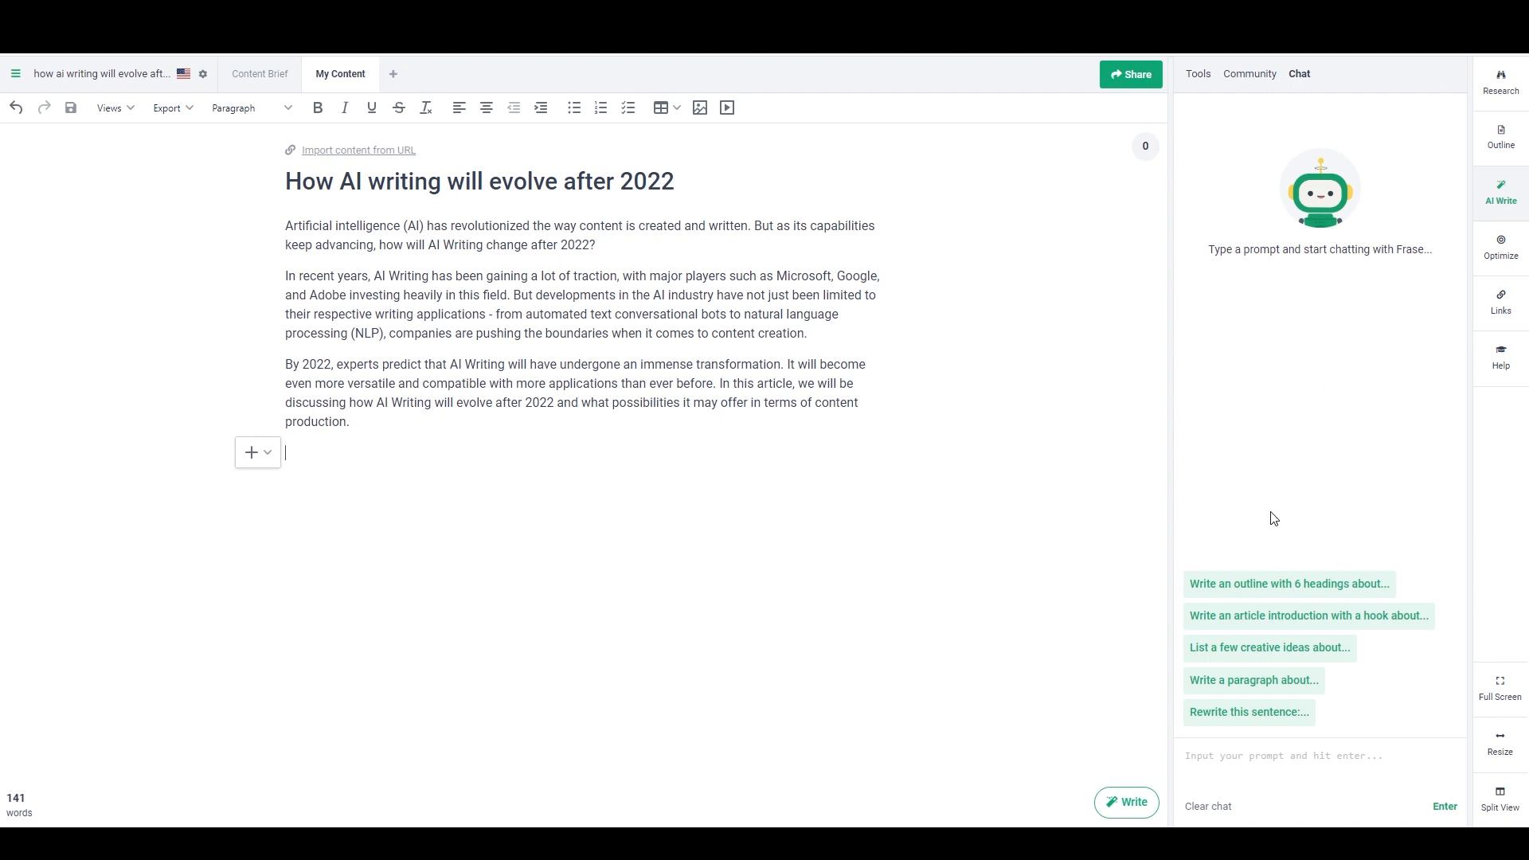
{"action": "mouse_move", "coordinate": [711, 315]}
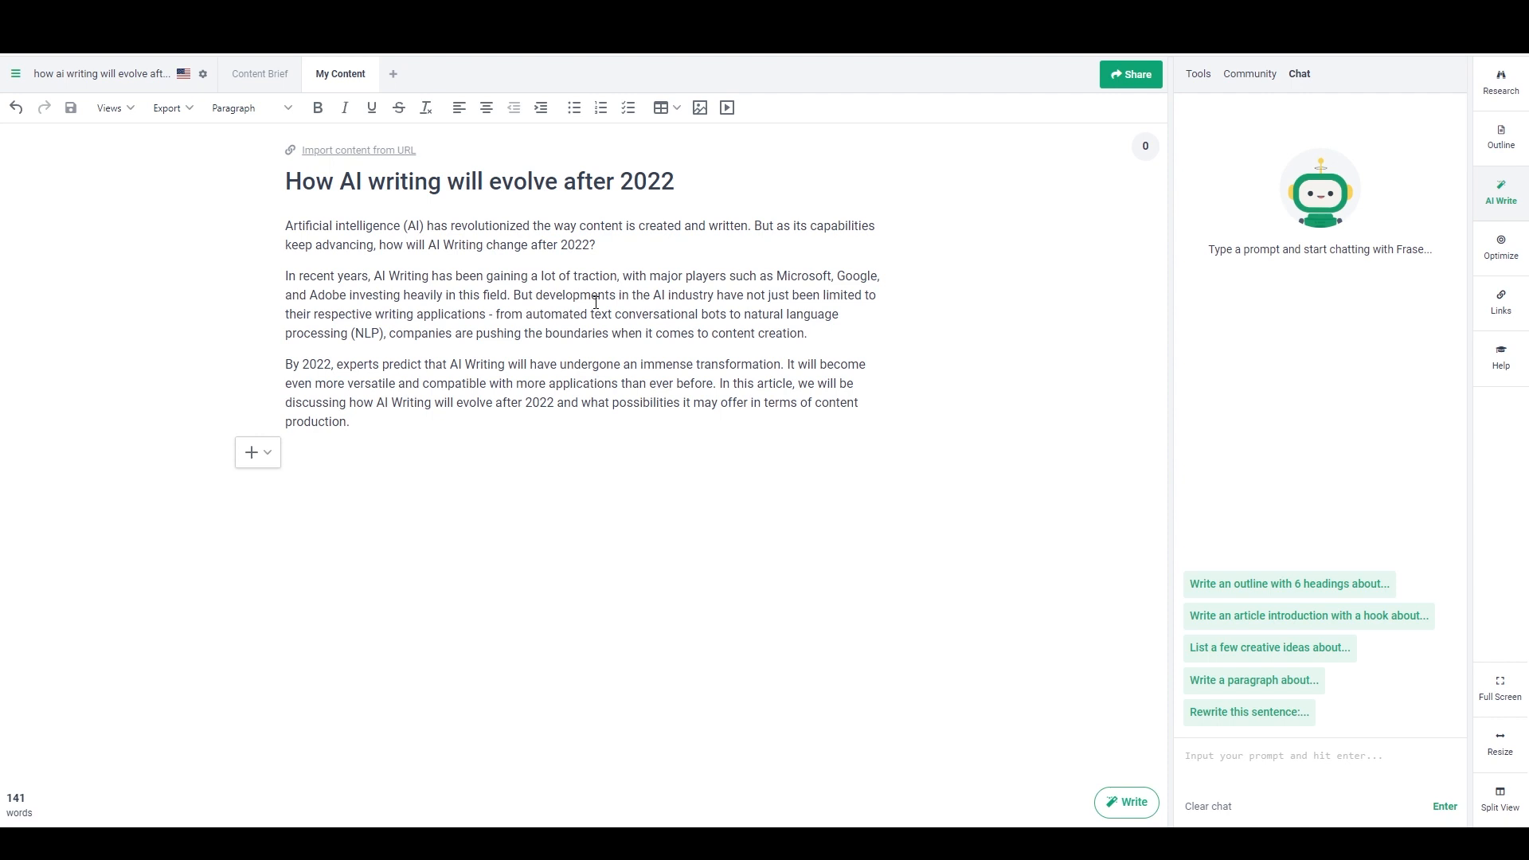
{"action": "mouse_move", "coordinate": [541, 391]}
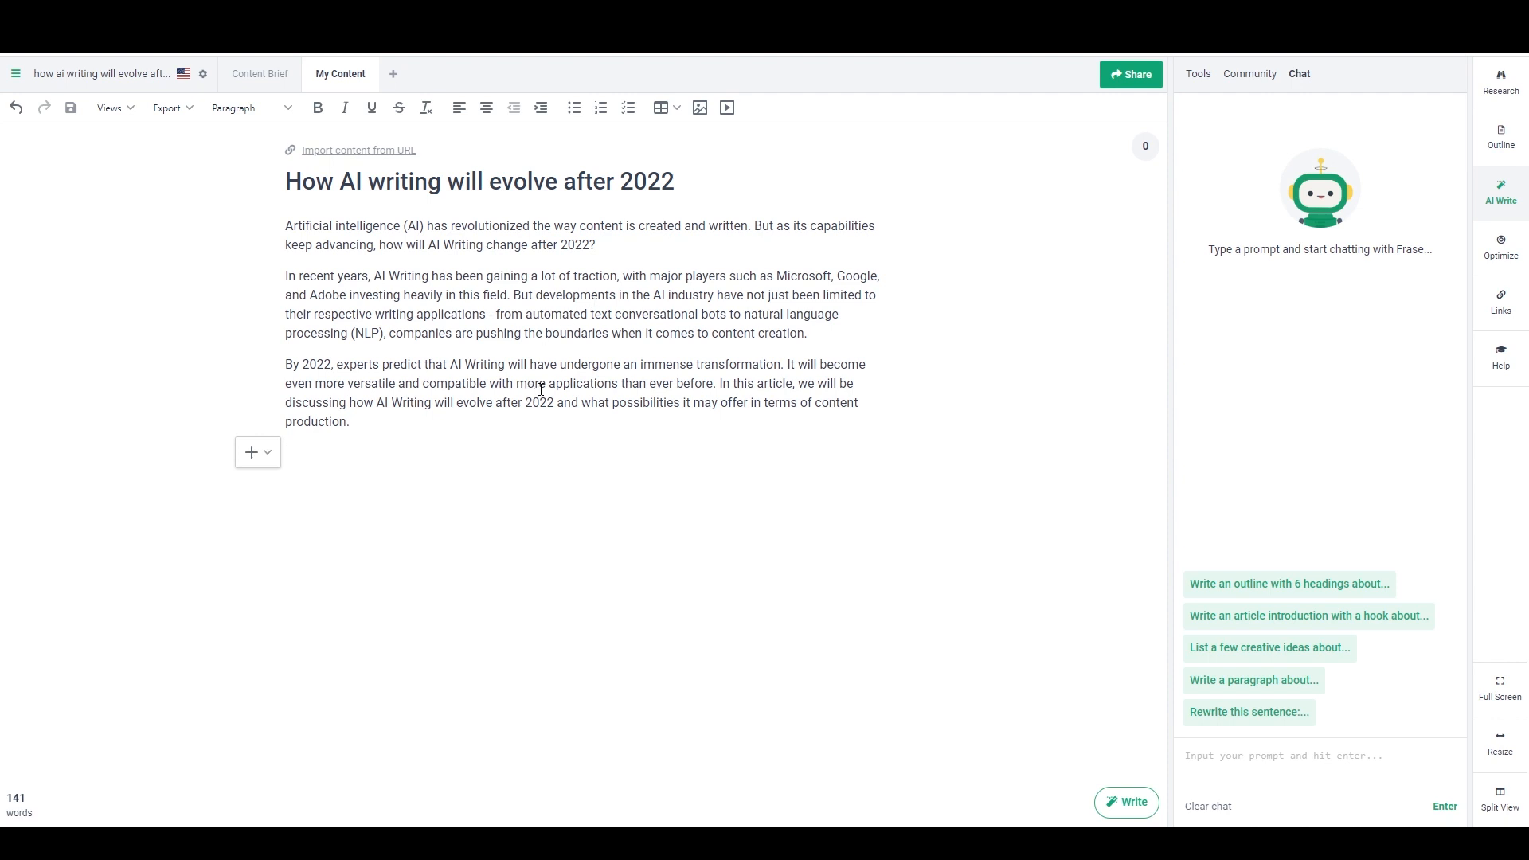
{"action": "mouse_move", "coordinate": [511, 392]}
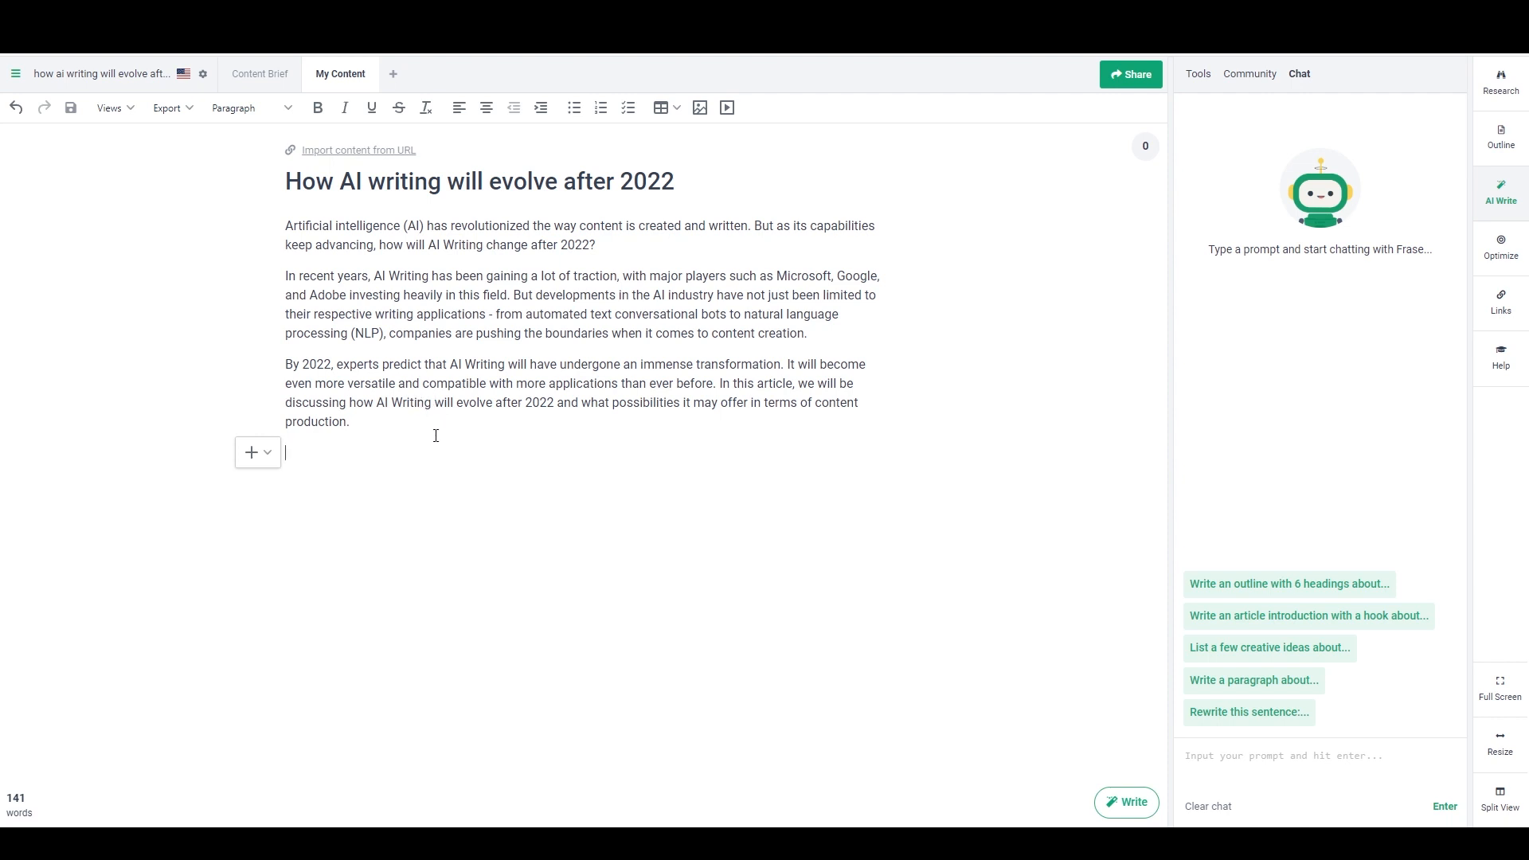
{"action": "mouse_move", "coordinate": [530, 416]}
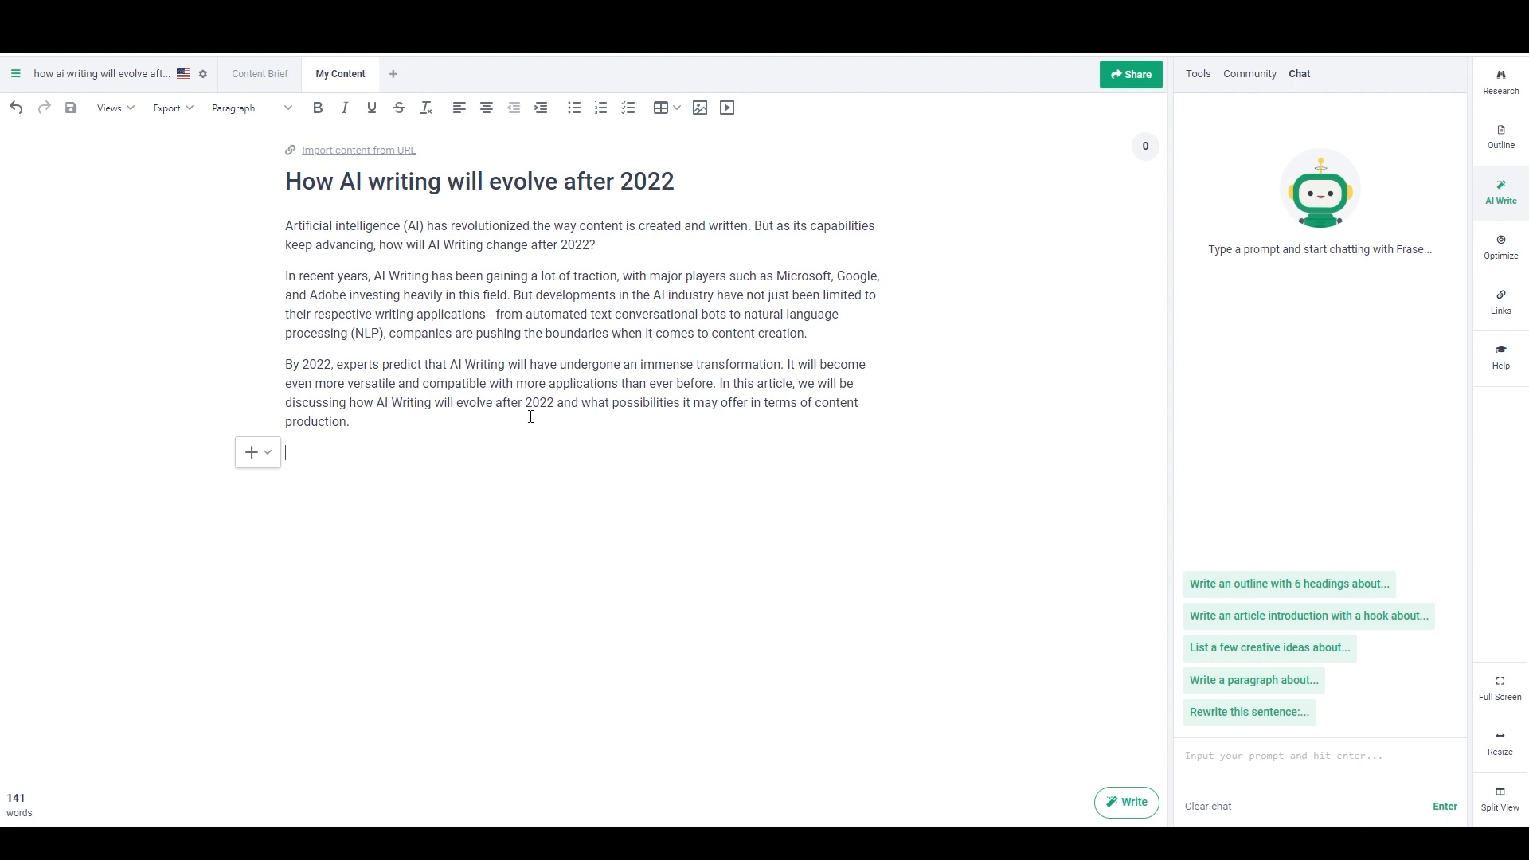
{"action": "mouse_move", "coordinate": [570, 449]}
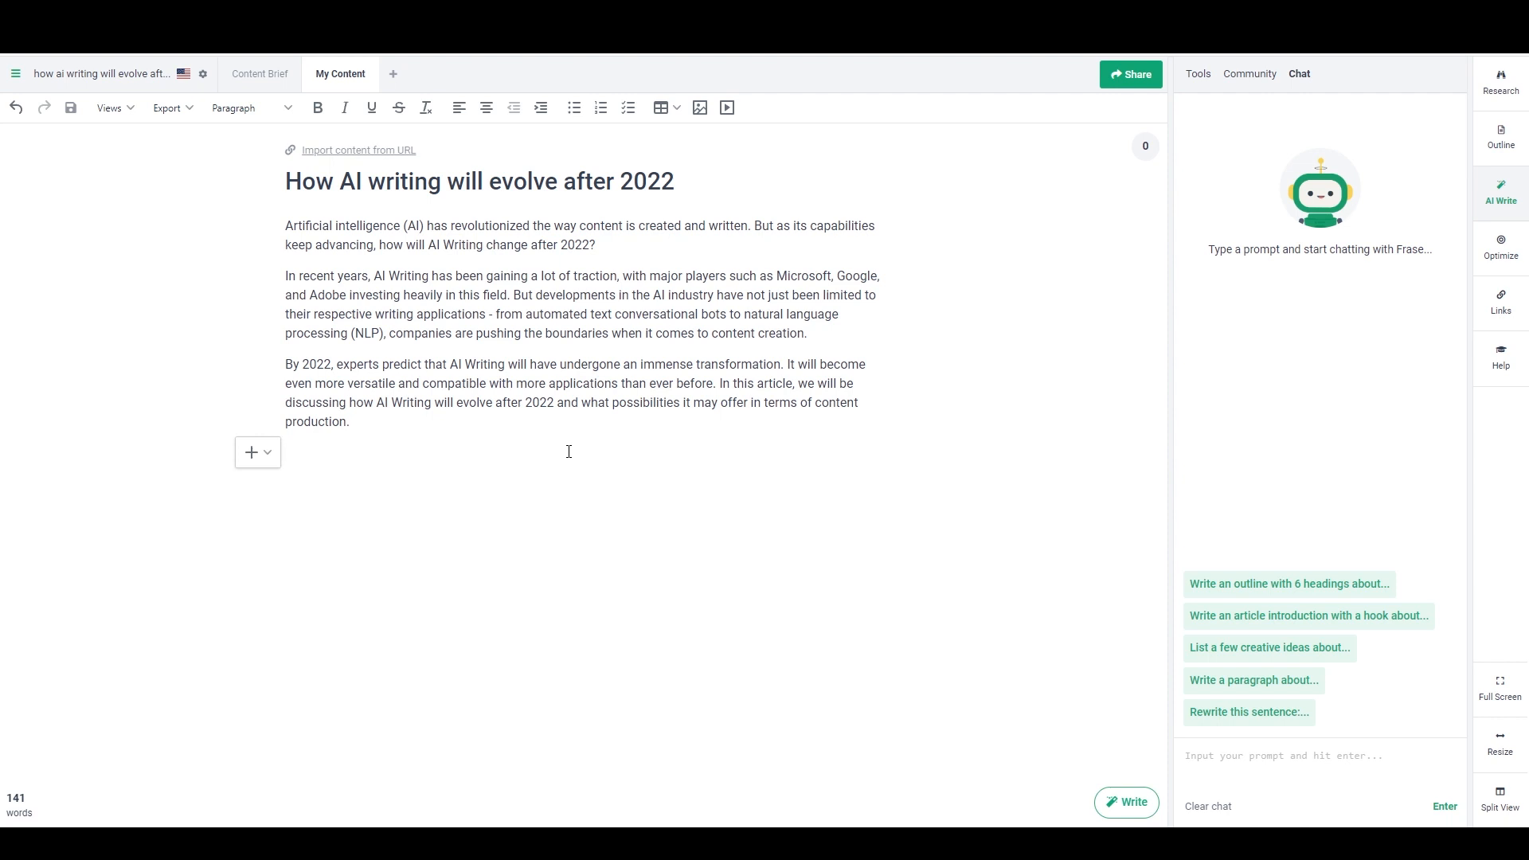
{"action": "mouse_move", "coordinate": [566, 453]}
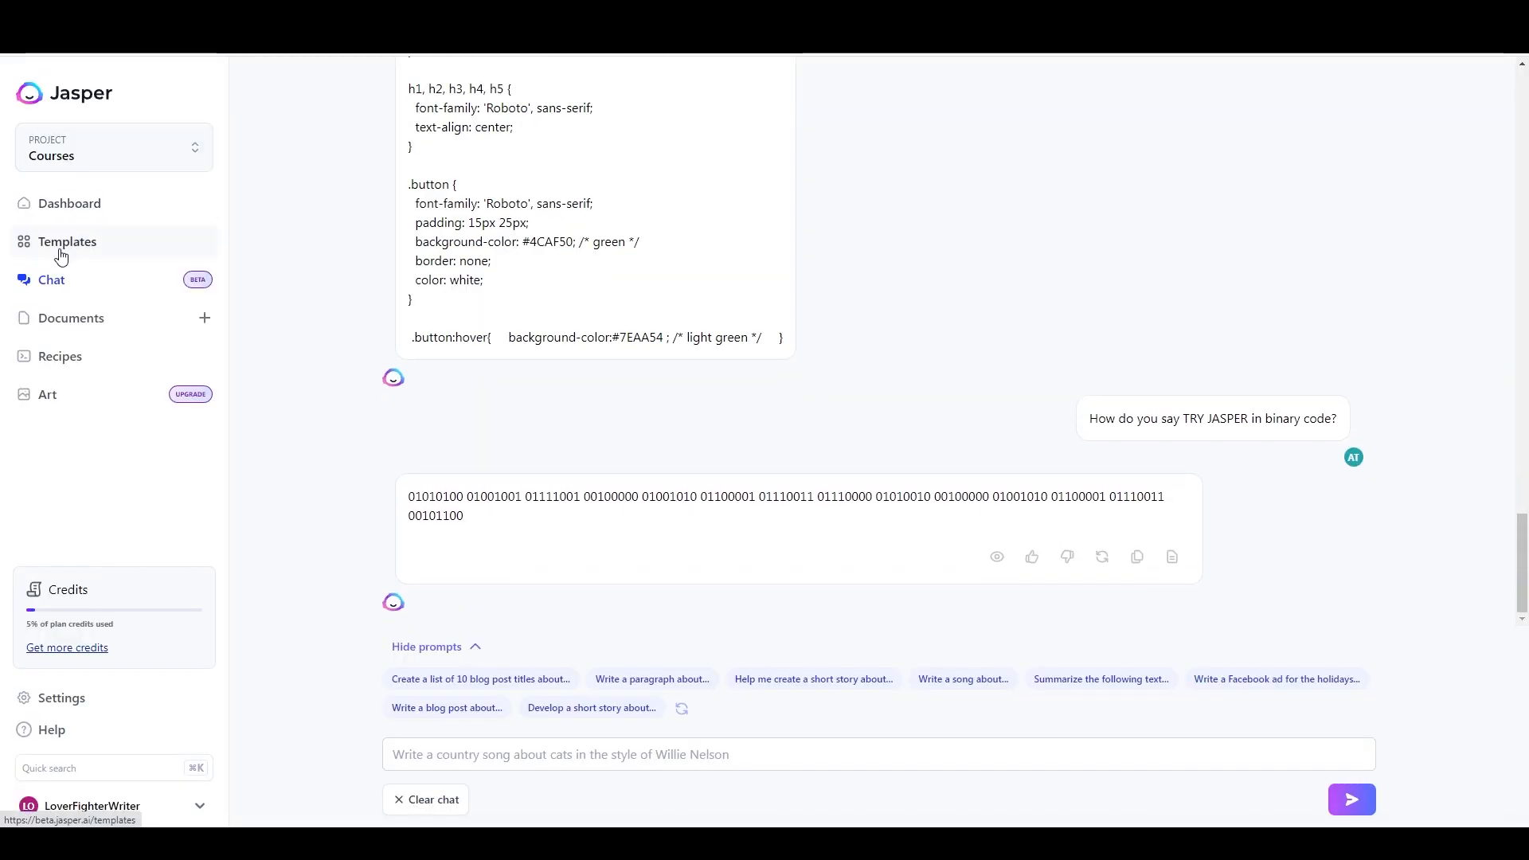
Show the Frameworks templates, including AIDA, Before-After-Bridge and PAS, in the template library.
{"action": "left_click", "coordinate": [68, 241]}
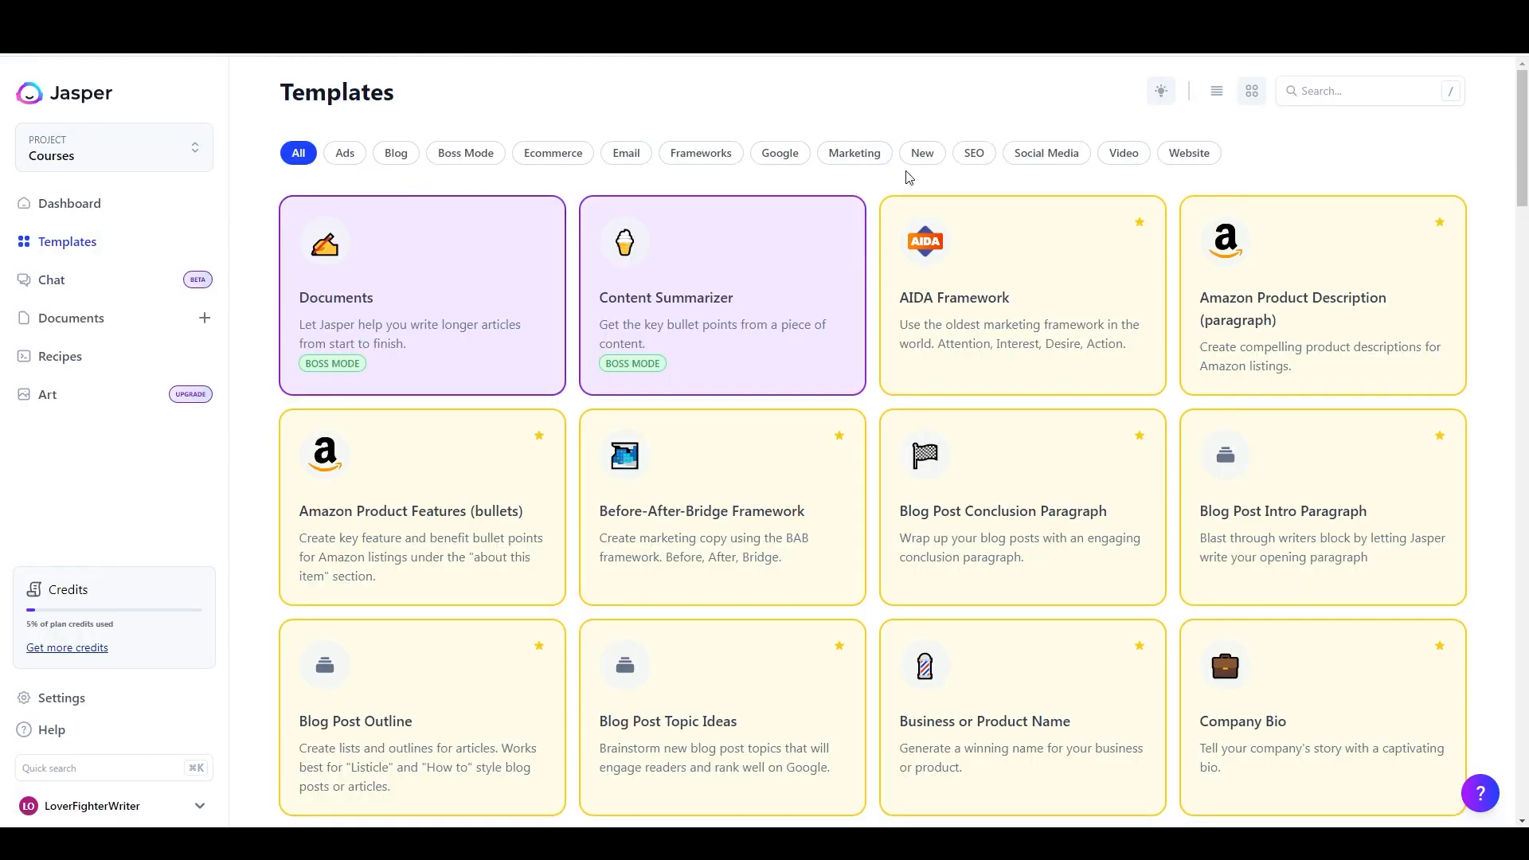
{"action": "left_click", "coordinate": [700, 153]}
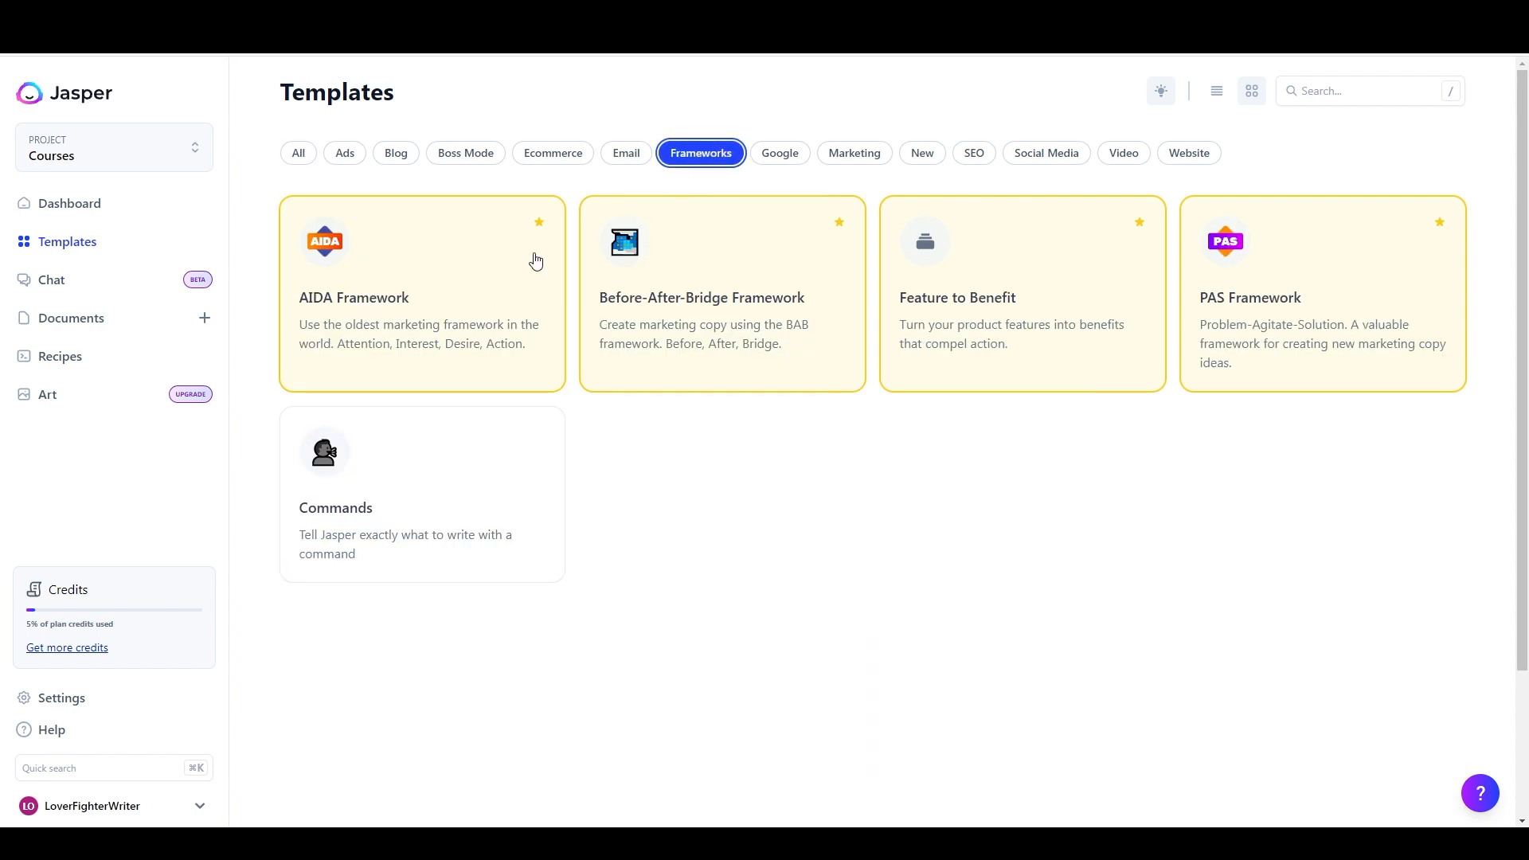
{"action": "mouse_move", "coordinate": [1273, 317]}
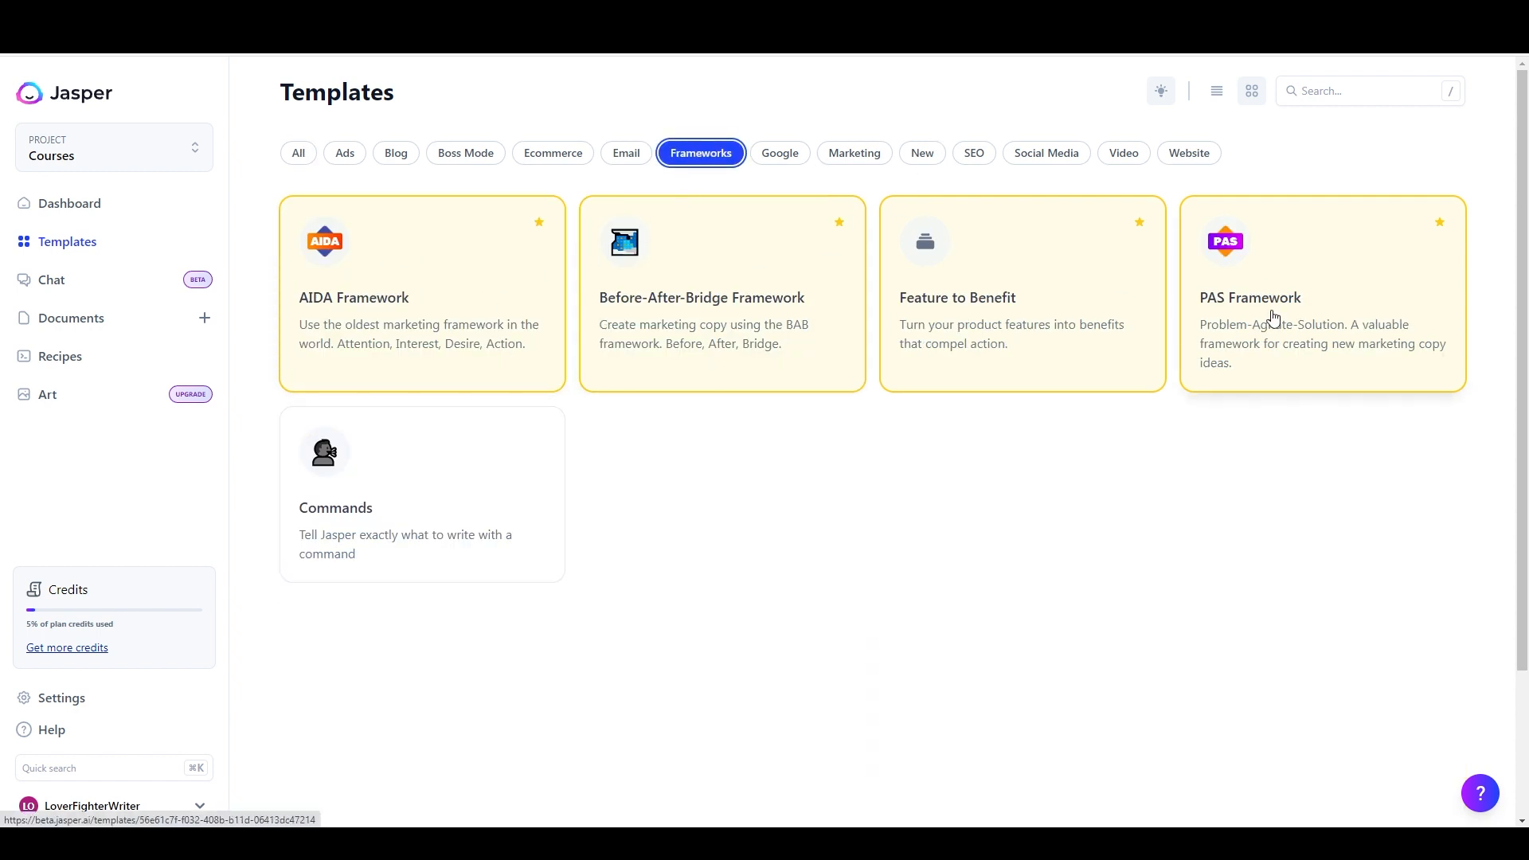
Fill PAS Framework: LoverFighterWriter, amazing raw honey from Canadian bees, Witty tone, one output.
{"action": "left_click", "coordinate": [1250, 298]}
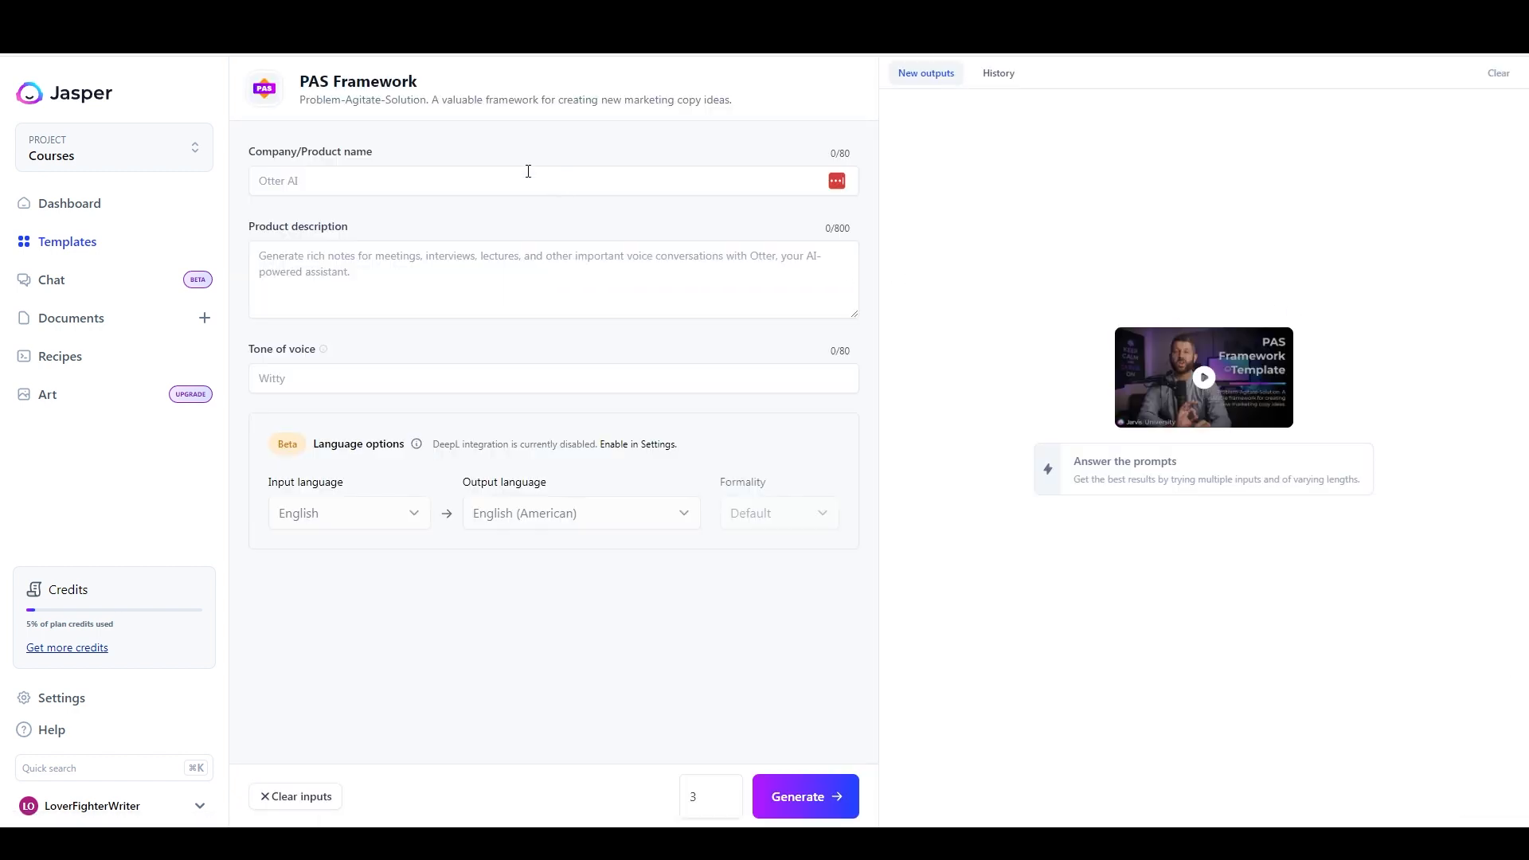
{"action": "type", "text": "LoverFighterWriter"}
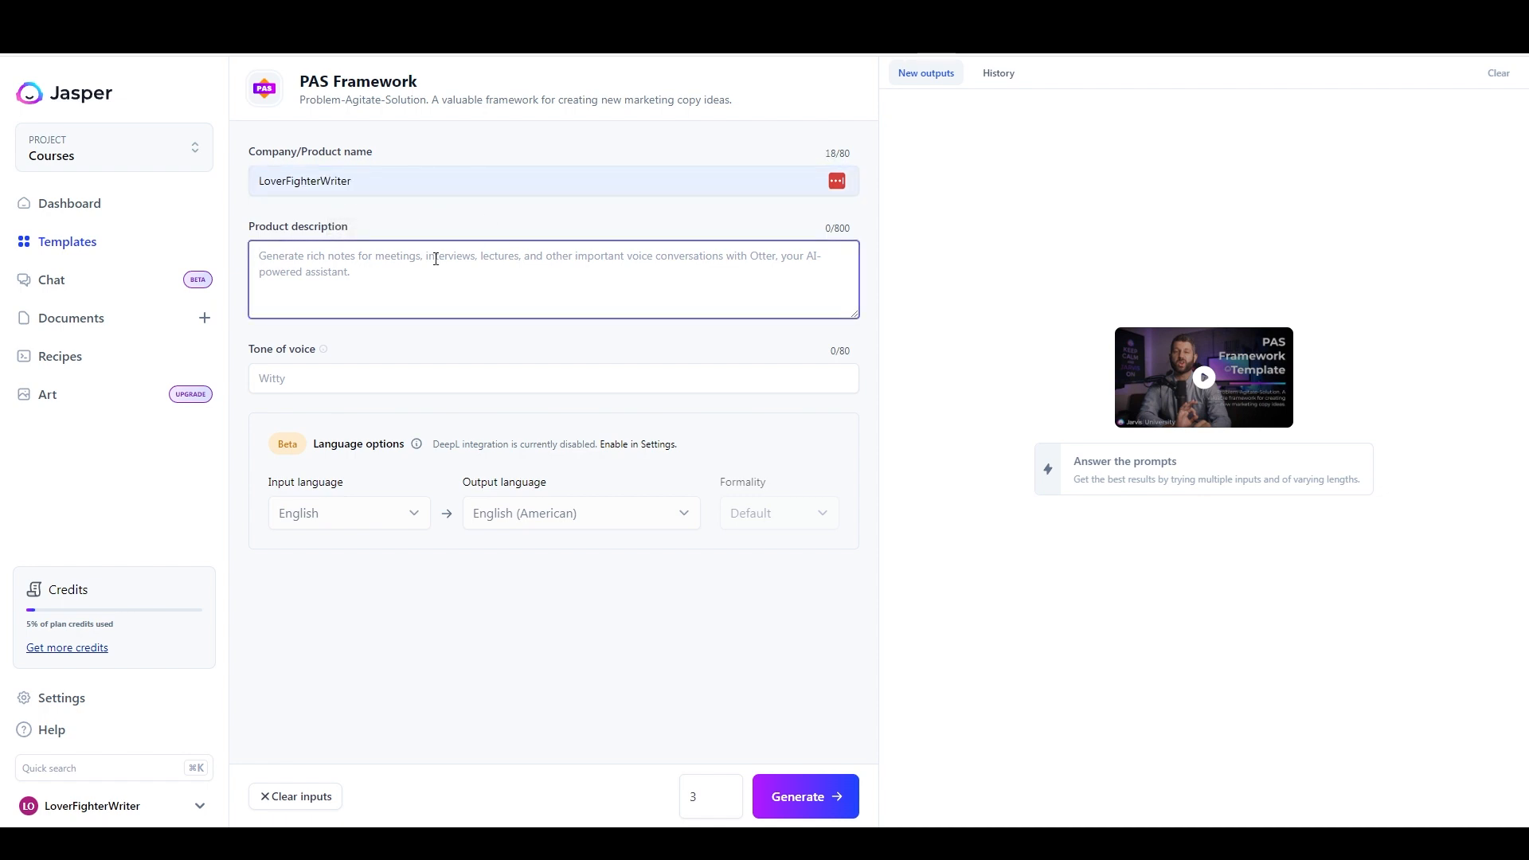
{"action": "type", "text": "An amazing"}
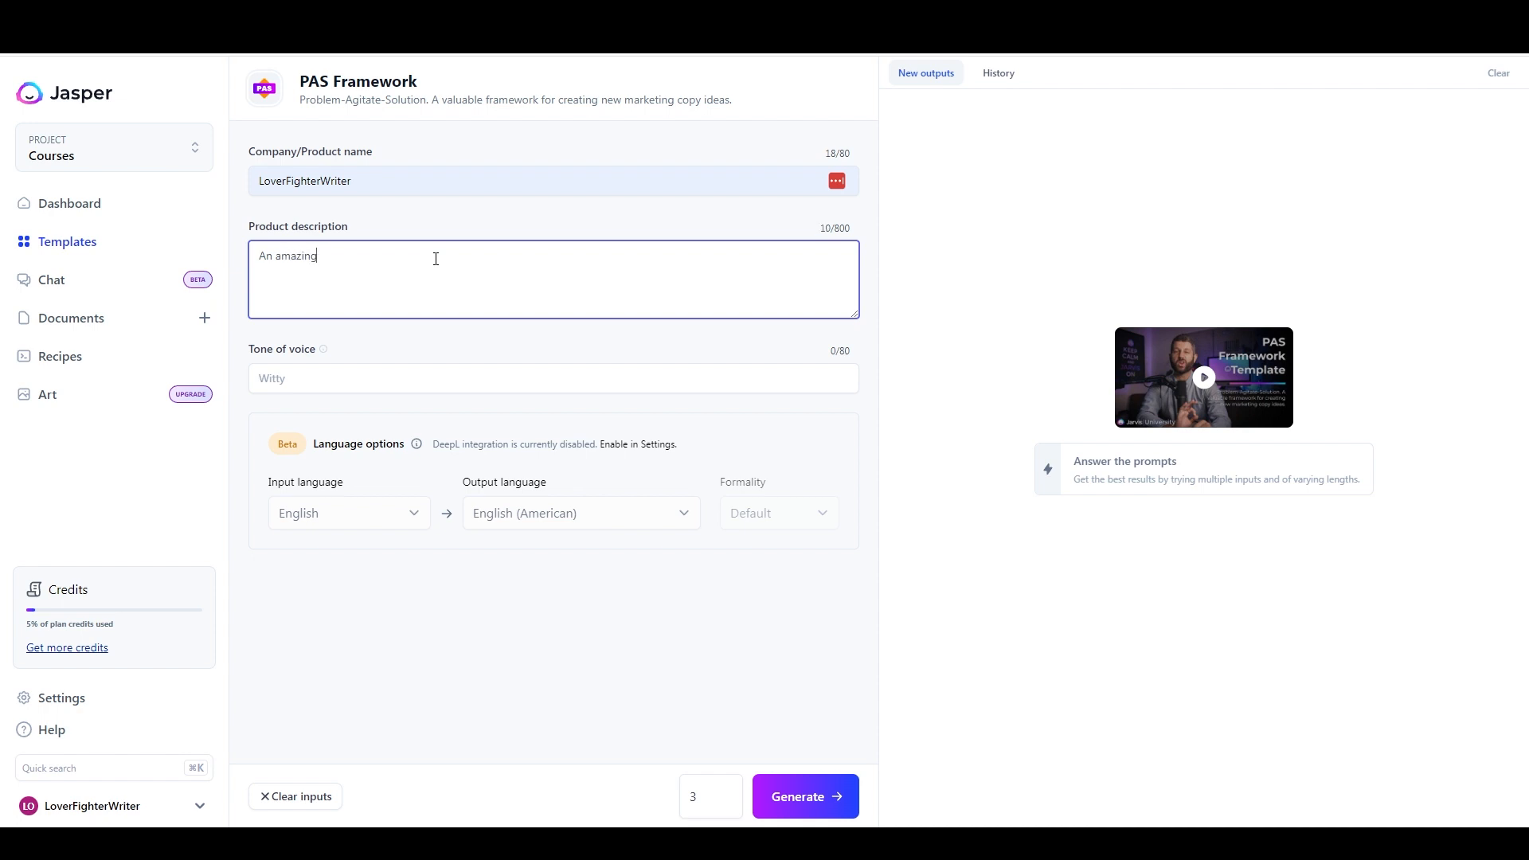
{"action": "type", "text": "raw honey"}
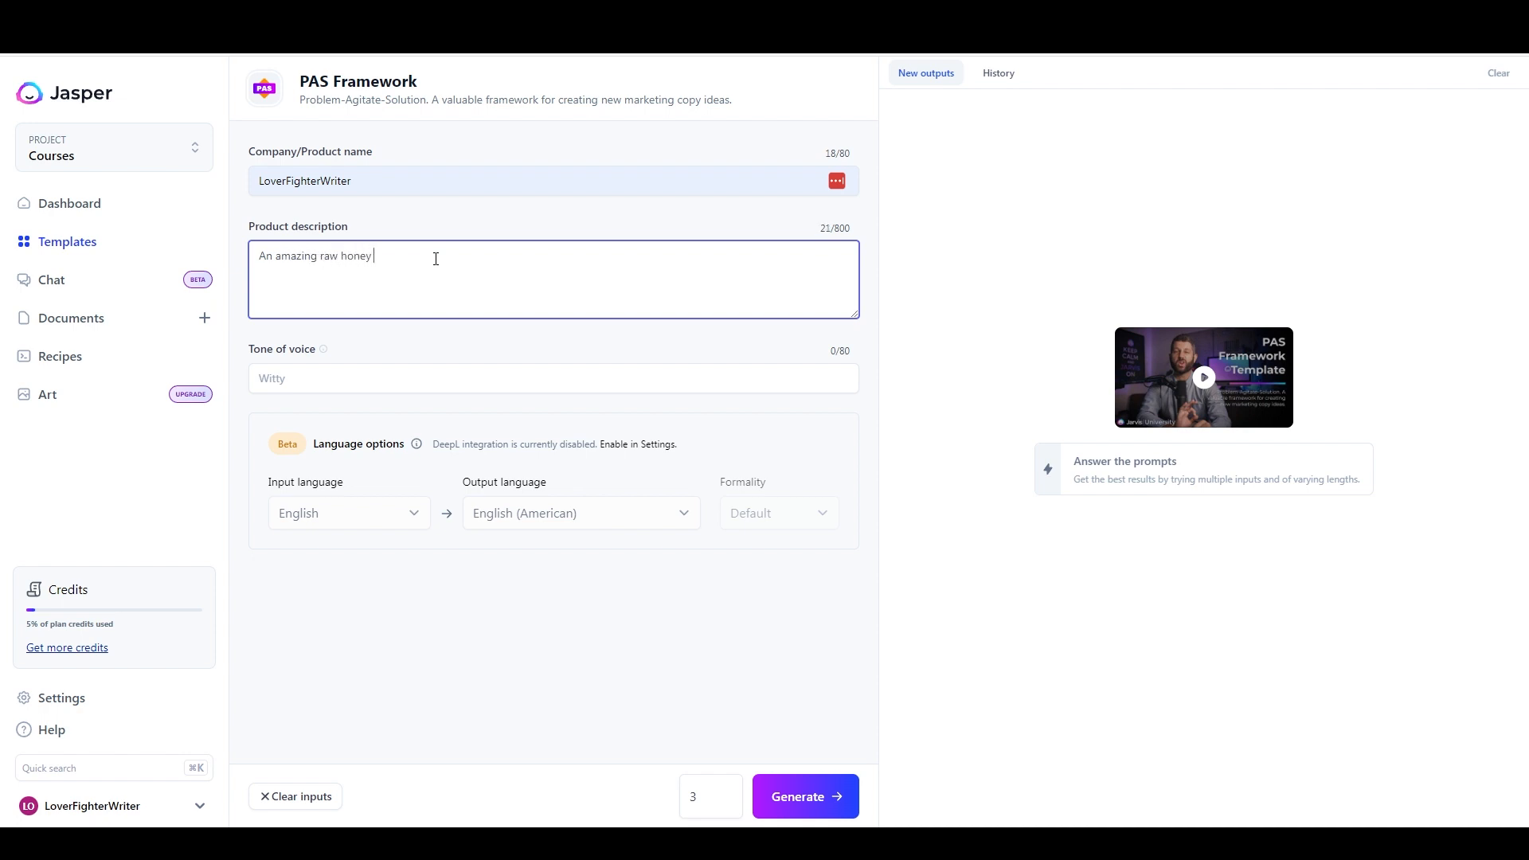
{"action": "type", "text": "from Canadian bees."}
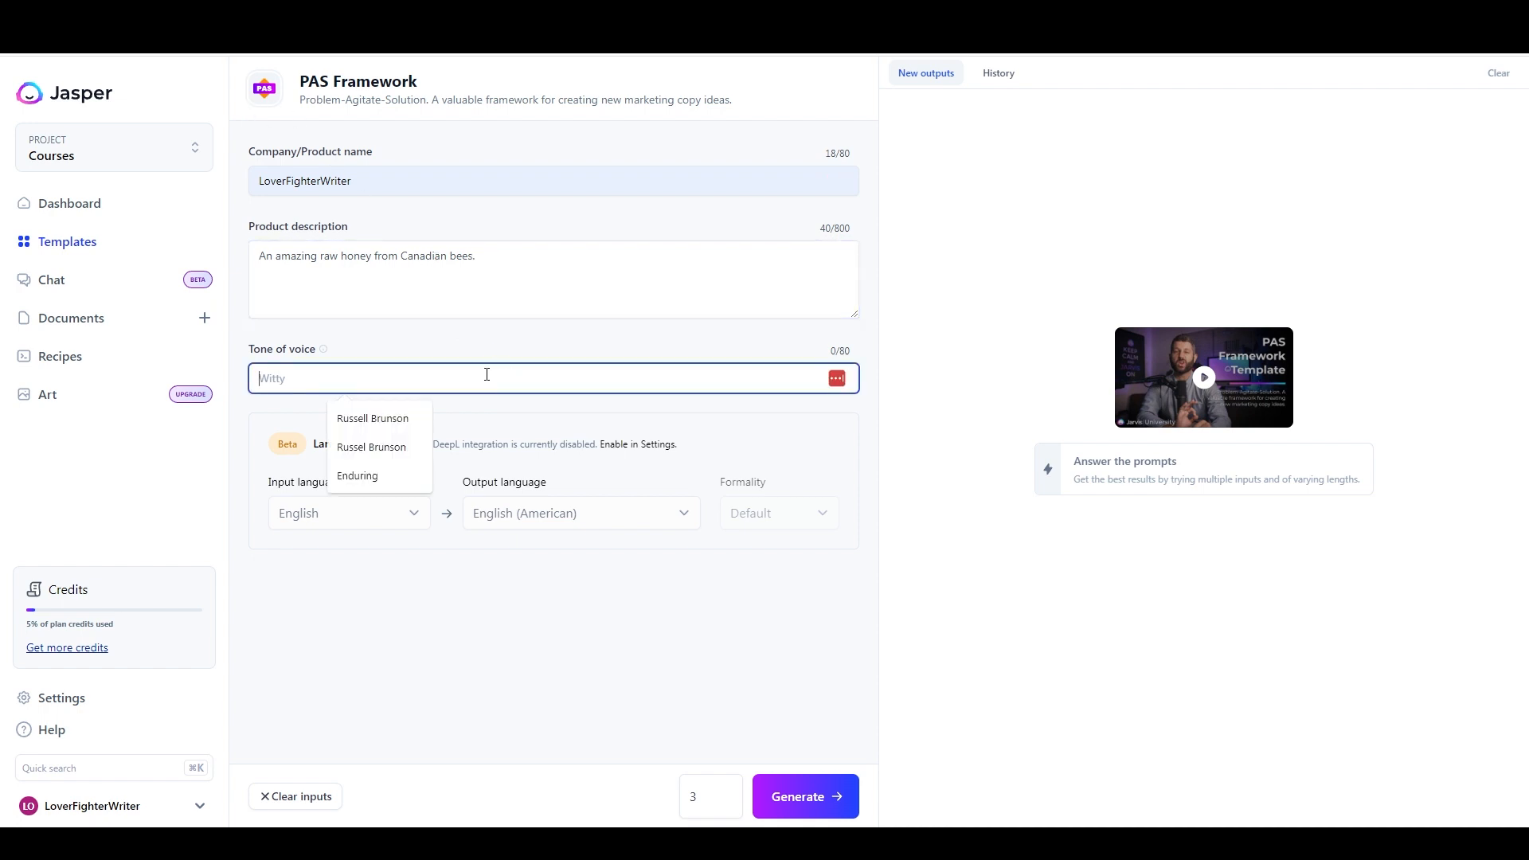
{"action": "type", "text": "Witty"}
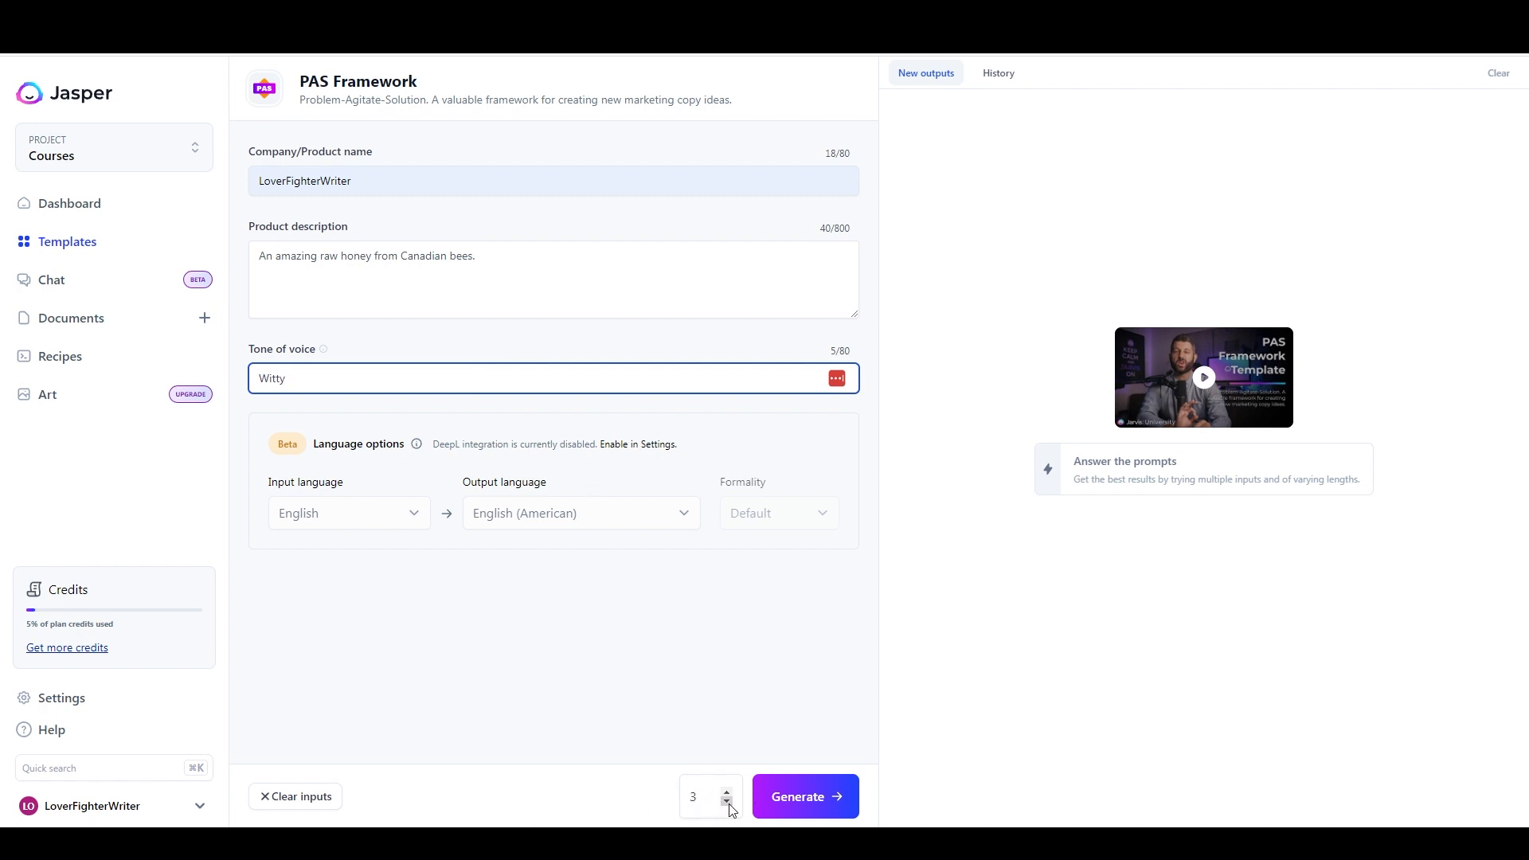
{"action": "left_click", "coordinate": [806, 796]}
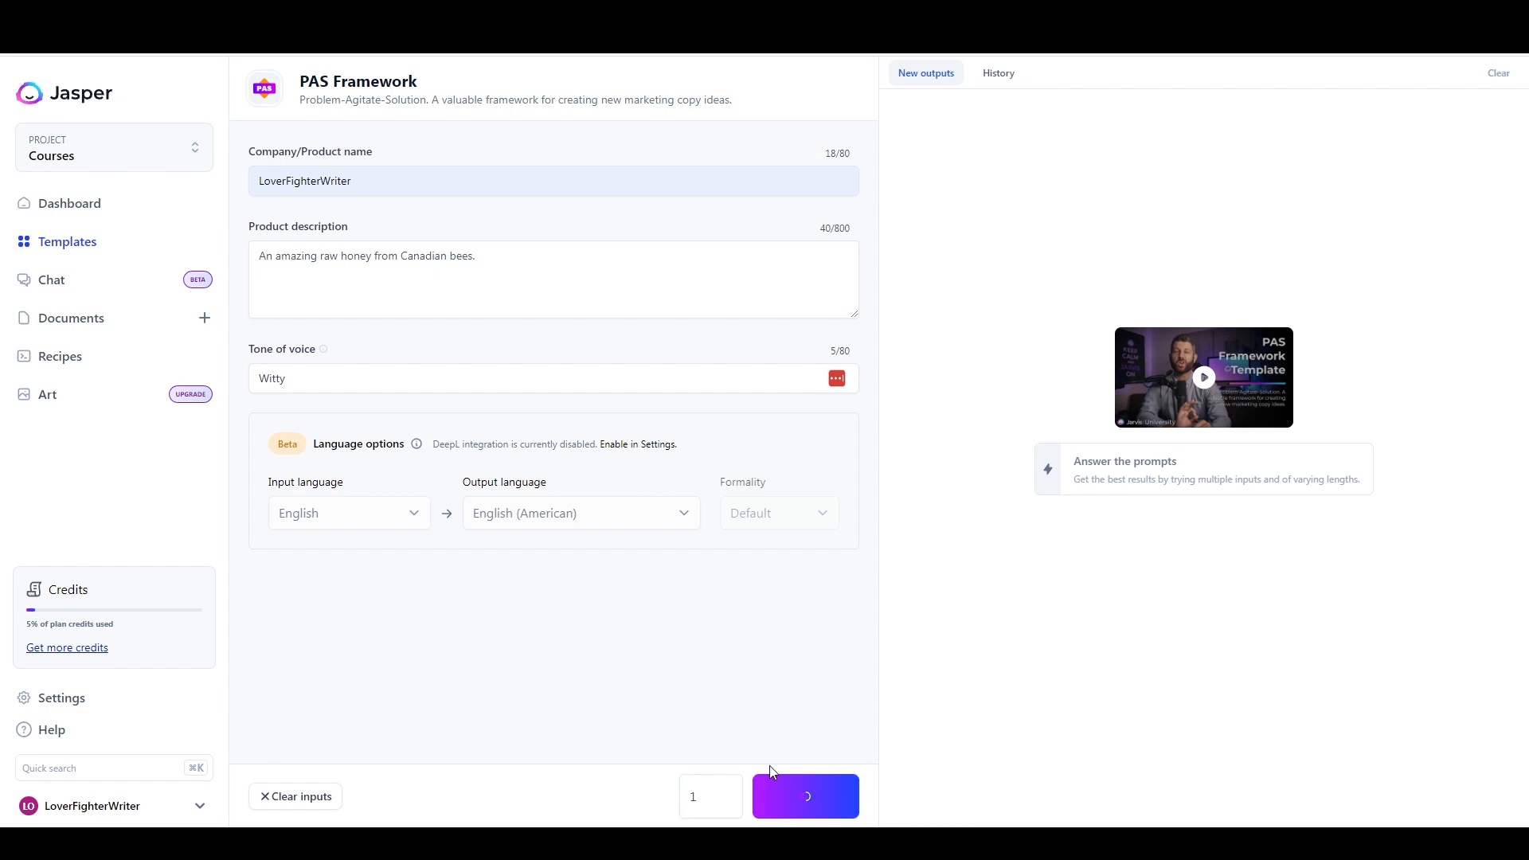
{"action": "left_click", "coordinate": [805, 796]}
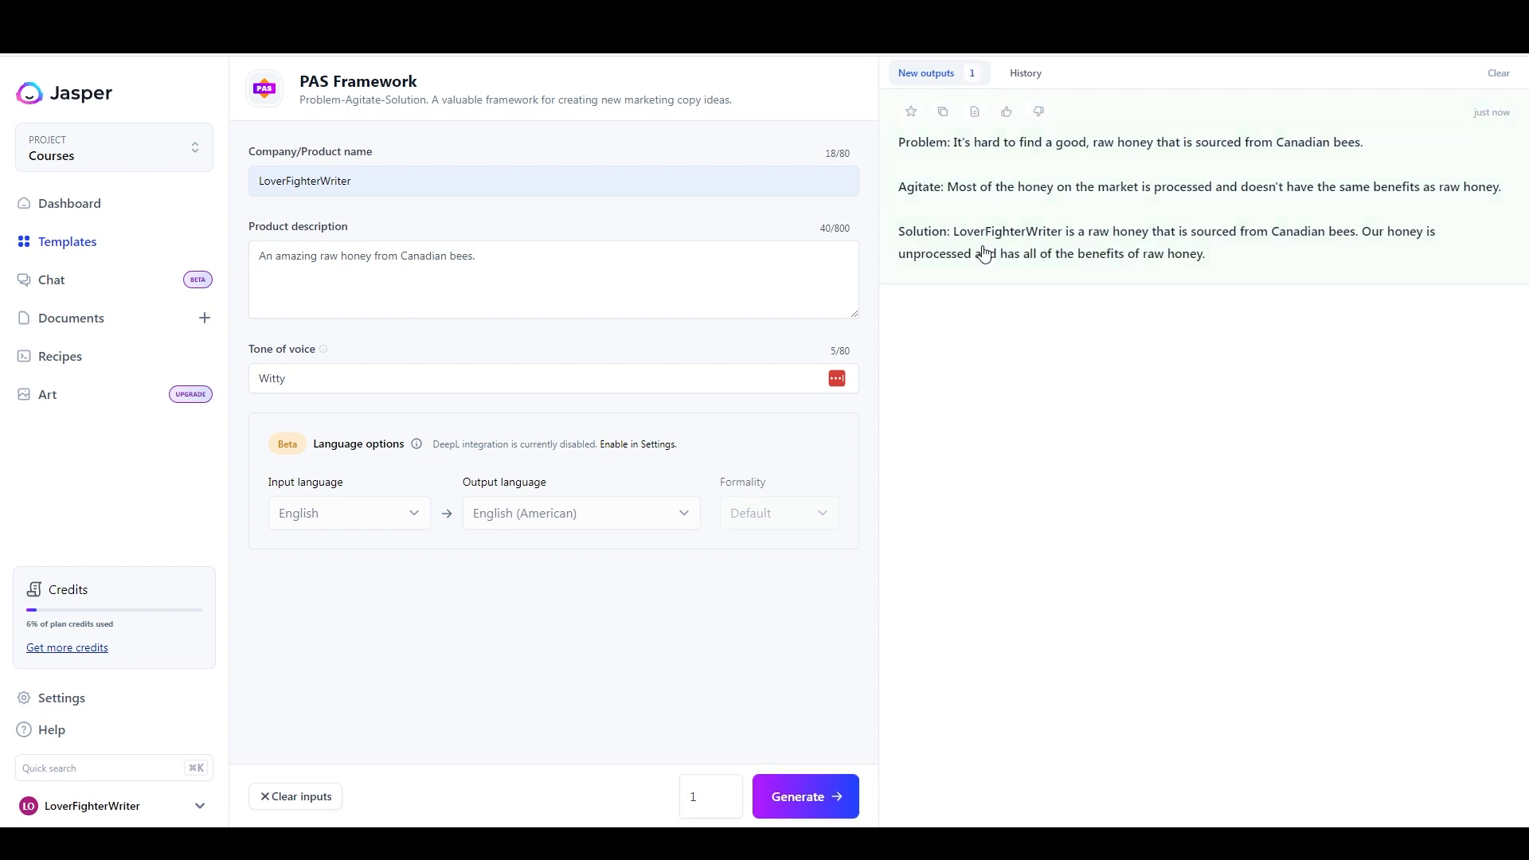
{"action": "mouse_move", "coordinate": [1041, 196]}
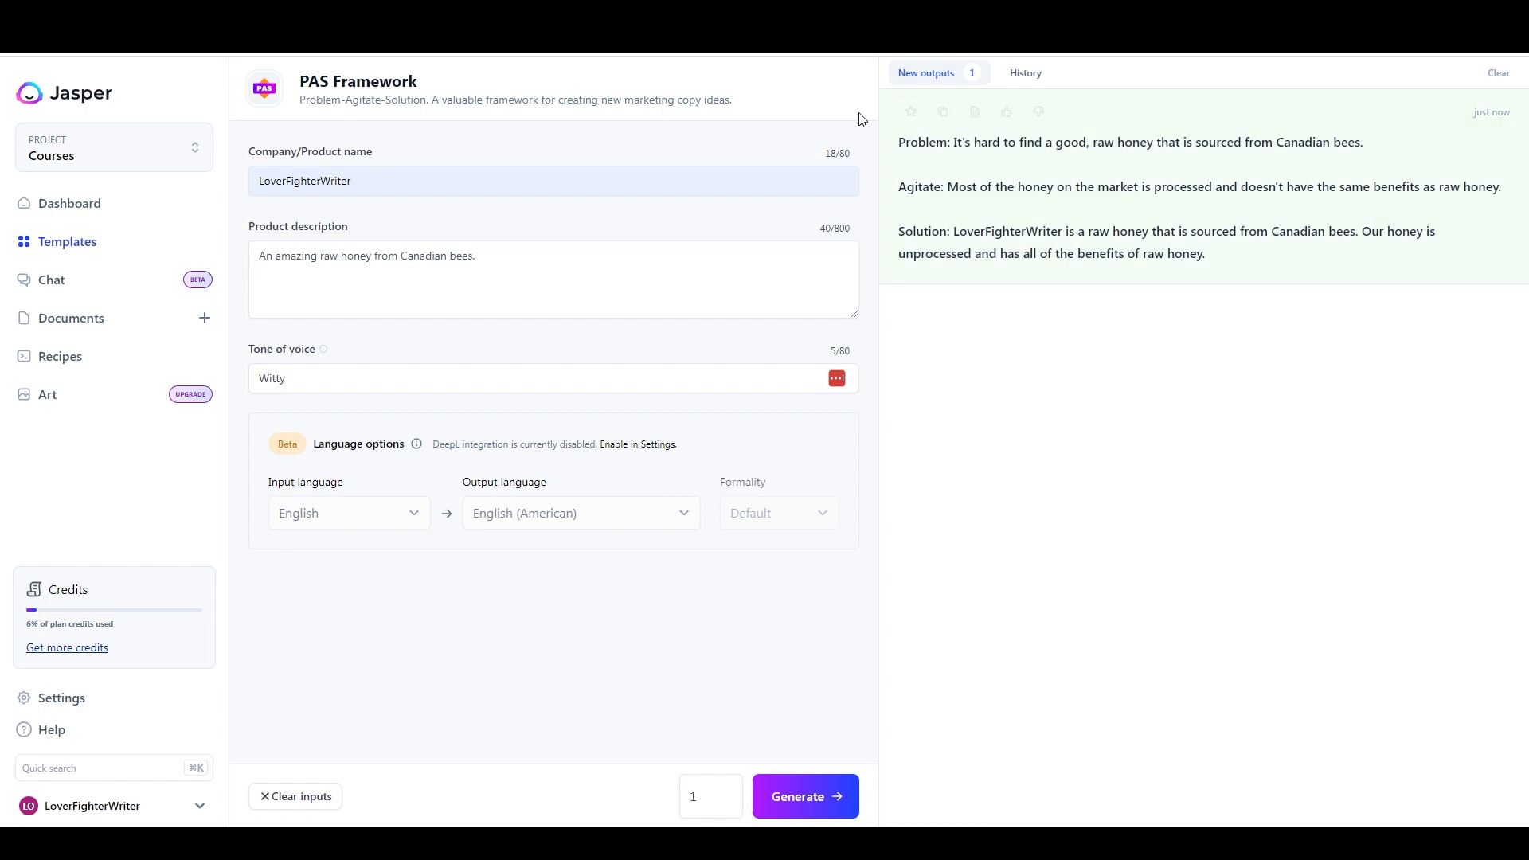
{"action": "mouse_move", "coordinate": [497, 132]}
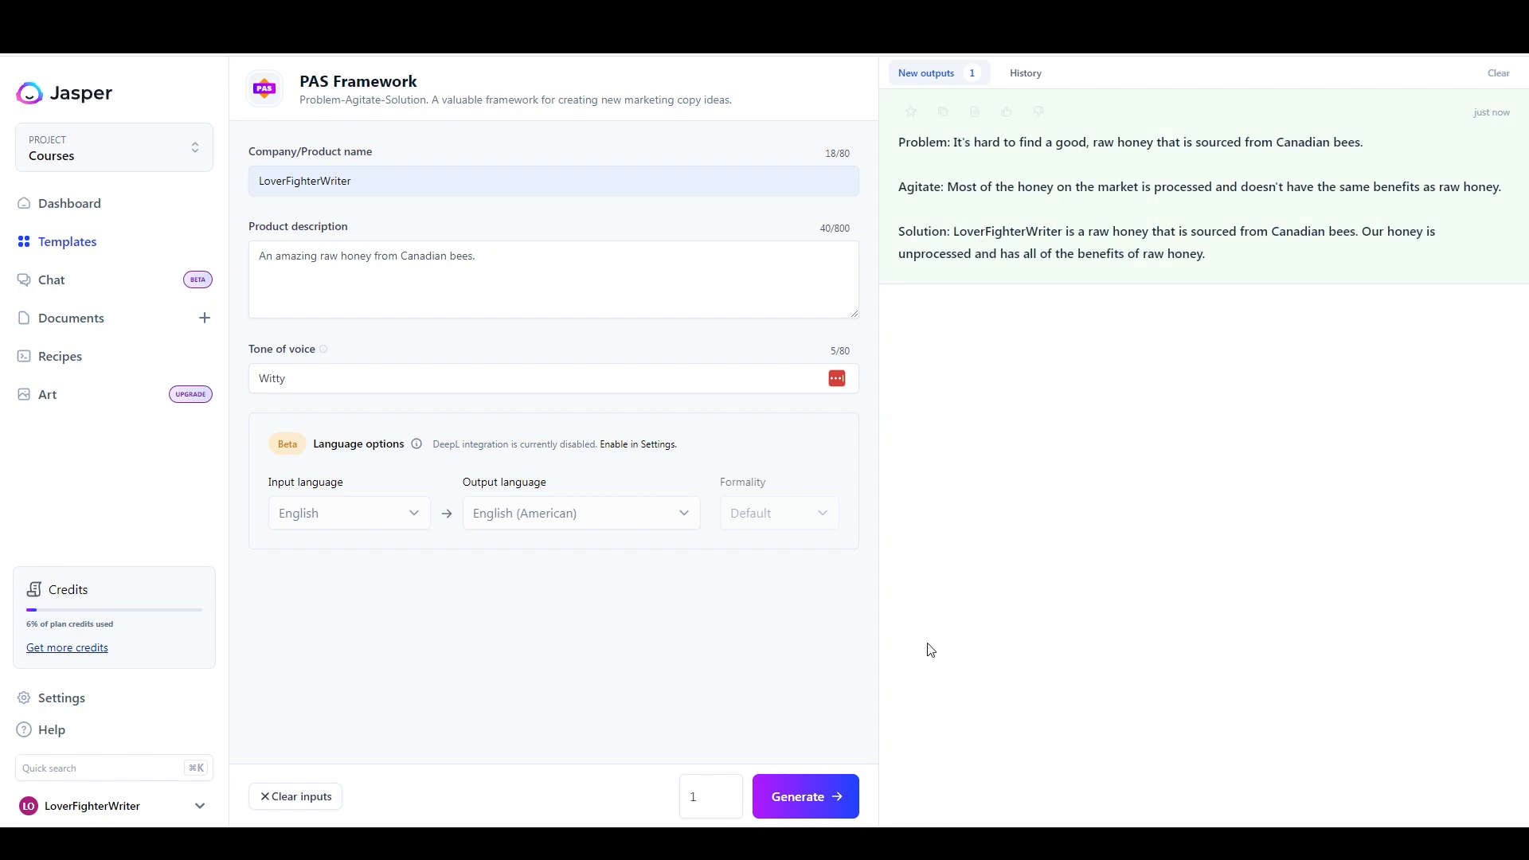
{"action": "mouse_move", "coordinate": [764, 551]}
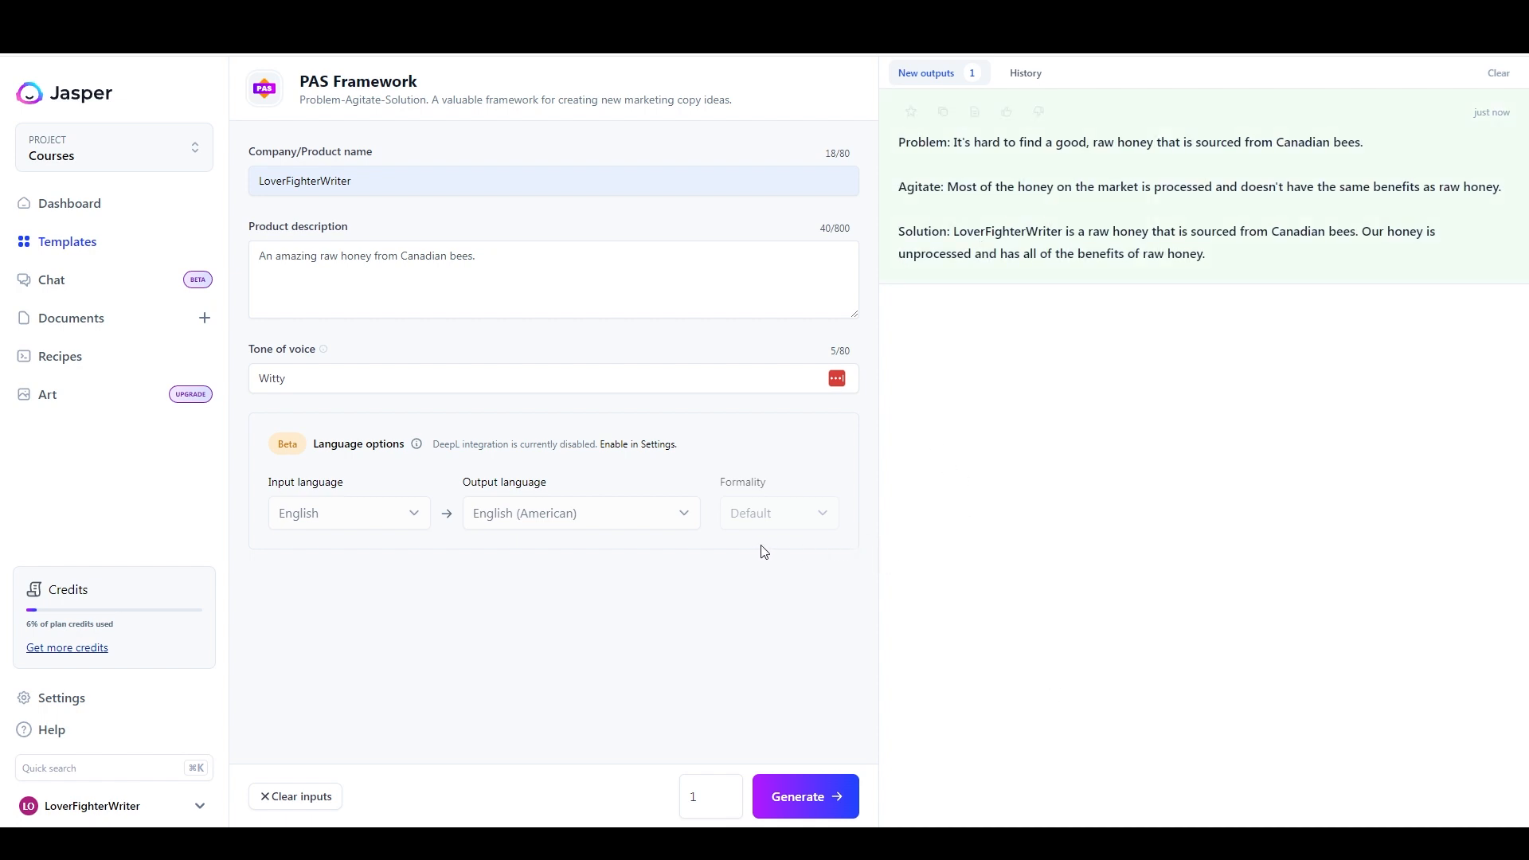
{"action": "mouse_move", "coordinate": [621, 140]}
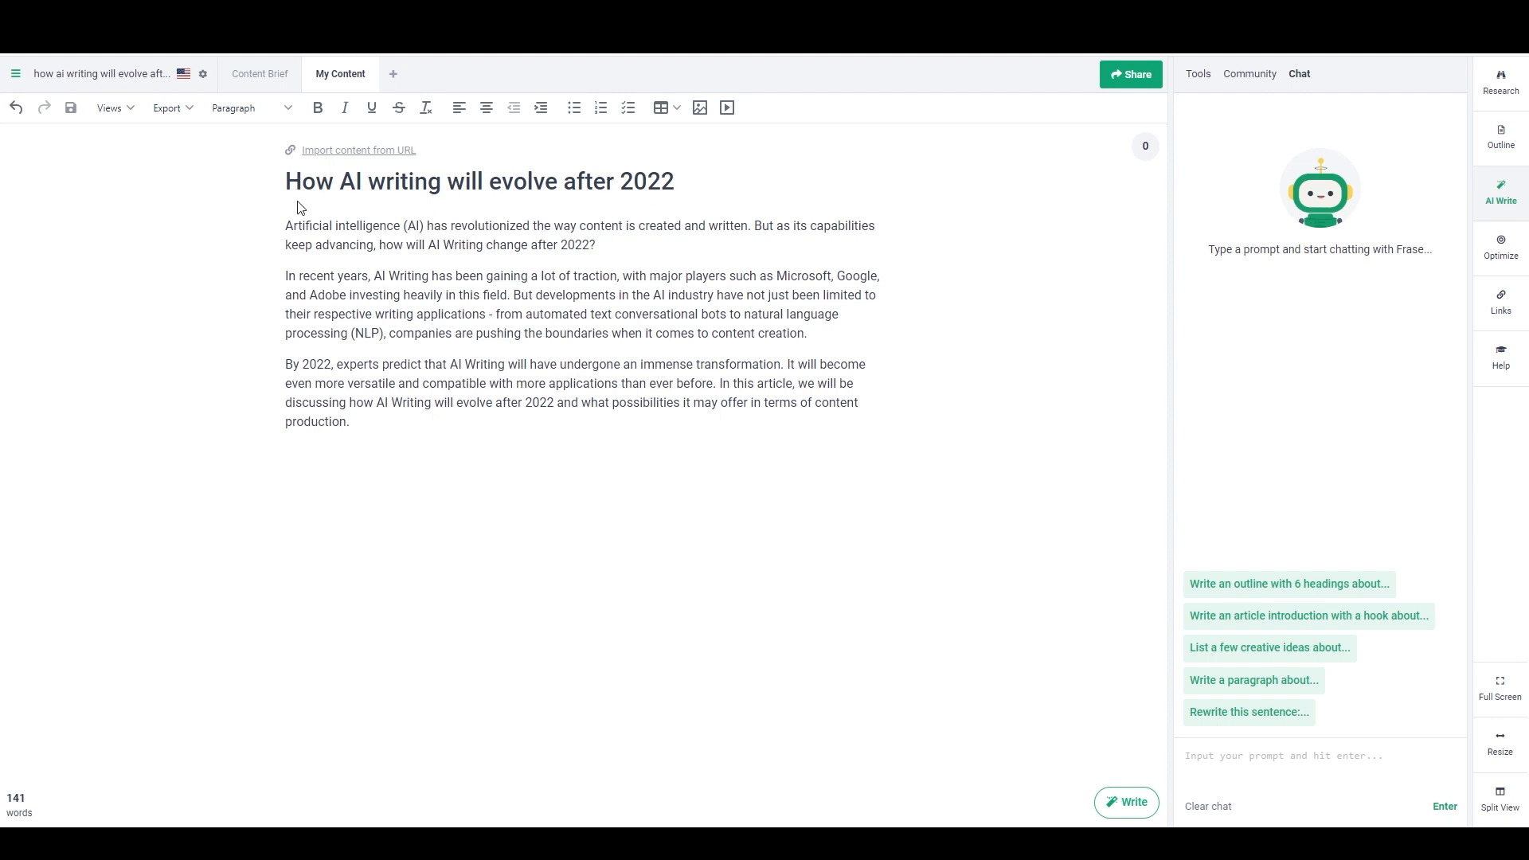
Have Frase AI write a fourth paragraph on conversational bots below the last paragraph.
{"action": "left_click", "coordinate": [286, 453]}
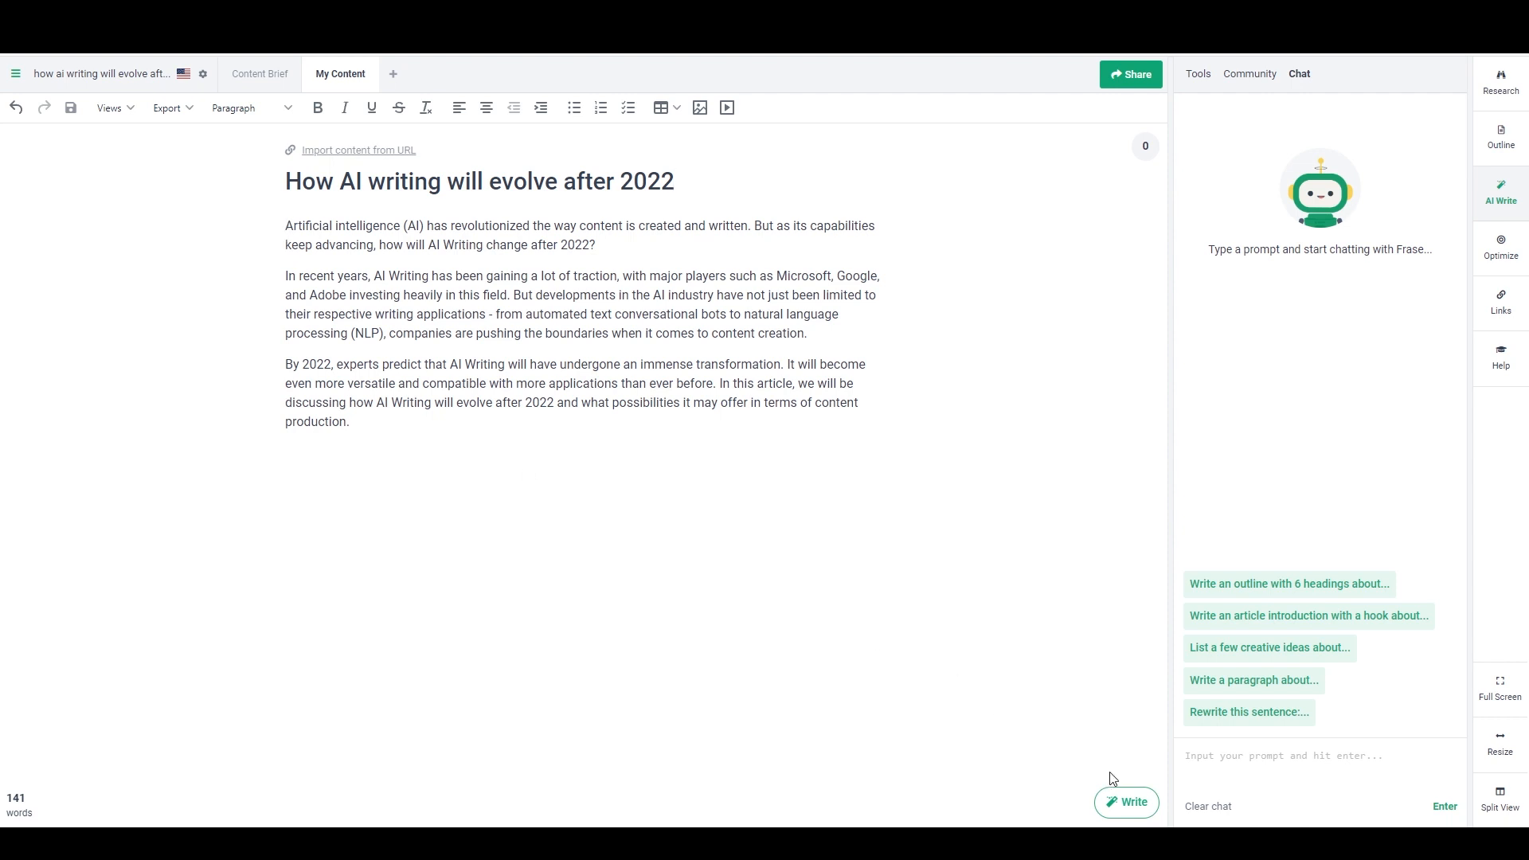
{"action": "left_click", "coordinate": [342, 454]}
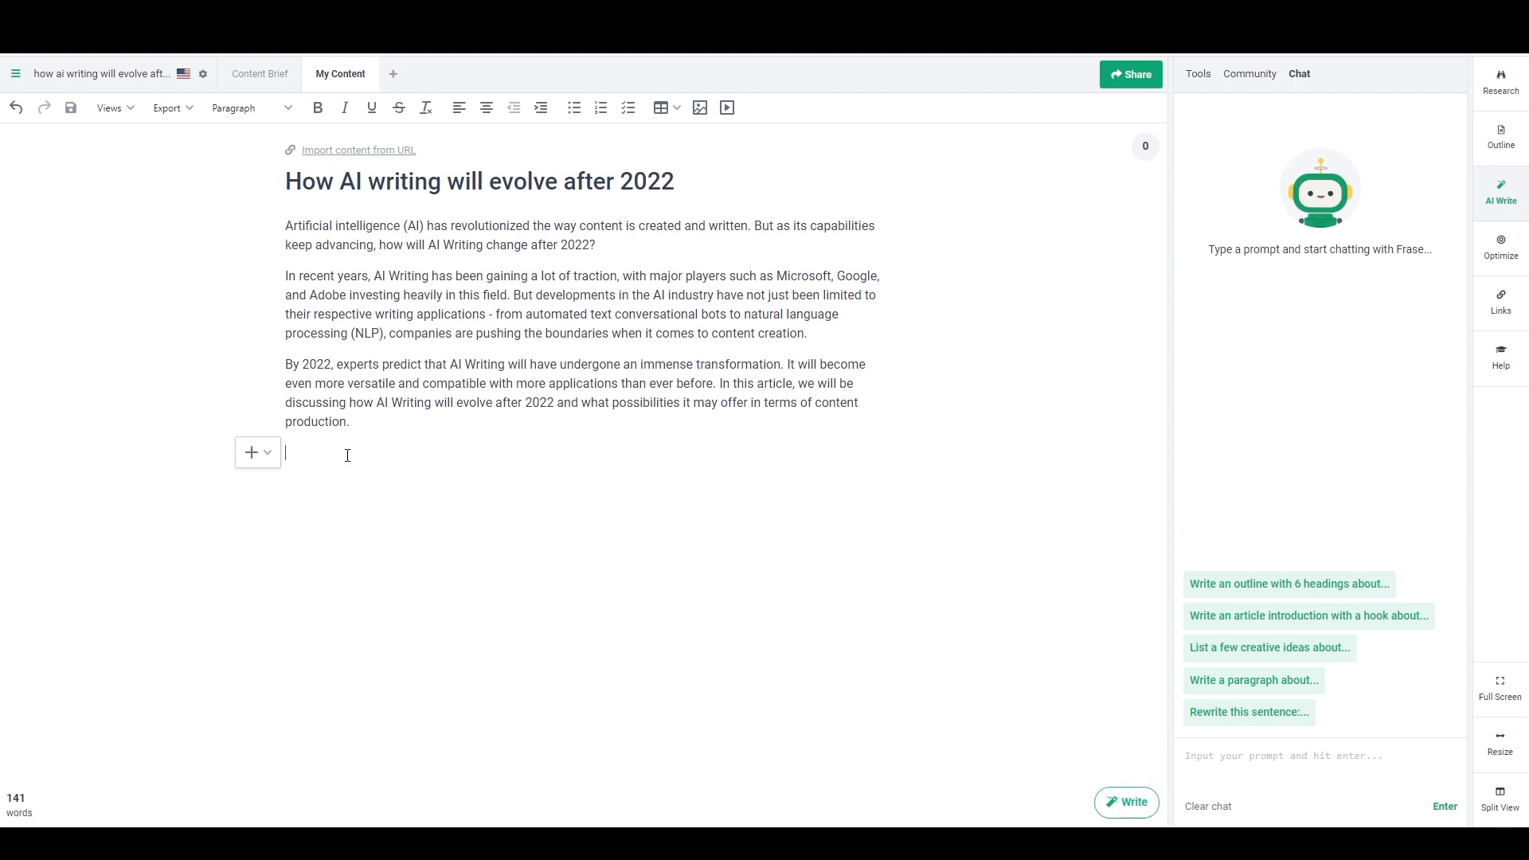
{"action": "left_click", "coordinate": [1126, 802]}
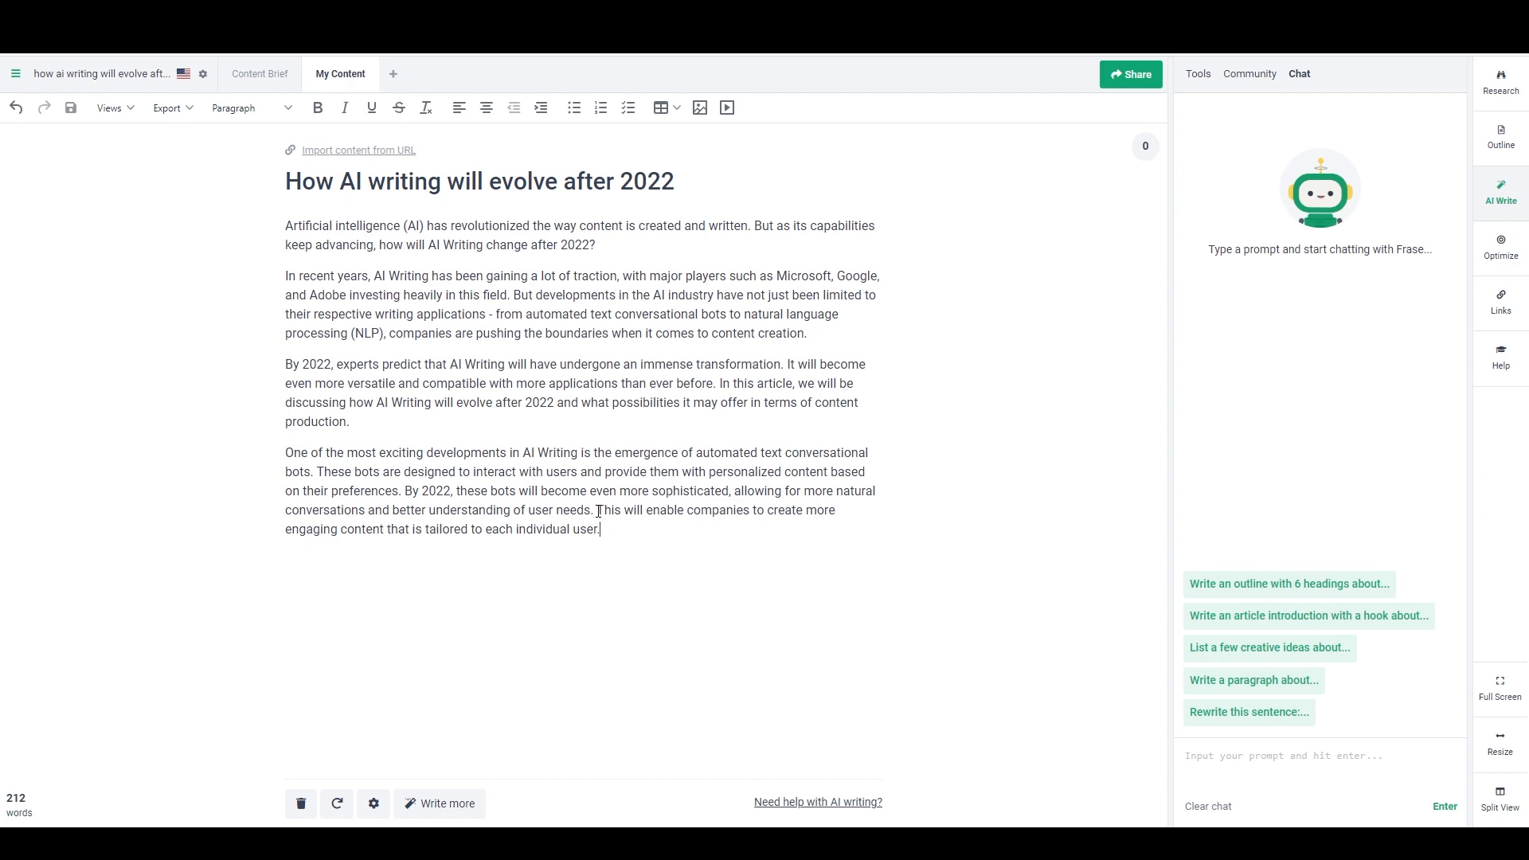
{"action": "mouse_move", "coordinate": [821, 301]}
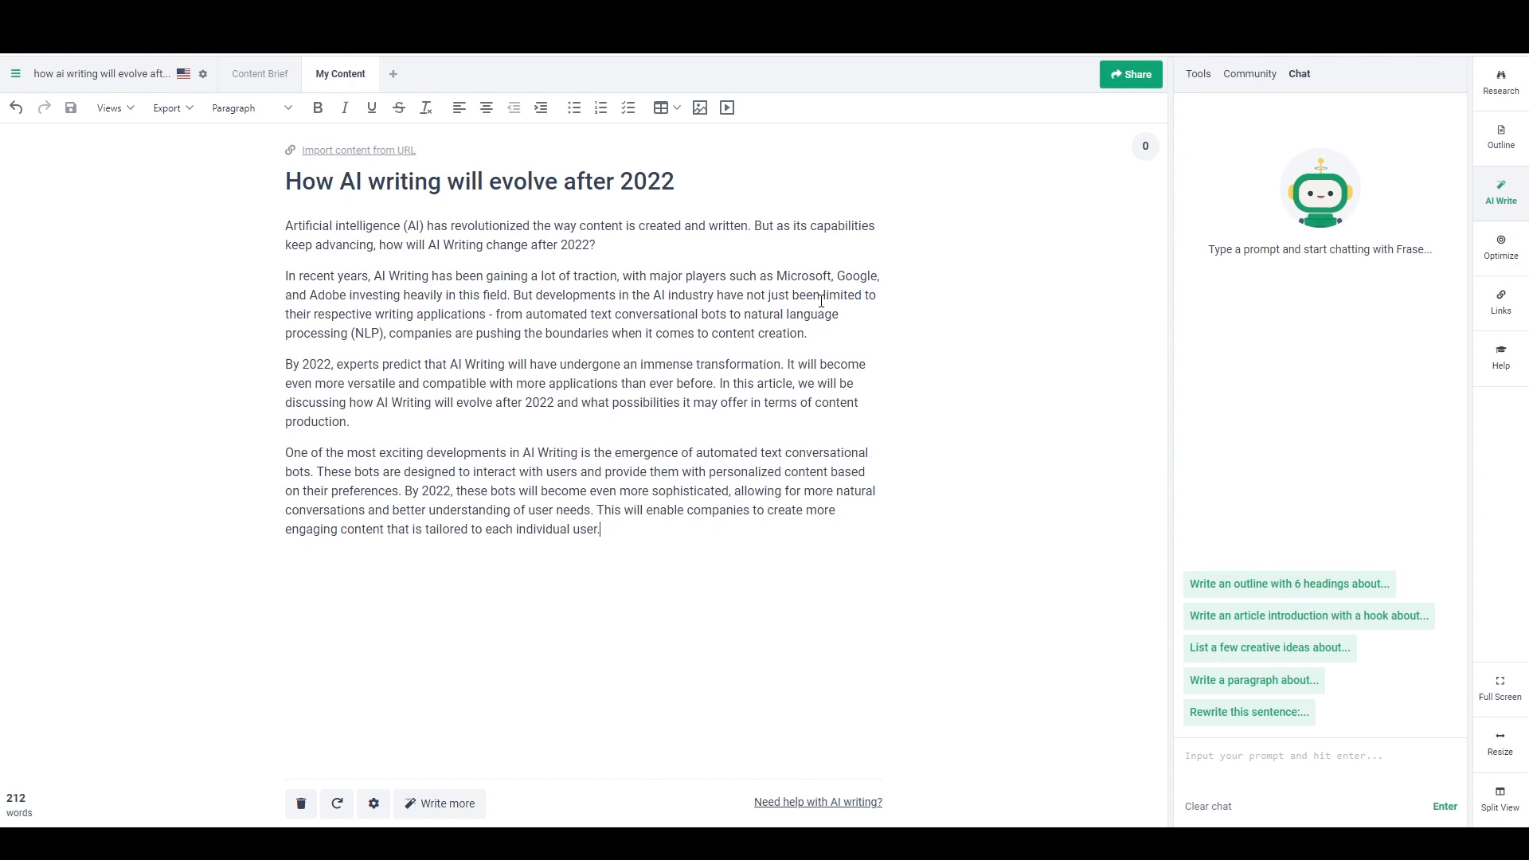
{"action": "mouse_move", "coordinate": [821, 300]}
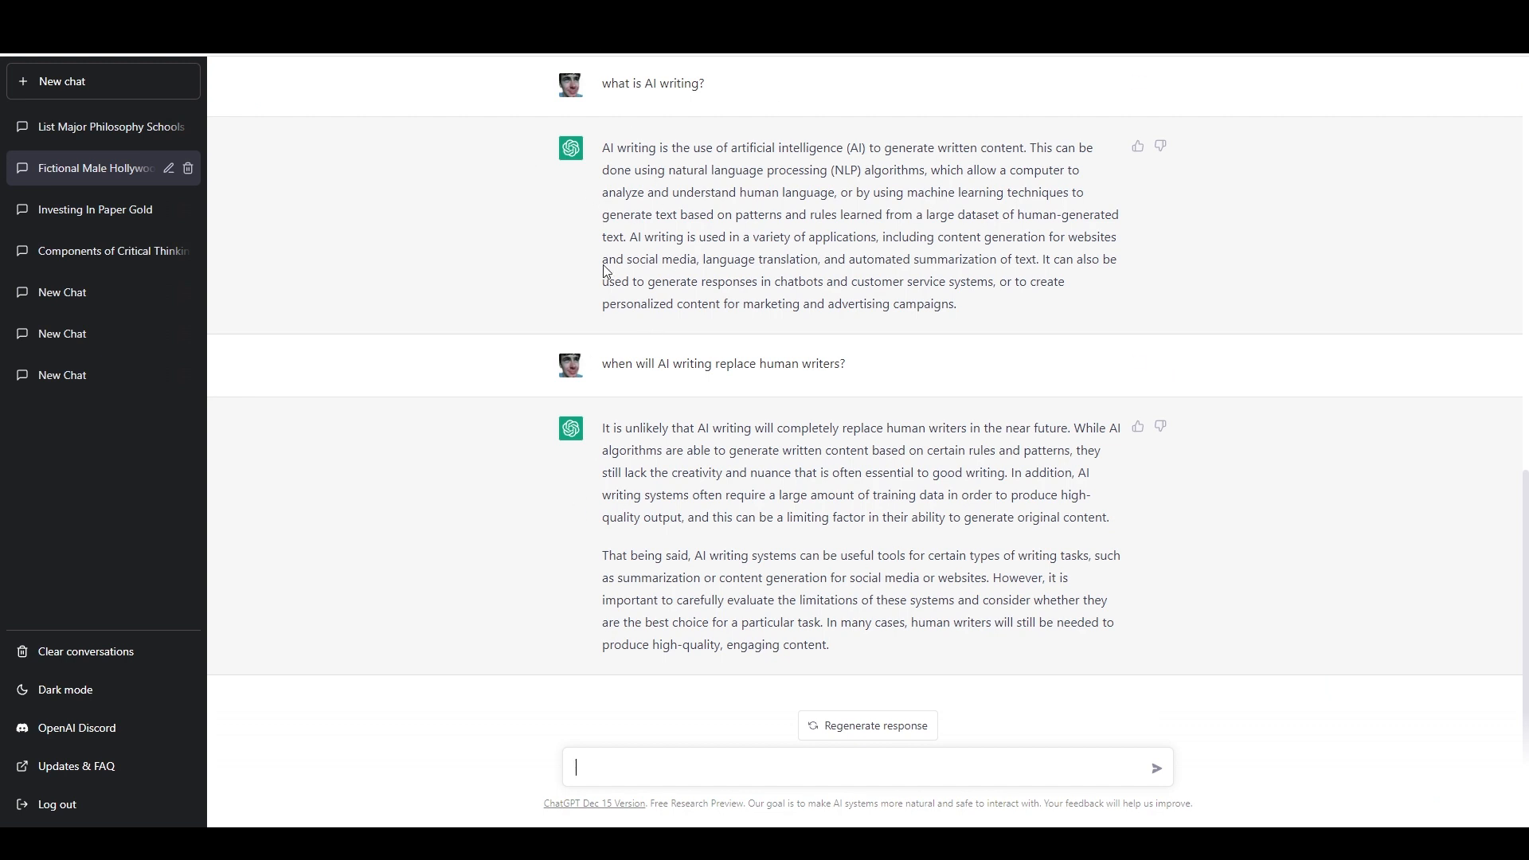
{"action": "mouse_move", "coordinate": [640, 383]}
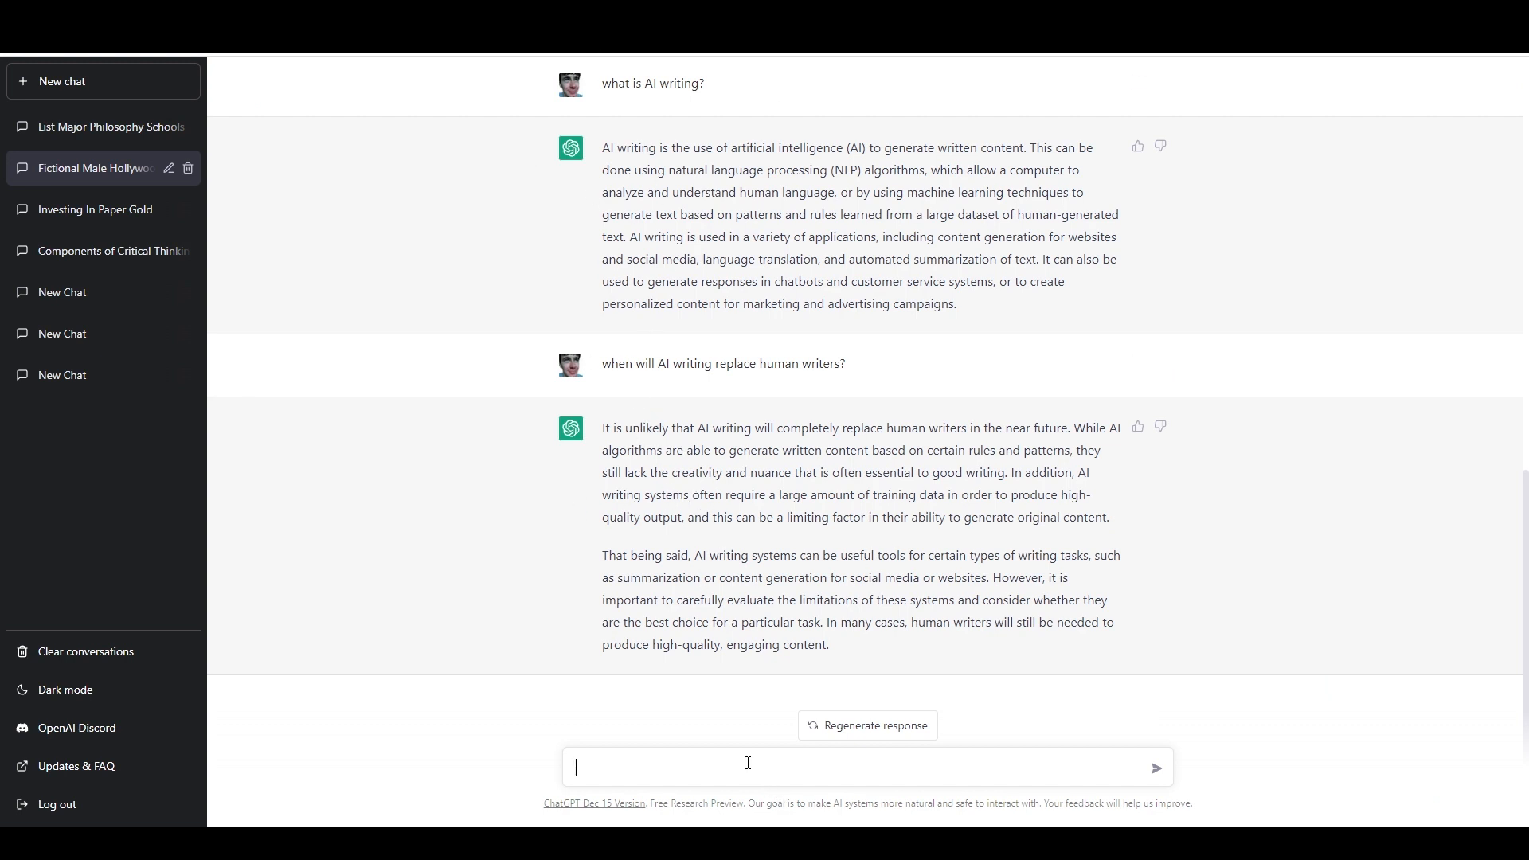
{"action": "mouse_move", "coordinate": [884, 752]}
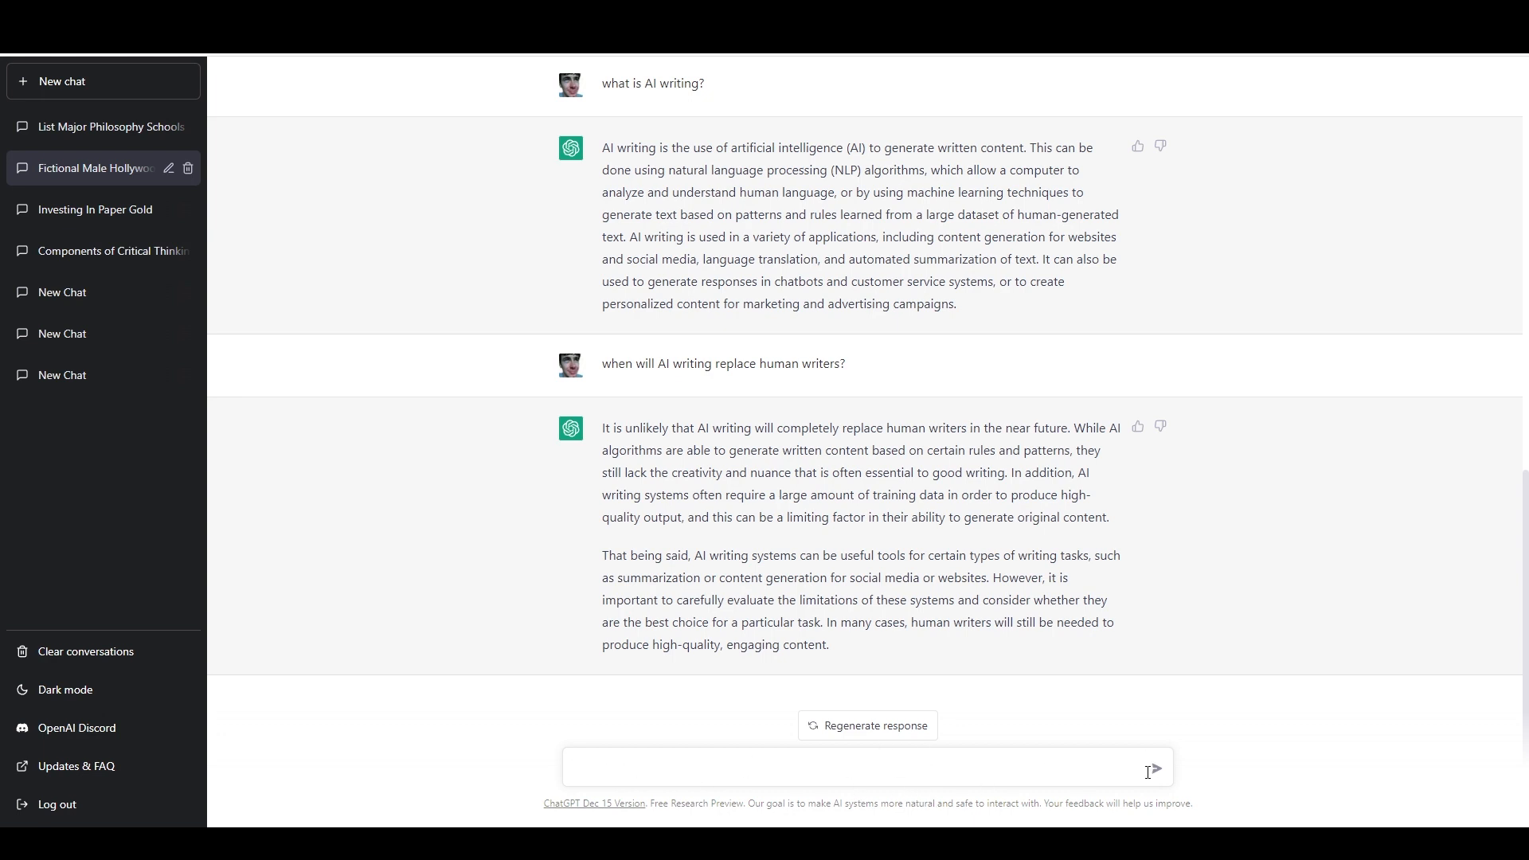
{"action": "mouse_move", "coordinate": [724, 551]}
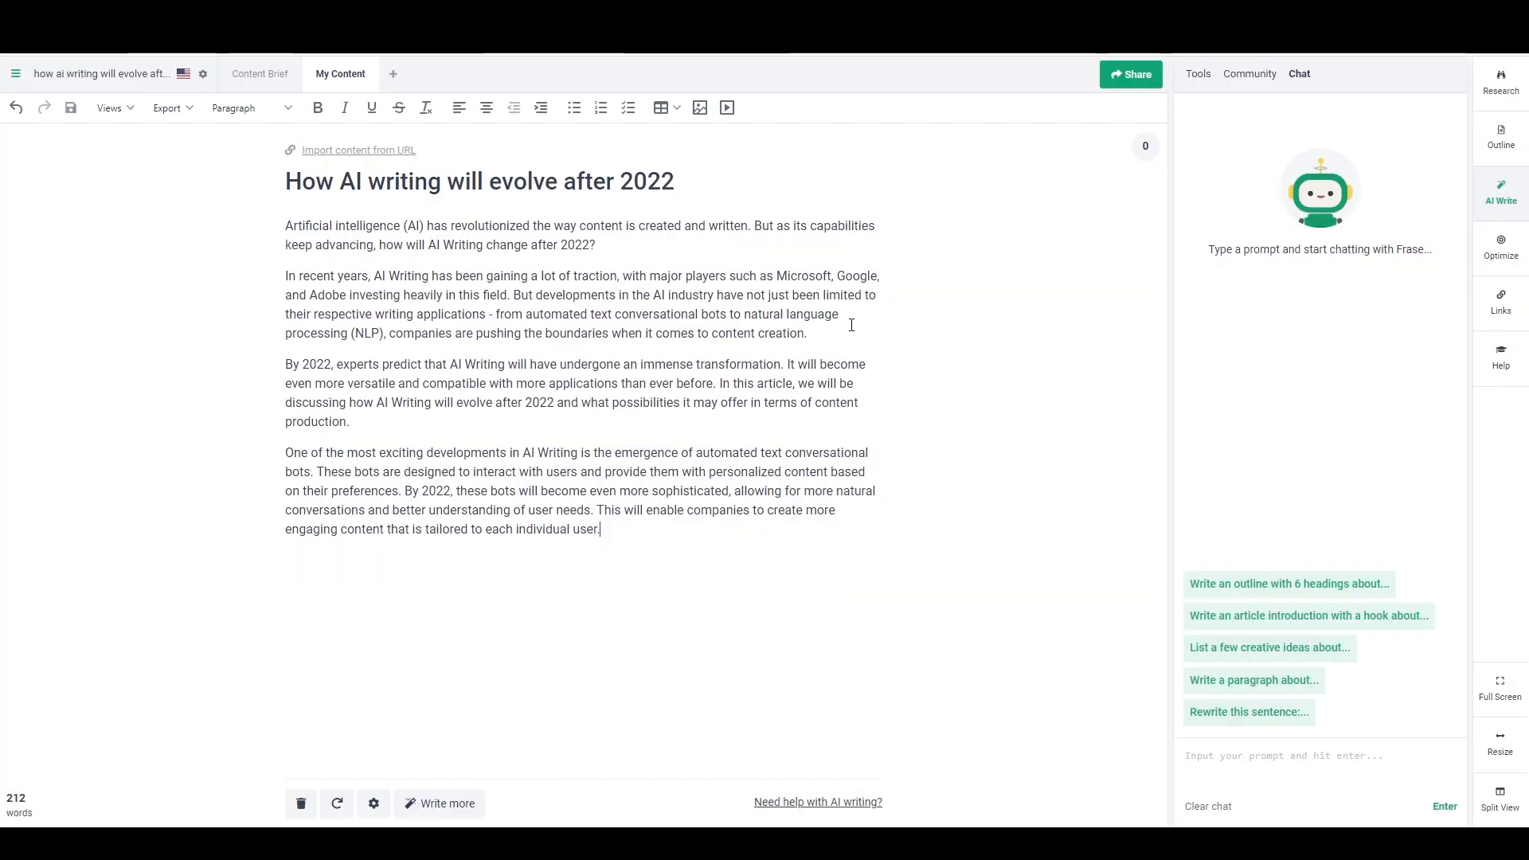
{"action": "mouse_move", "coordinate": [1323, 373]}
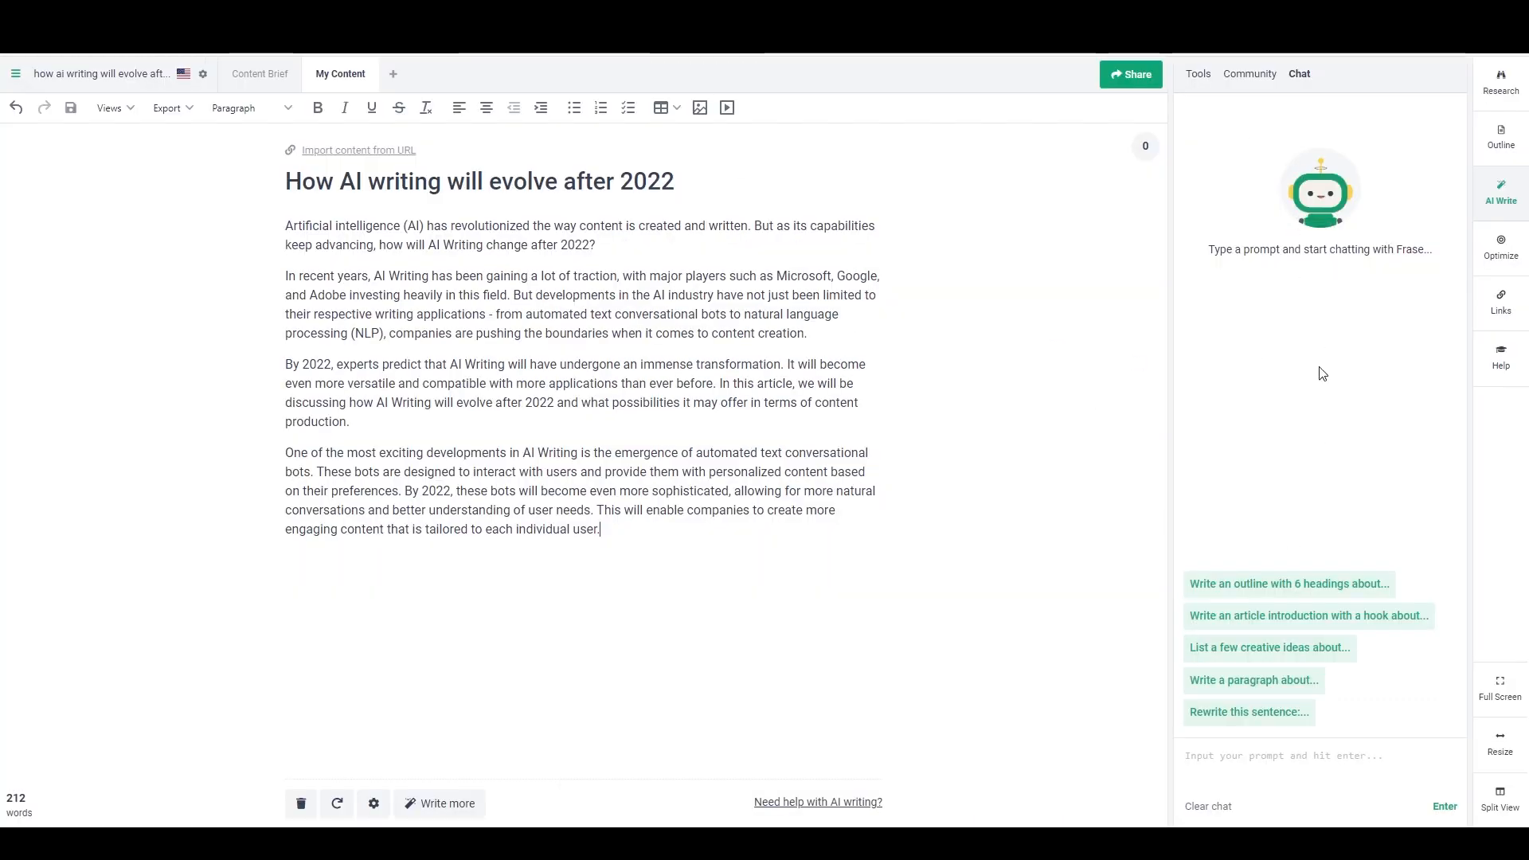
{"action": "mouse_move", "coordinate": [1284, 588]}
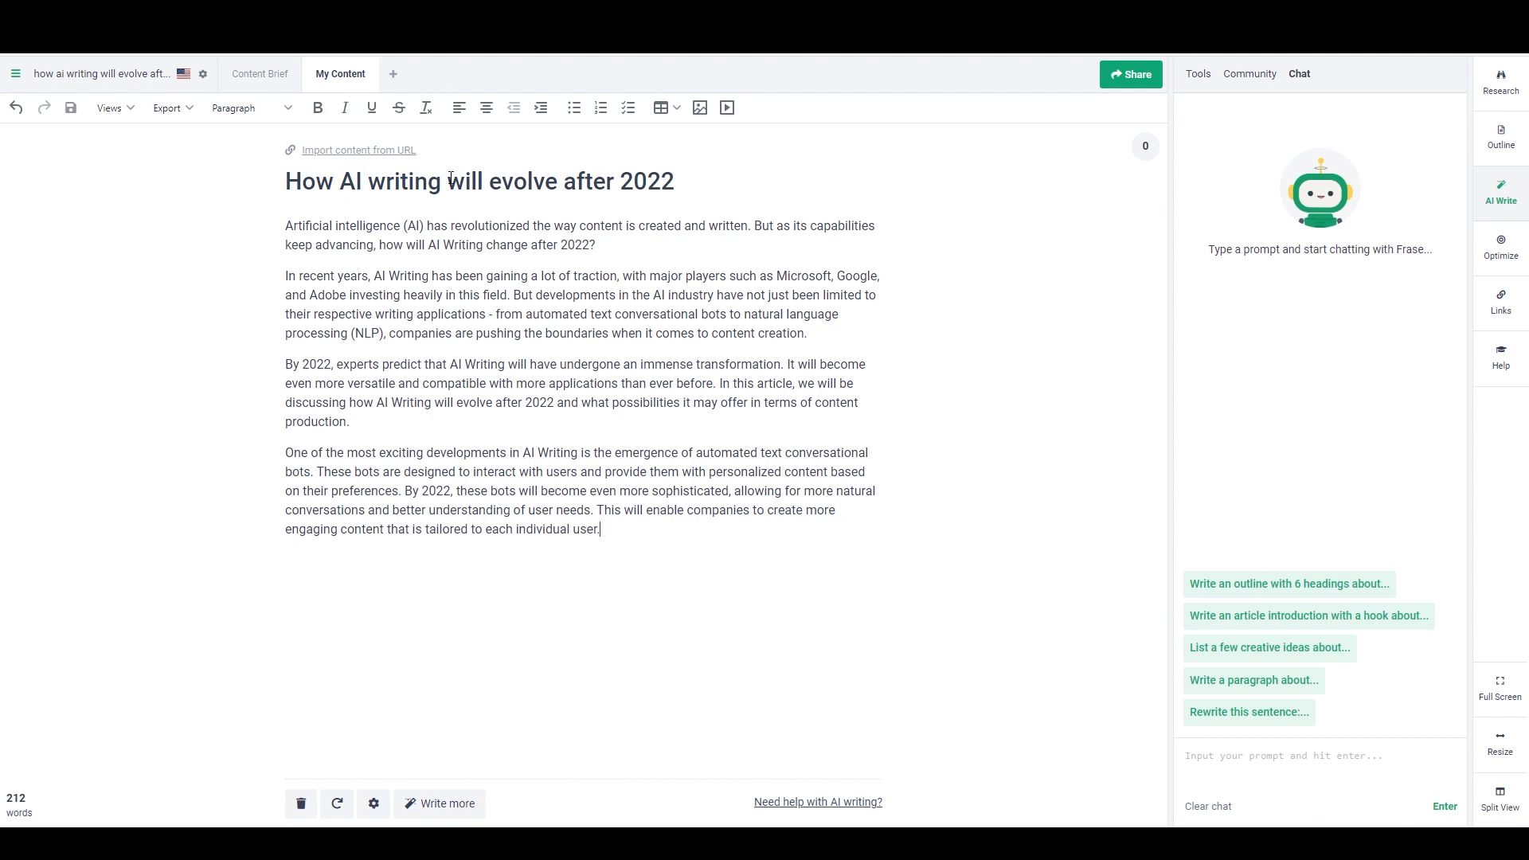
Request a six-heading outline from the article title and insert the reply into the article.
{"action": "triple_click", "coordinate": [479, 181]}
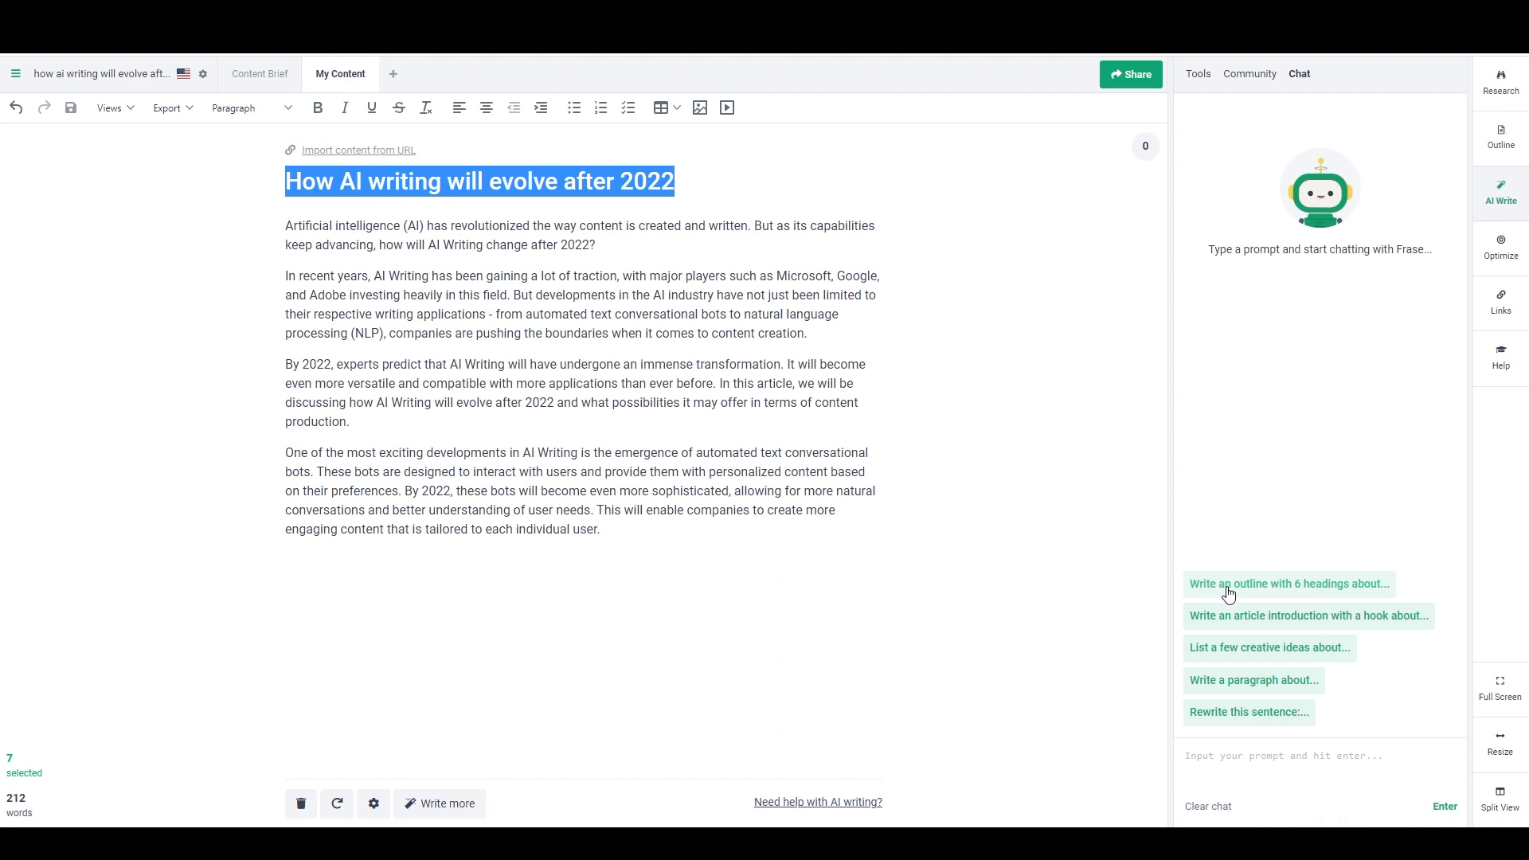
{"action": "left_click", "coordinate": [1288, 584]}
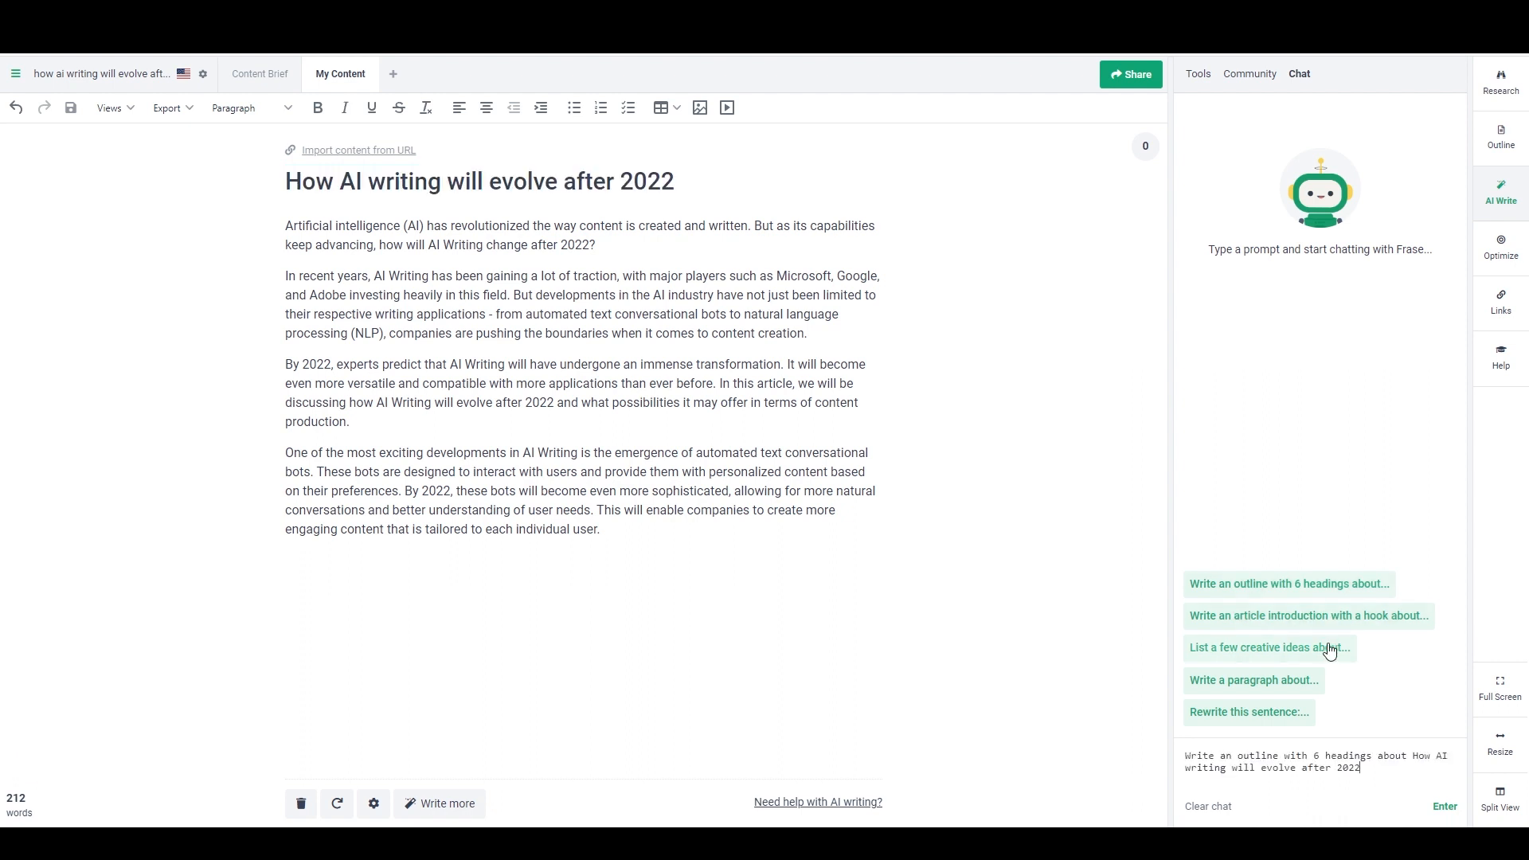
{"action": "left_click", "coordinate": [1444, 806]}
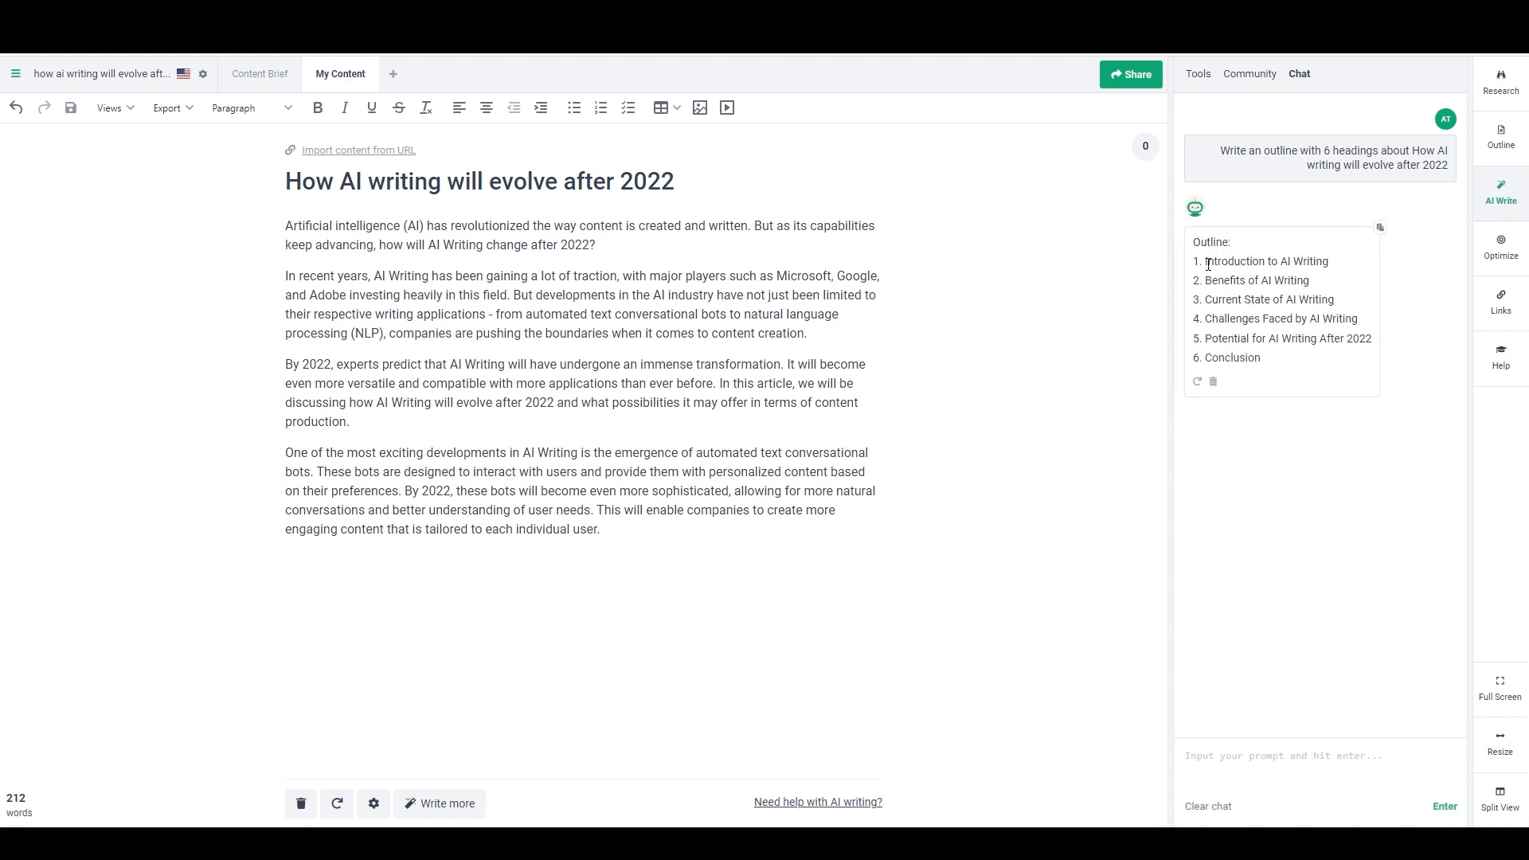
{"action": "mouse_move", "coordinate": [1381, 228]}
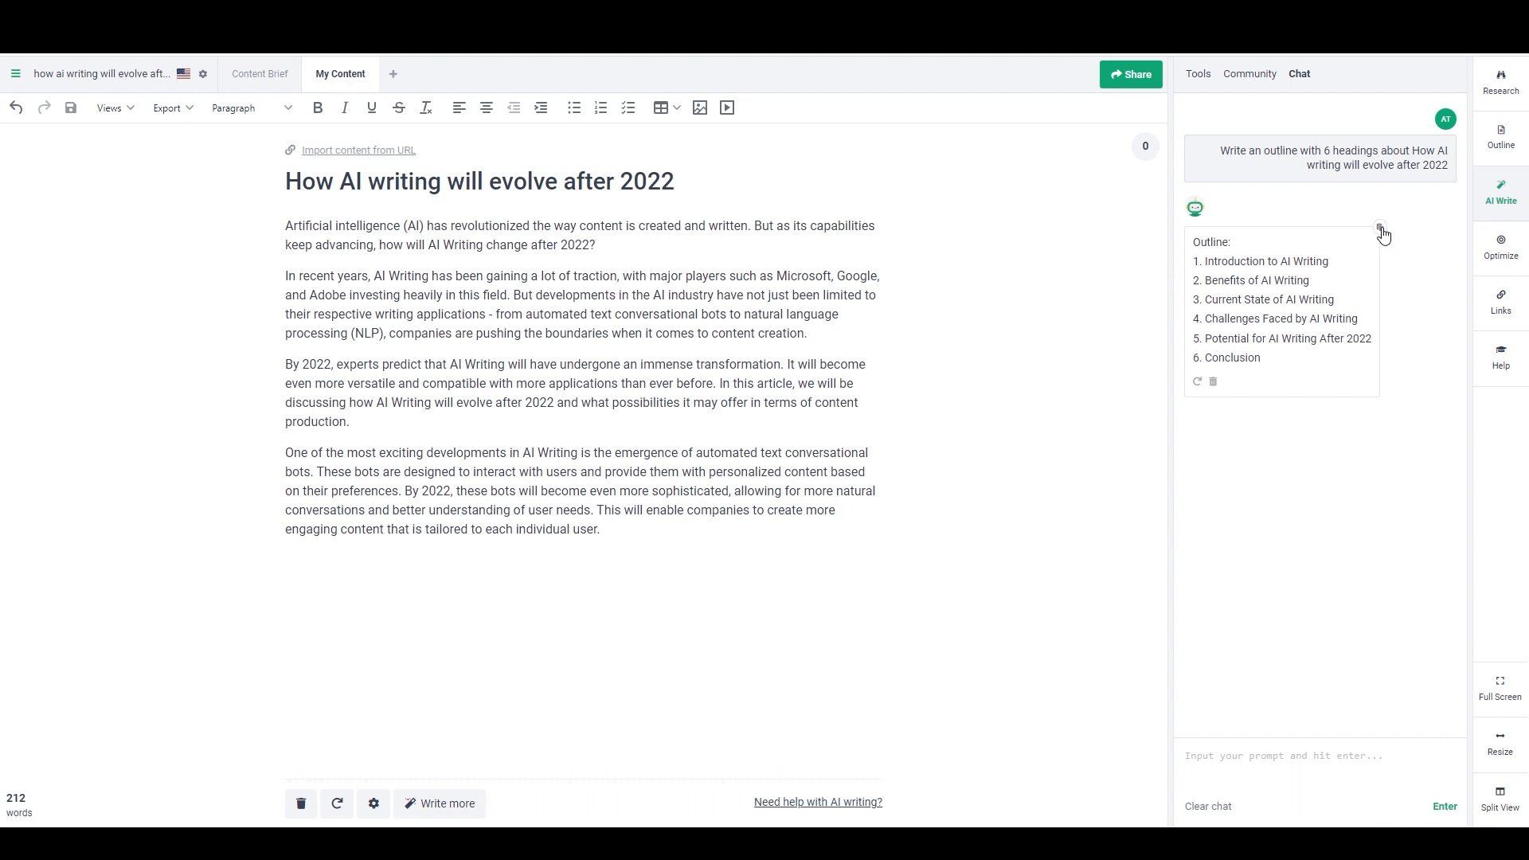
{"action": "left_click", "coordinate": [1380, 227]}
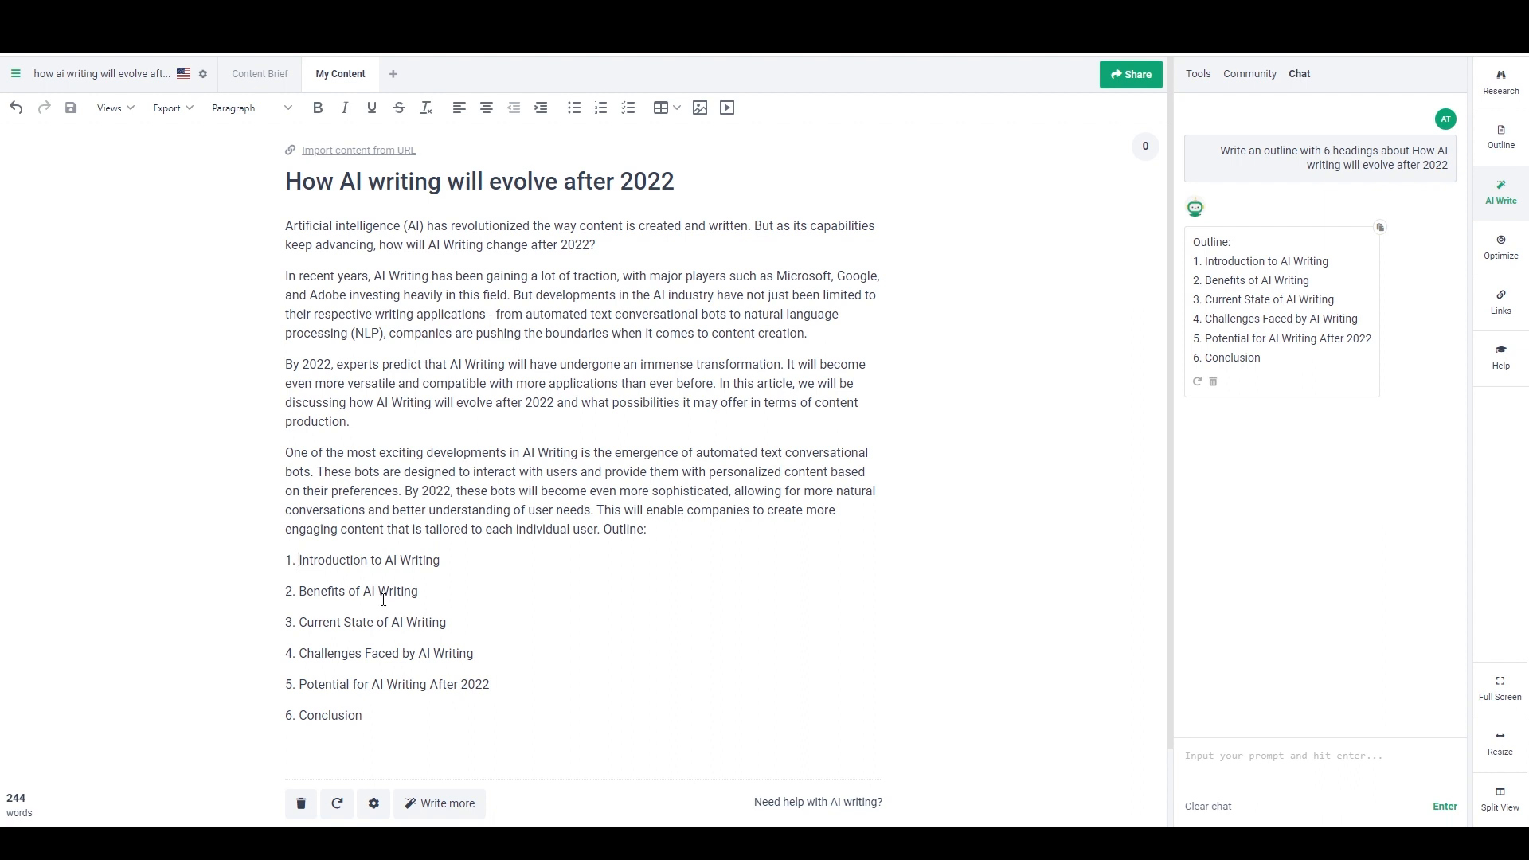
{"action": "left_click", "coordinate": [251, 108]}
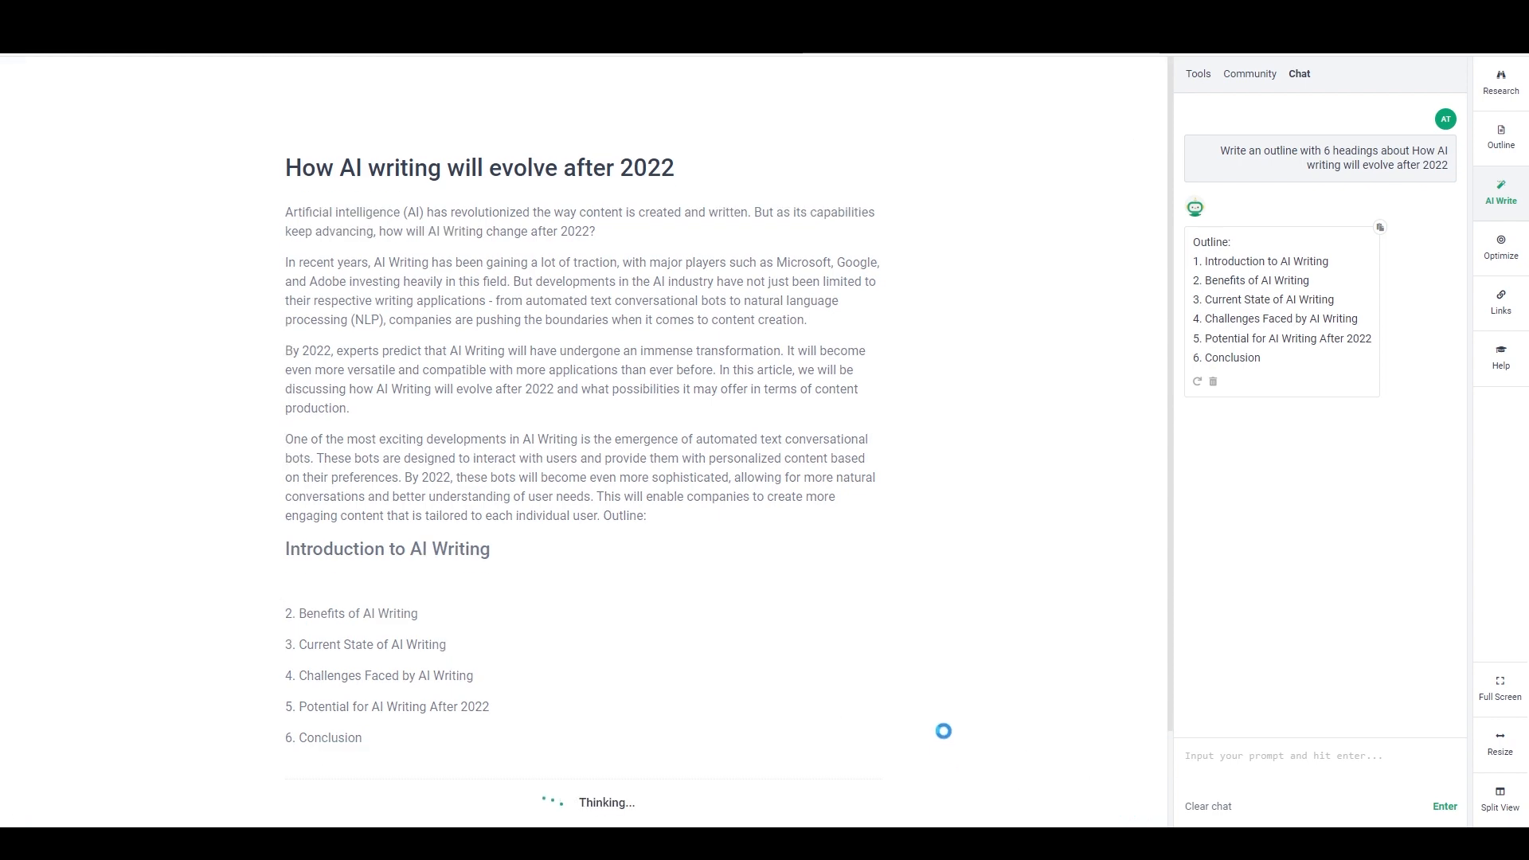
{"action": "mouse_move", "coordinate": [1150, 262]}
{"action": "type", "text": "write a section about: Pred"}
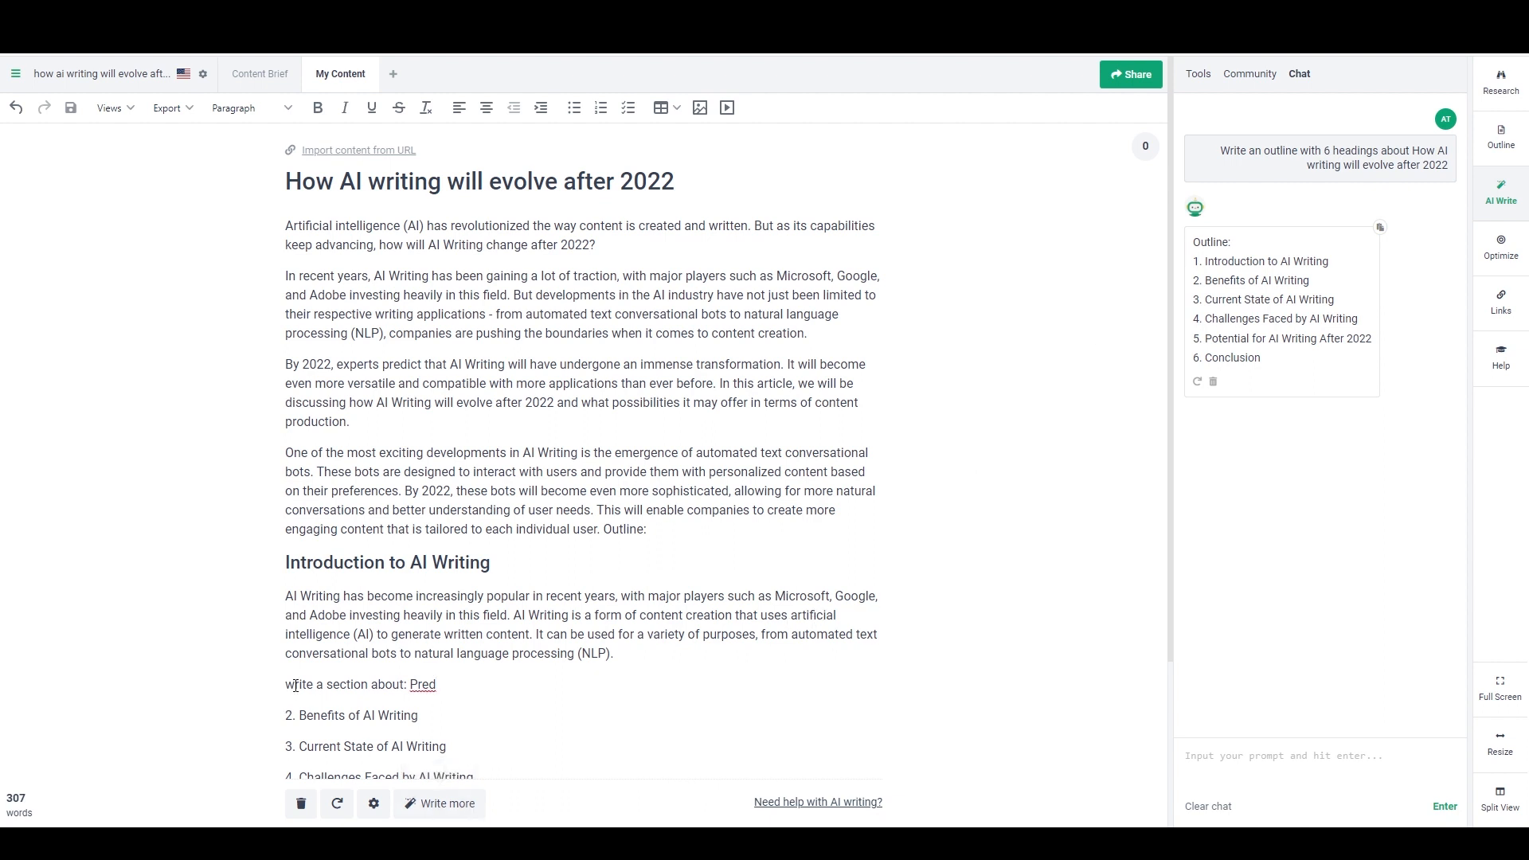
{"action": "mouse_move", "coordinate": [334, 596]}
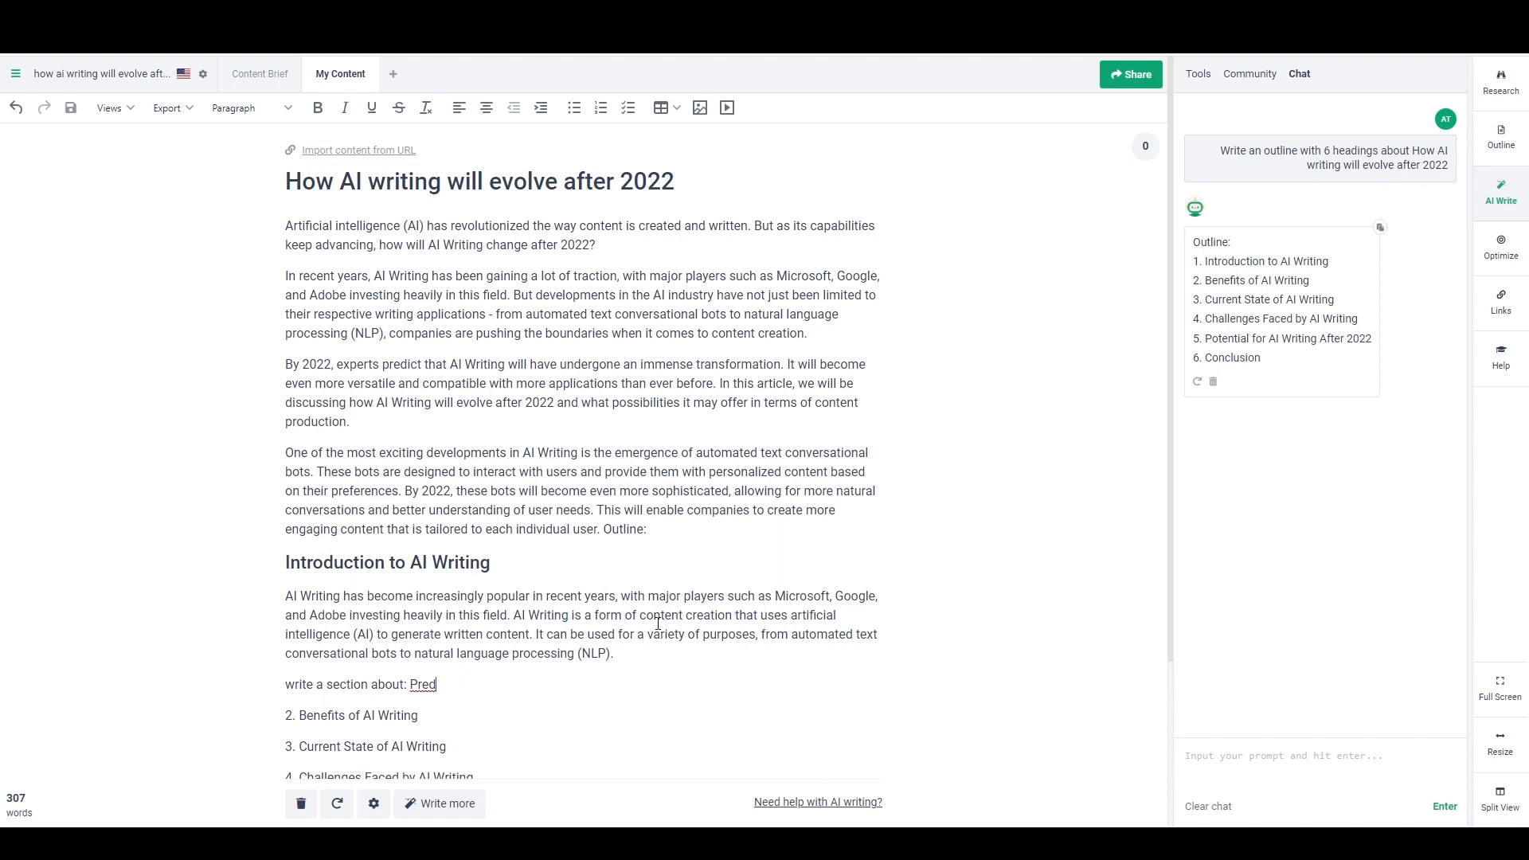
{"action": "mouse_move", "coordinate": [646, 622]}
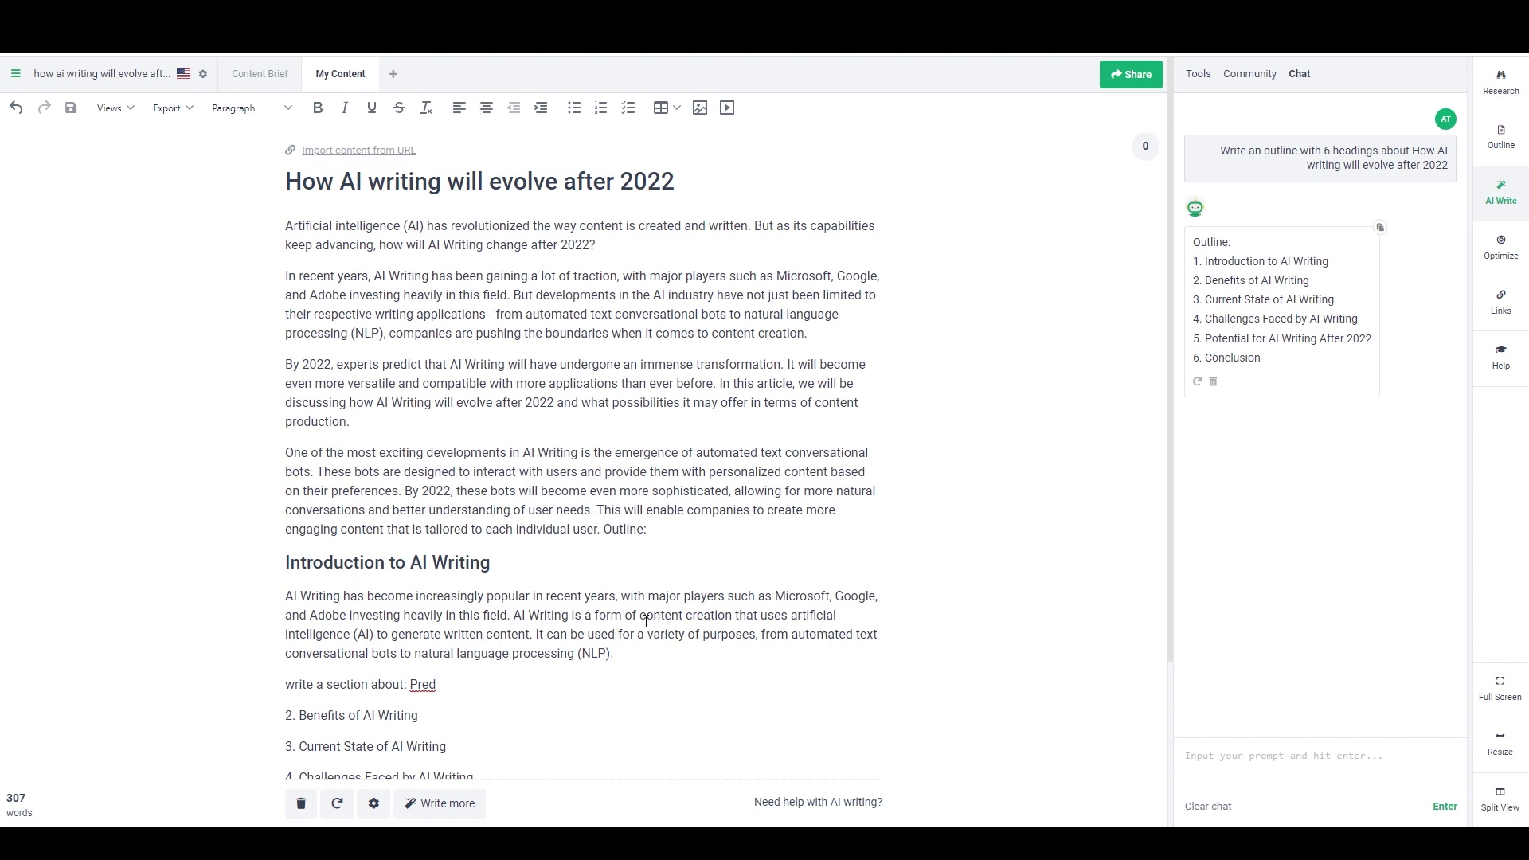
{"action": "mouse_move", "coordinate": [828, 520]}
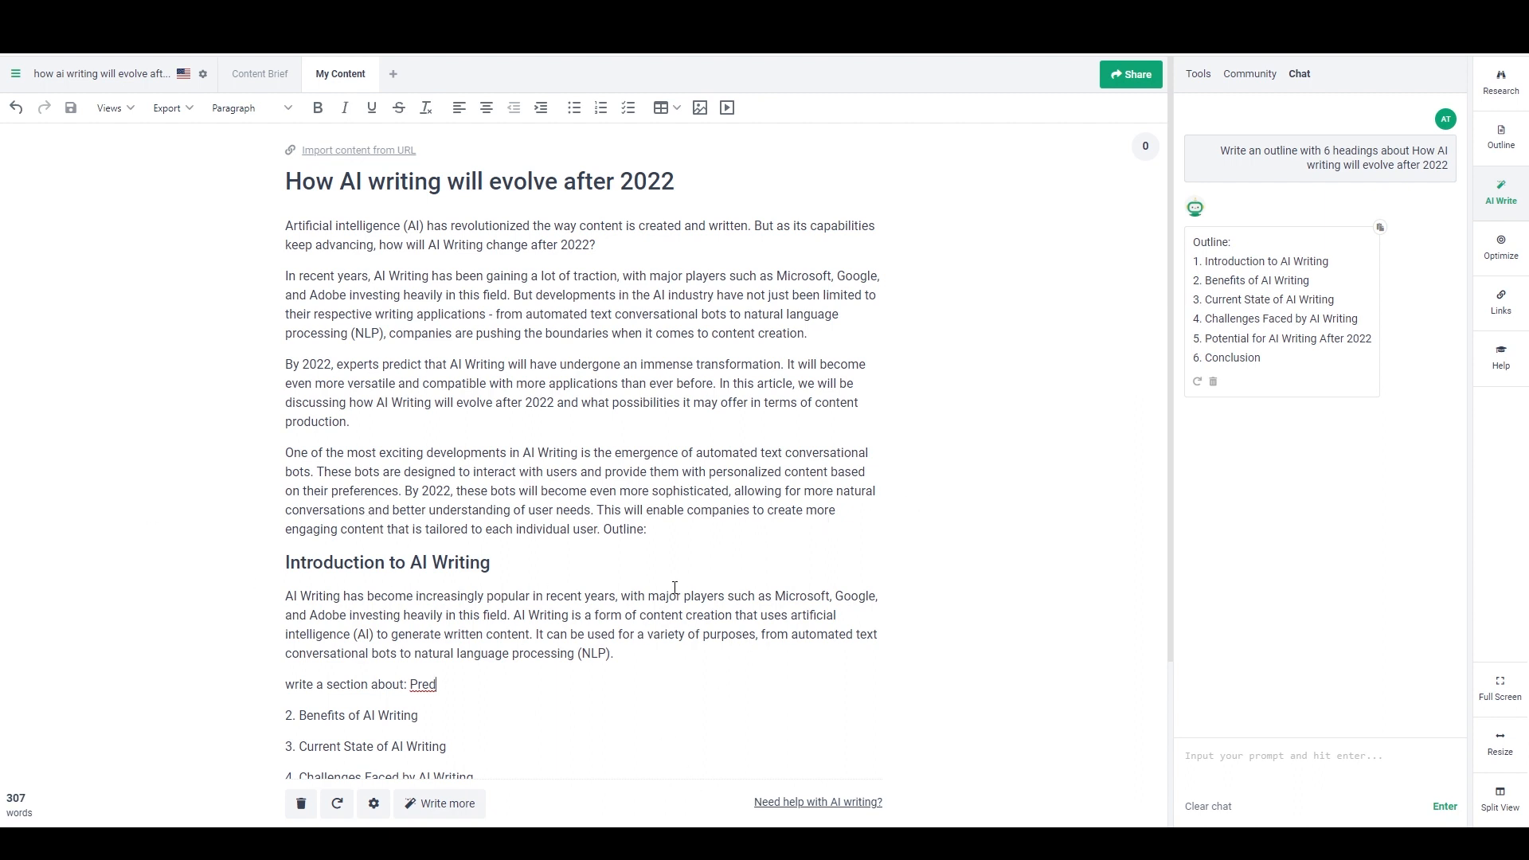
{"action": "mouse_move", "coordinate": [535, 466]}
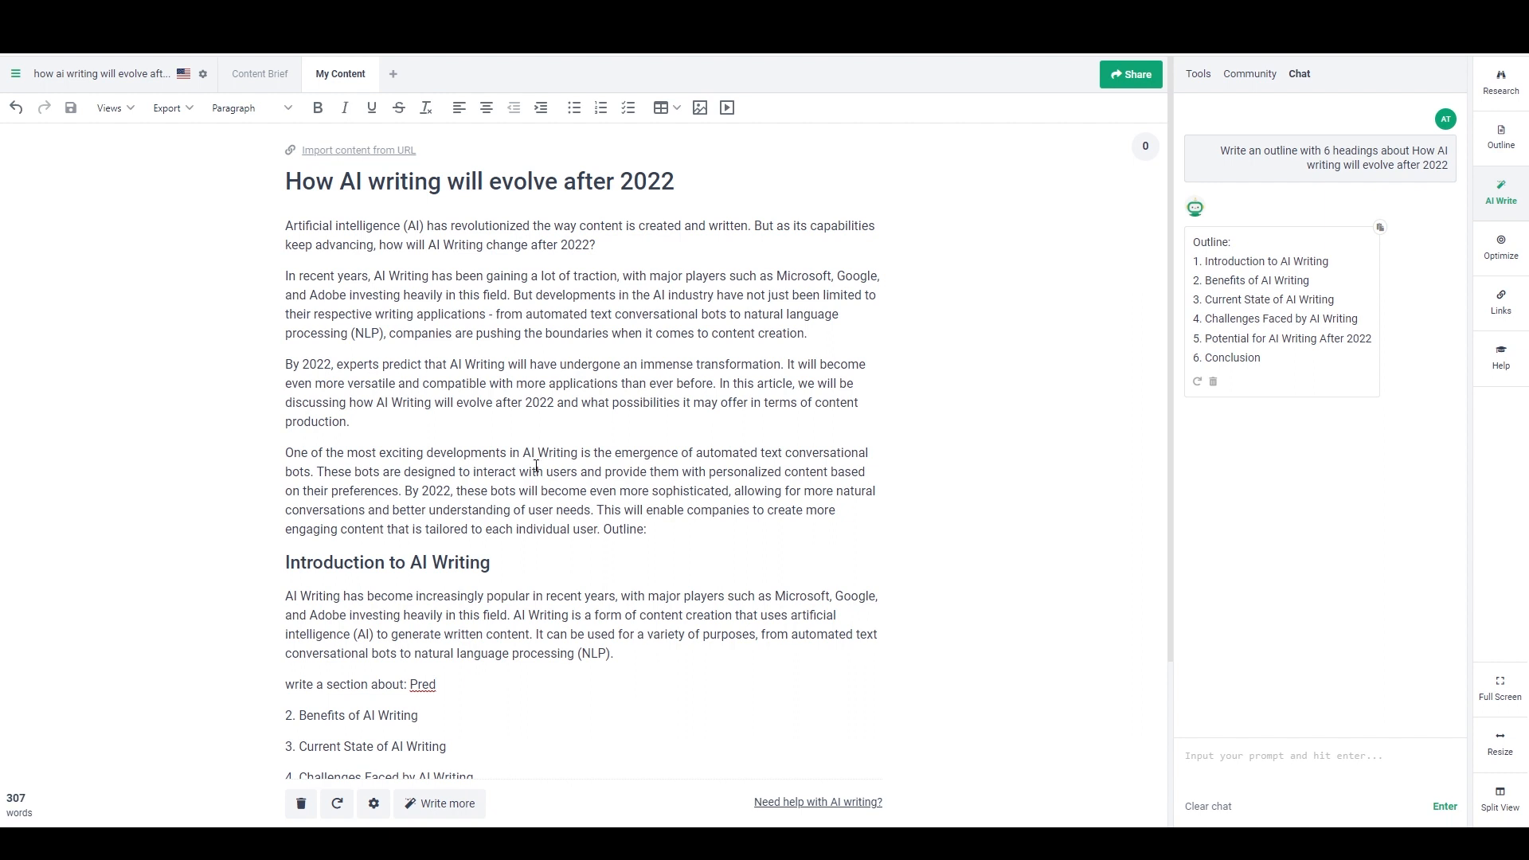
{"action": "mouse_move", "coordinate": [547, 471]}
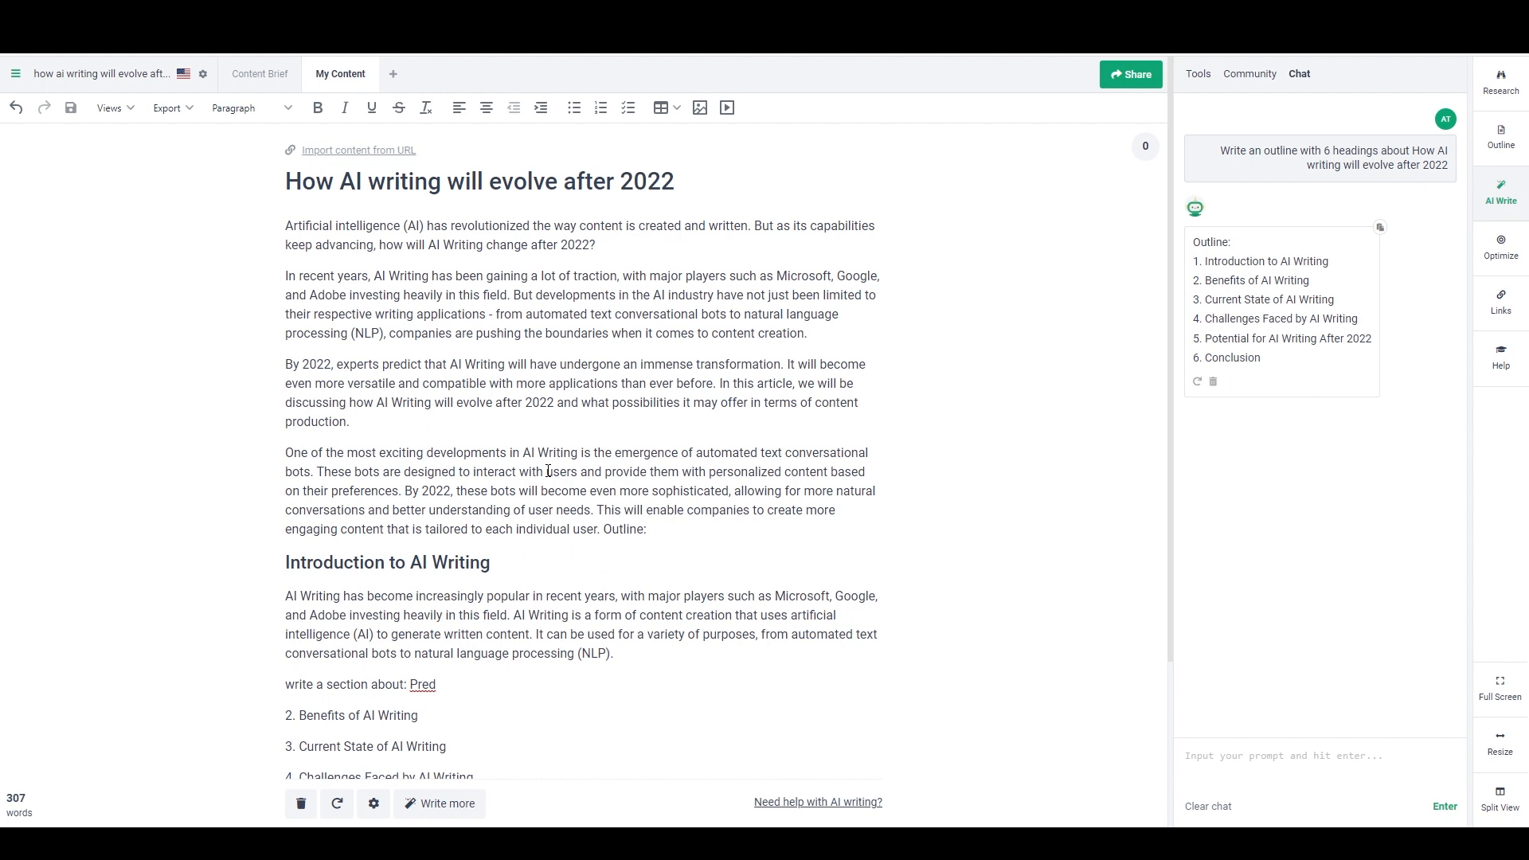
{"action": "mouse_move", "coordinate": [728, 349]}
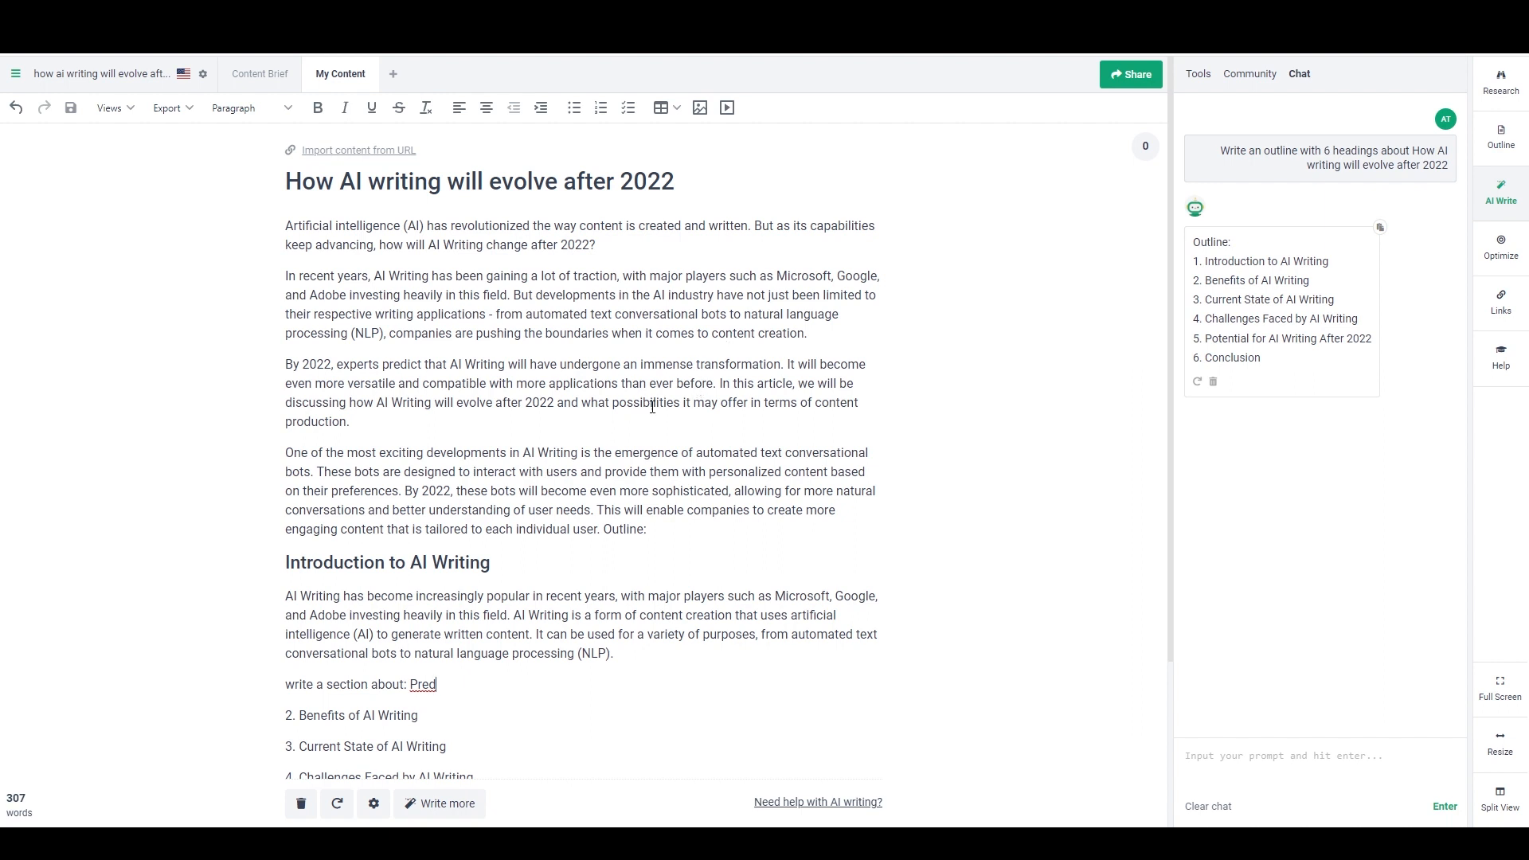
{"action": "mouse_move", "coordinate": [427, 218]}
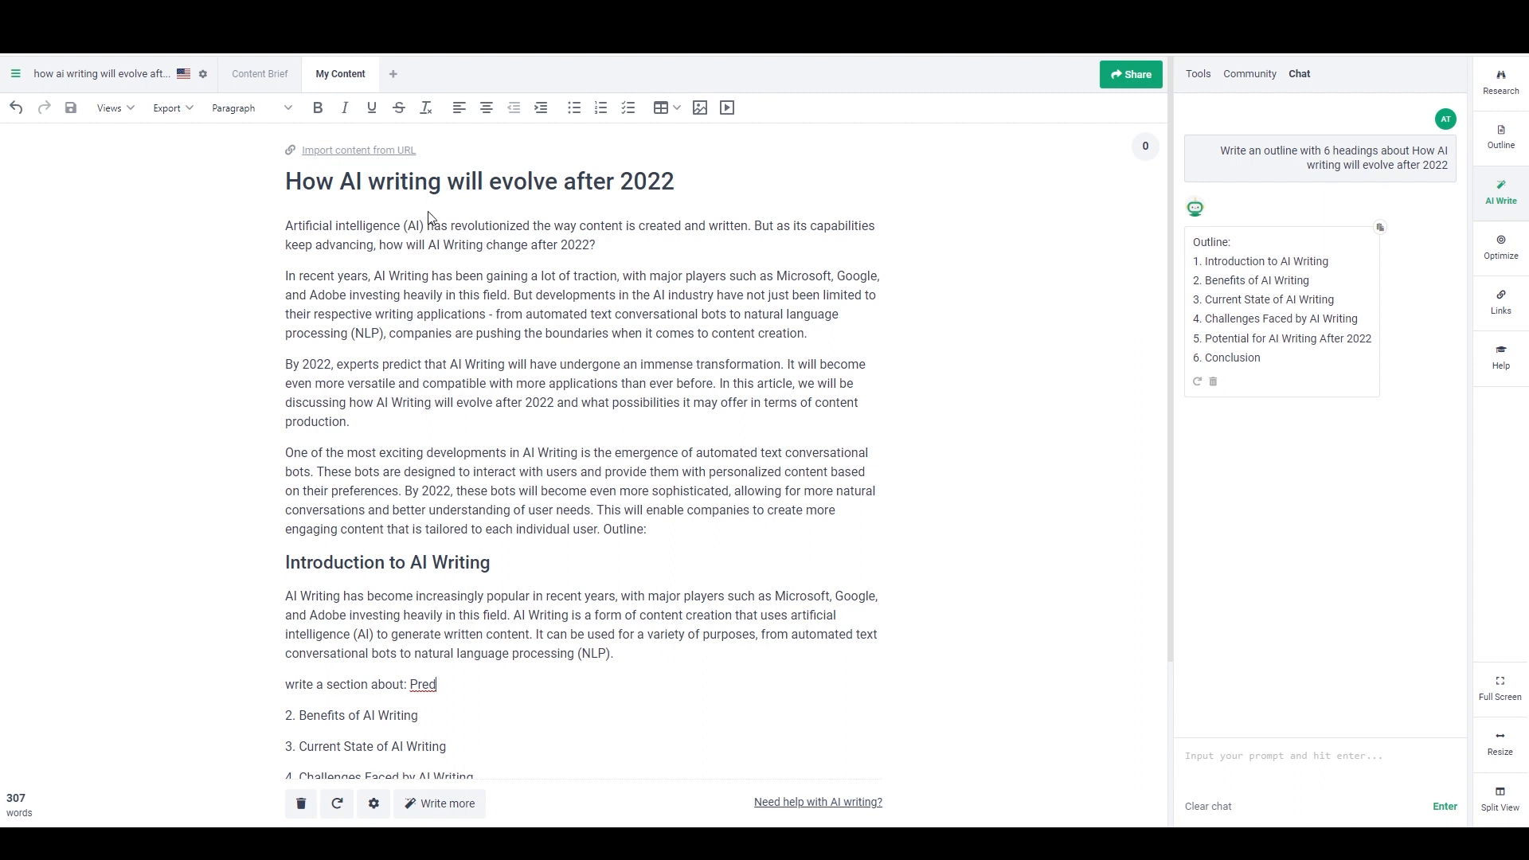
{"action": "mouse_move", "coordinate": [534, 487]}
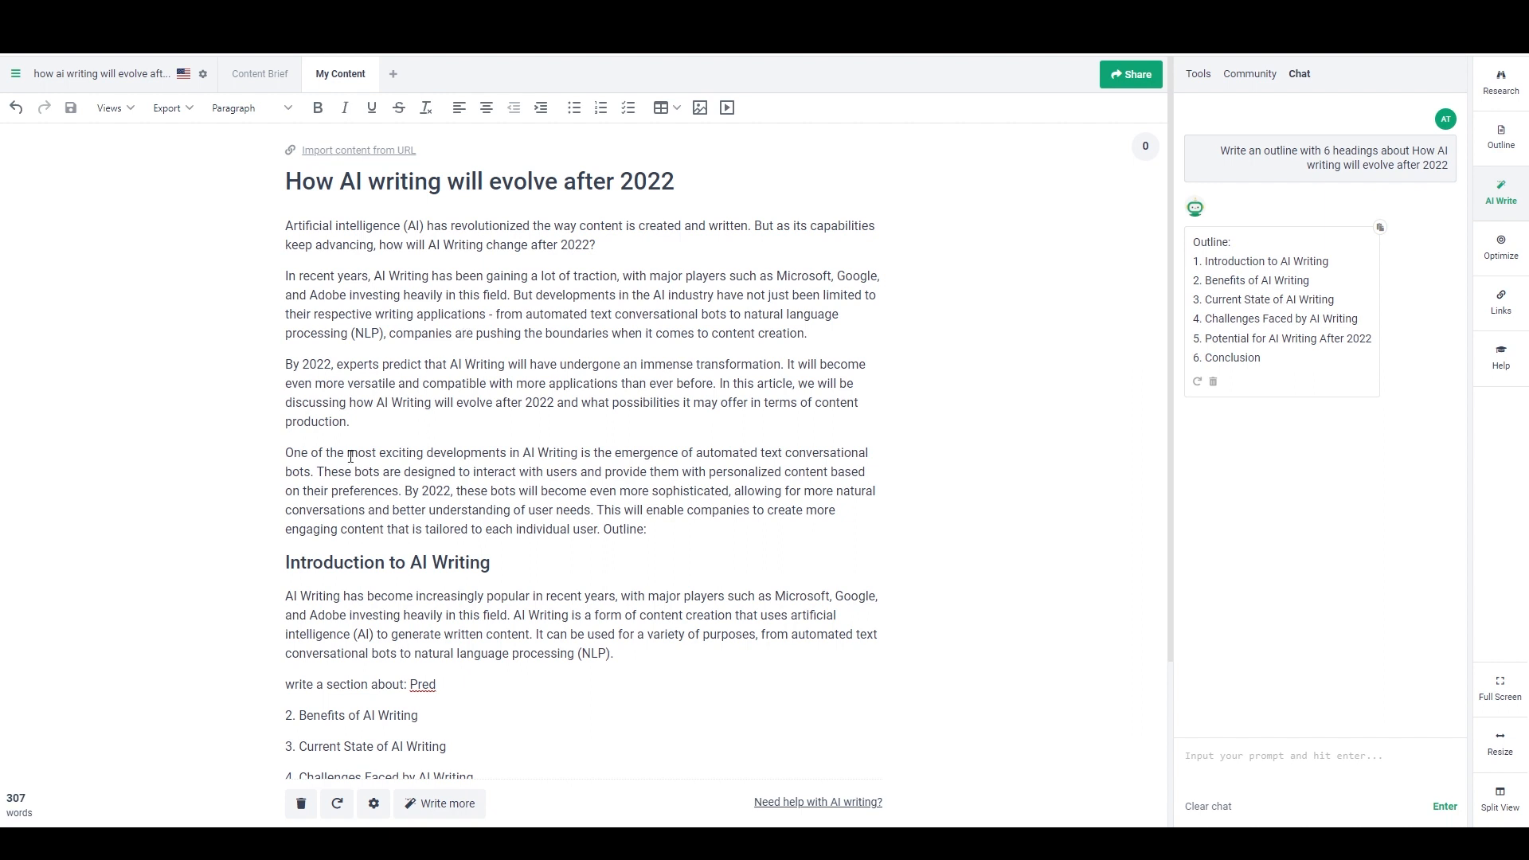
{"action": "mouse_move", "coordinate": [433, 571]}
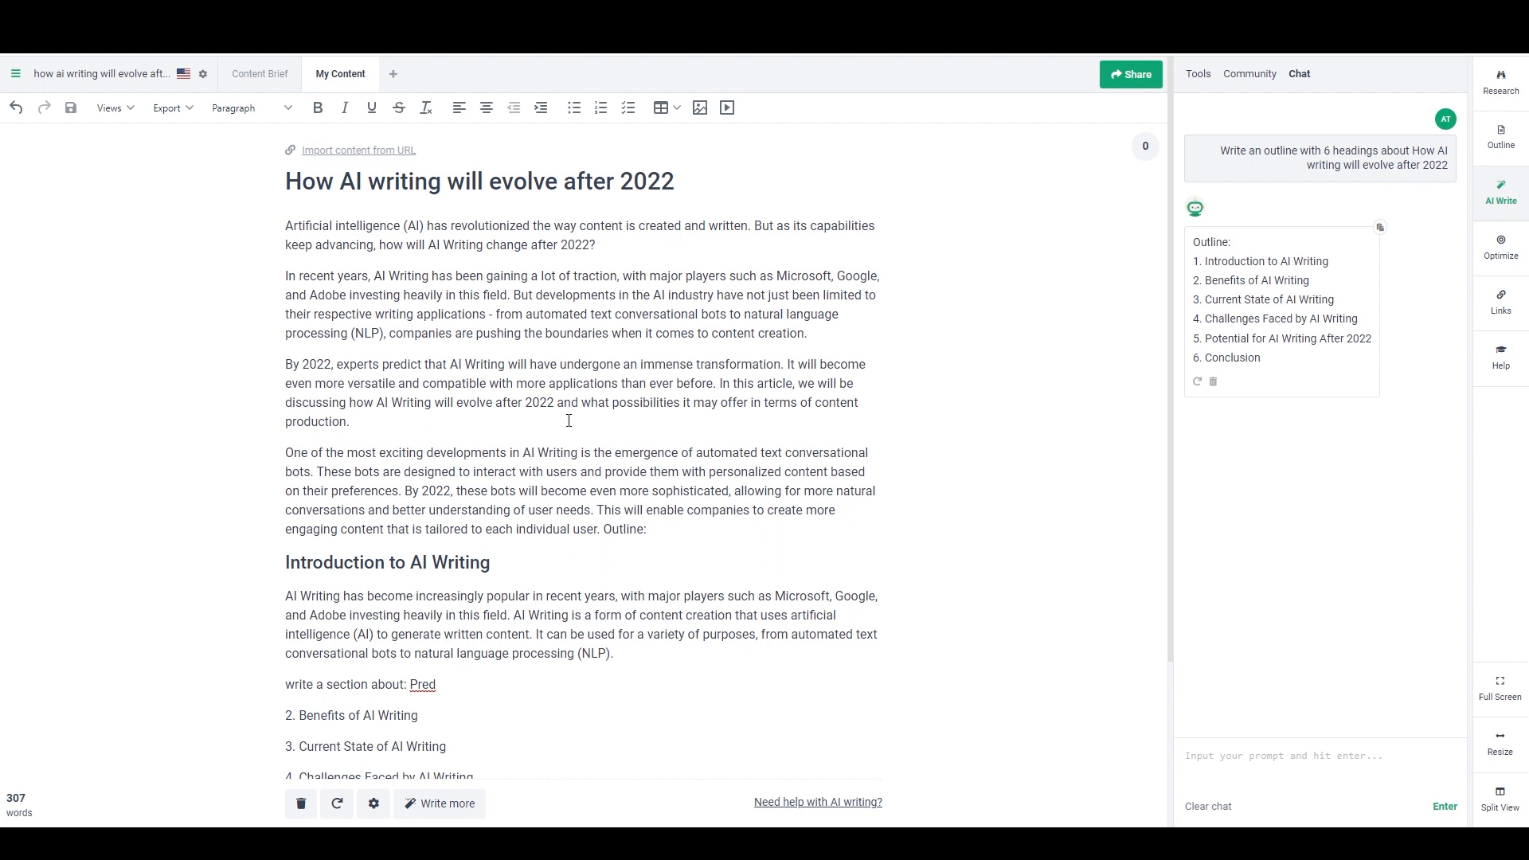
{"action": "mouse_move", "coordinate": [648, 408]}
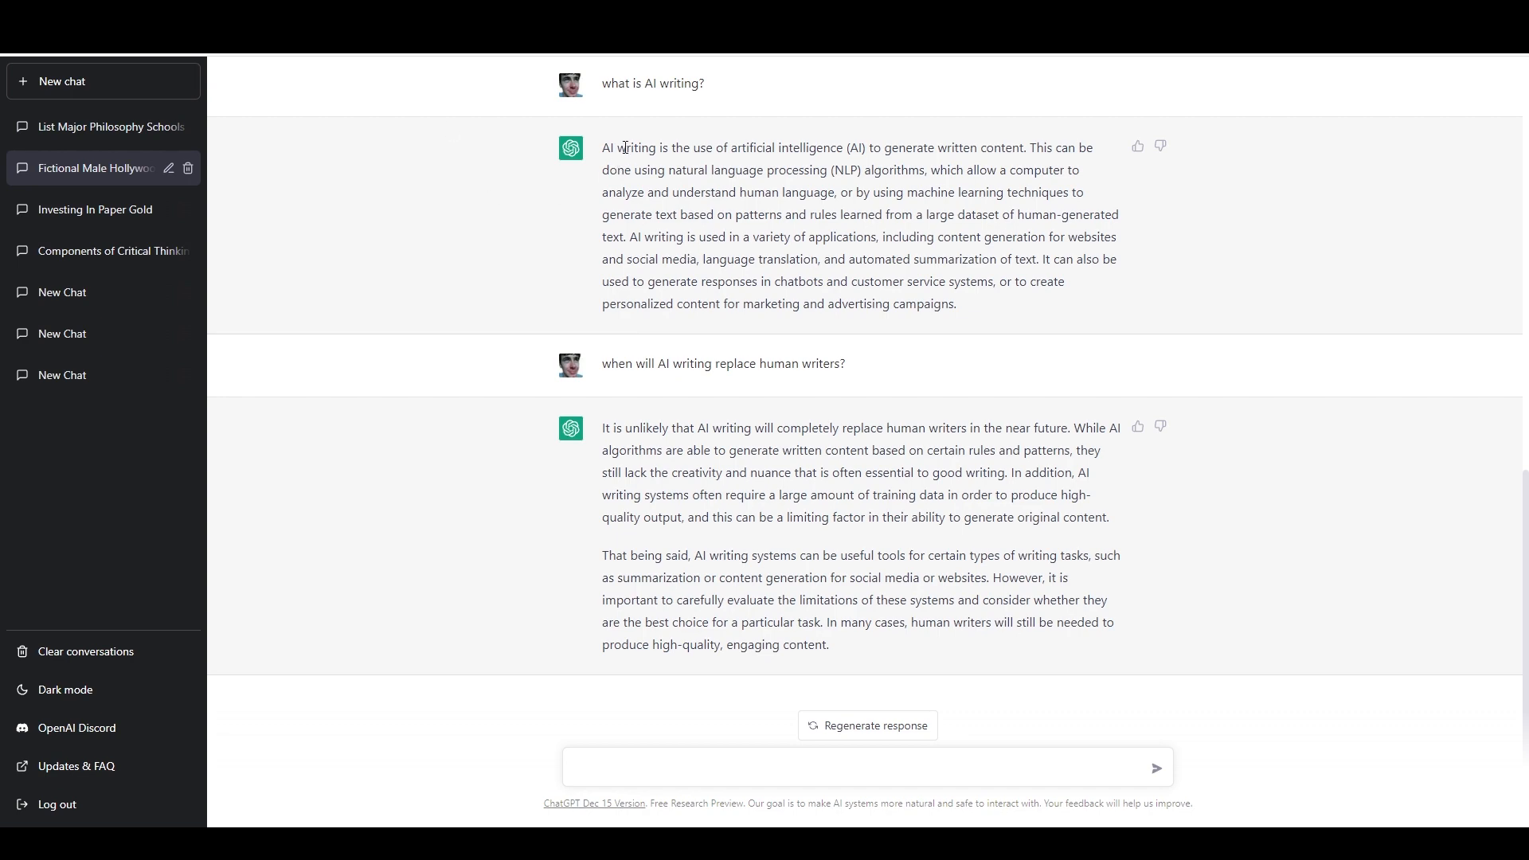
{"action": "mouse_move", "coordinate": [581, 457]}
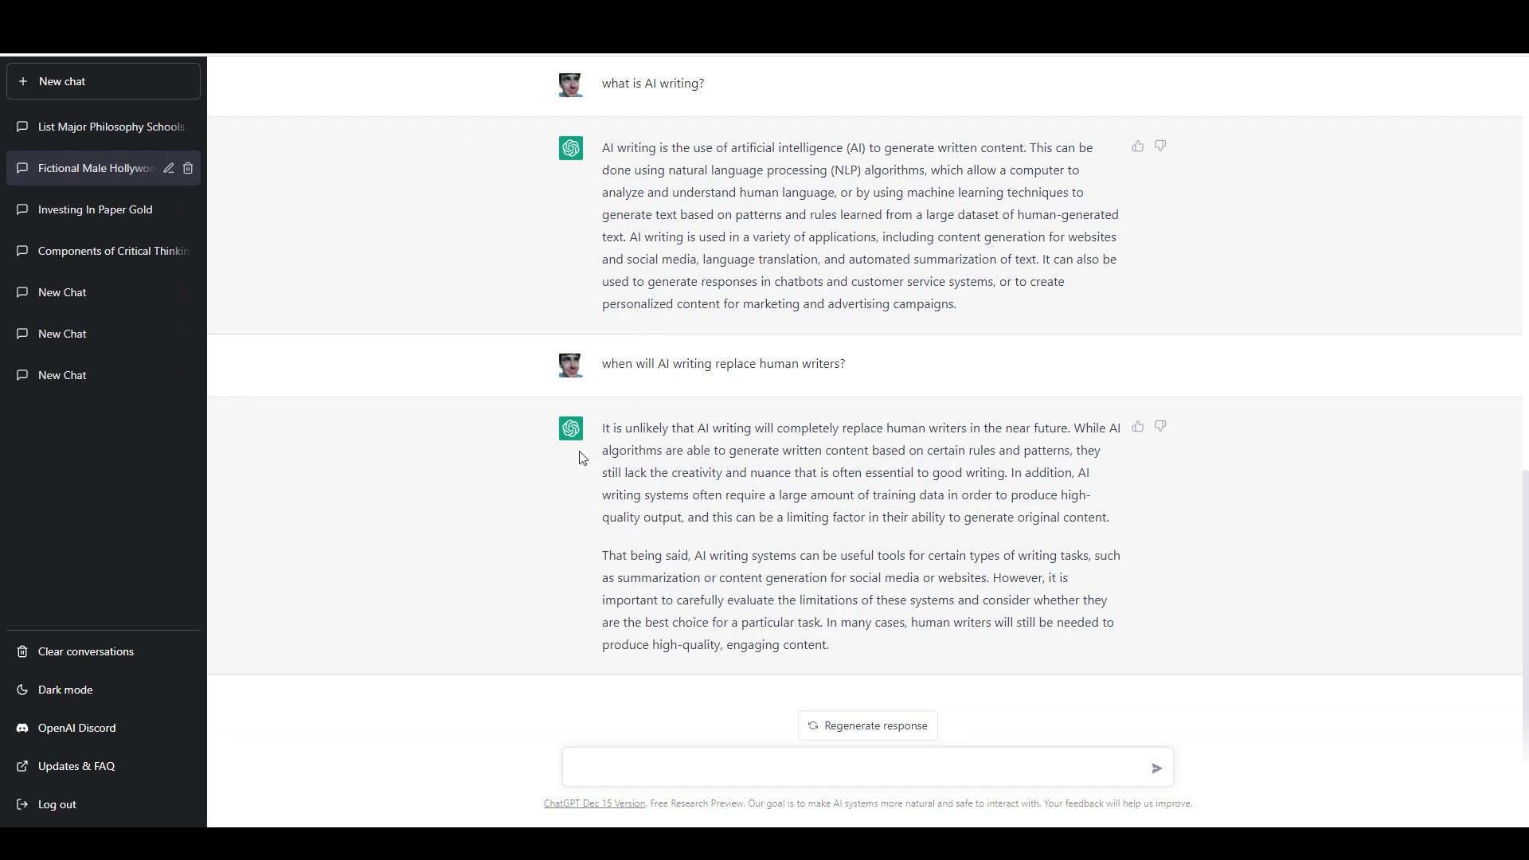
{"action": "mouse_move", "coordinate": [761, 412]}
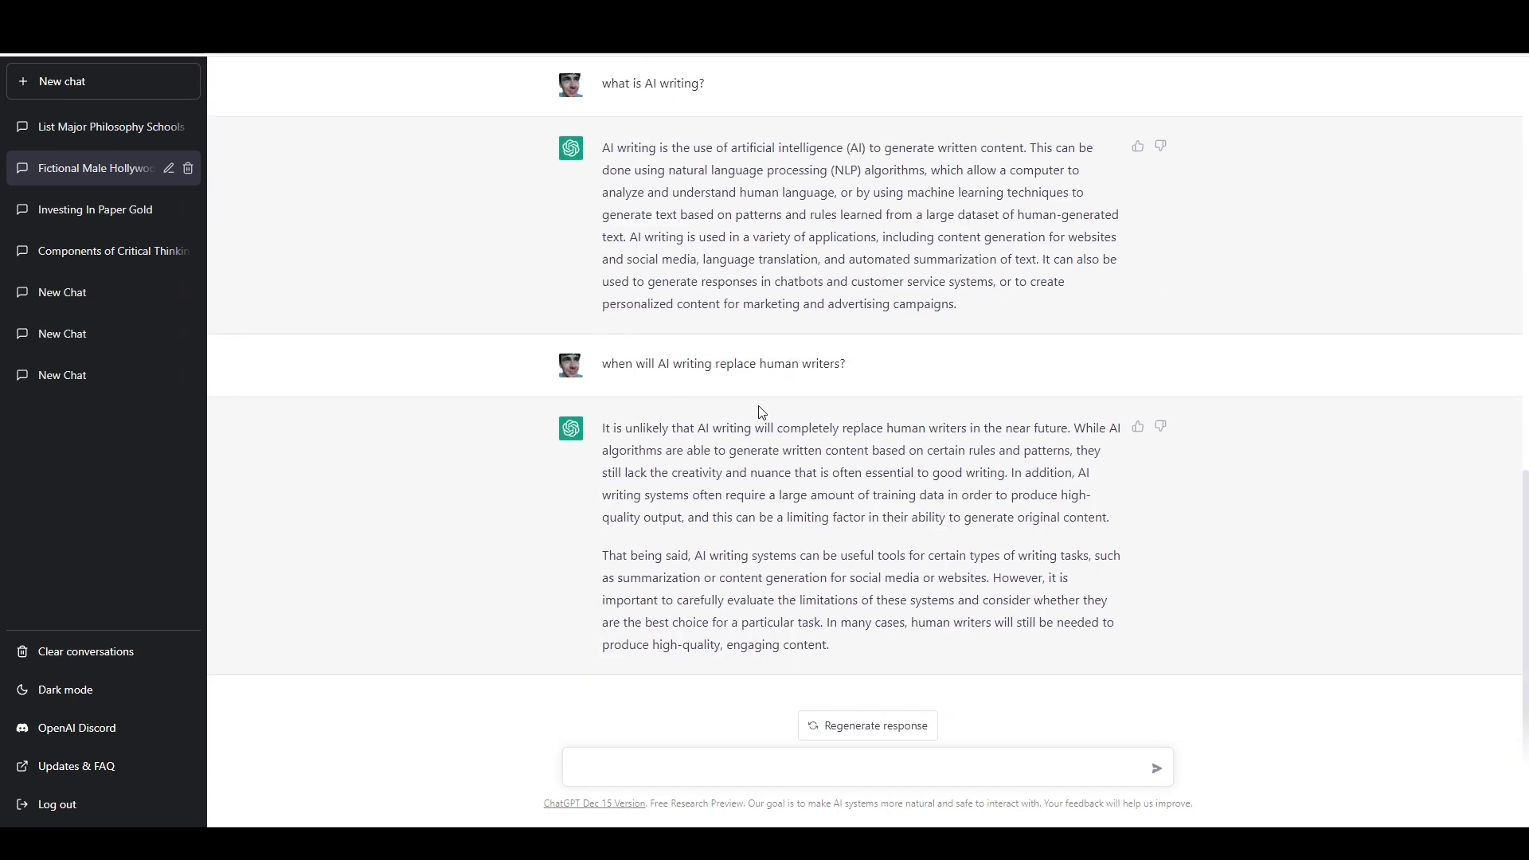
{"action": "mouse_move", "coordinate": [588, 464]}
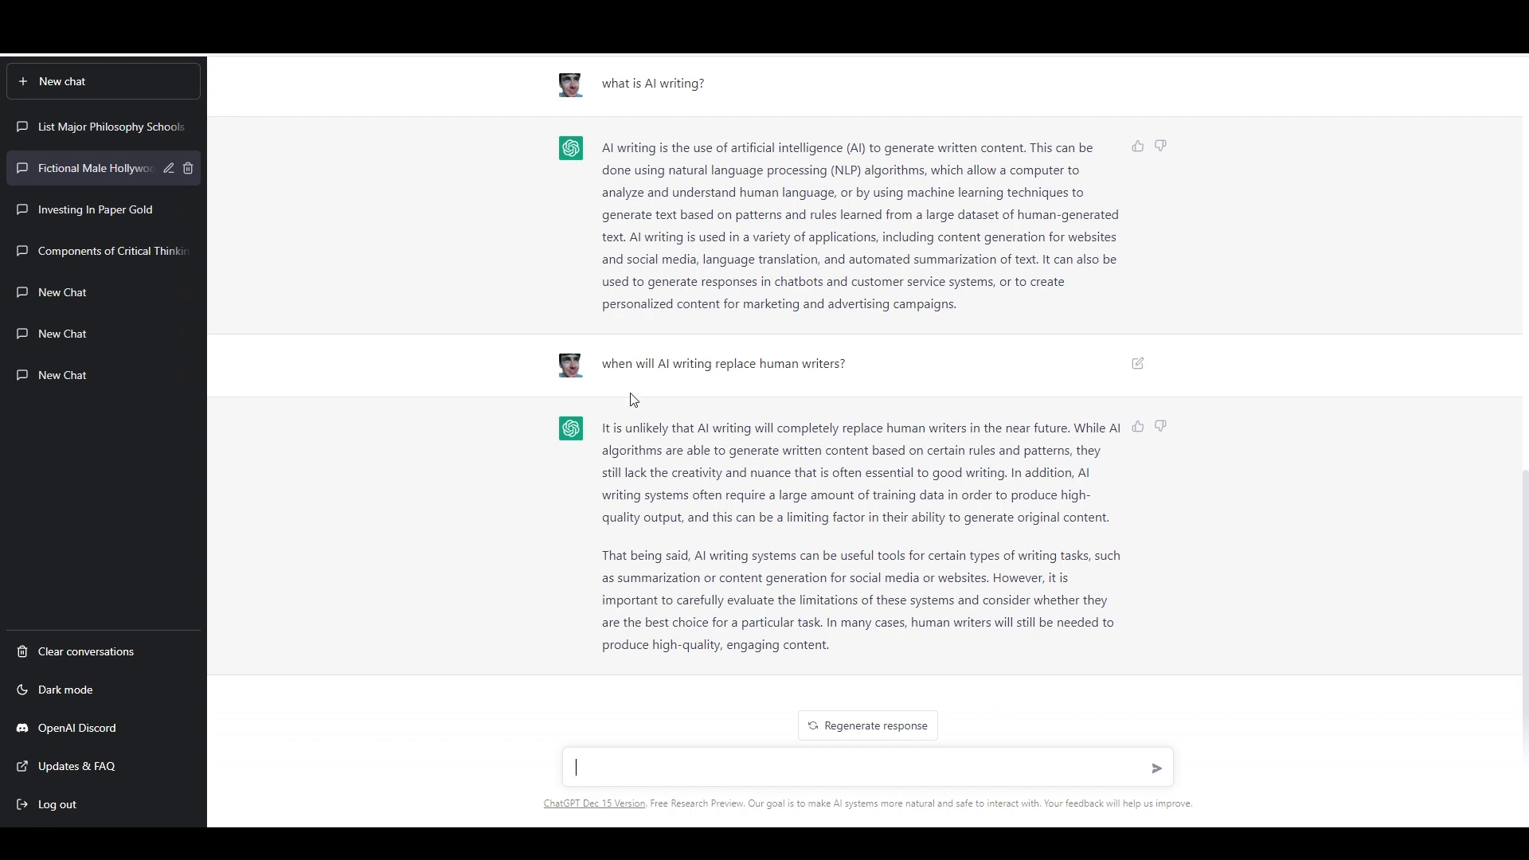
{"action": "mouse_move", "coordinate": [1054, 468]}
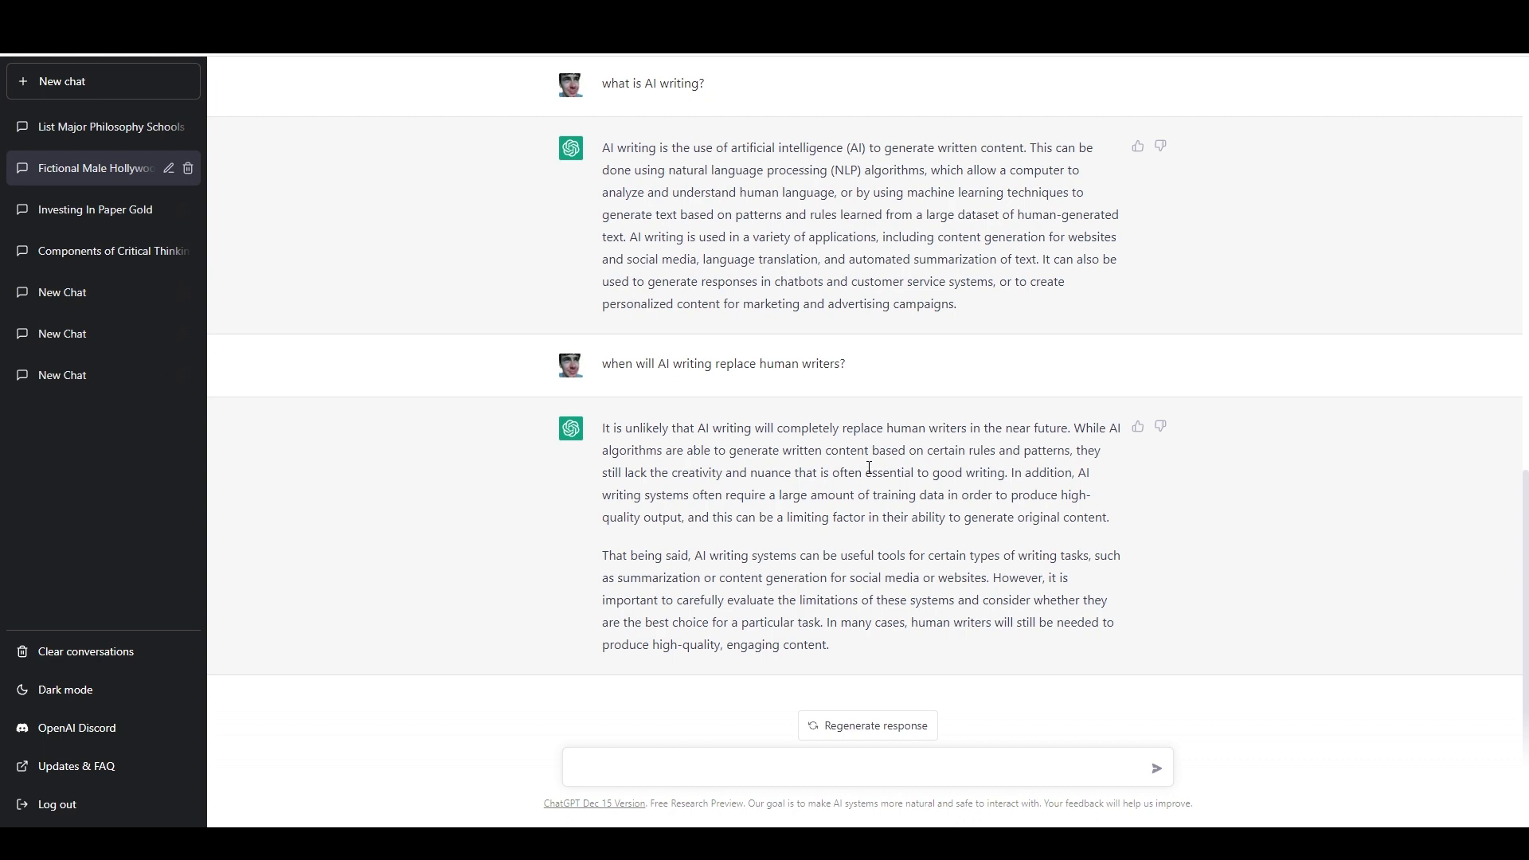
{"action": "mouse_move", "coordinate": [669, 474]}
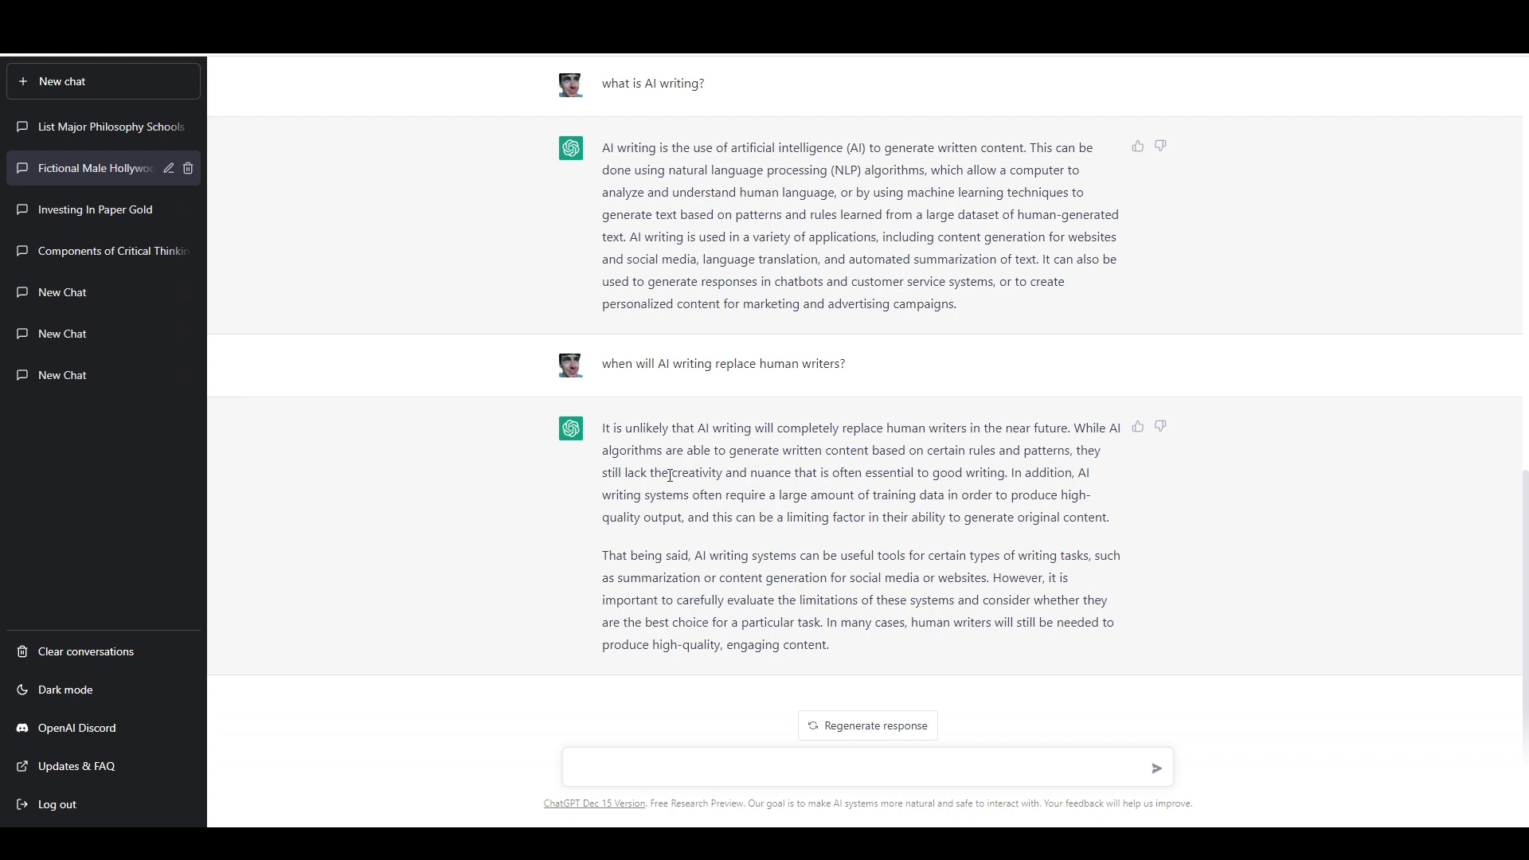
{"action": "mouse_move", "coordinate": [747, 465]}
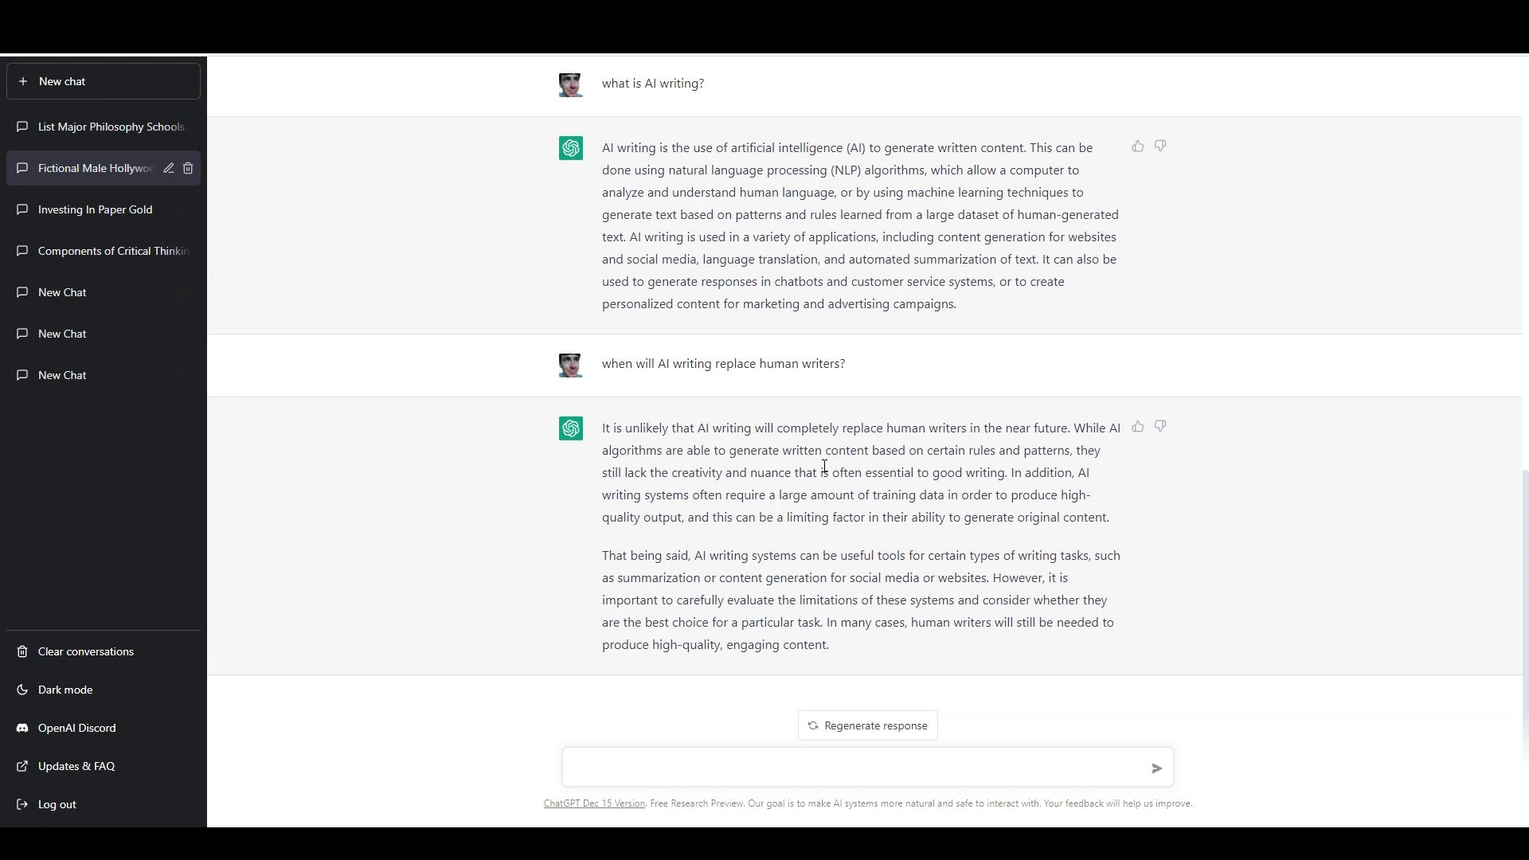
{"action": "mouse_move", "coordinate": [740, 433]}
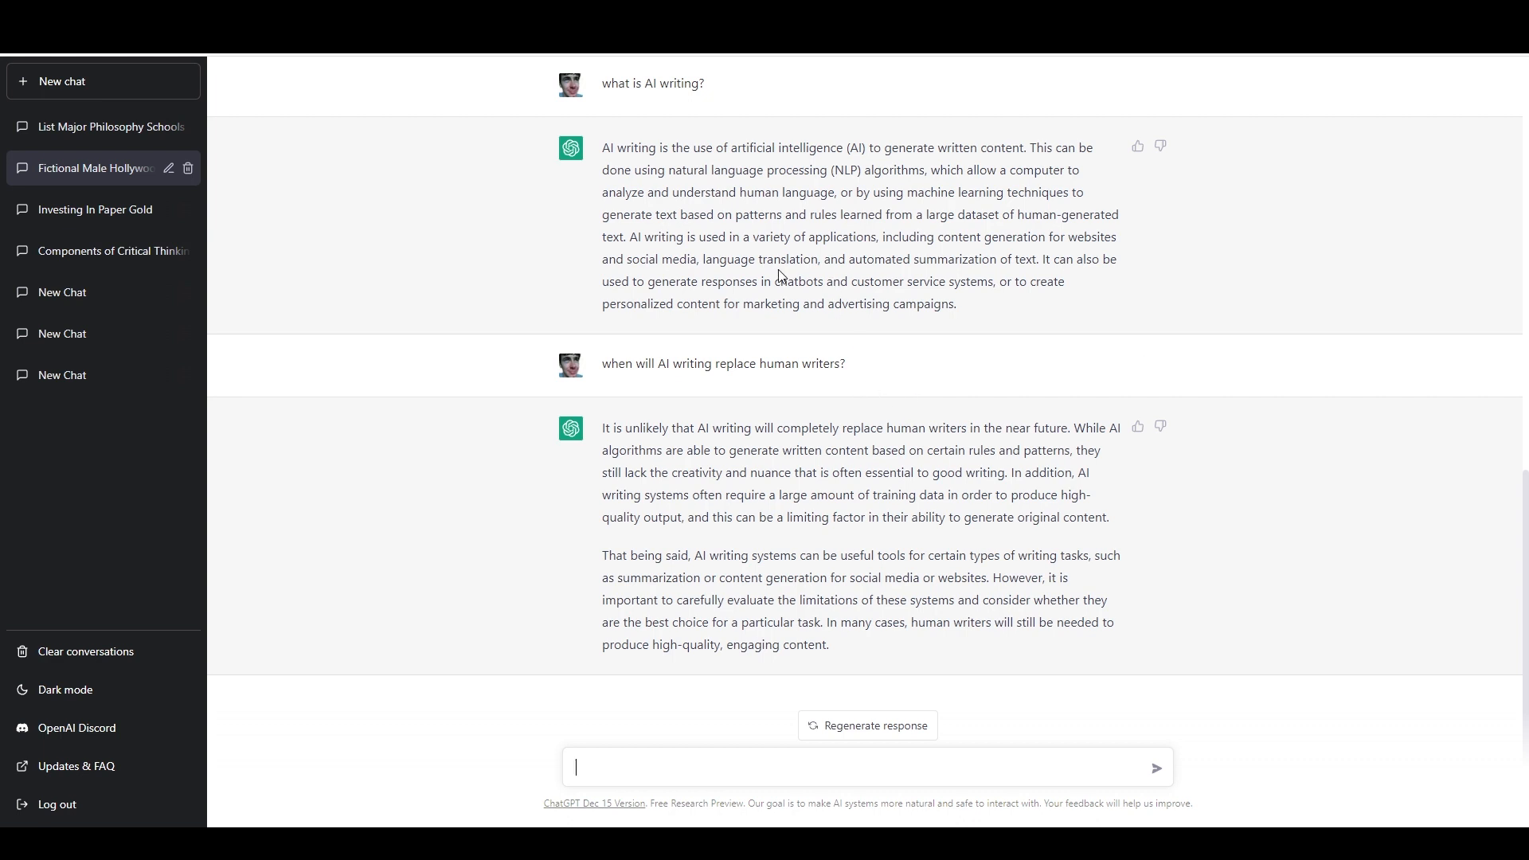
{"action": "mouse_move", "coordinate": [765, 279]}
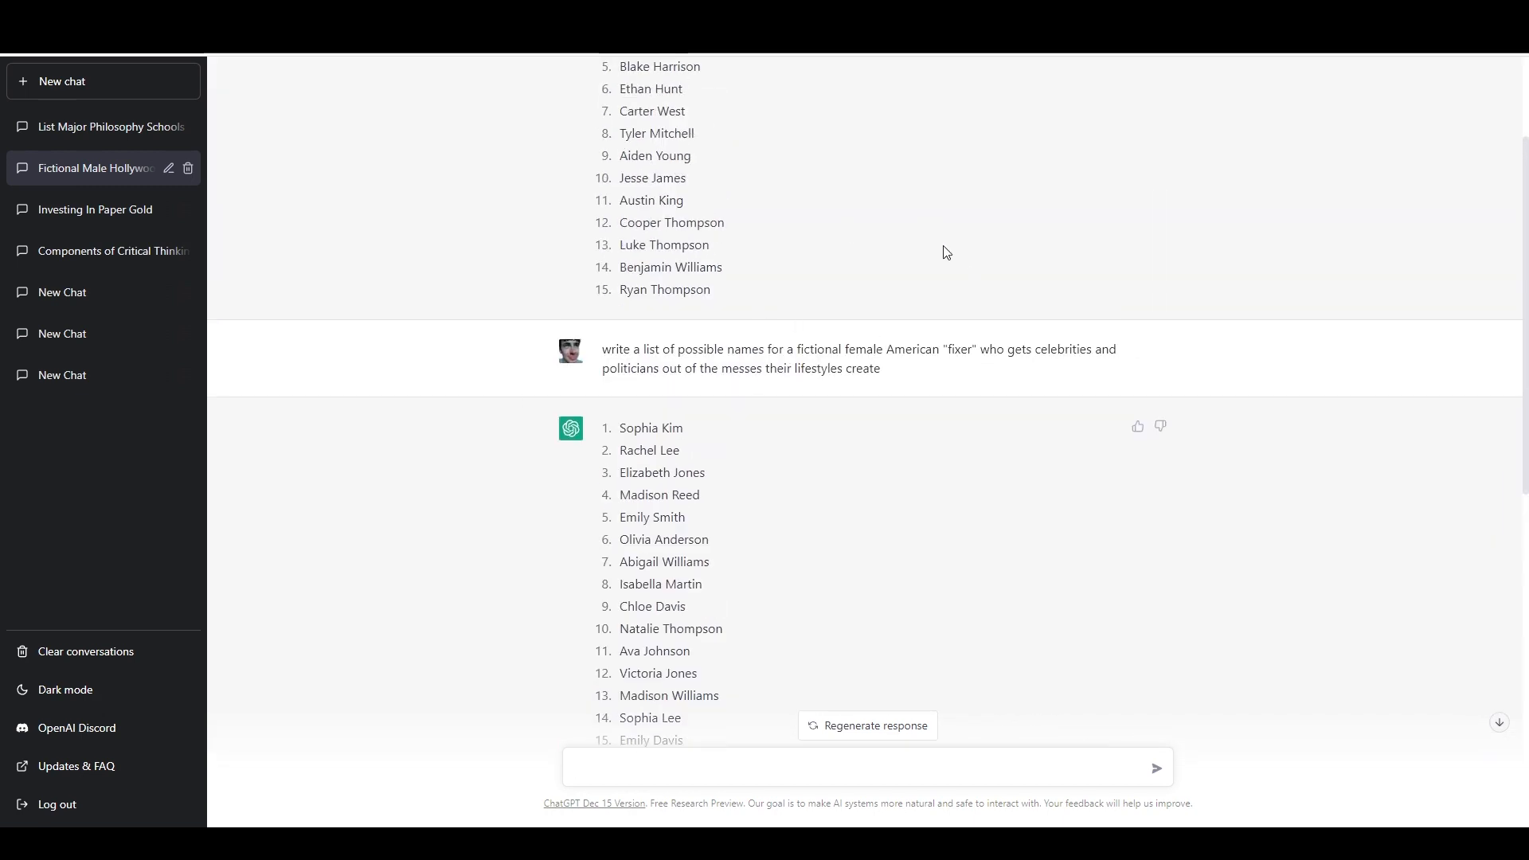
Scroll through the fictional name lists and type the prompt 'what is AI writing?'.
{"action": "scroll", "scroll_direction": "up", "scroll_amount": 3}
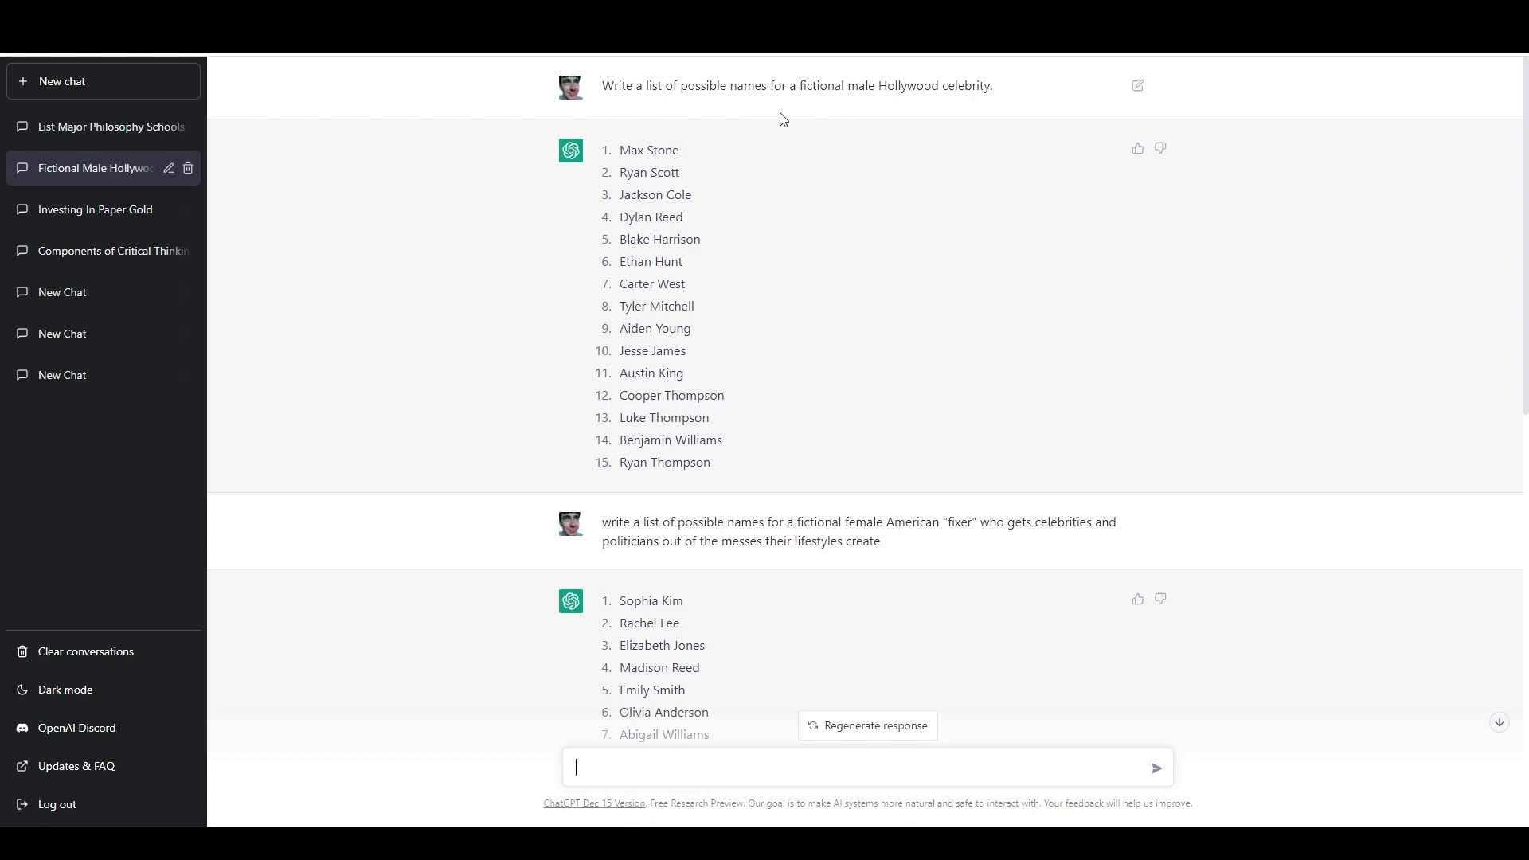
{"action": "mouse_move", "coordinate": [800, 121]}
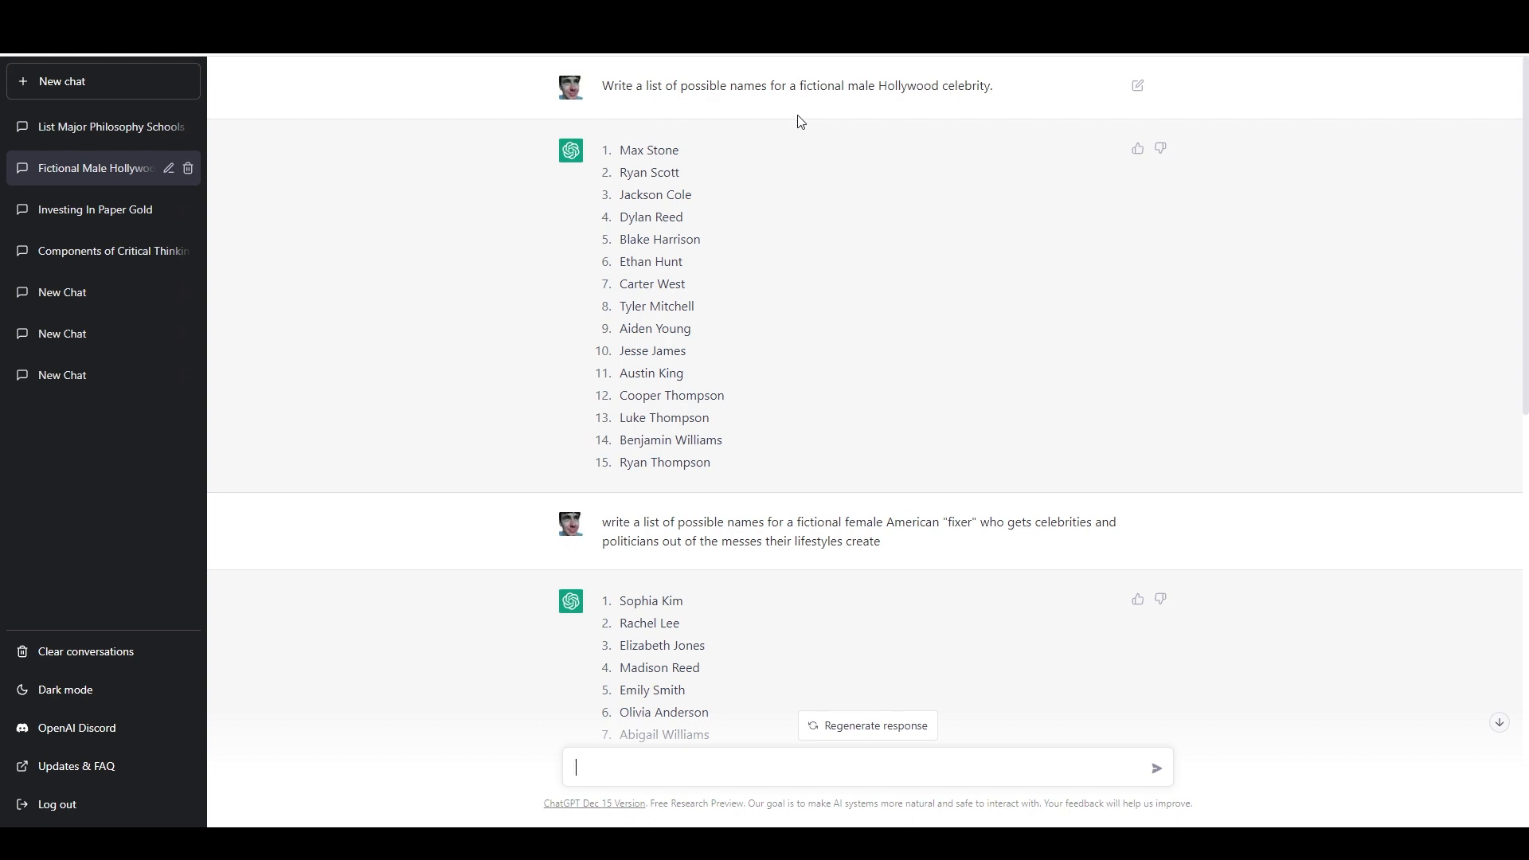
{"action": "mouse_move", "coordinate": [803, 132]}
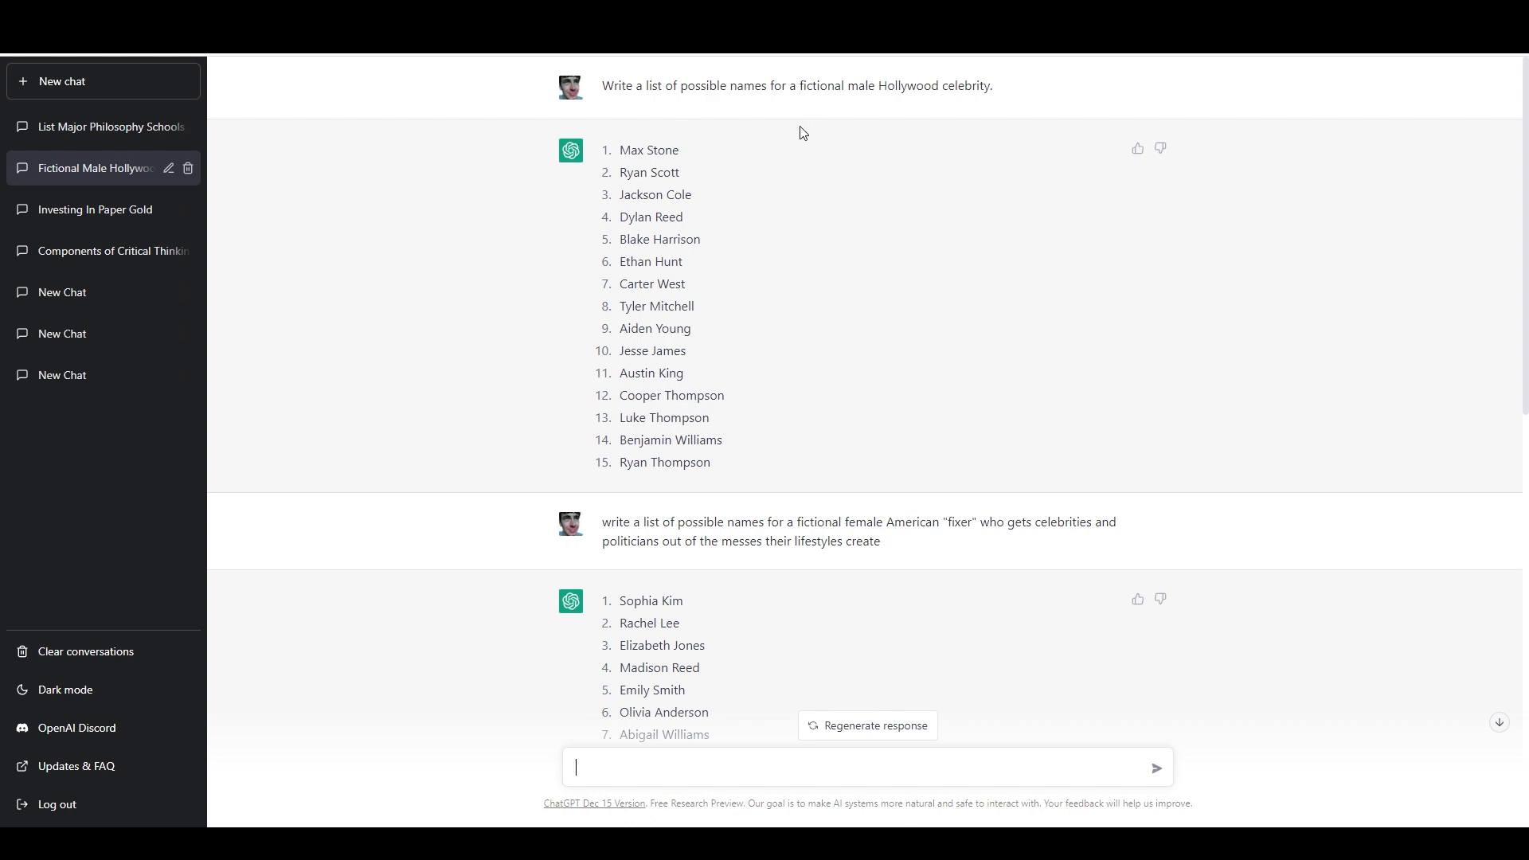
{"action": "mouse_move", "coordinate": [781, 134]}
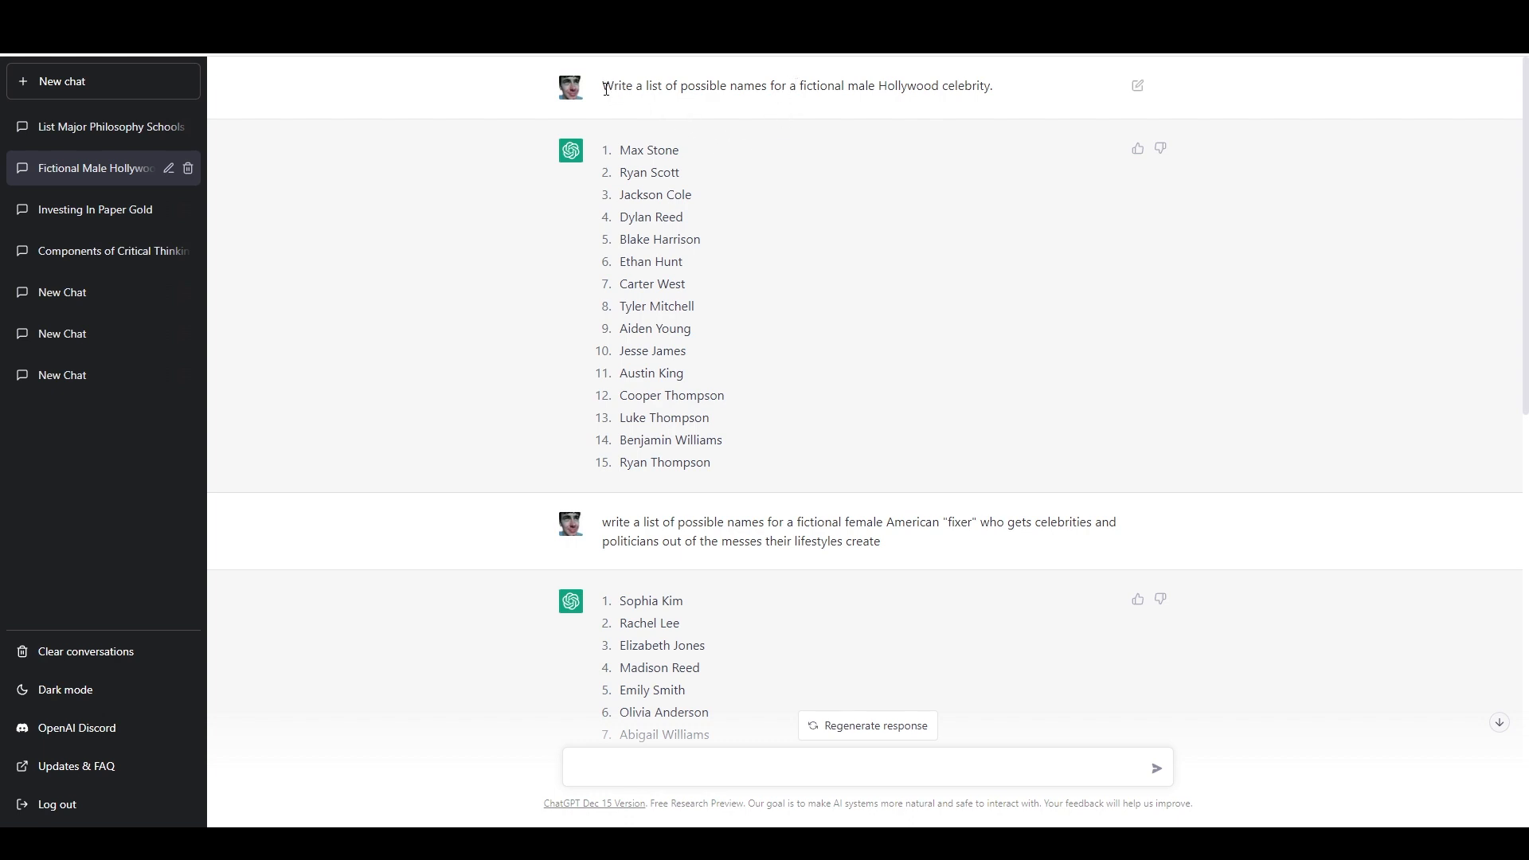
{"action": "mouse_move", "coordinate": [766, 94]}
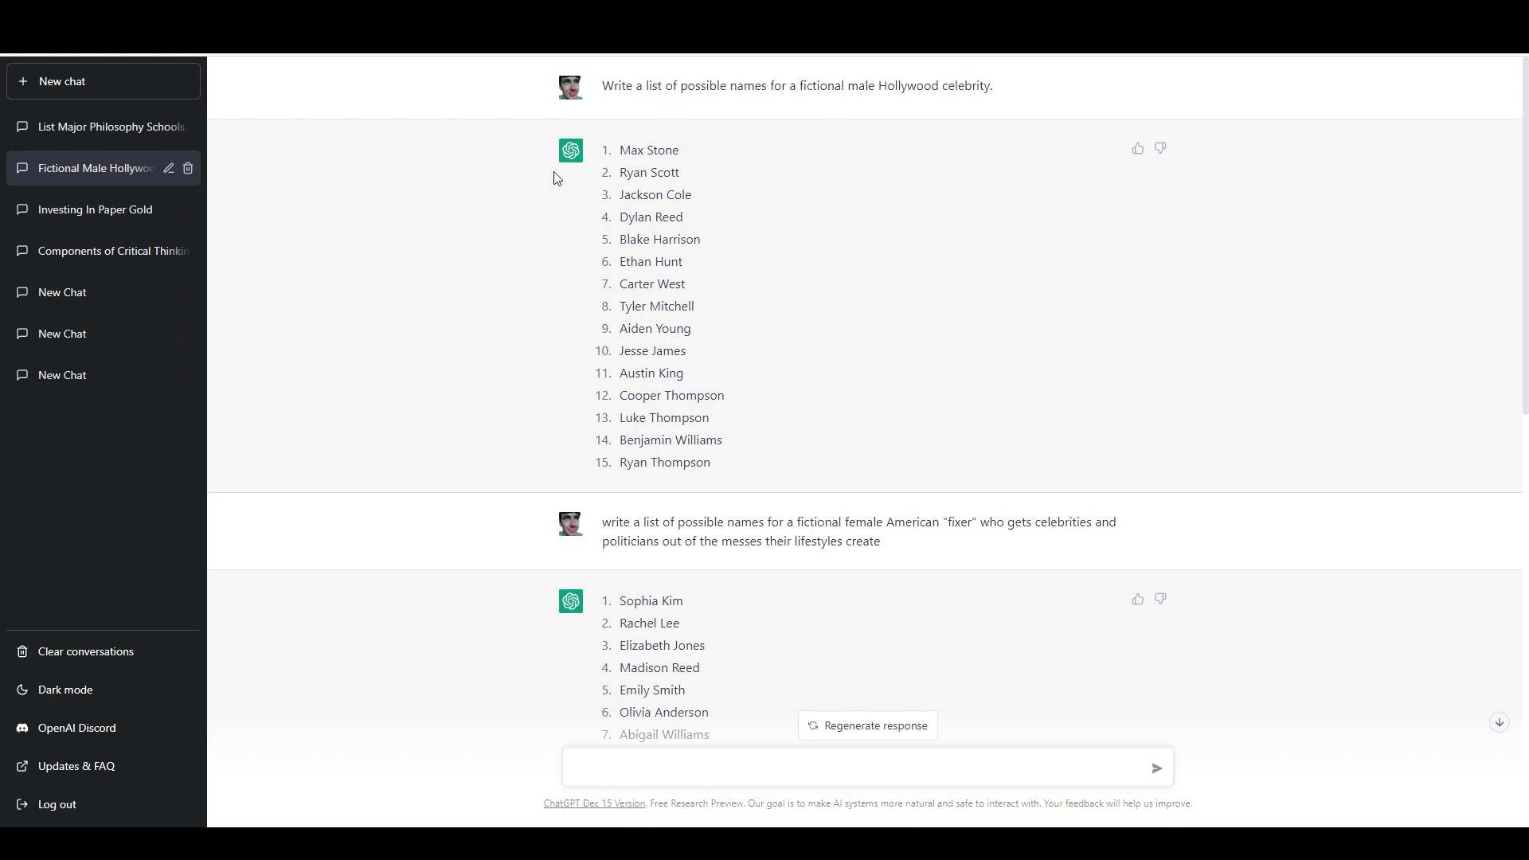
{"action": "mouse_move", "coordinate": [611, 537]}
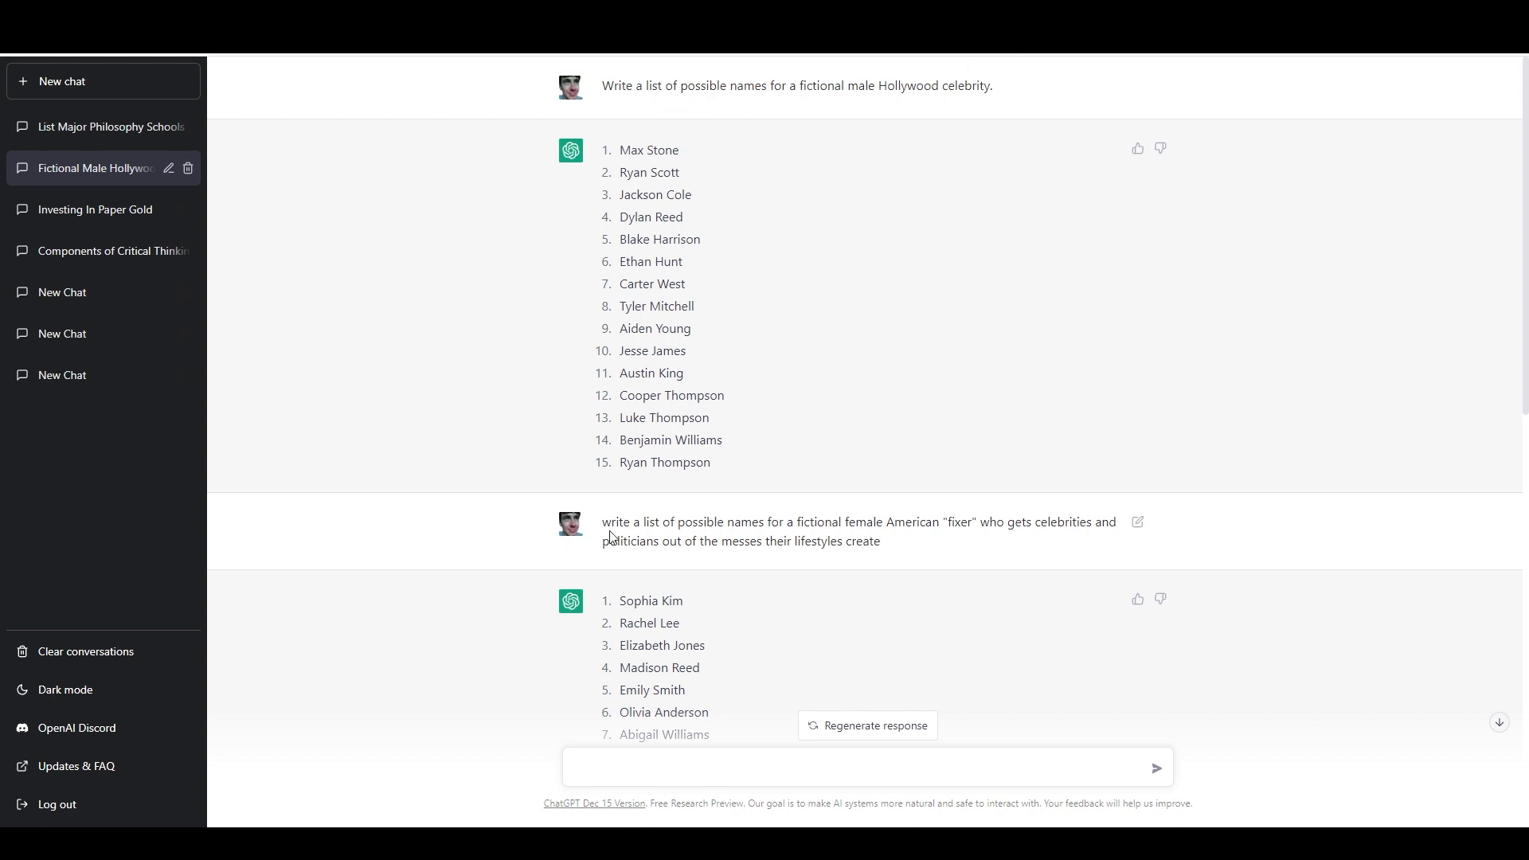
{"action": "mouse_move", "coordinate": [922, 540]}
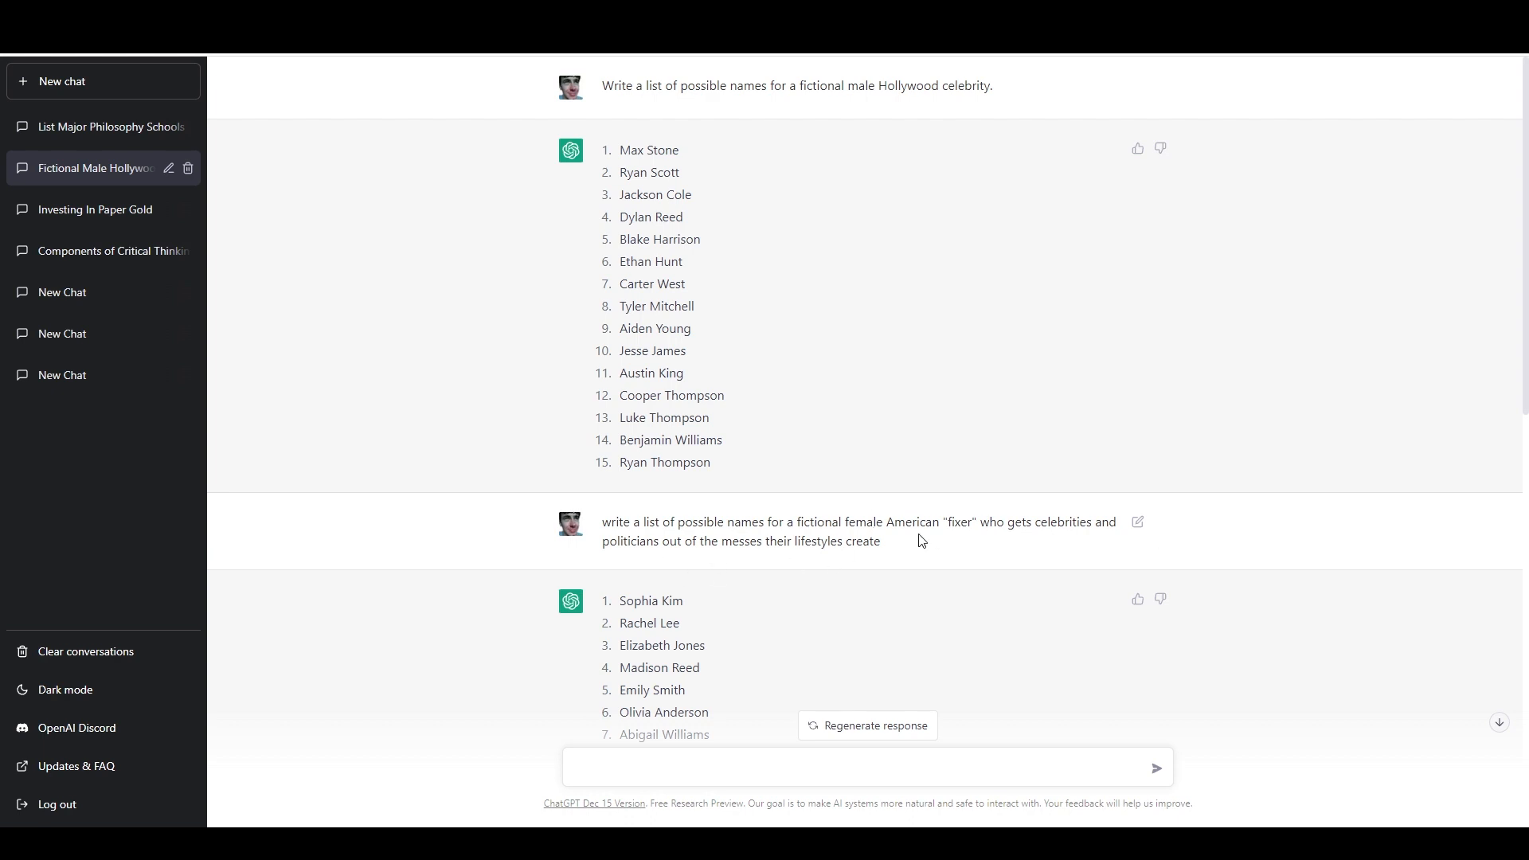
{"action": "scroll", "scroll_direction": "down", "scroll_amount": 3}
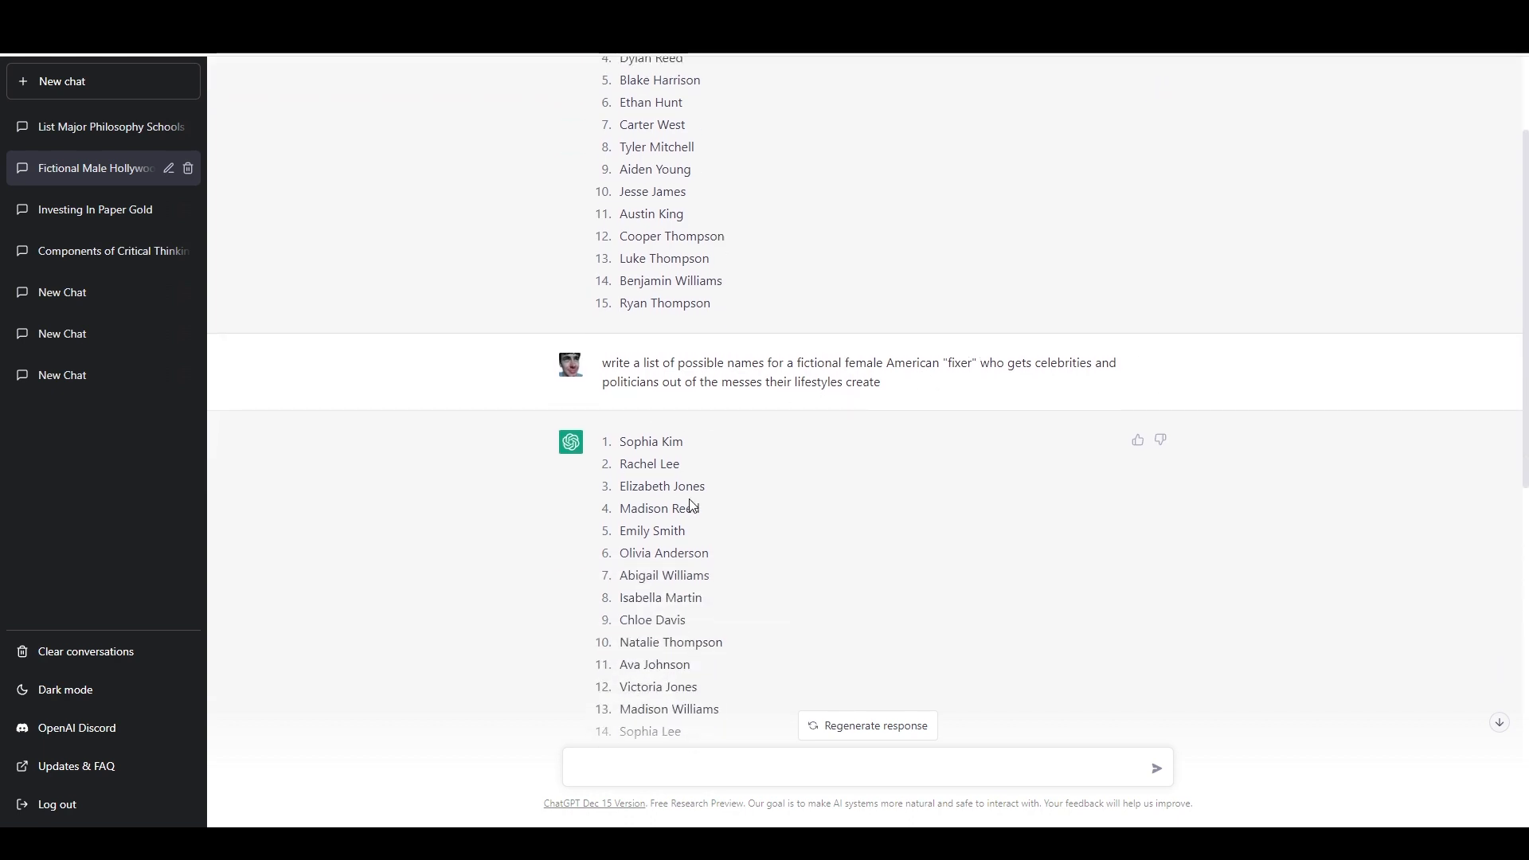
{"action": "scroll", "scroll_direction": "down", "scroll_amount": 3}
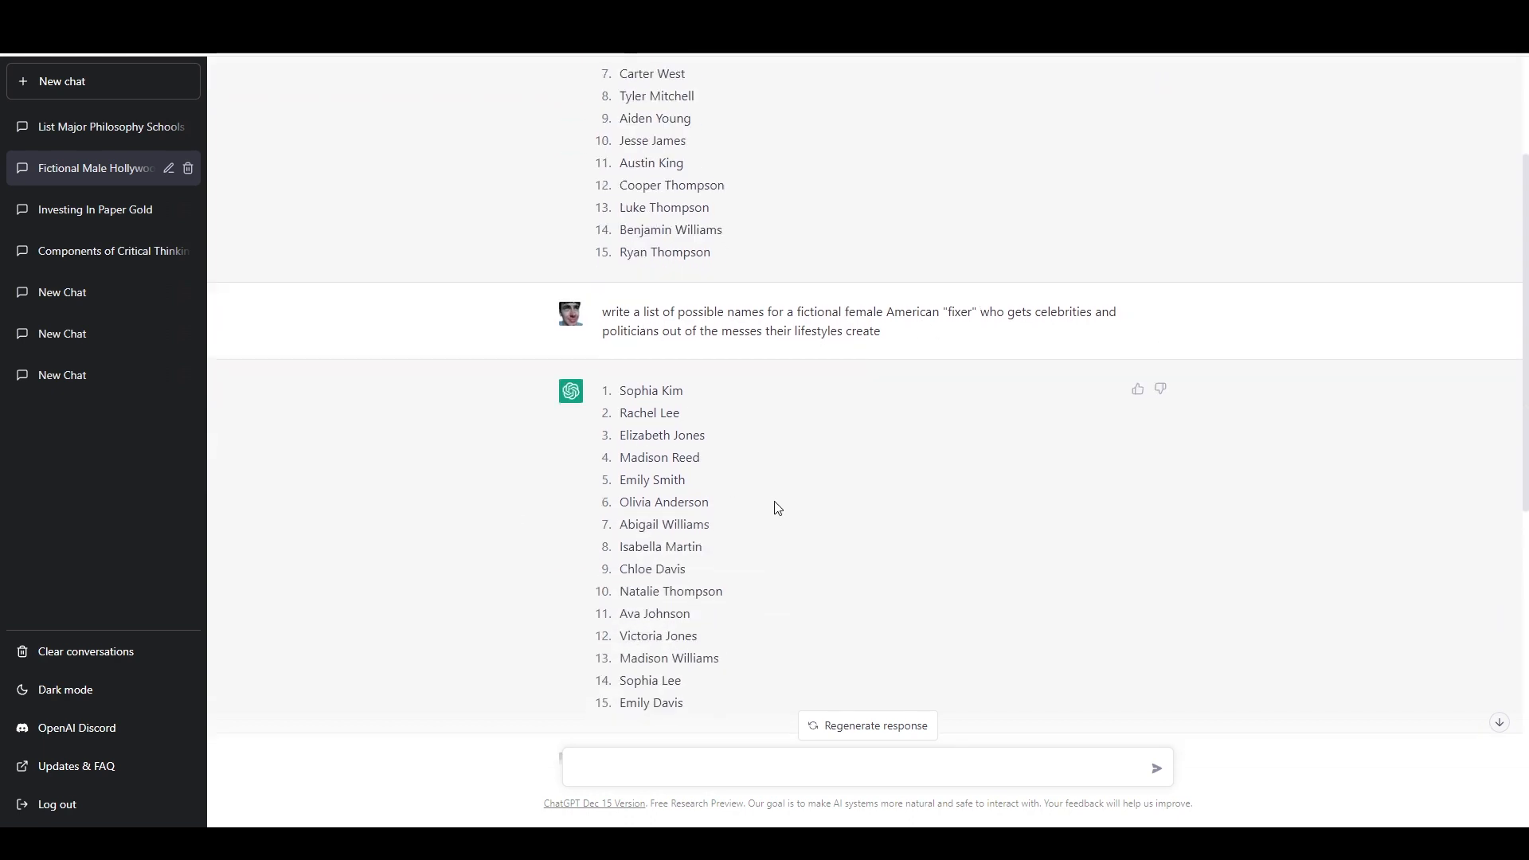
{"action": "type", "text": "what is AI writing?"}
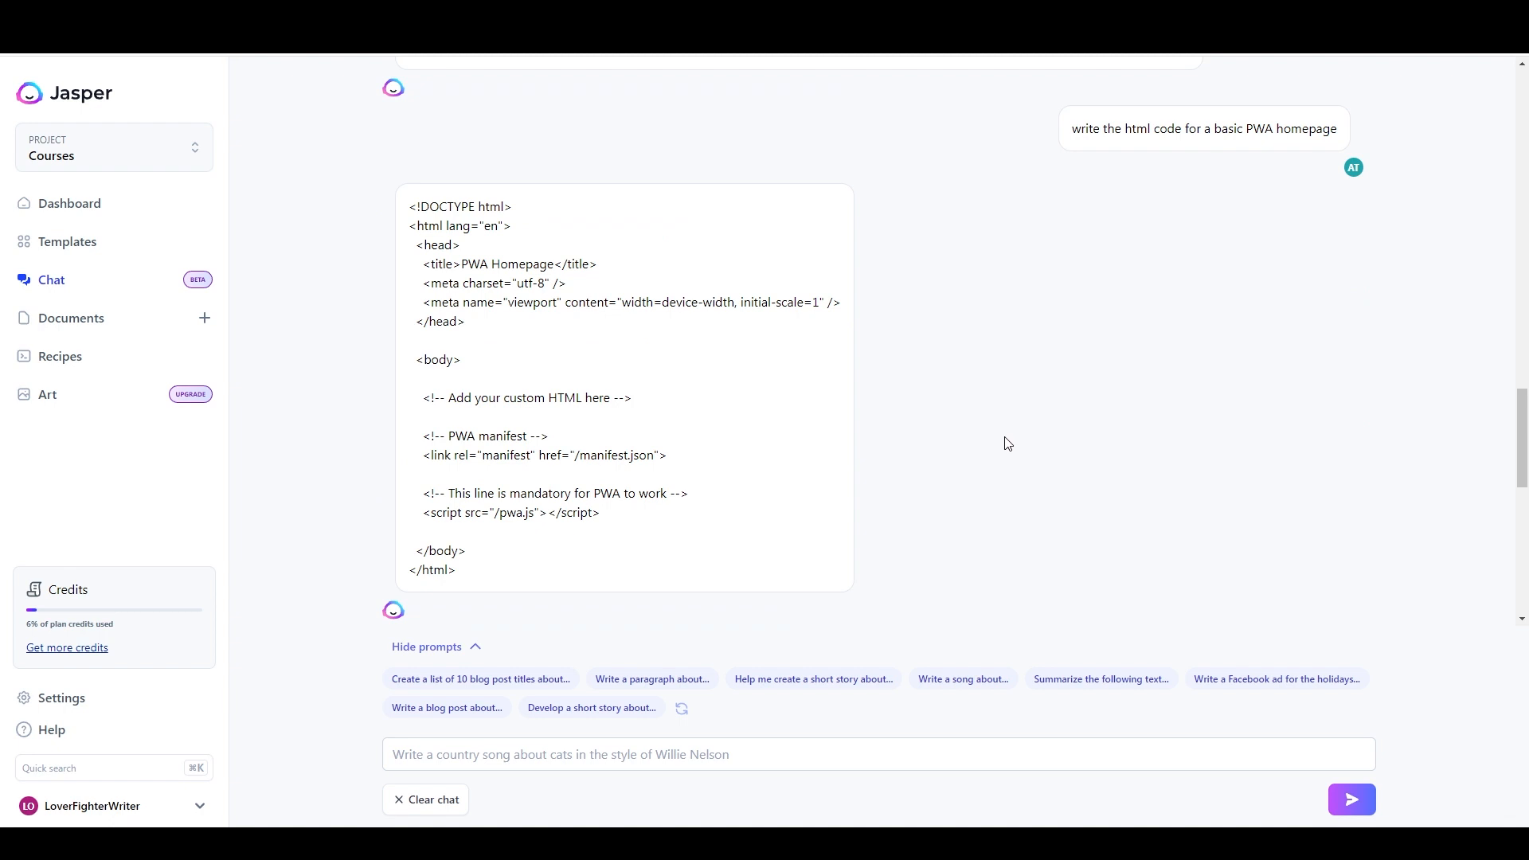
{"action": "mouse_move", "coordinate": [979, 431]}
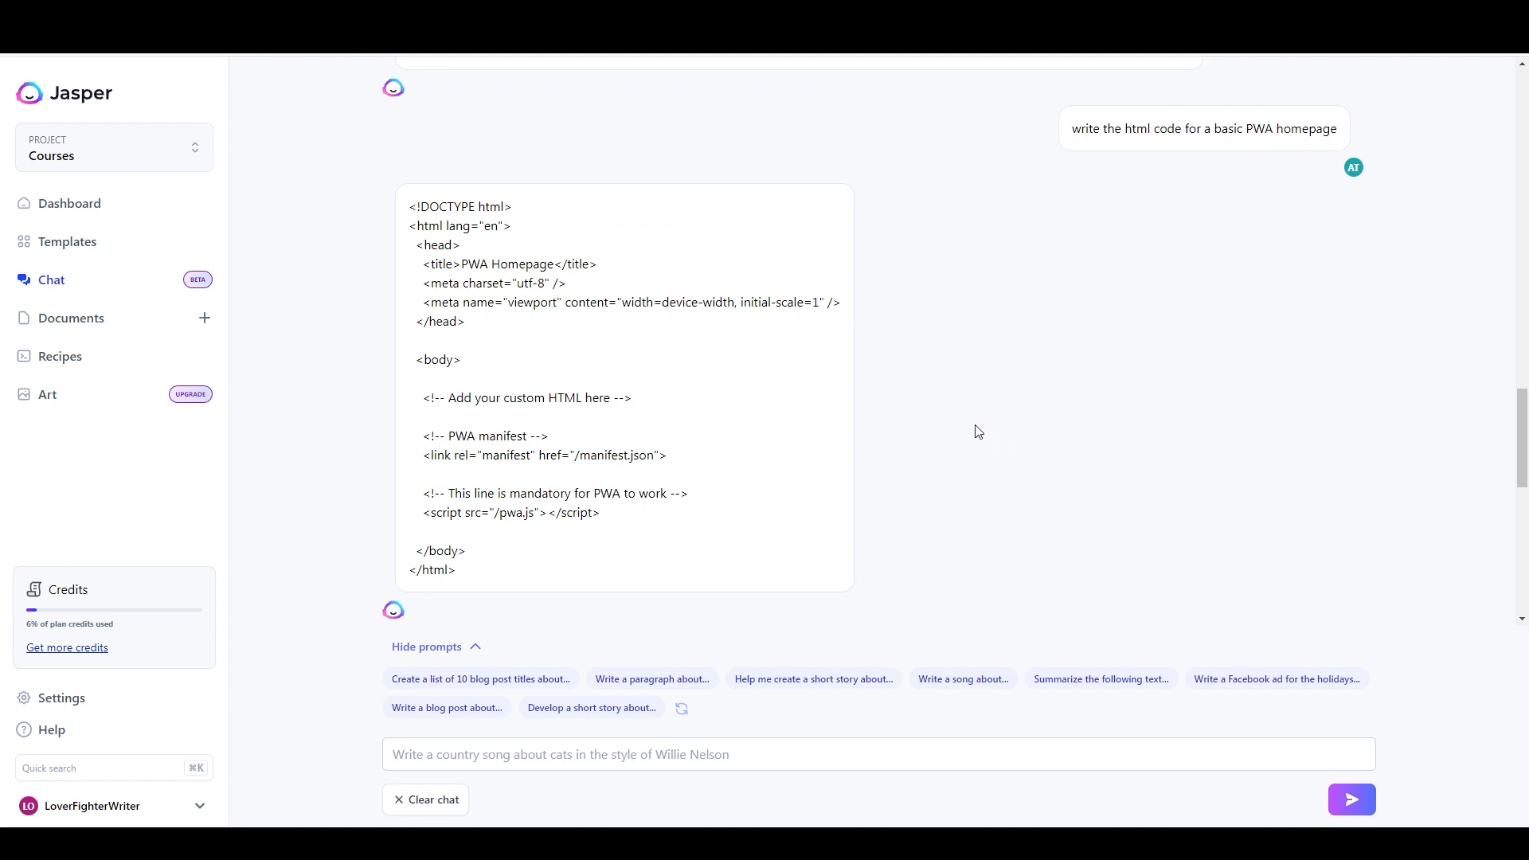
{"action": "mouse_move", "coordinate": [506, 296]}
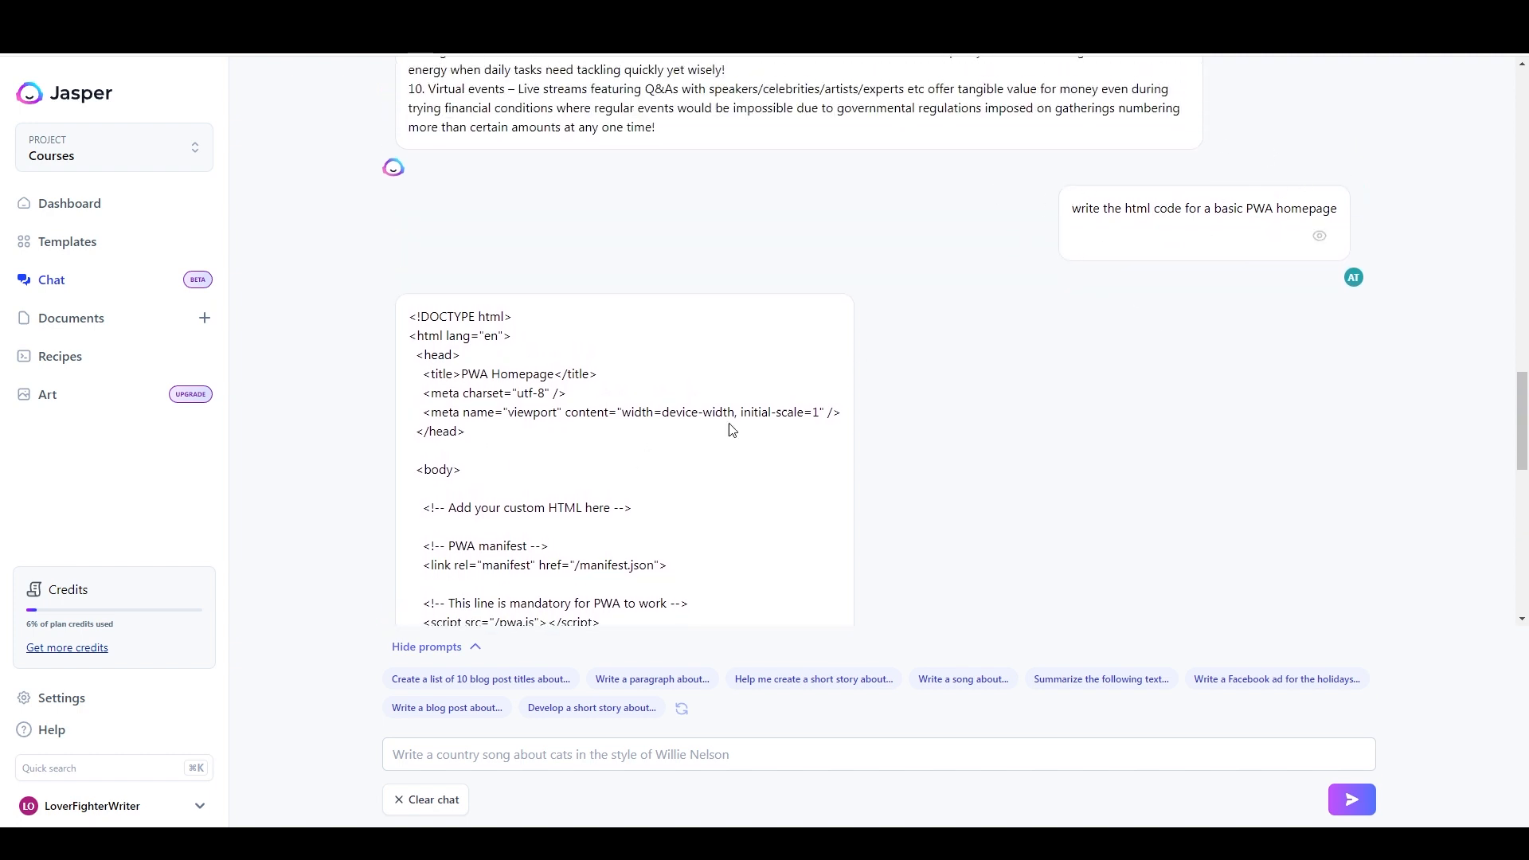
Scroll the Jasper chat down past the PWA HTML code to the CSS and binary output.
{"action": "scroll", "scroll_direction": "down", "scroll_amount": 3}
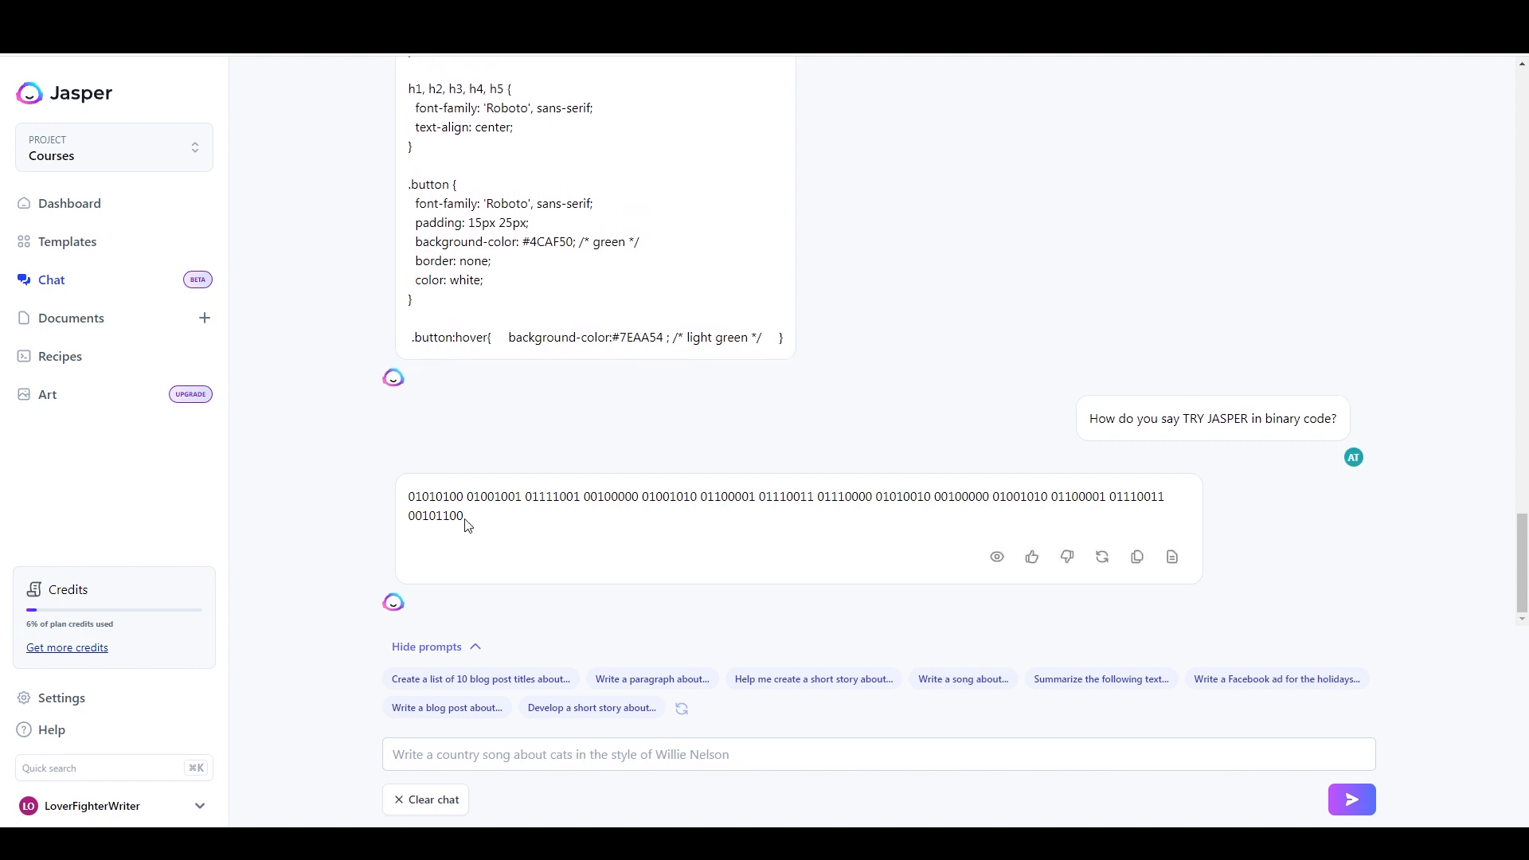
{"action": "mouse_move", "coordinate": [590, 503]}
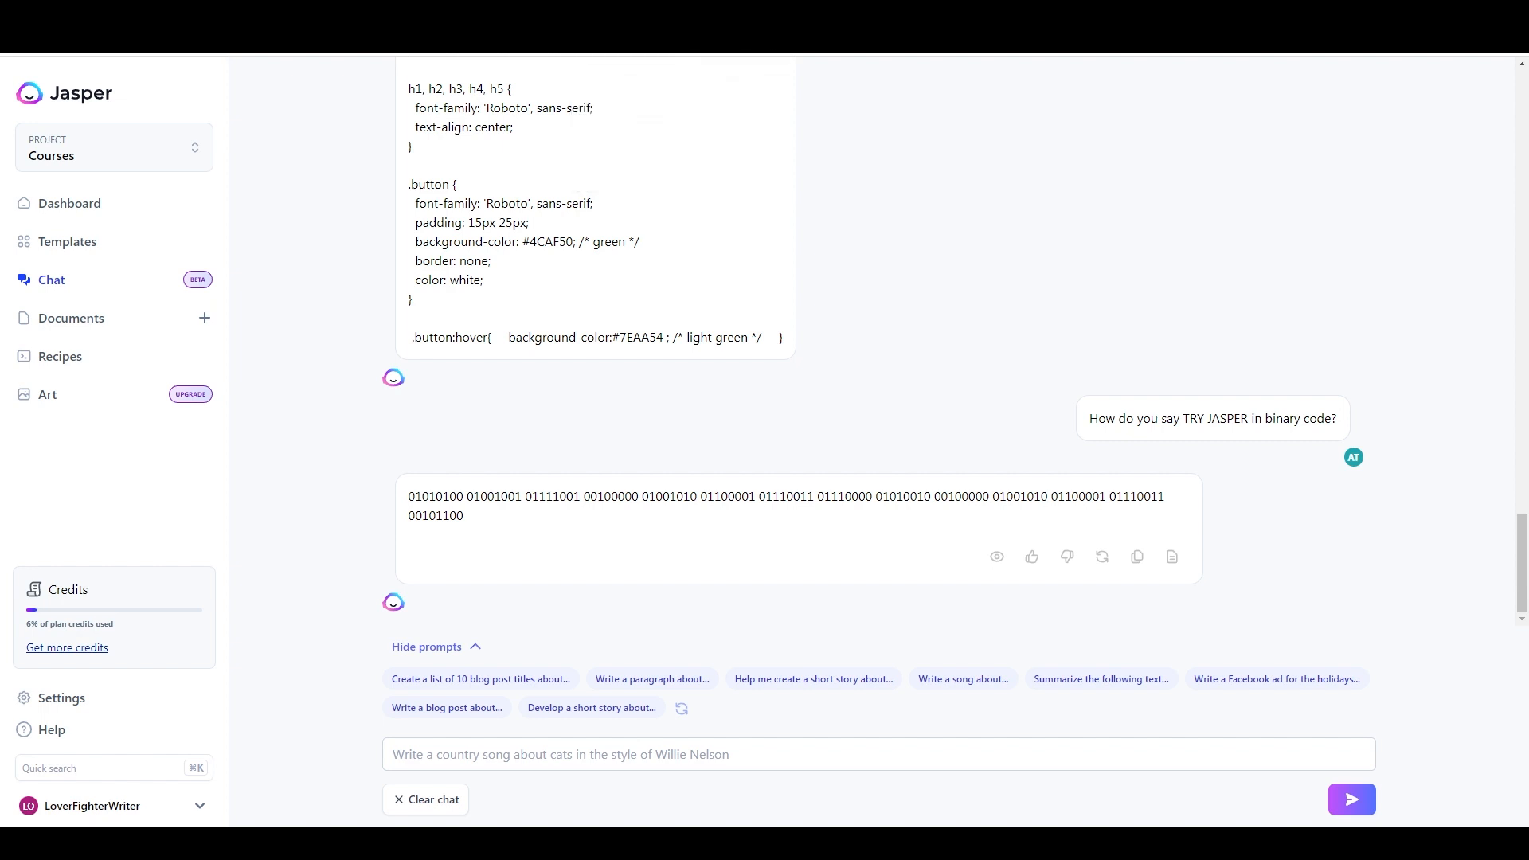
{"action": "mouse_move", "coordinate": [770, 150]}
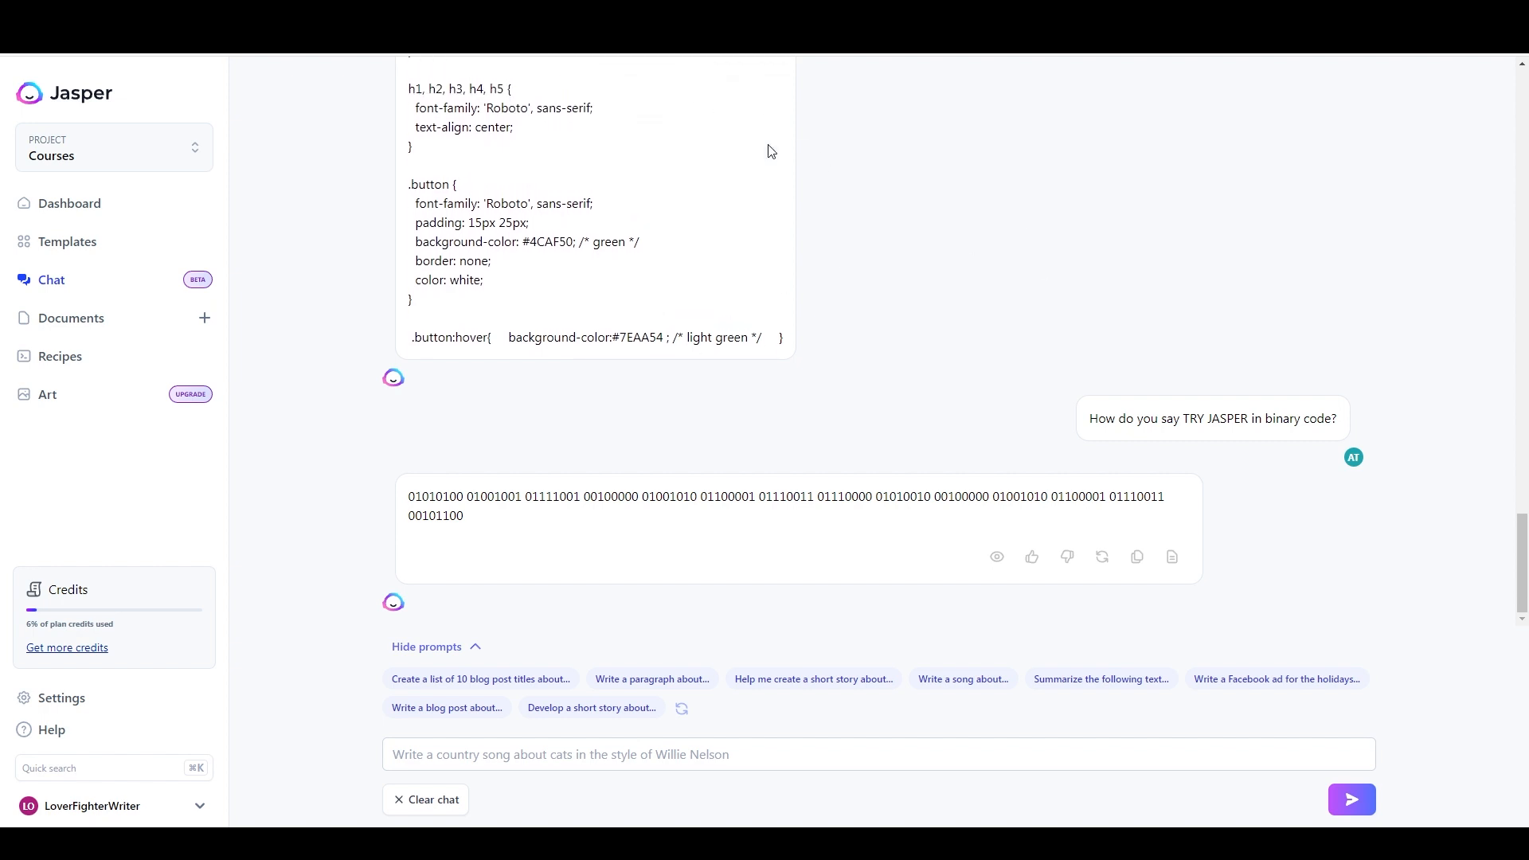
{"action": "mouse_move", "coordinate": [357, 267]}
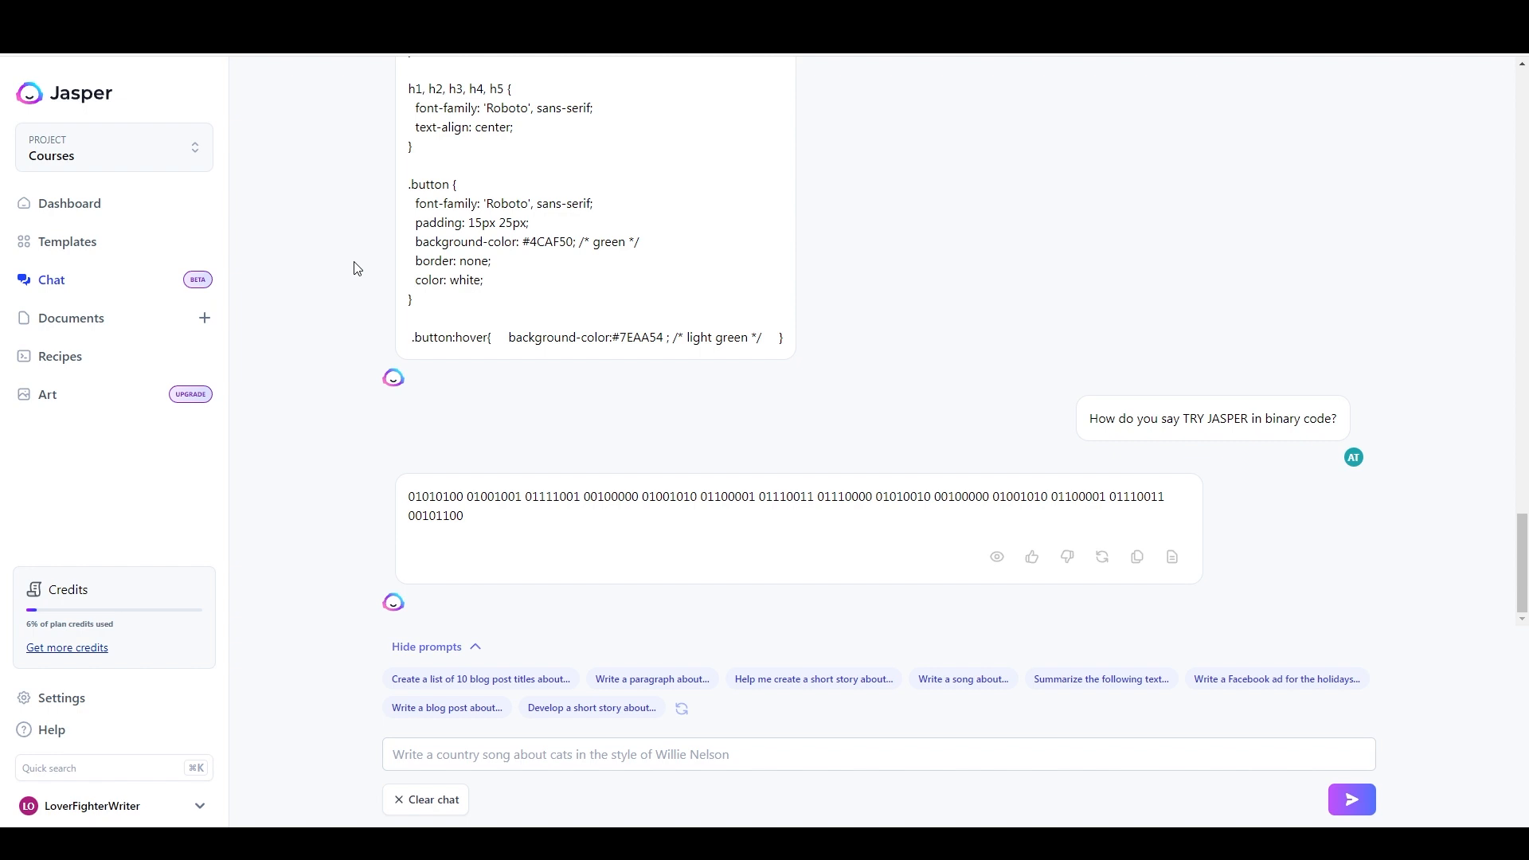
{"action": "mouse_move", "coordinate": [301, 347]}
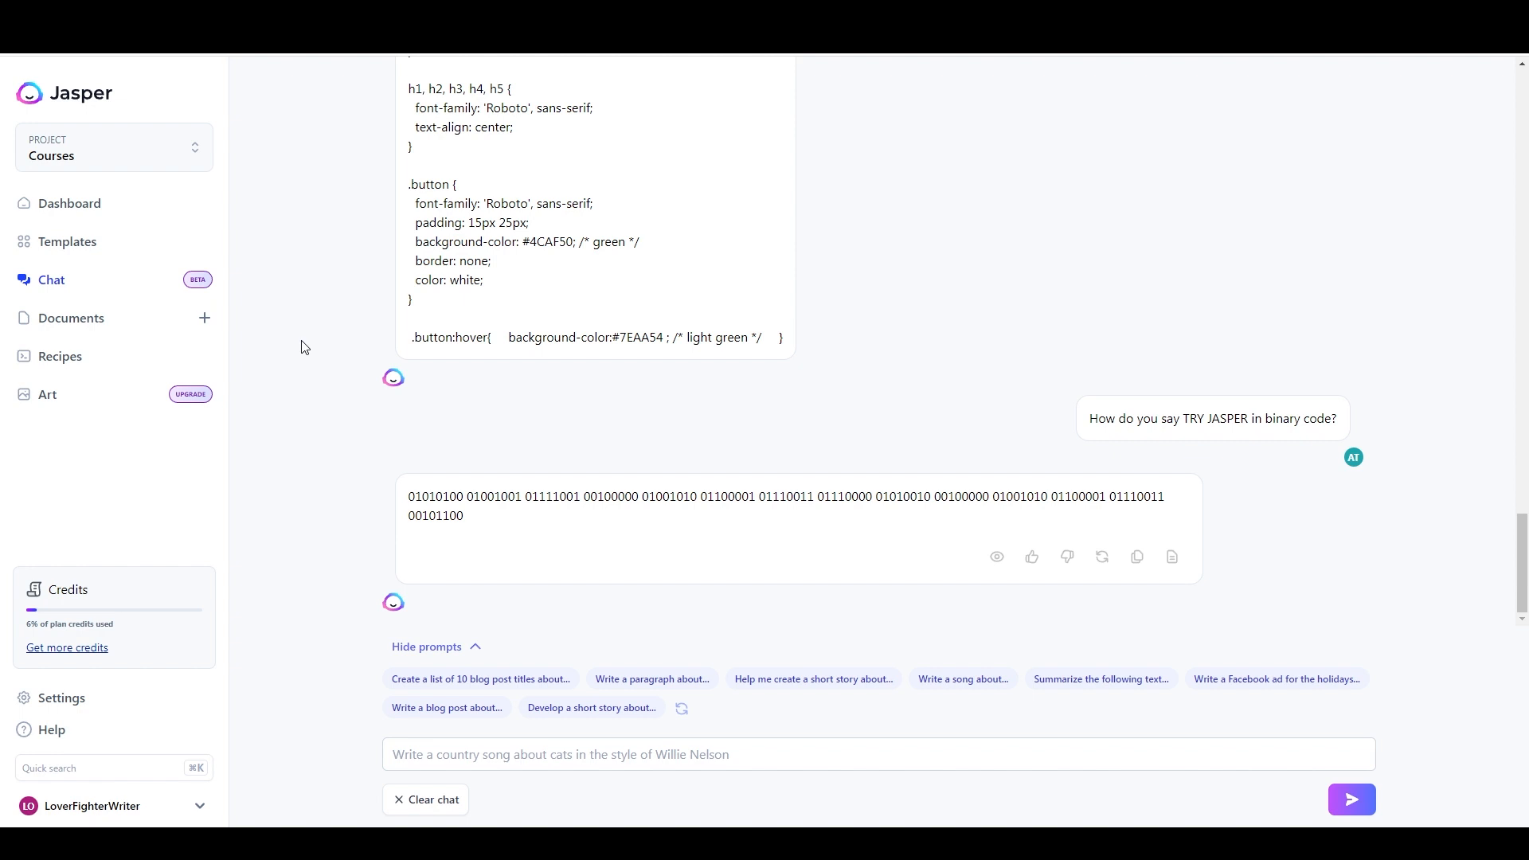
{"action": "mouse_move", "coordinate": [331, 339]}
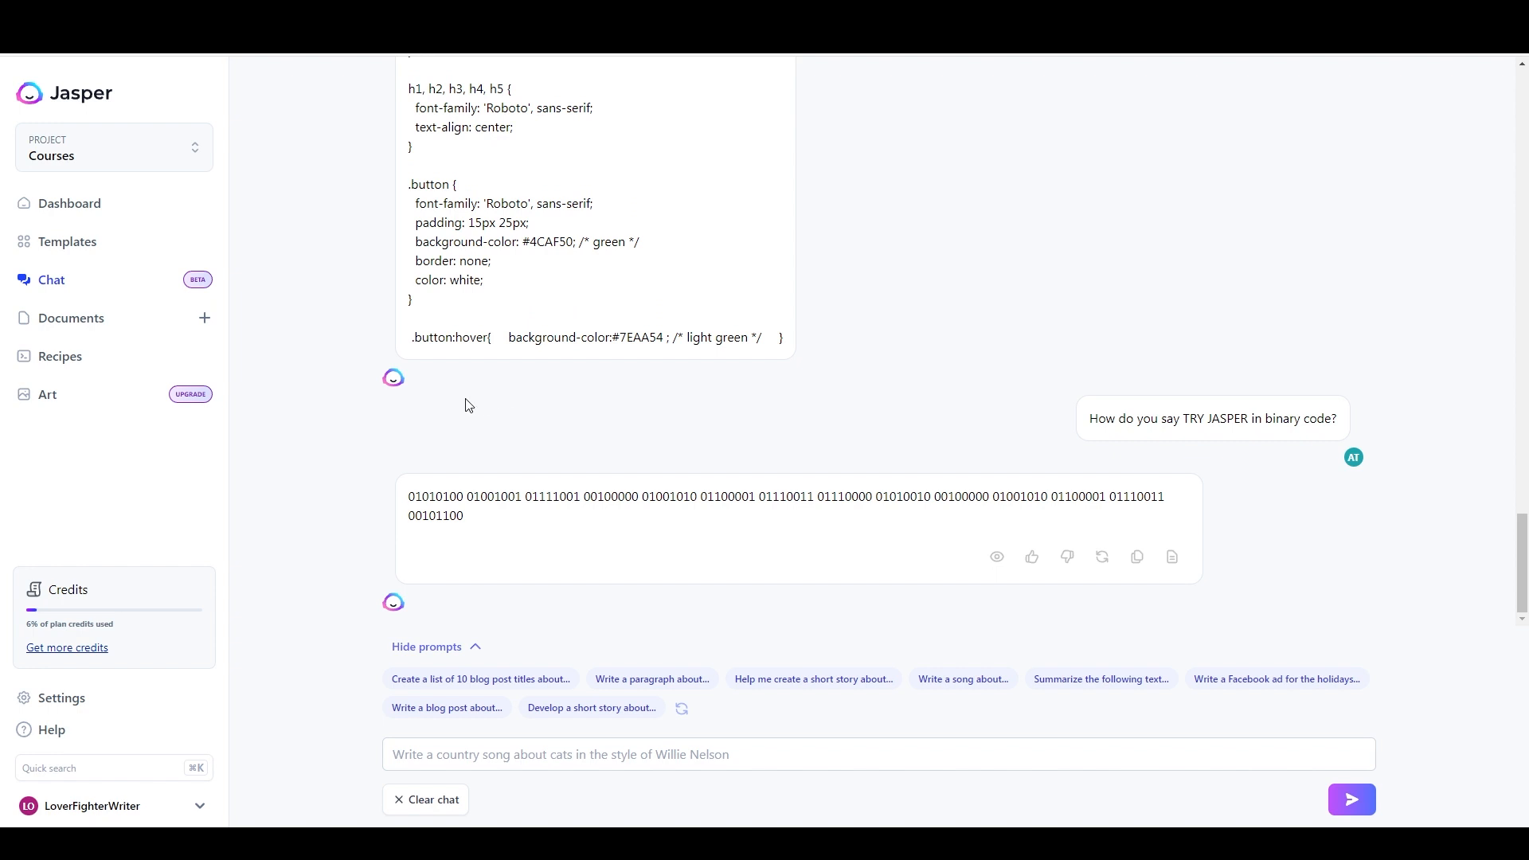
{"action": "mouse_move", "coordinate": [903, 268]}
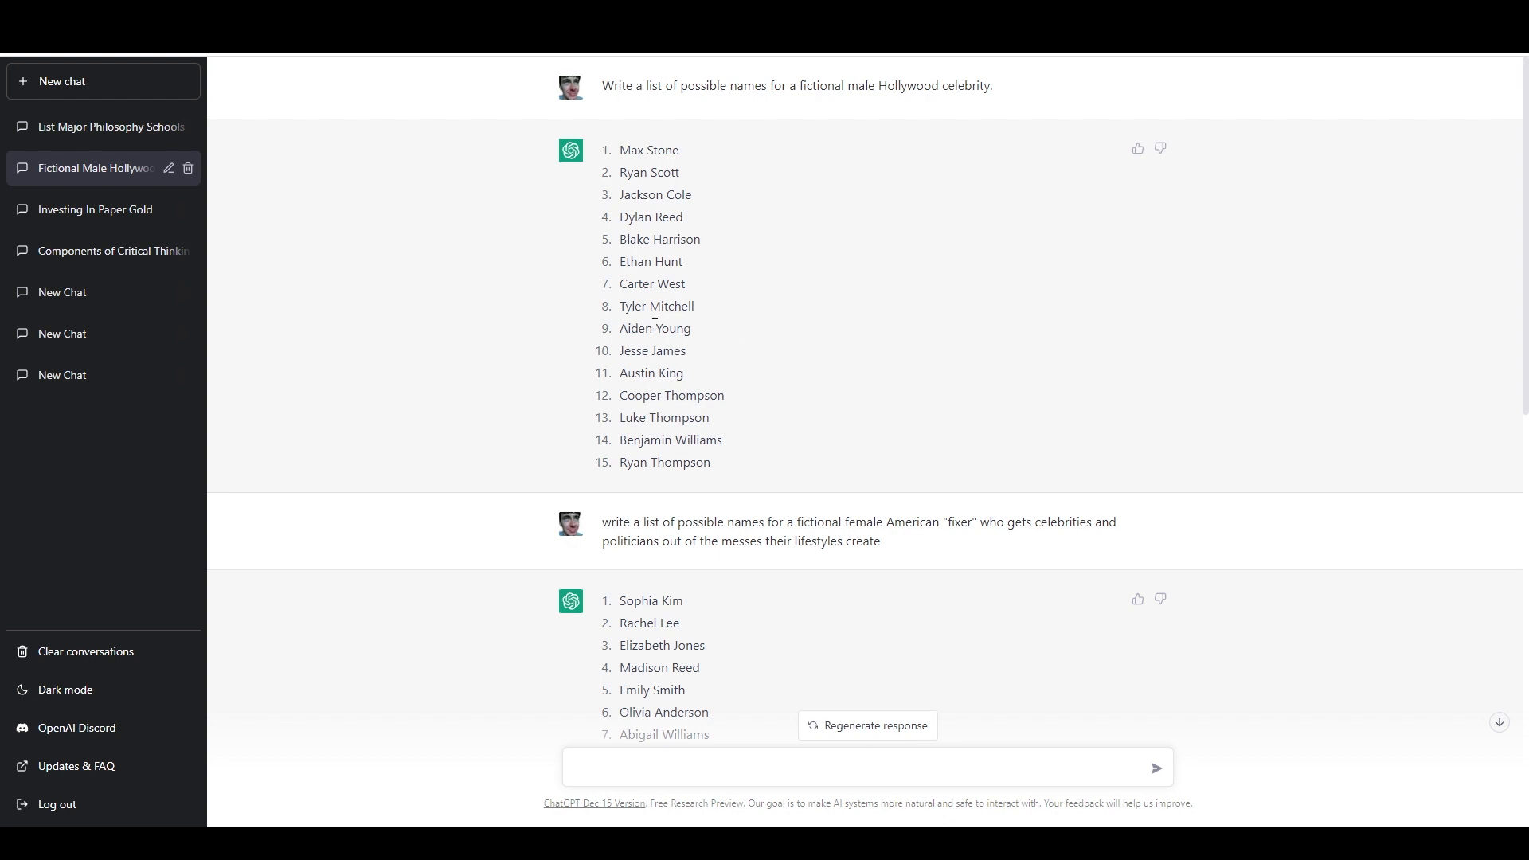
{"action": "mouse_move", "coordinate": [867, 219]}
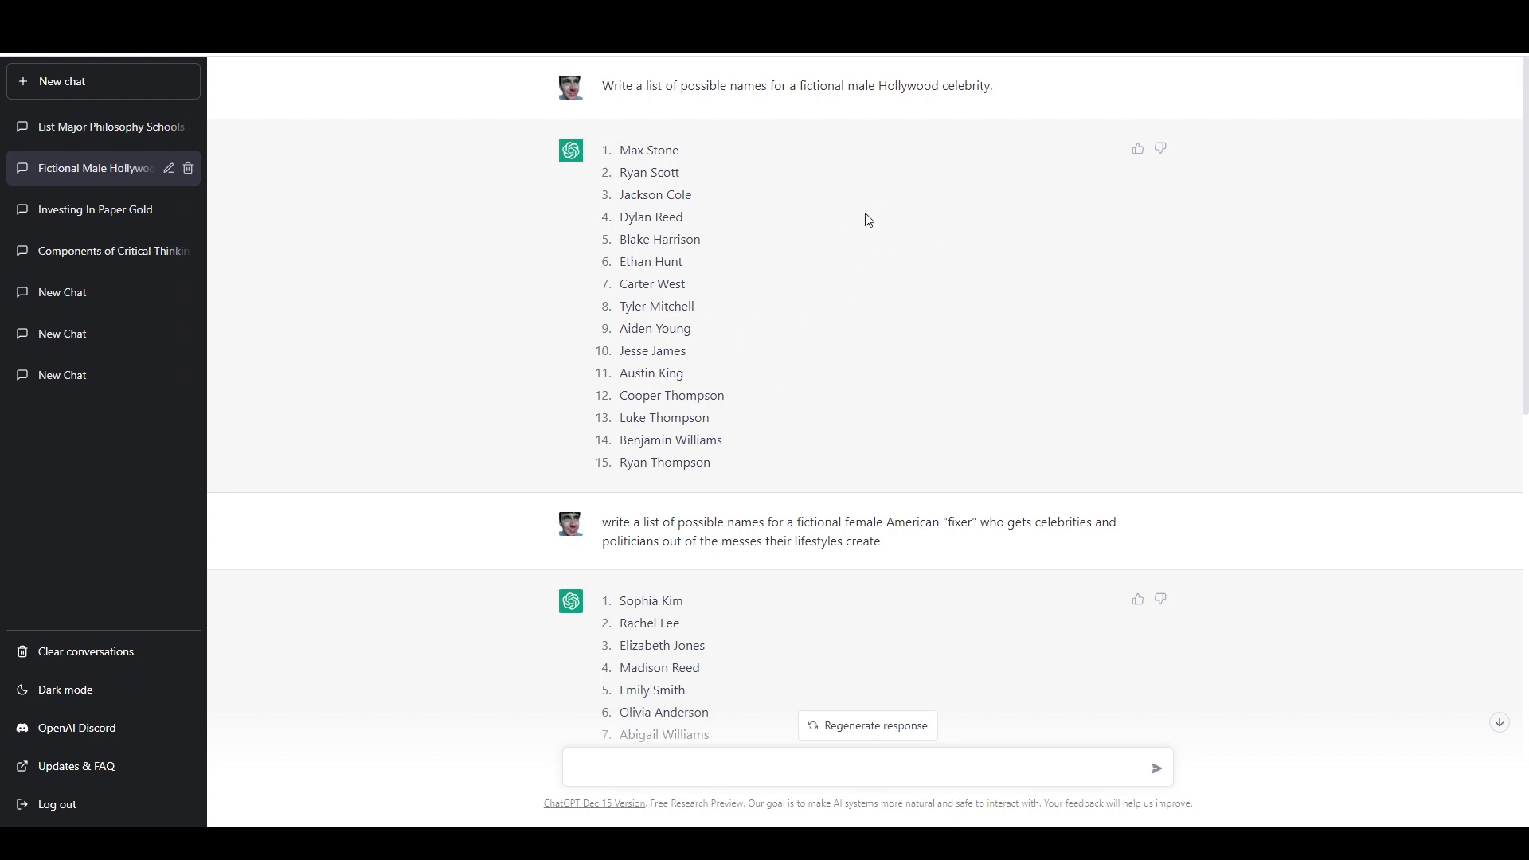
{"action": "mouse_move", "coordinate": [625, 127]}
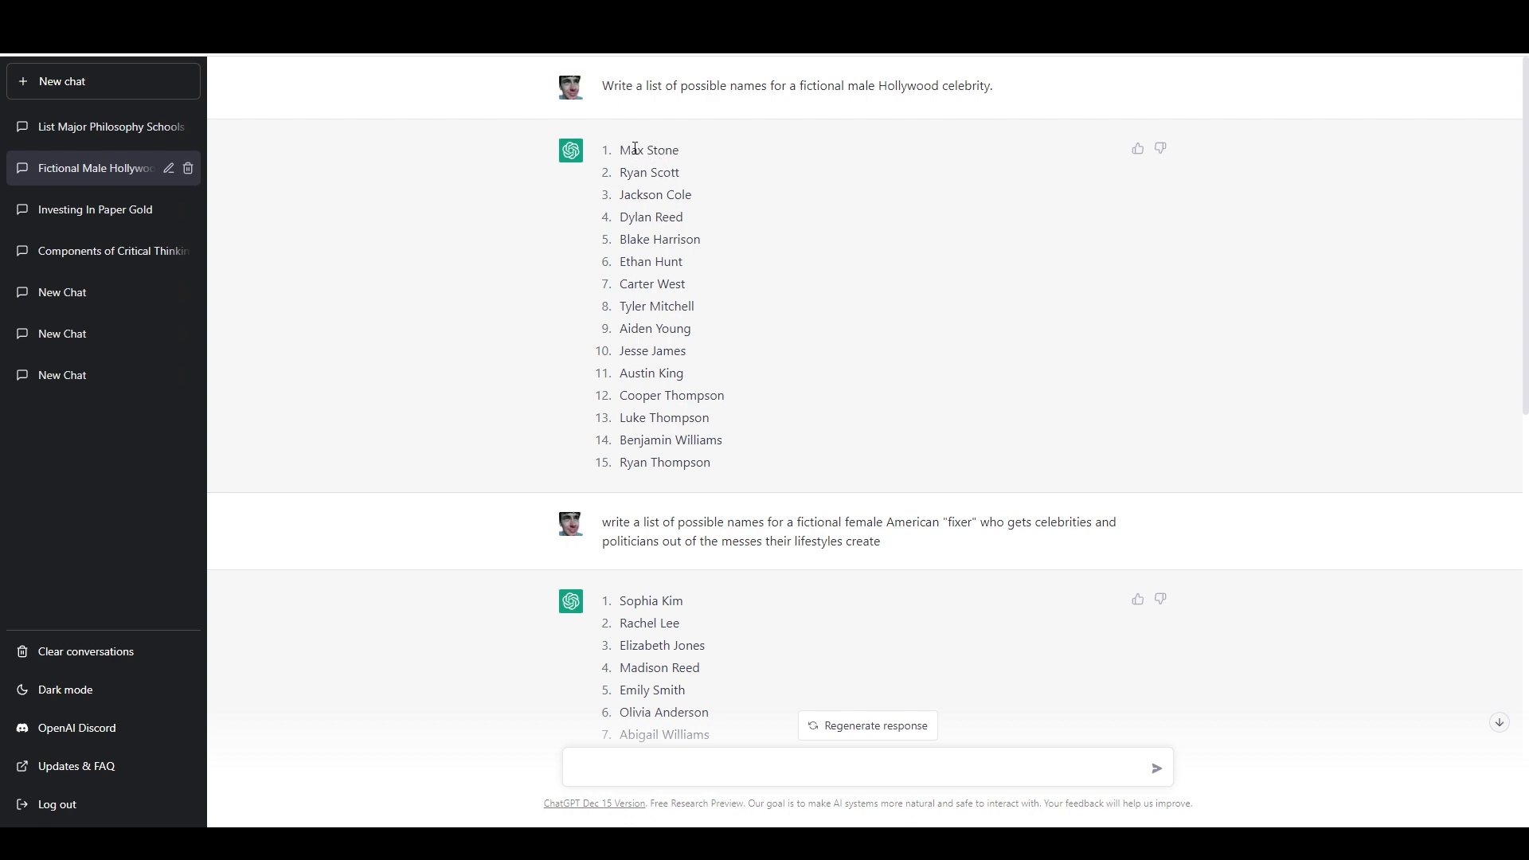
{"action": "mouse_move", "coordinate": [643, 124]}
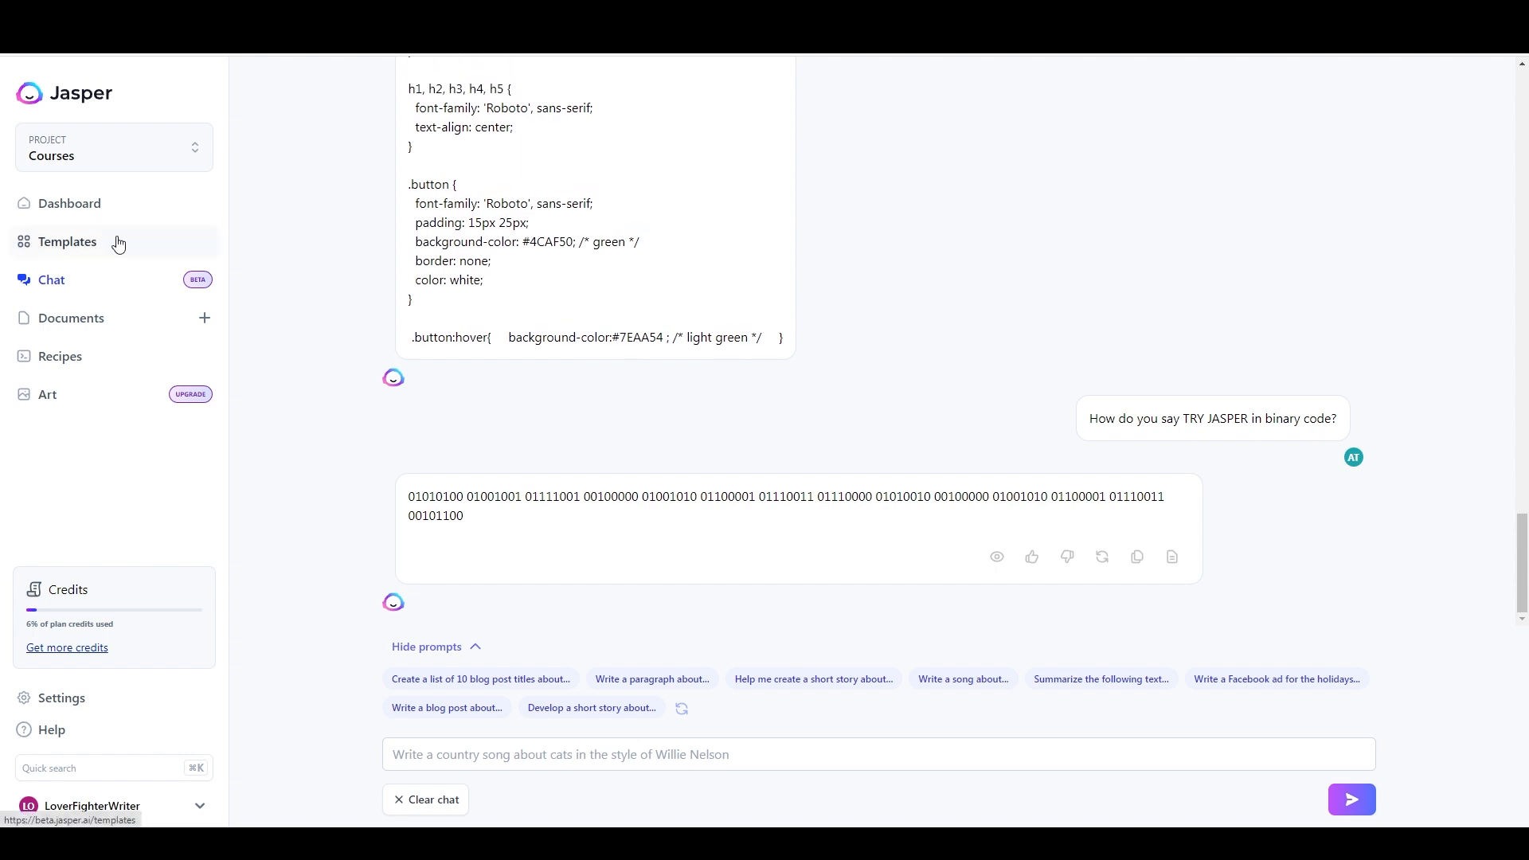
{"action": "mouse_move", "coordinate": [156, 199]}
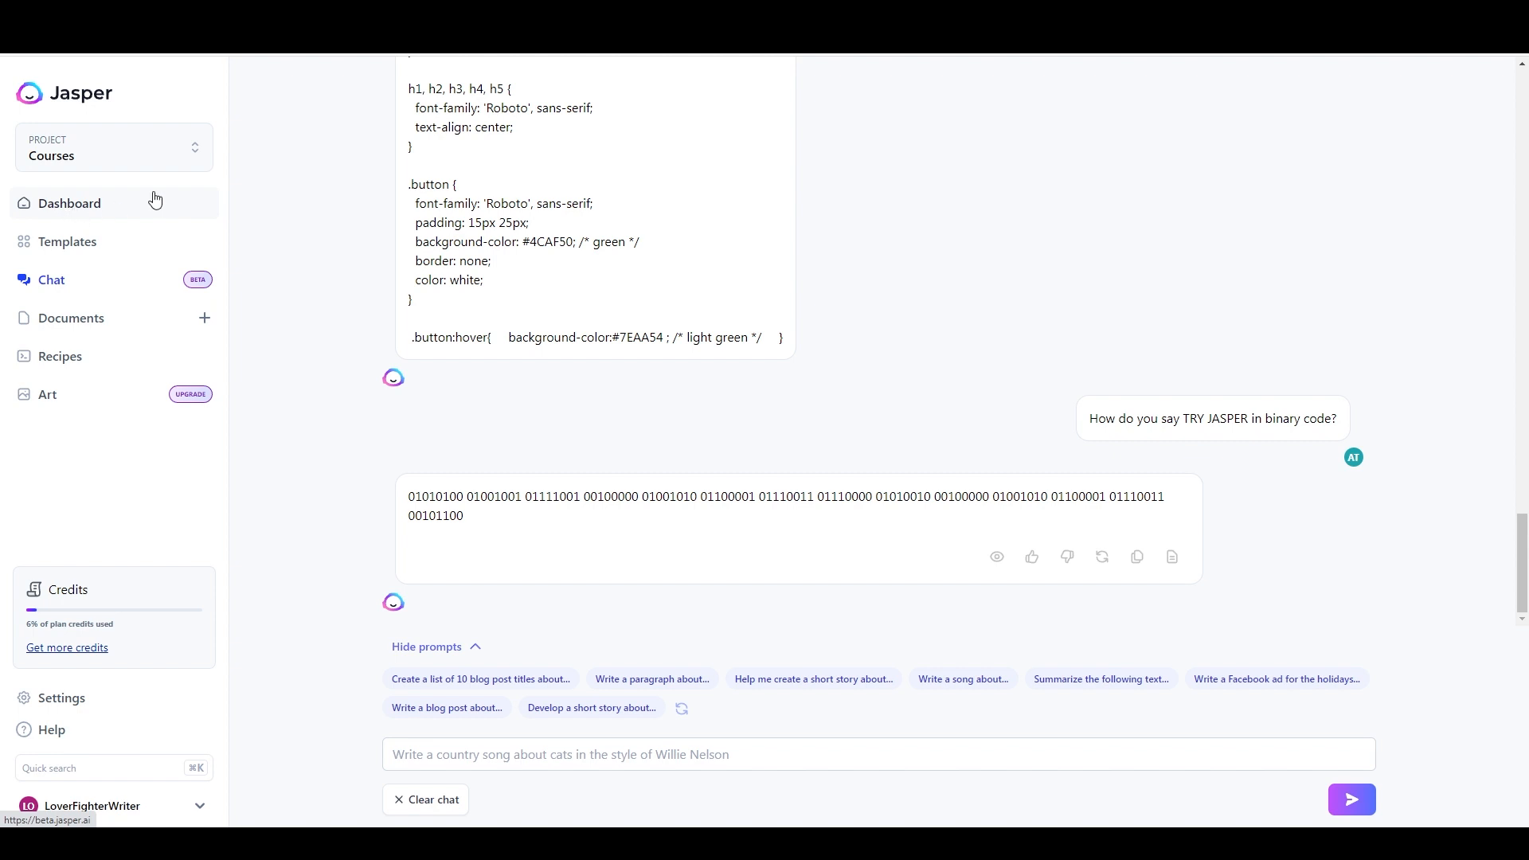
{"action": "mouse_move", "coordinate": [134, 332]}
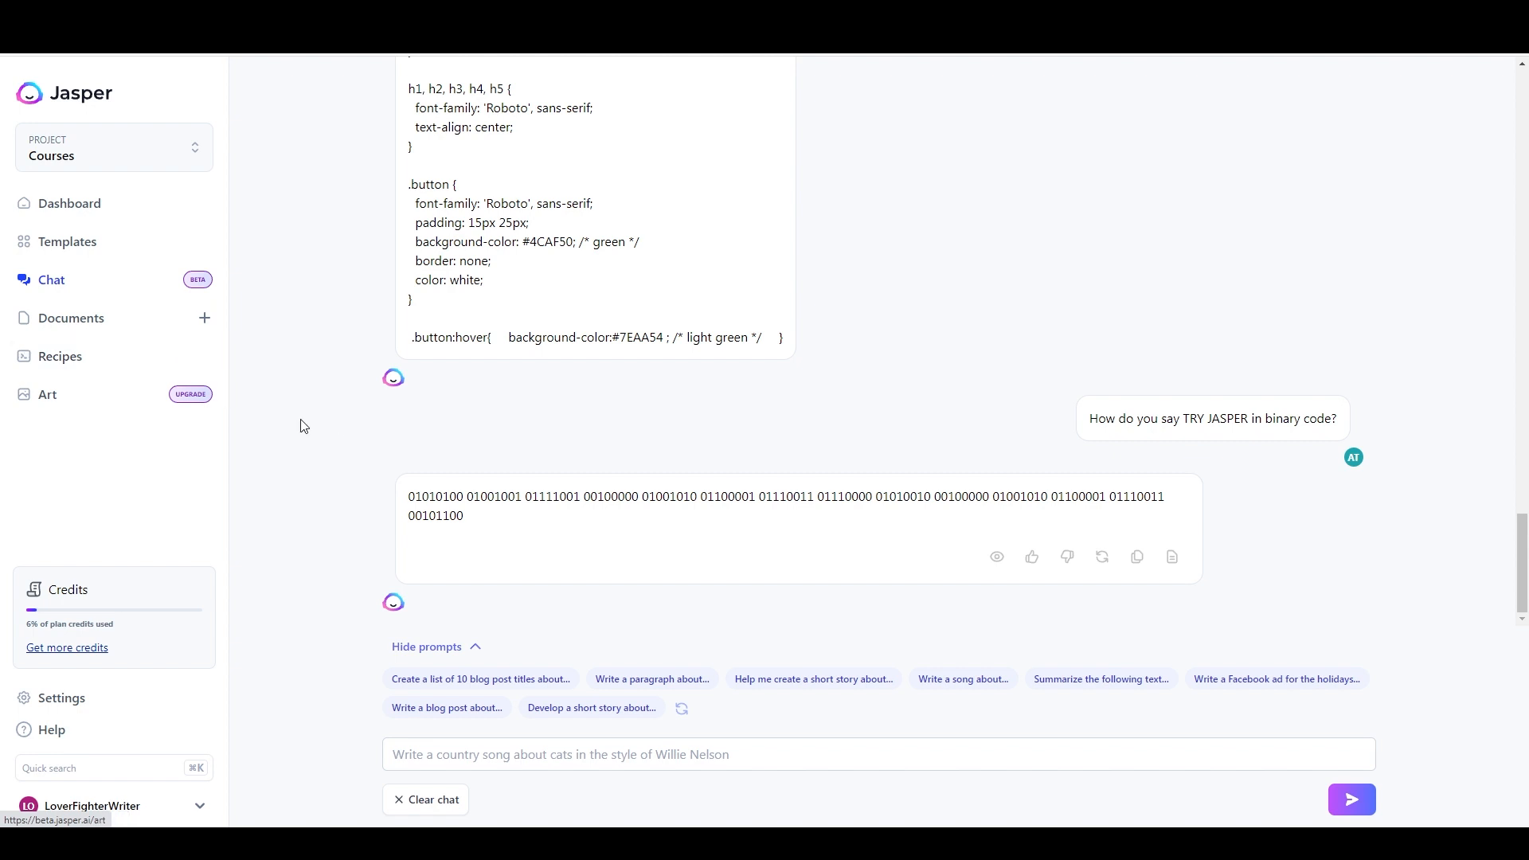
{"action": "mouse_move", "coordinate": [199, 420]}
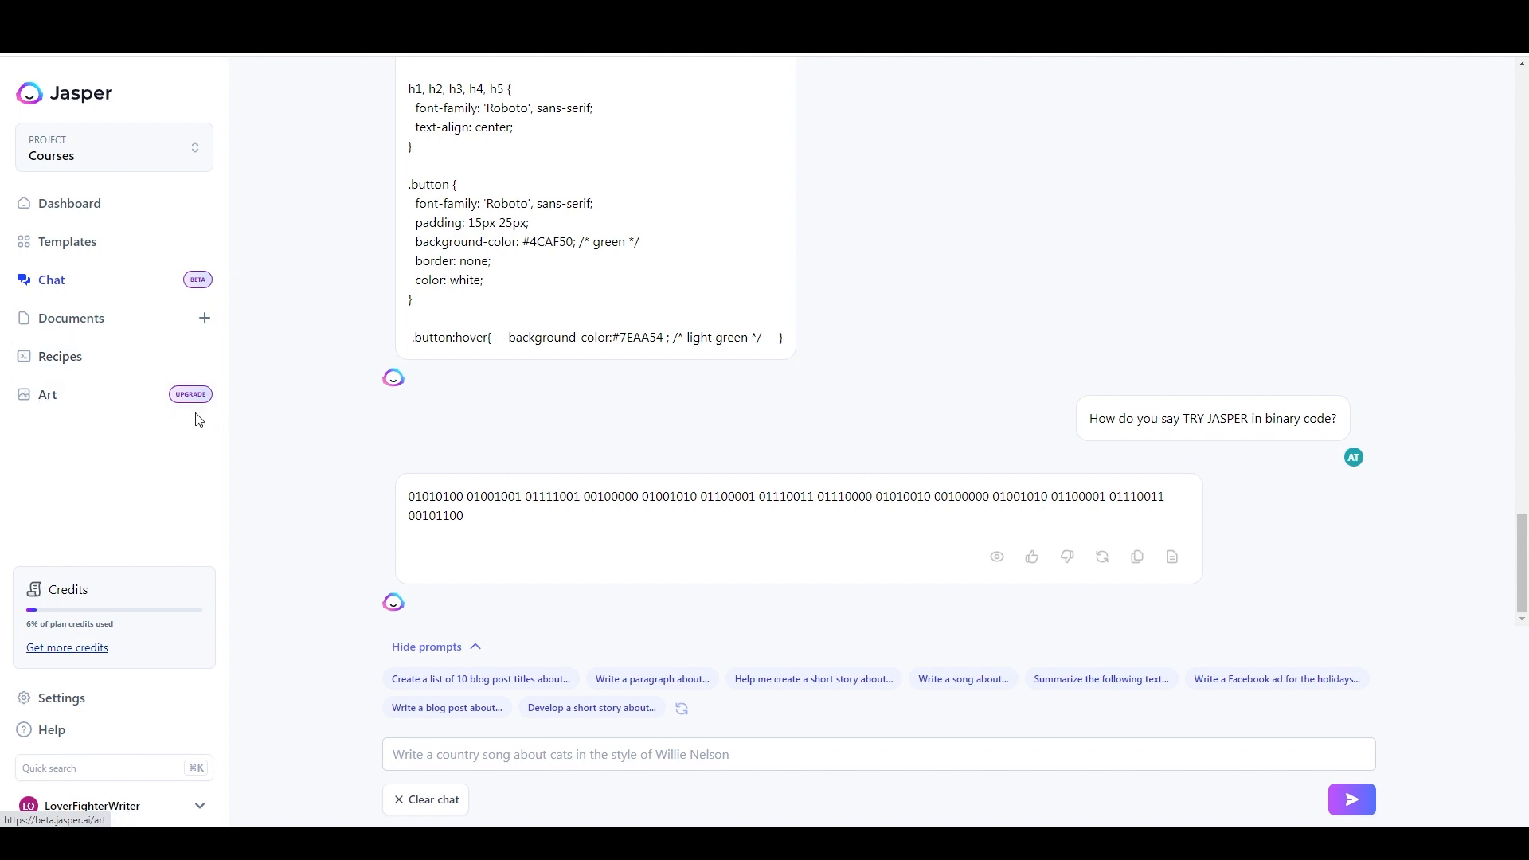
{"action": "mouse_move", "coordinate": [477, 267]}
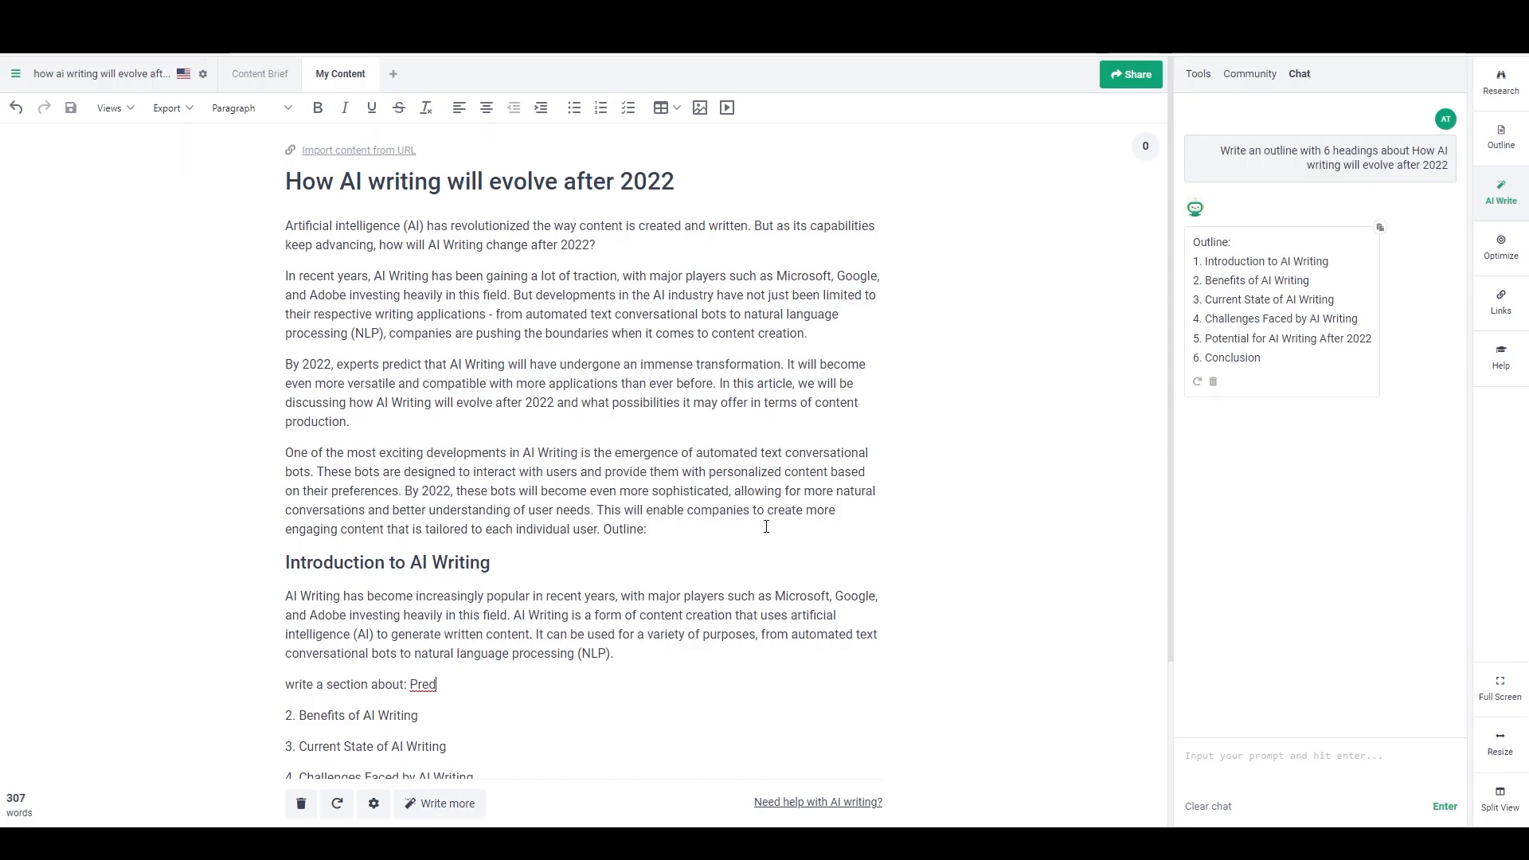
{"action": "mouse_move", "coordinate": [651, 277]}
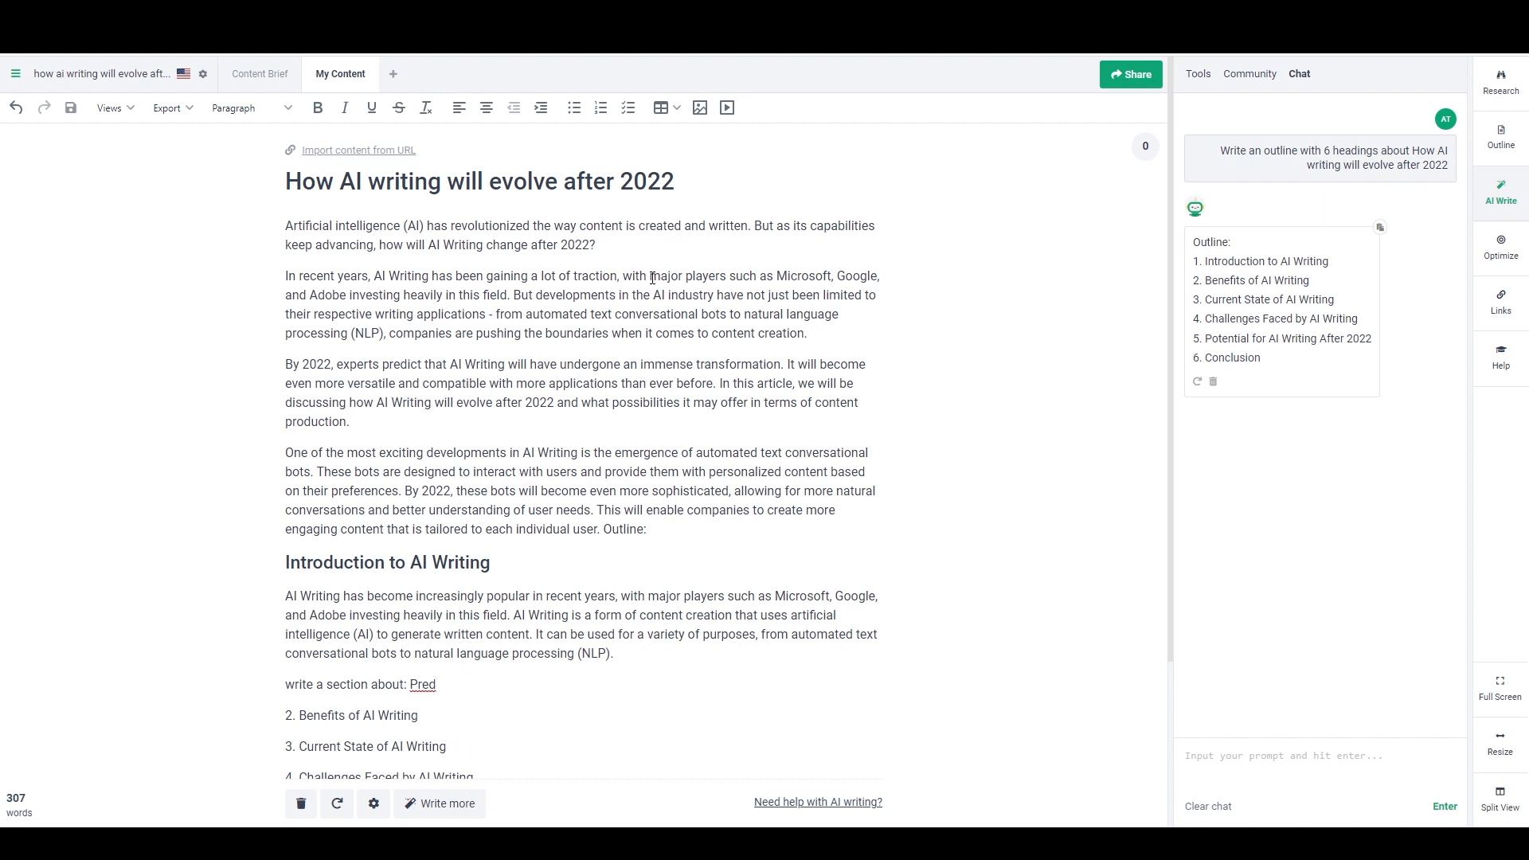
{"action": "mouse_move", "coordinate": [629, 374]}
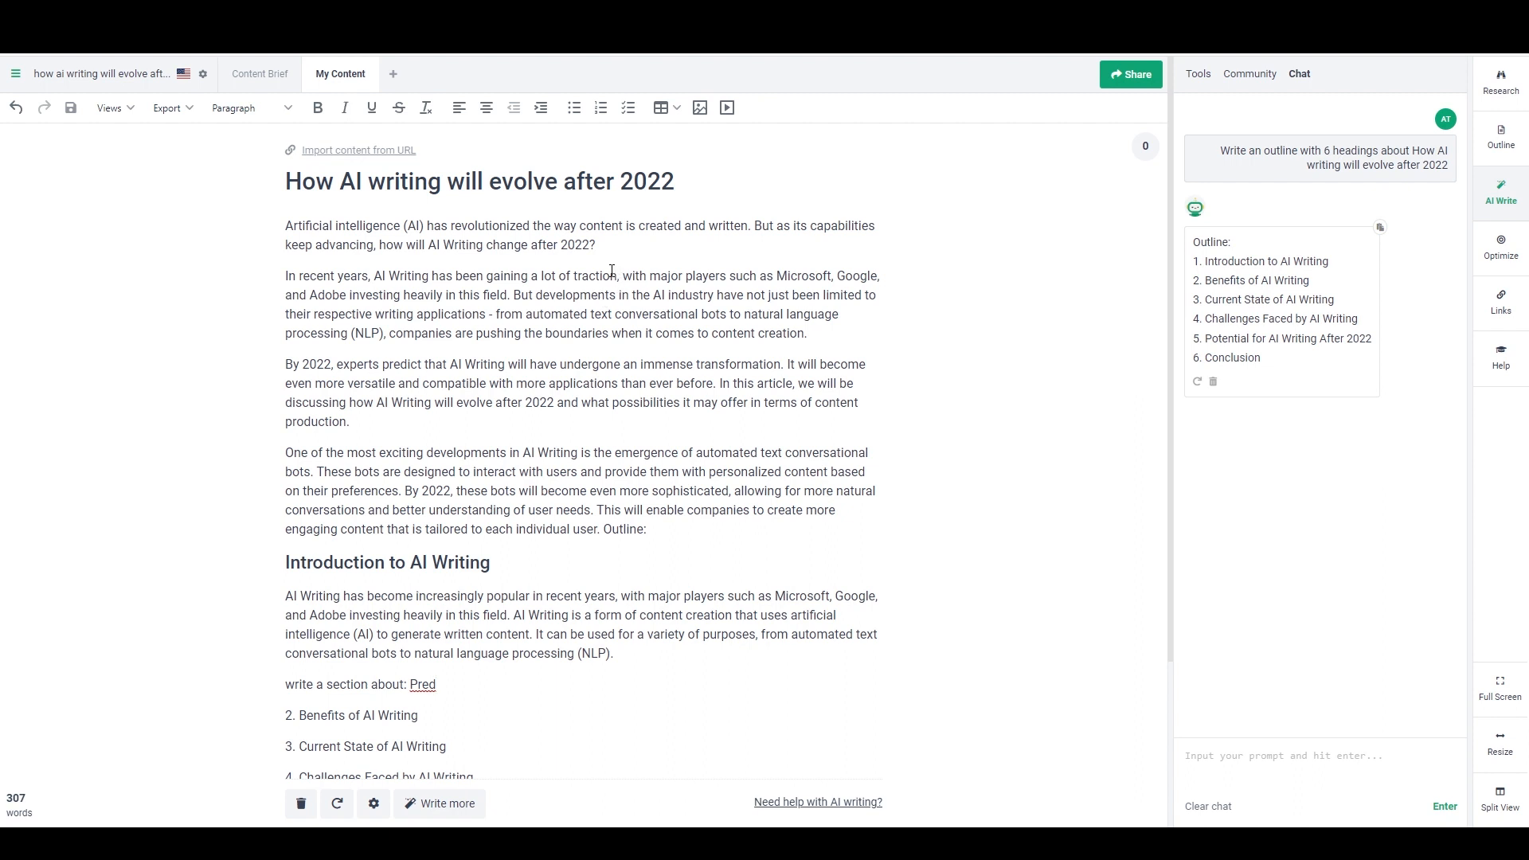
{"action": "mouse_move", "coordinate": [549, 241]}
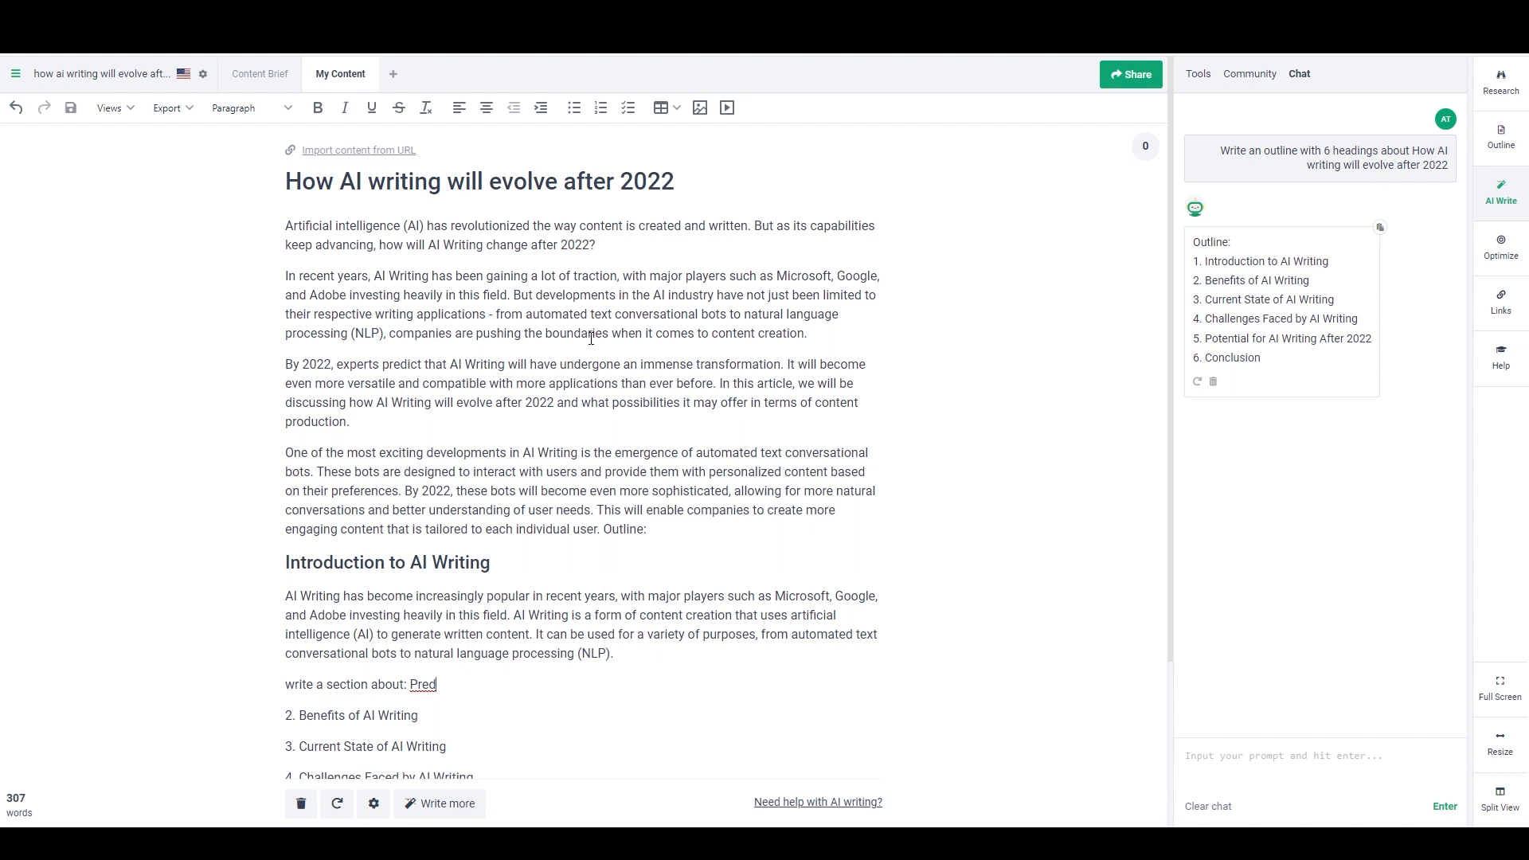
{"action": "mouse_move", "coordinate": [505, 383]}
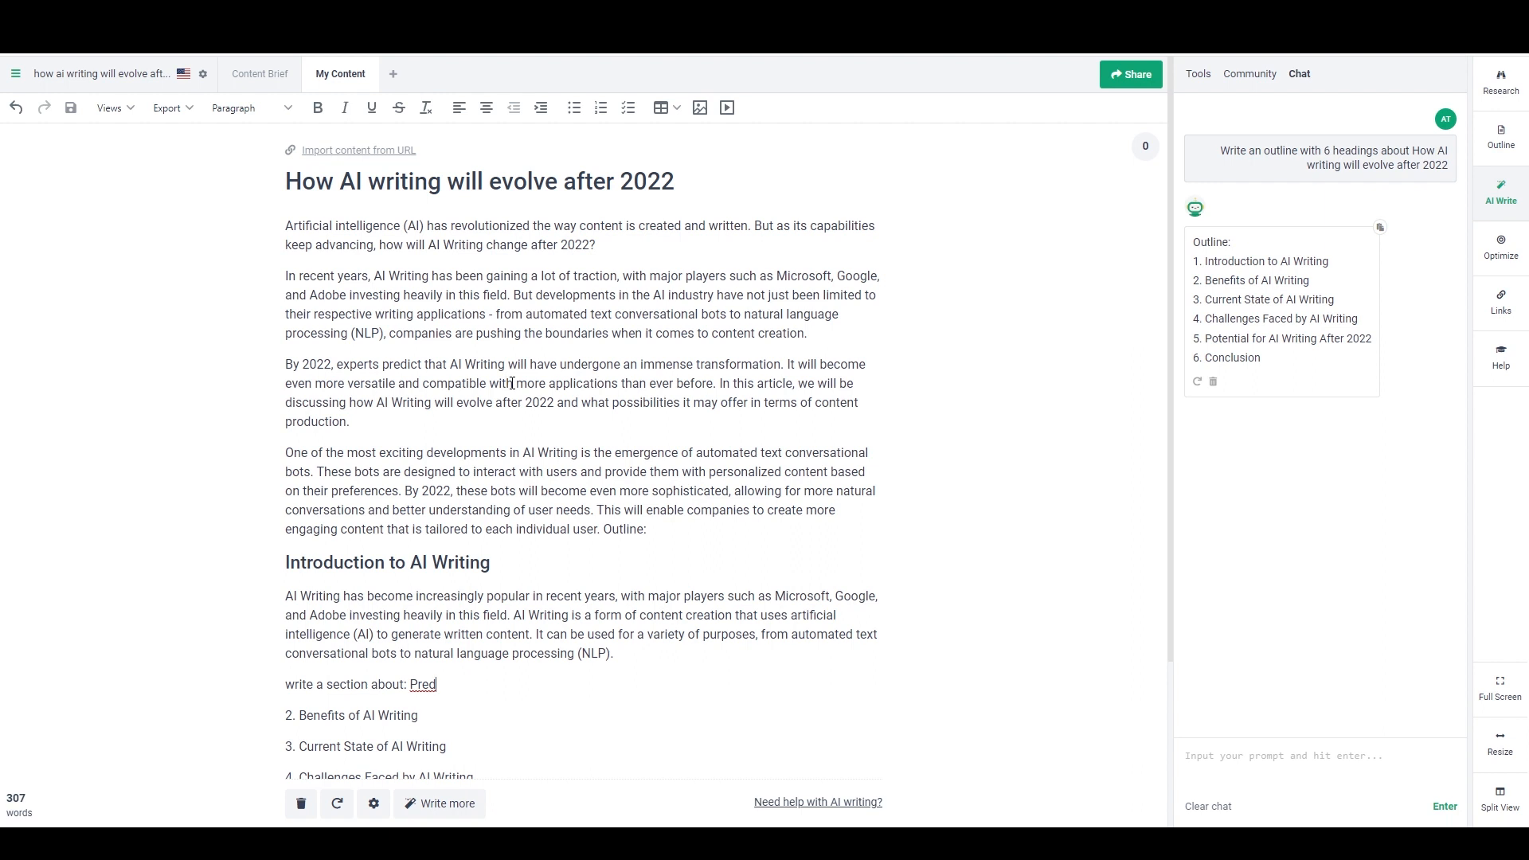
{"action": "mouse_move", "coordinate": [703, 360]}
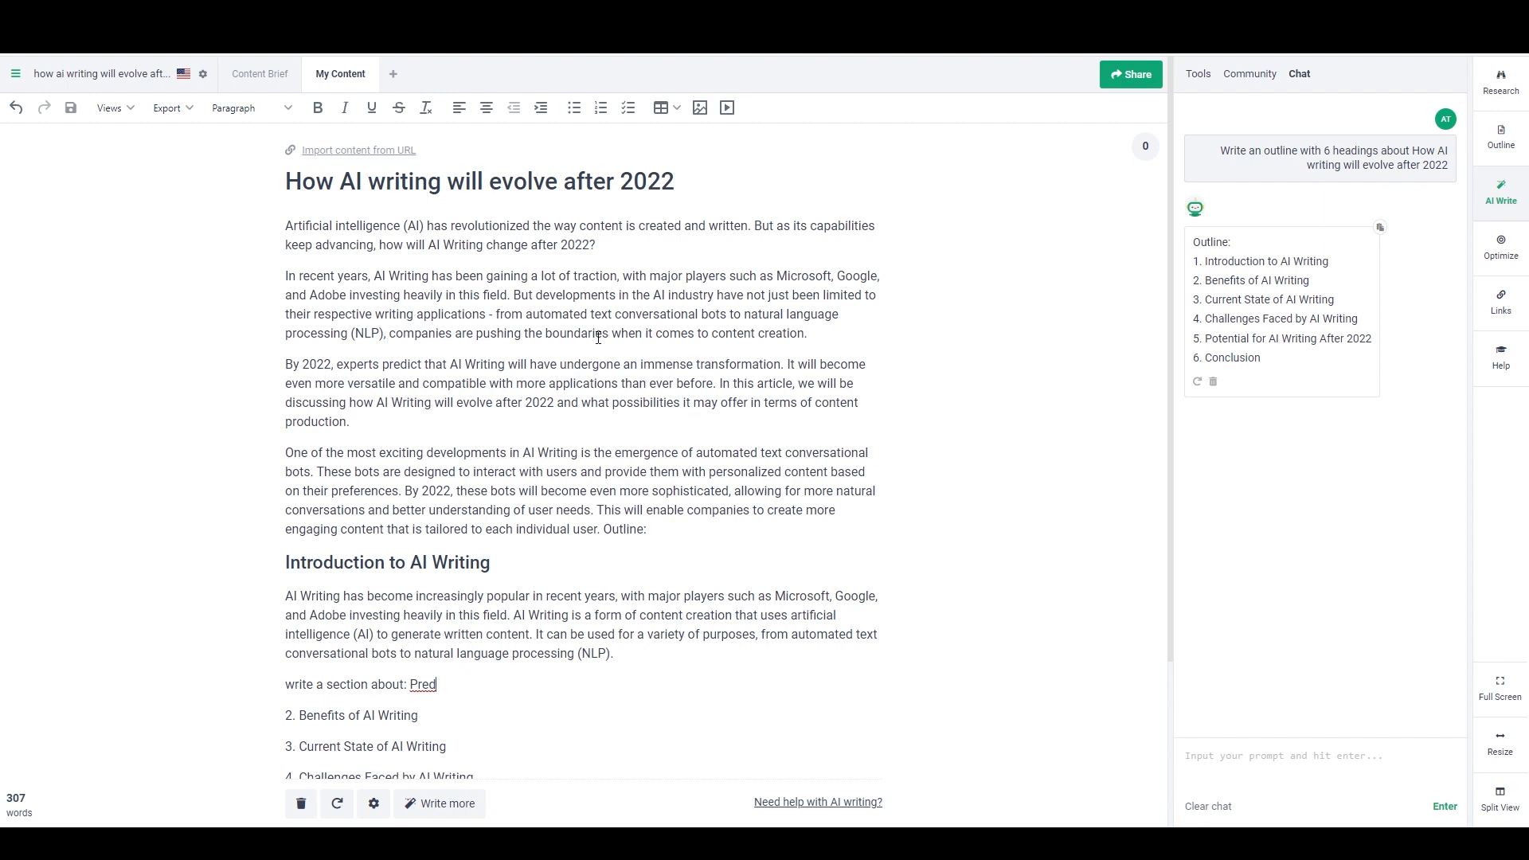
{"action": "mouse_move", "coordinate": [689, 190]}
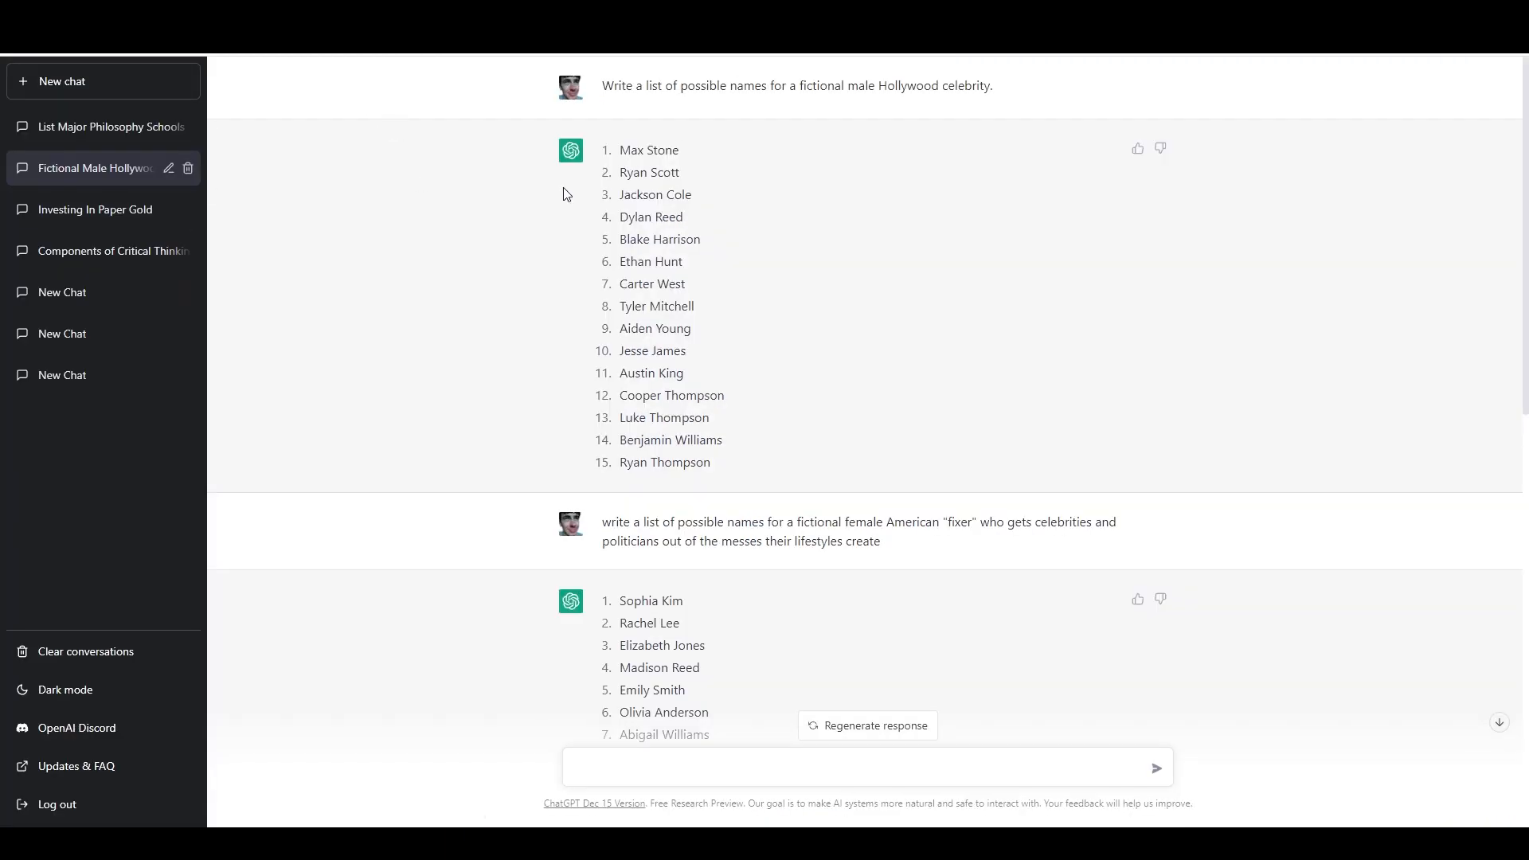
{"action": "mouse_move", "coordinate": [579, 198]}
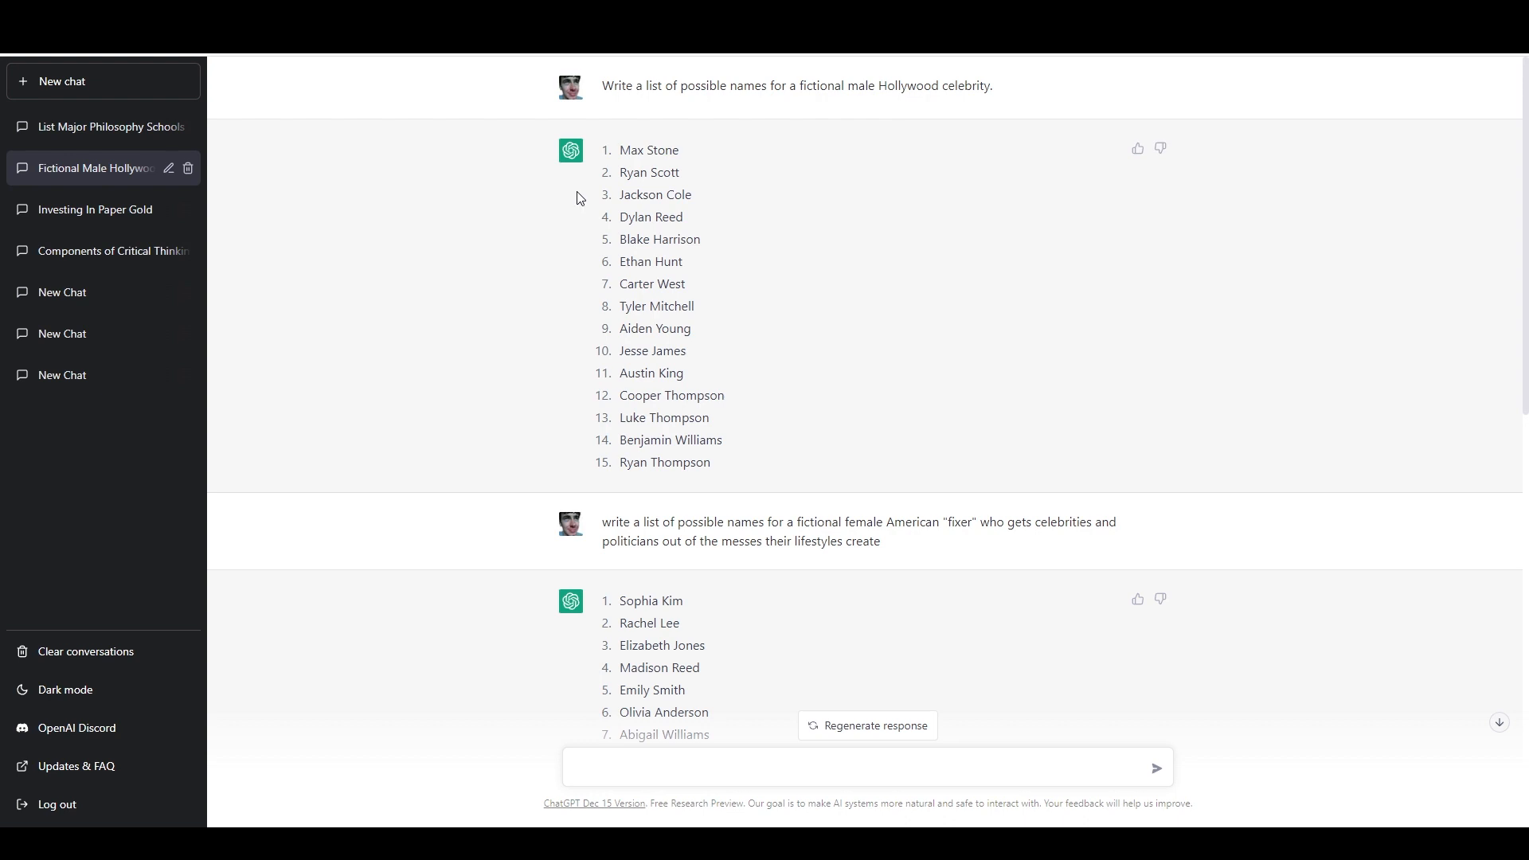
{"action": "mouse_move", "coordinate": [456, 336]}
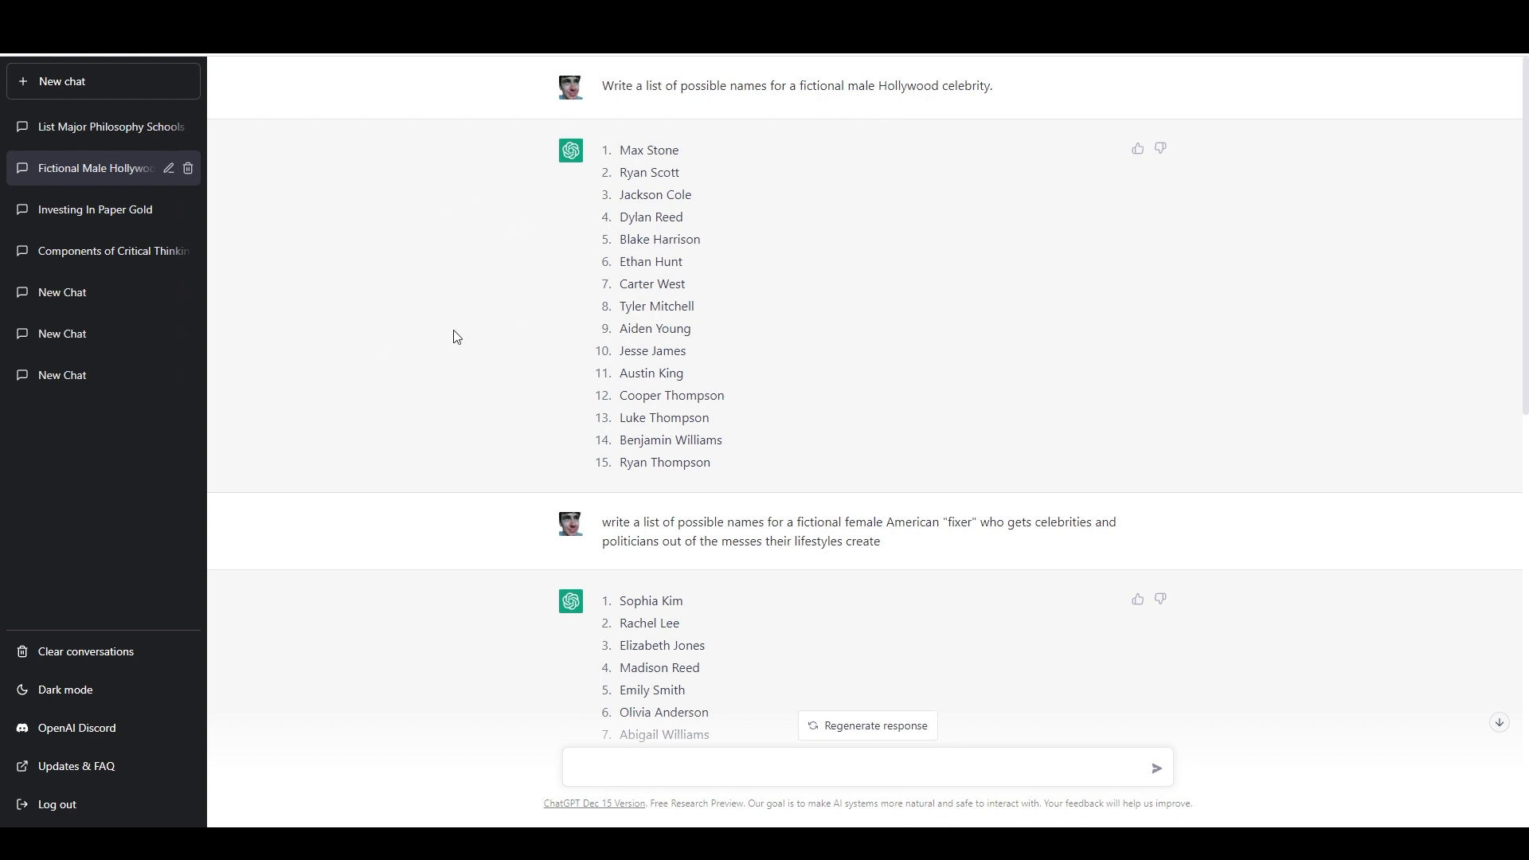
{"action": "mouse_move", "coordinate": [532, 504]}
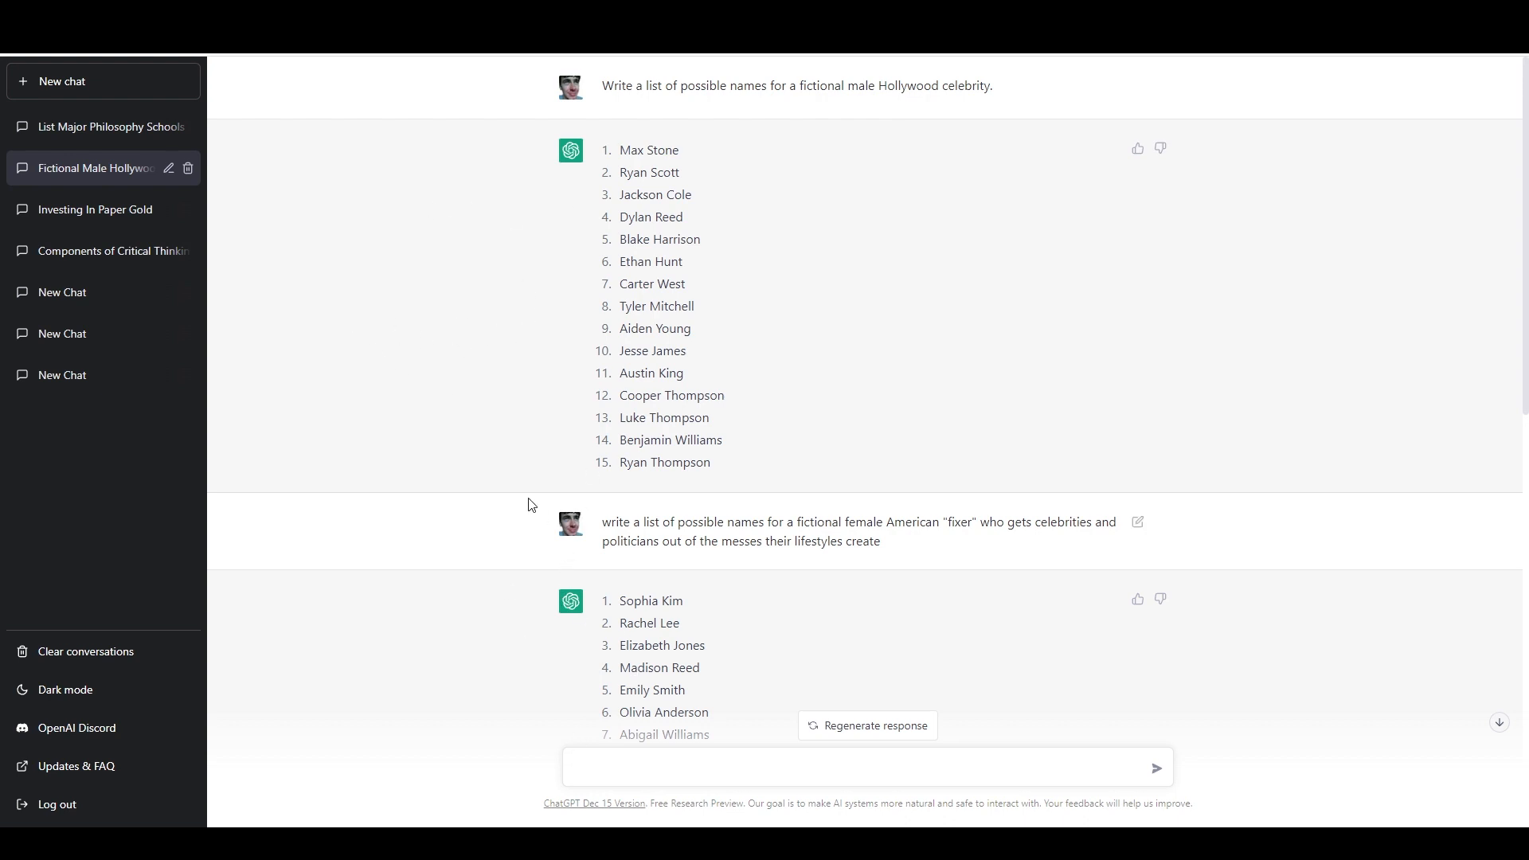
{"action": "mouse_move", "coordinate": [540, 442]}
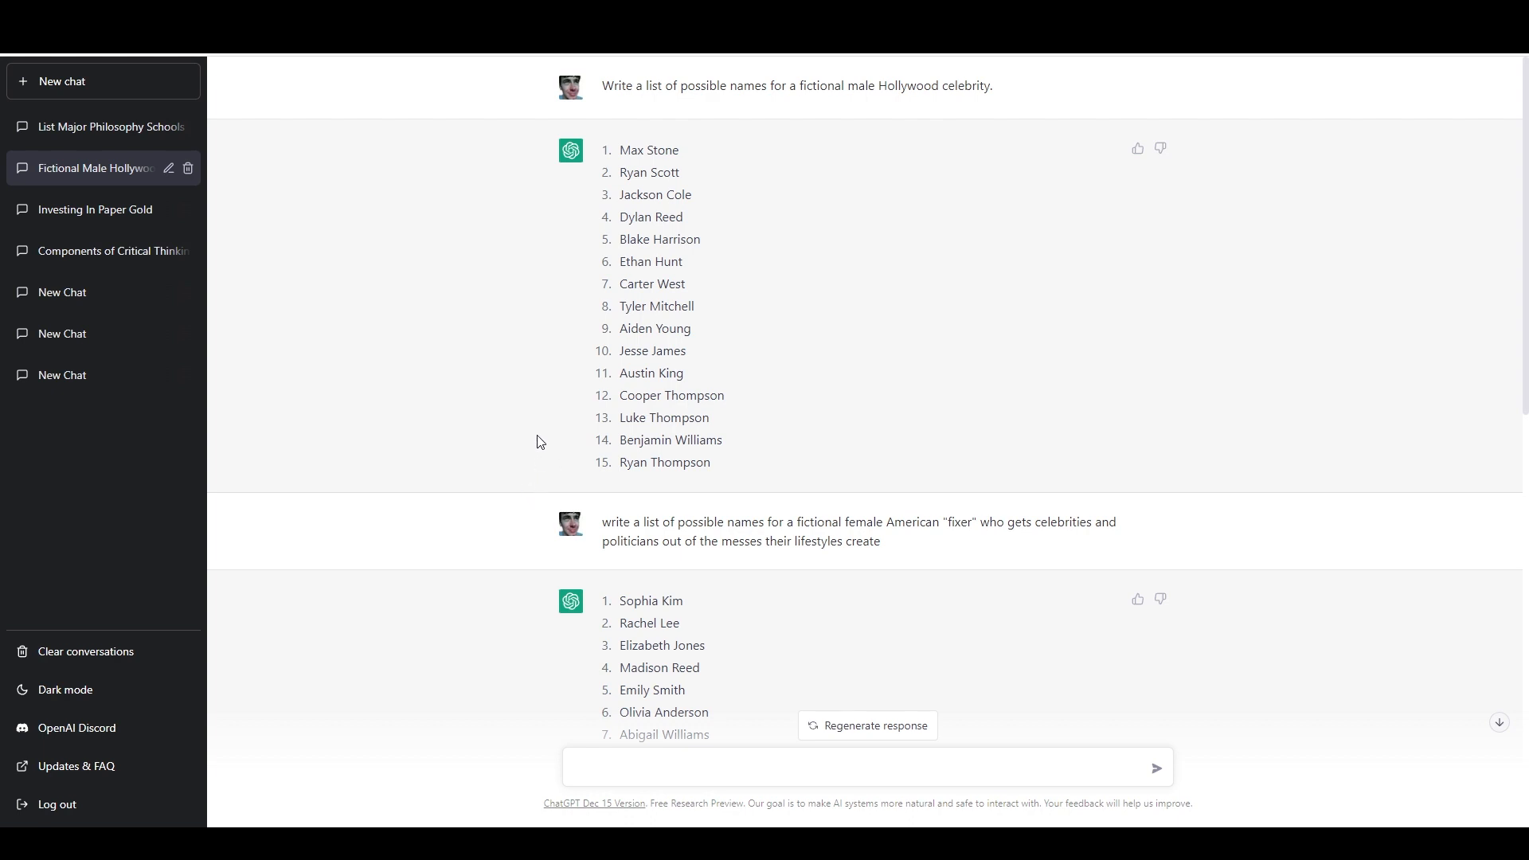
{"action": "mouse_move", "coordinate": [744, 82]}
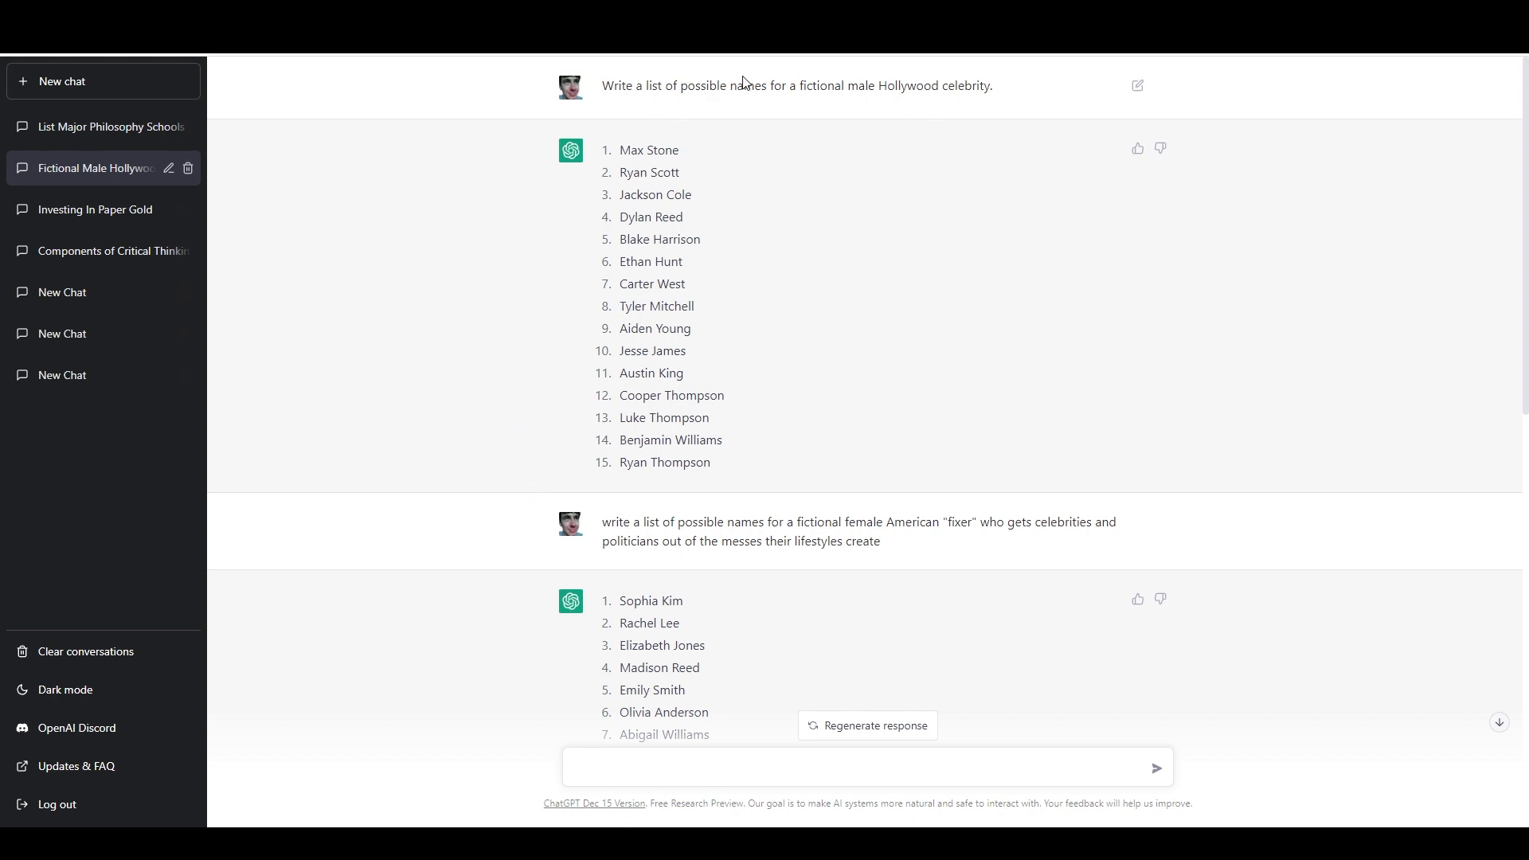
{"action": "mouse_move", "coordinate": [489, 250]}
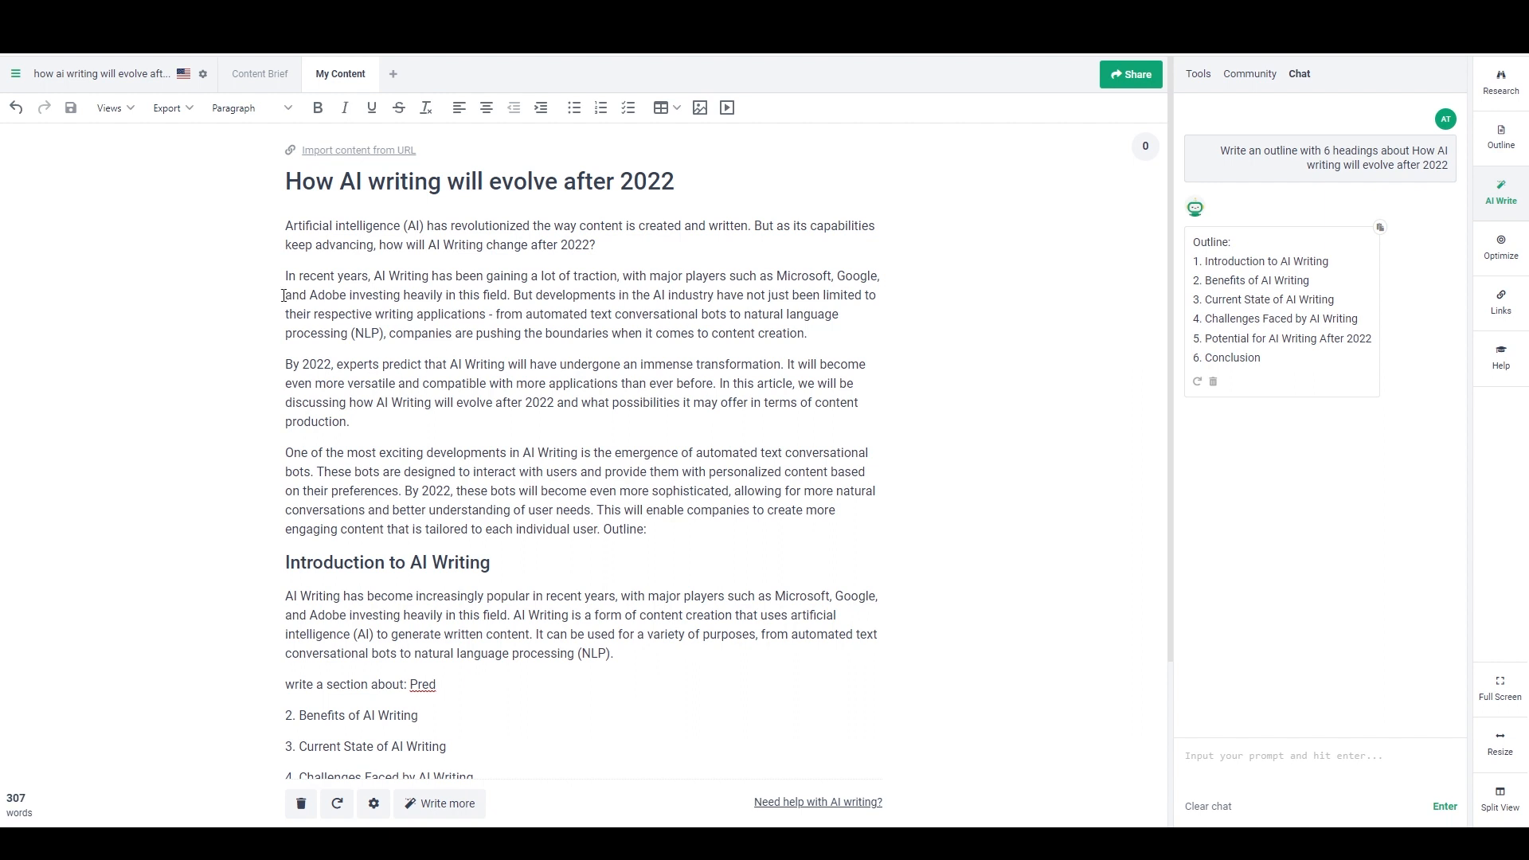
{"action": "mouse_move", "coordinate": [1160, 278]}
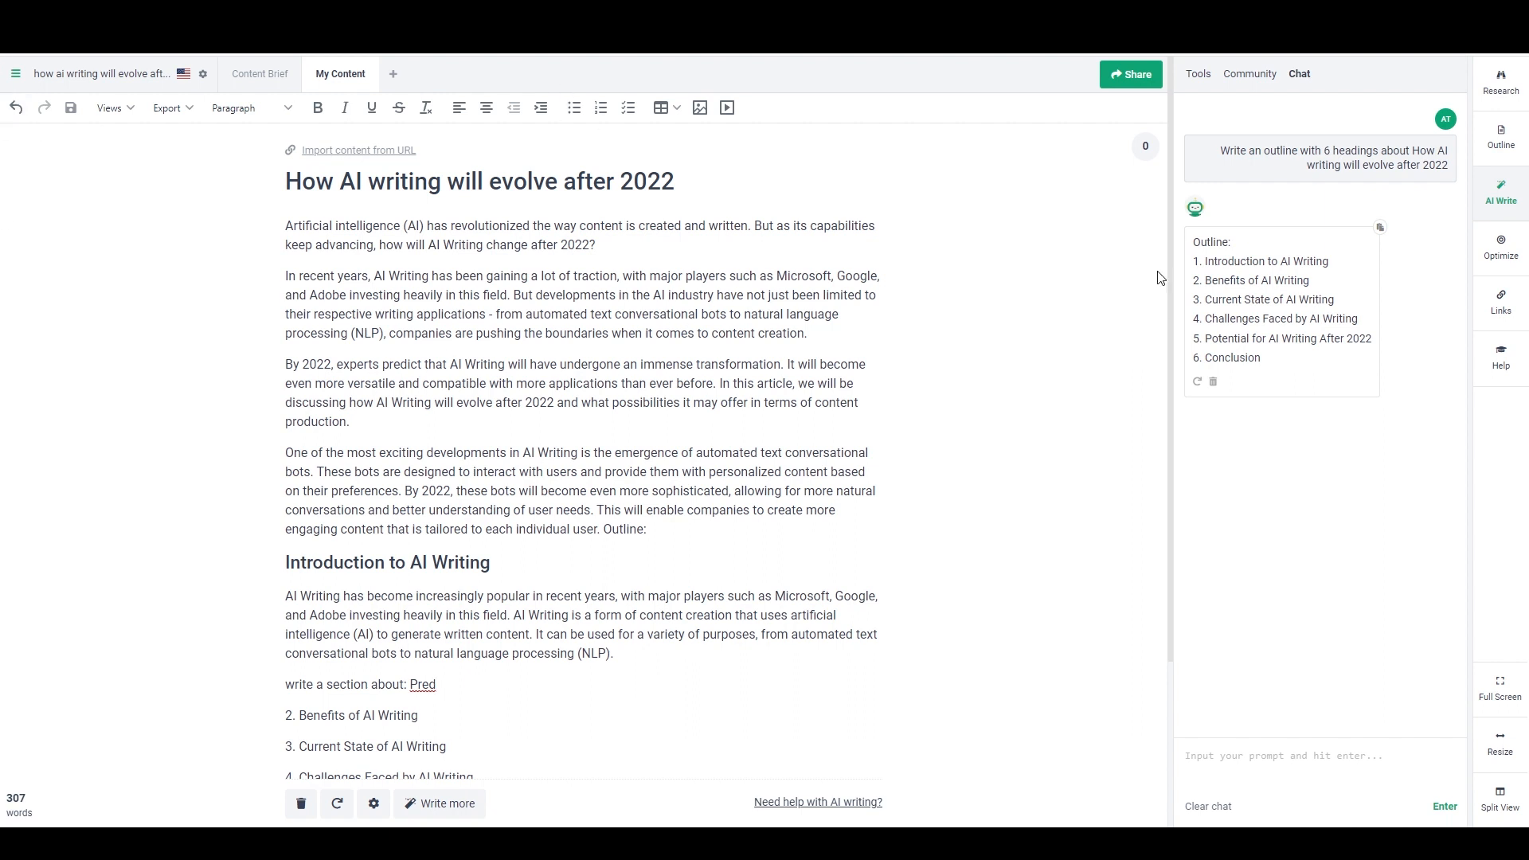